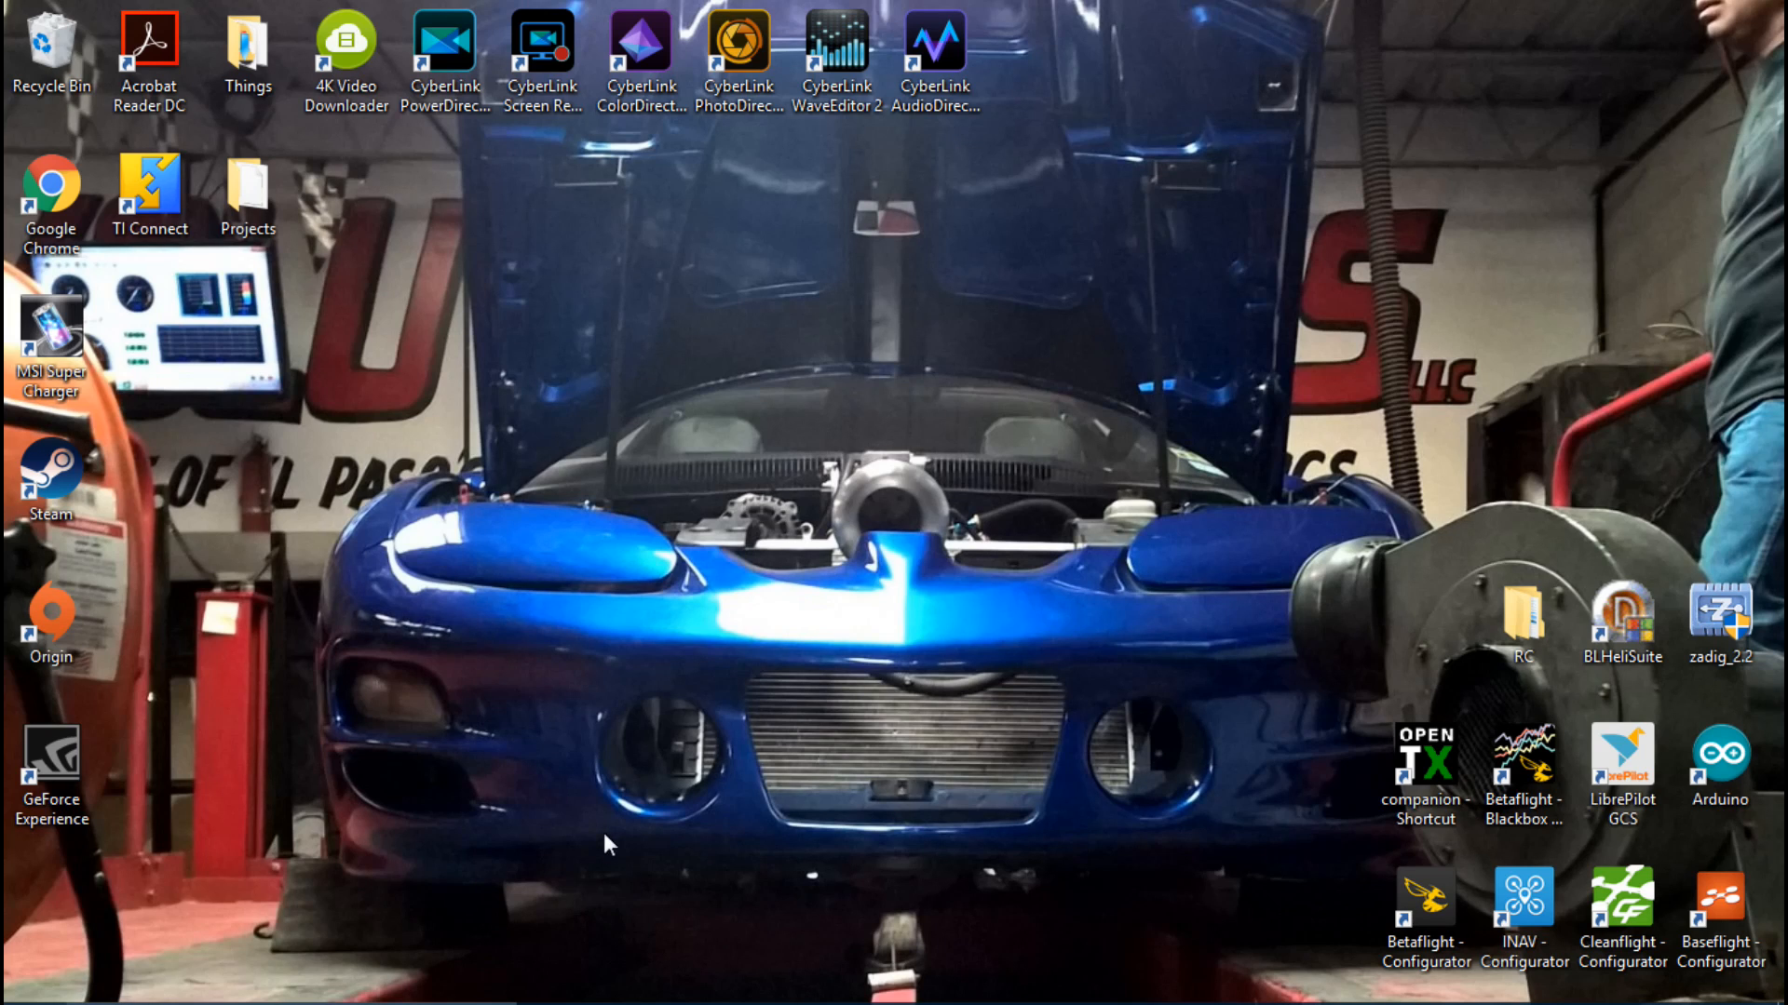
mouse_move(675, 762)
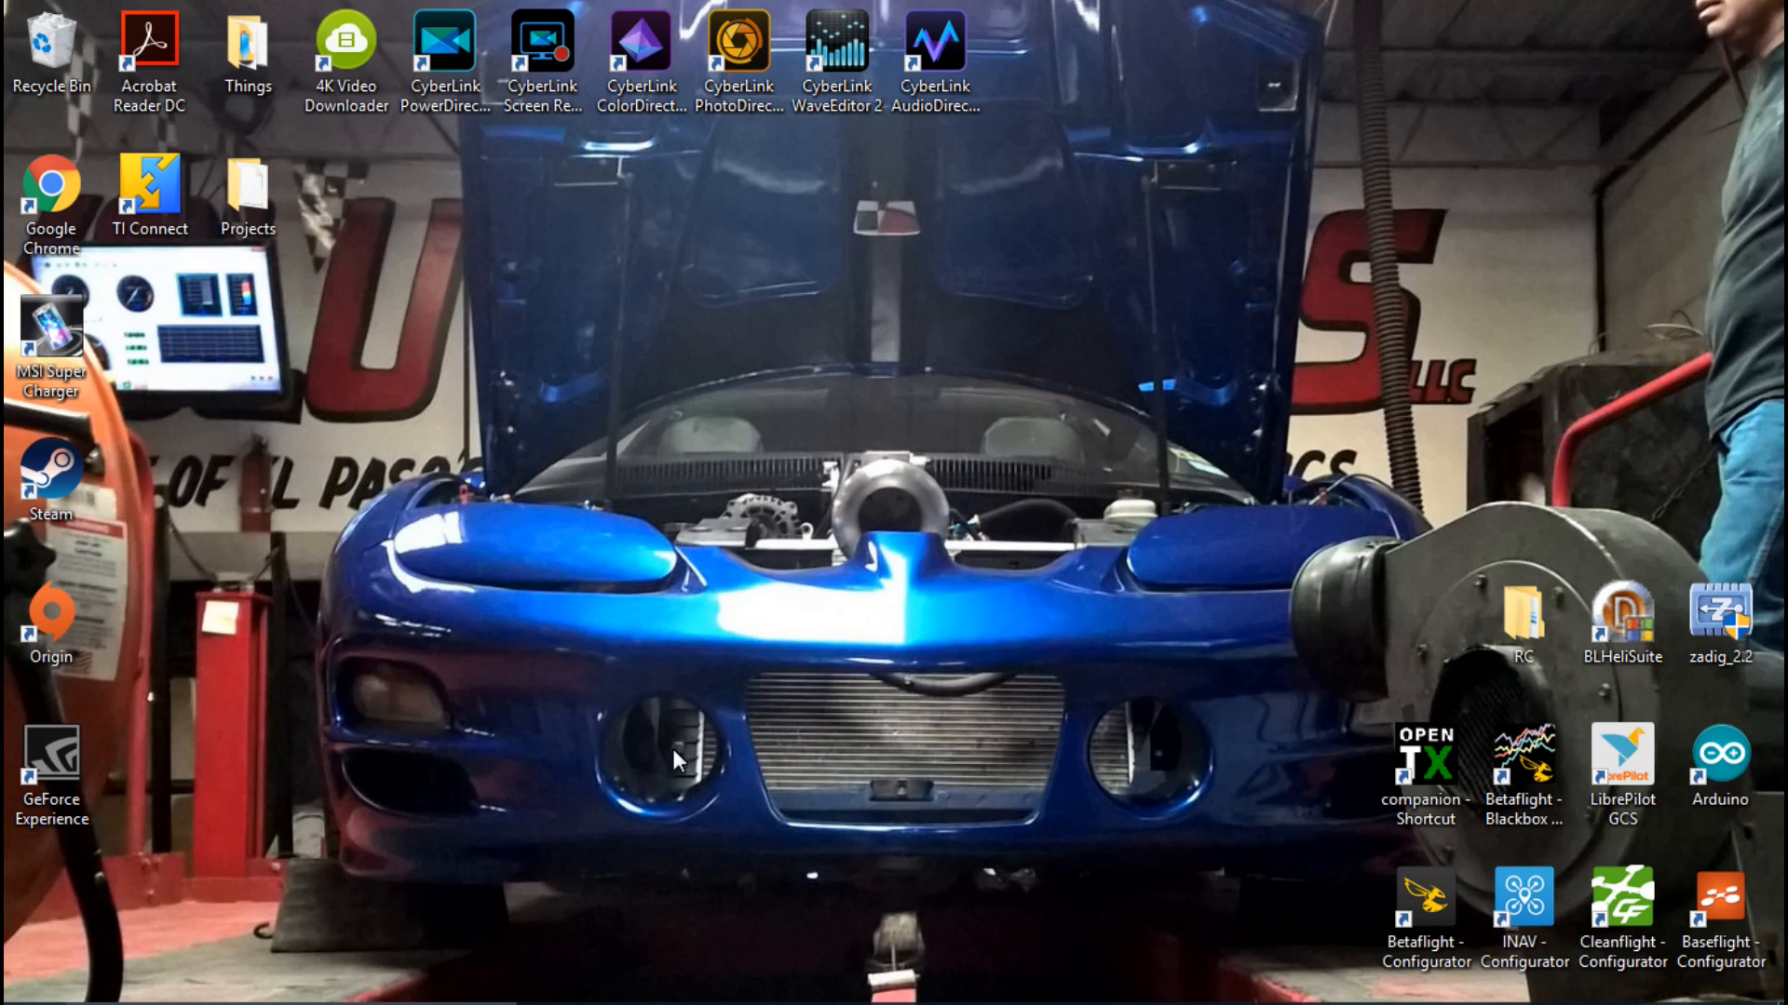
mouse_move(1008, 771)
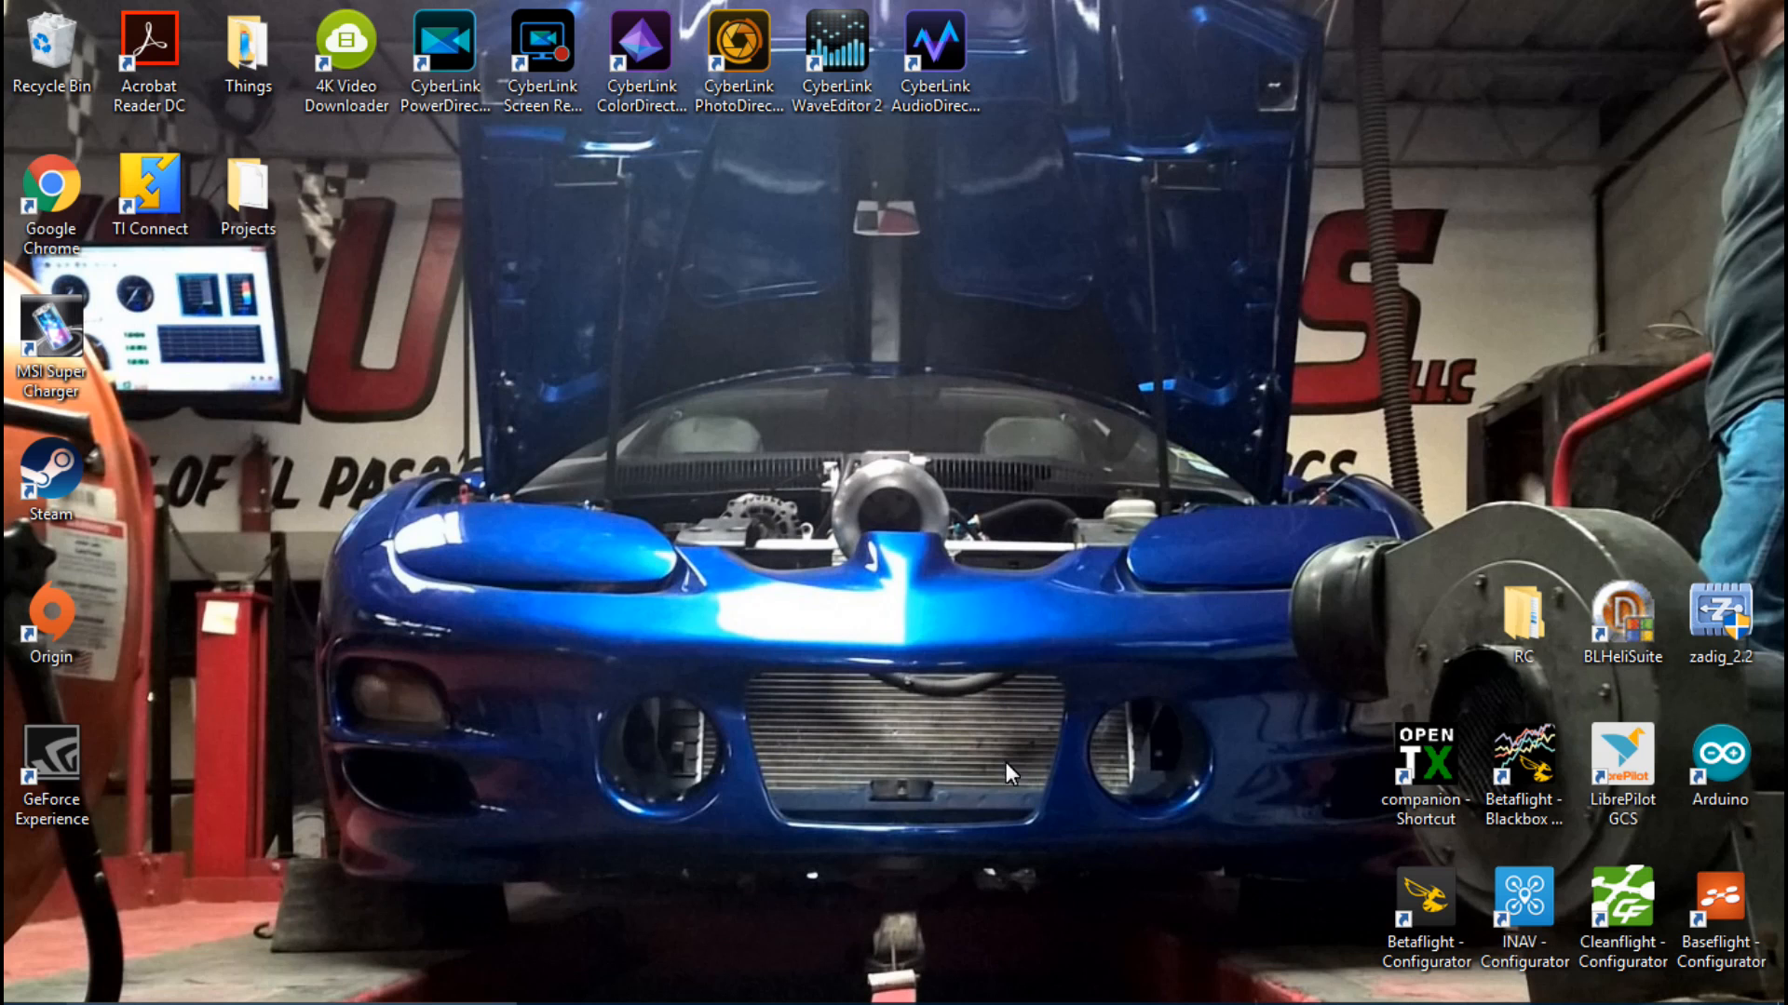
- Launch Betaflight Configurator from its desktop shortcut
double_click(1421, 919)
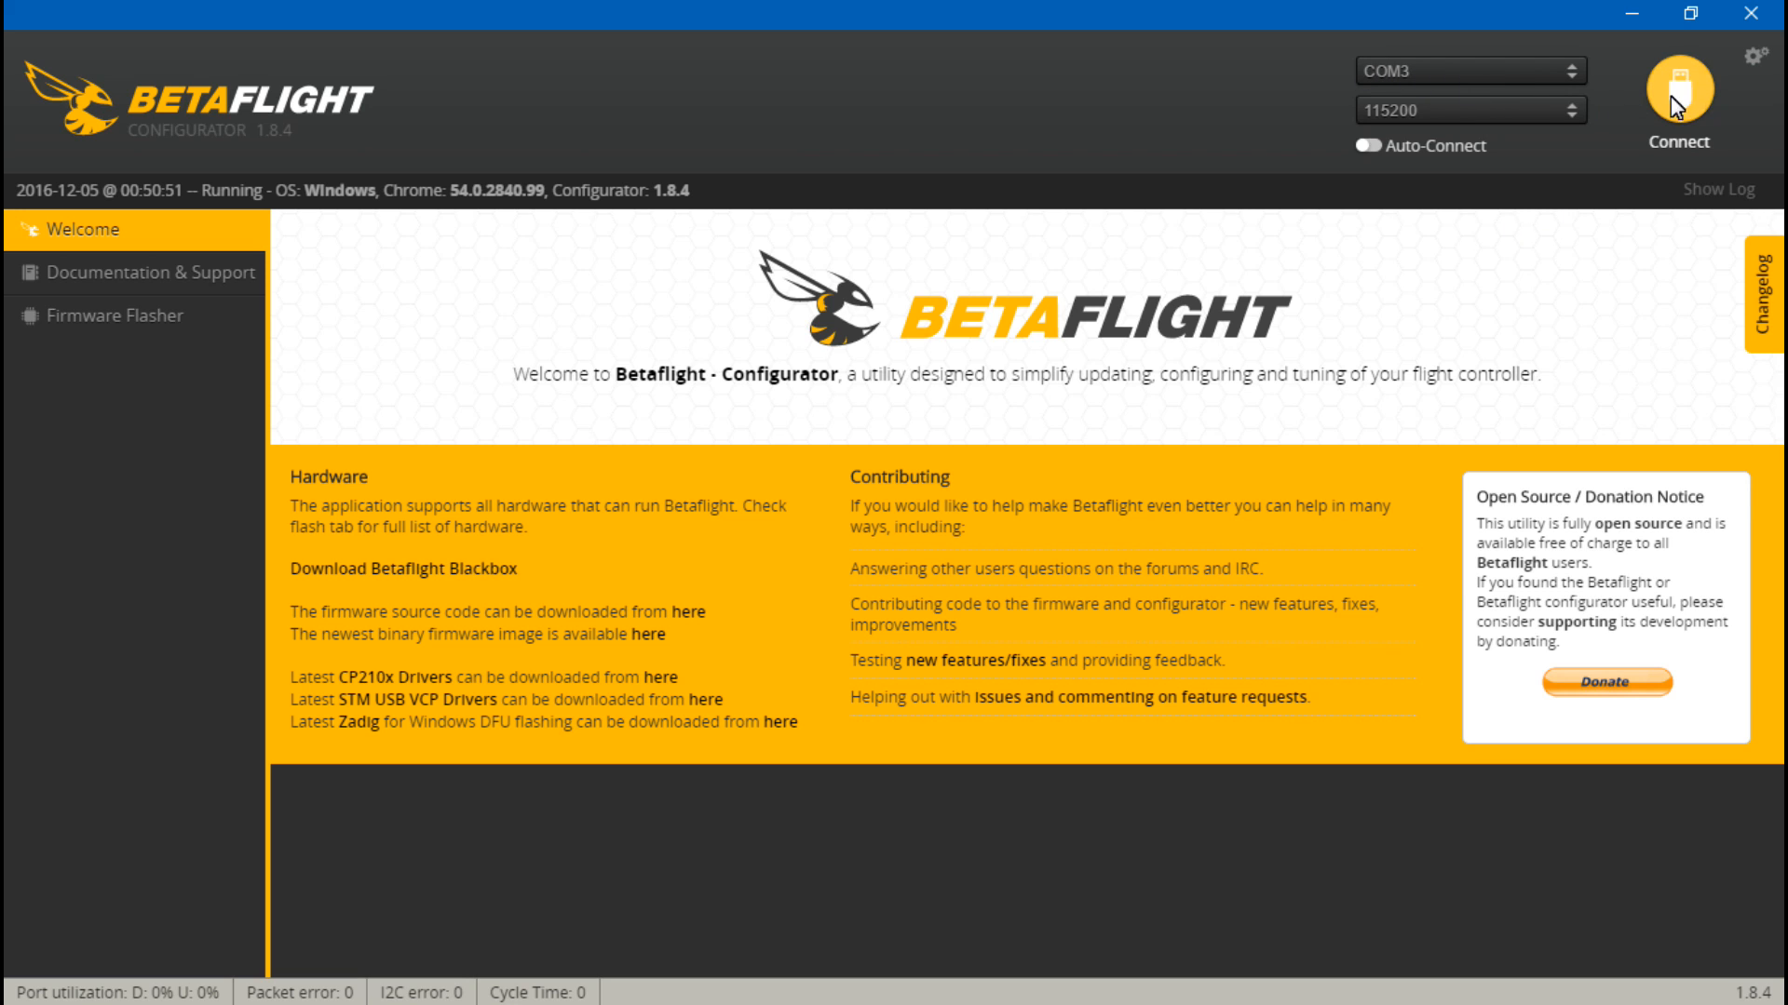
- Connect to the flight controller, view live receiver channels, then show the Configuration page
click(1676, 91)
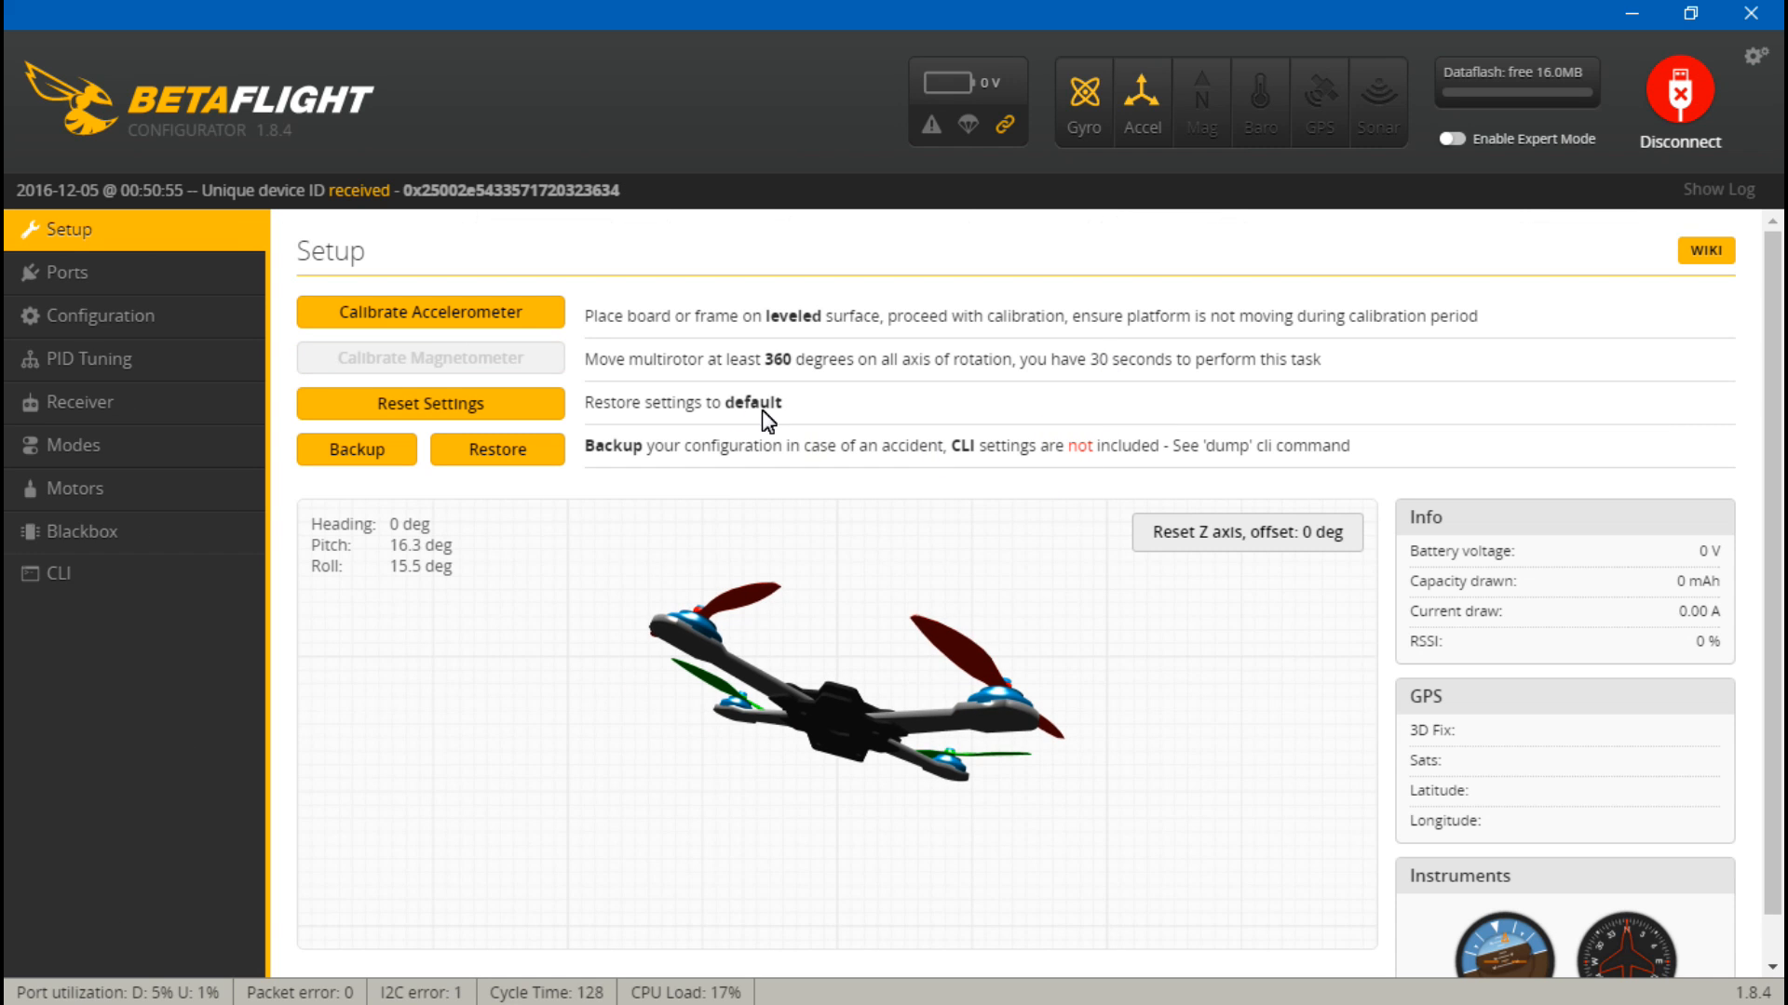
mouse_move(80, 358)
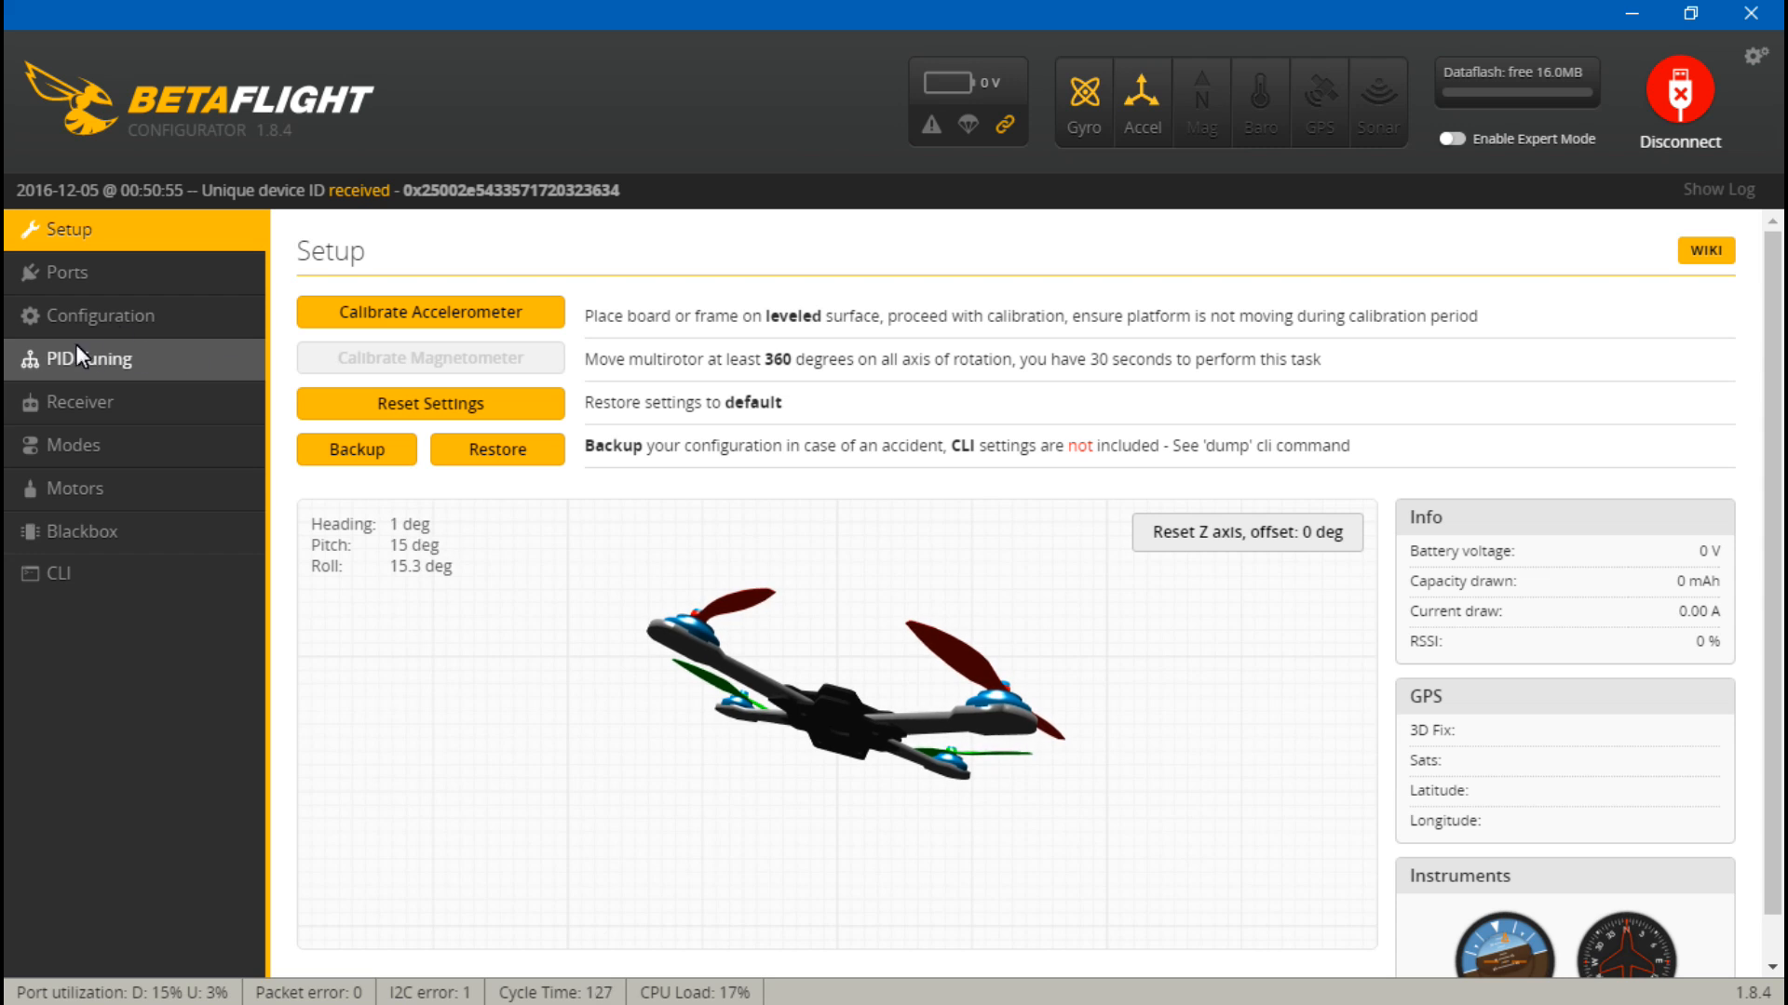
click(78, 403)
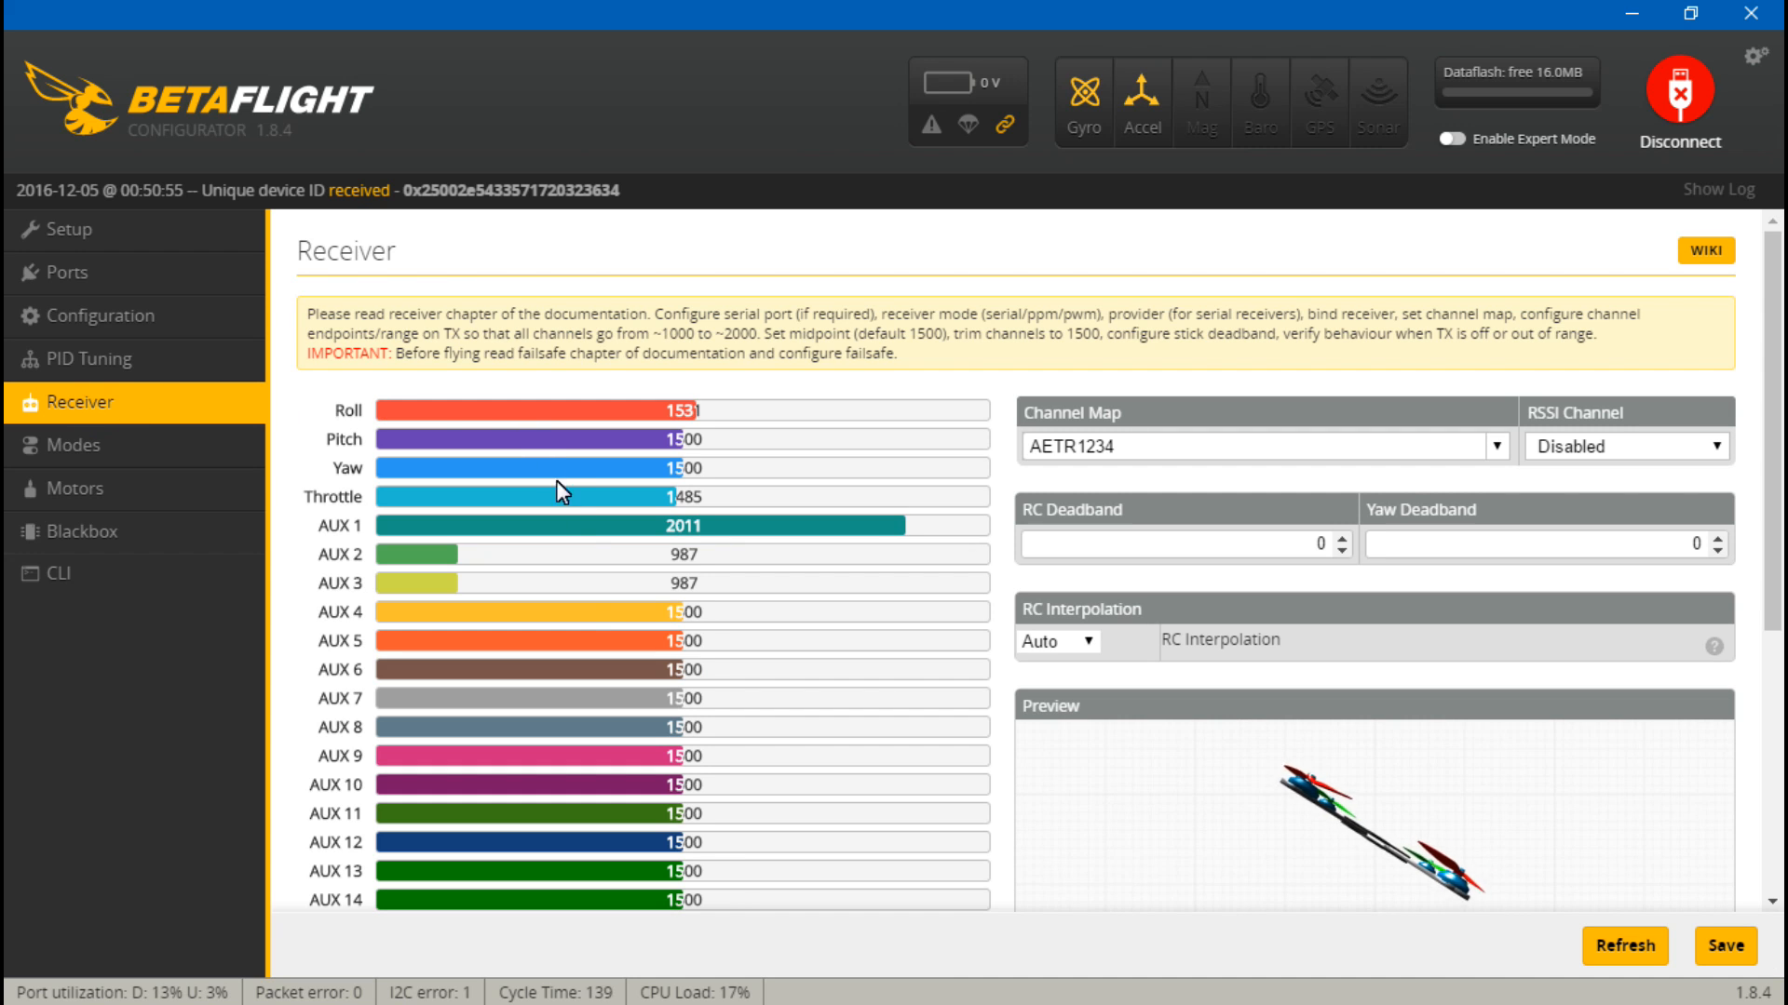
mouse_move(590, 625)
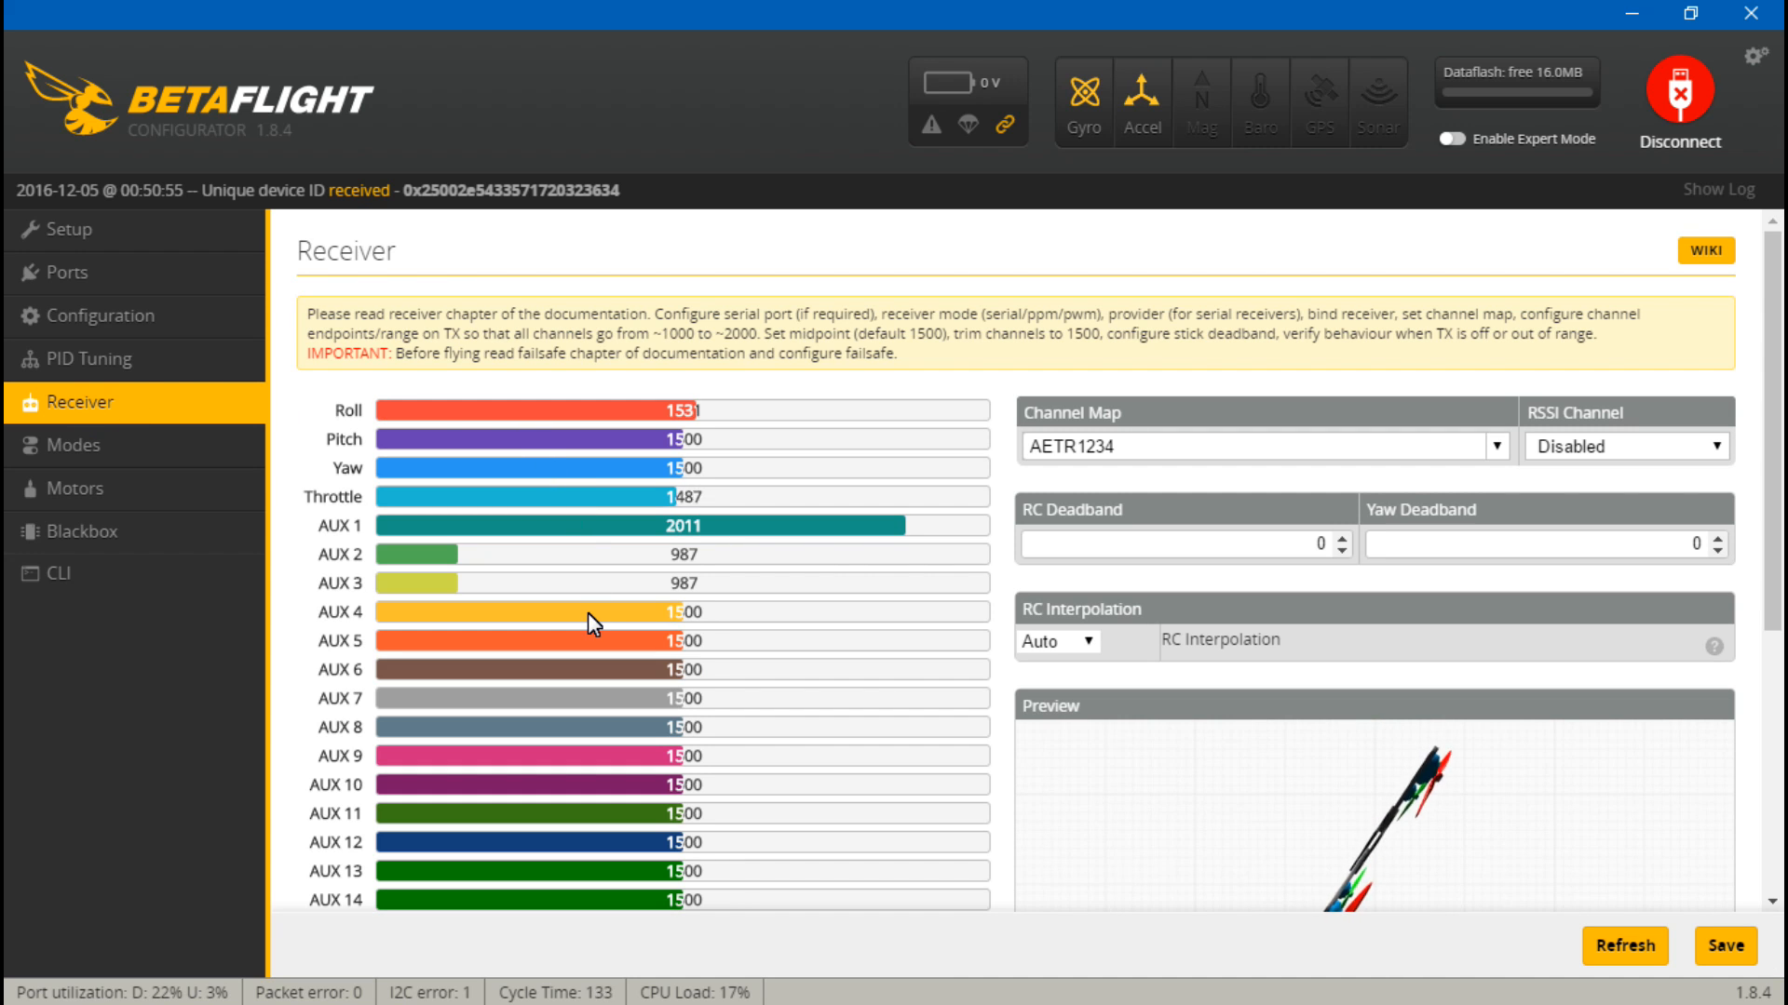
mouse_move(393, 376)
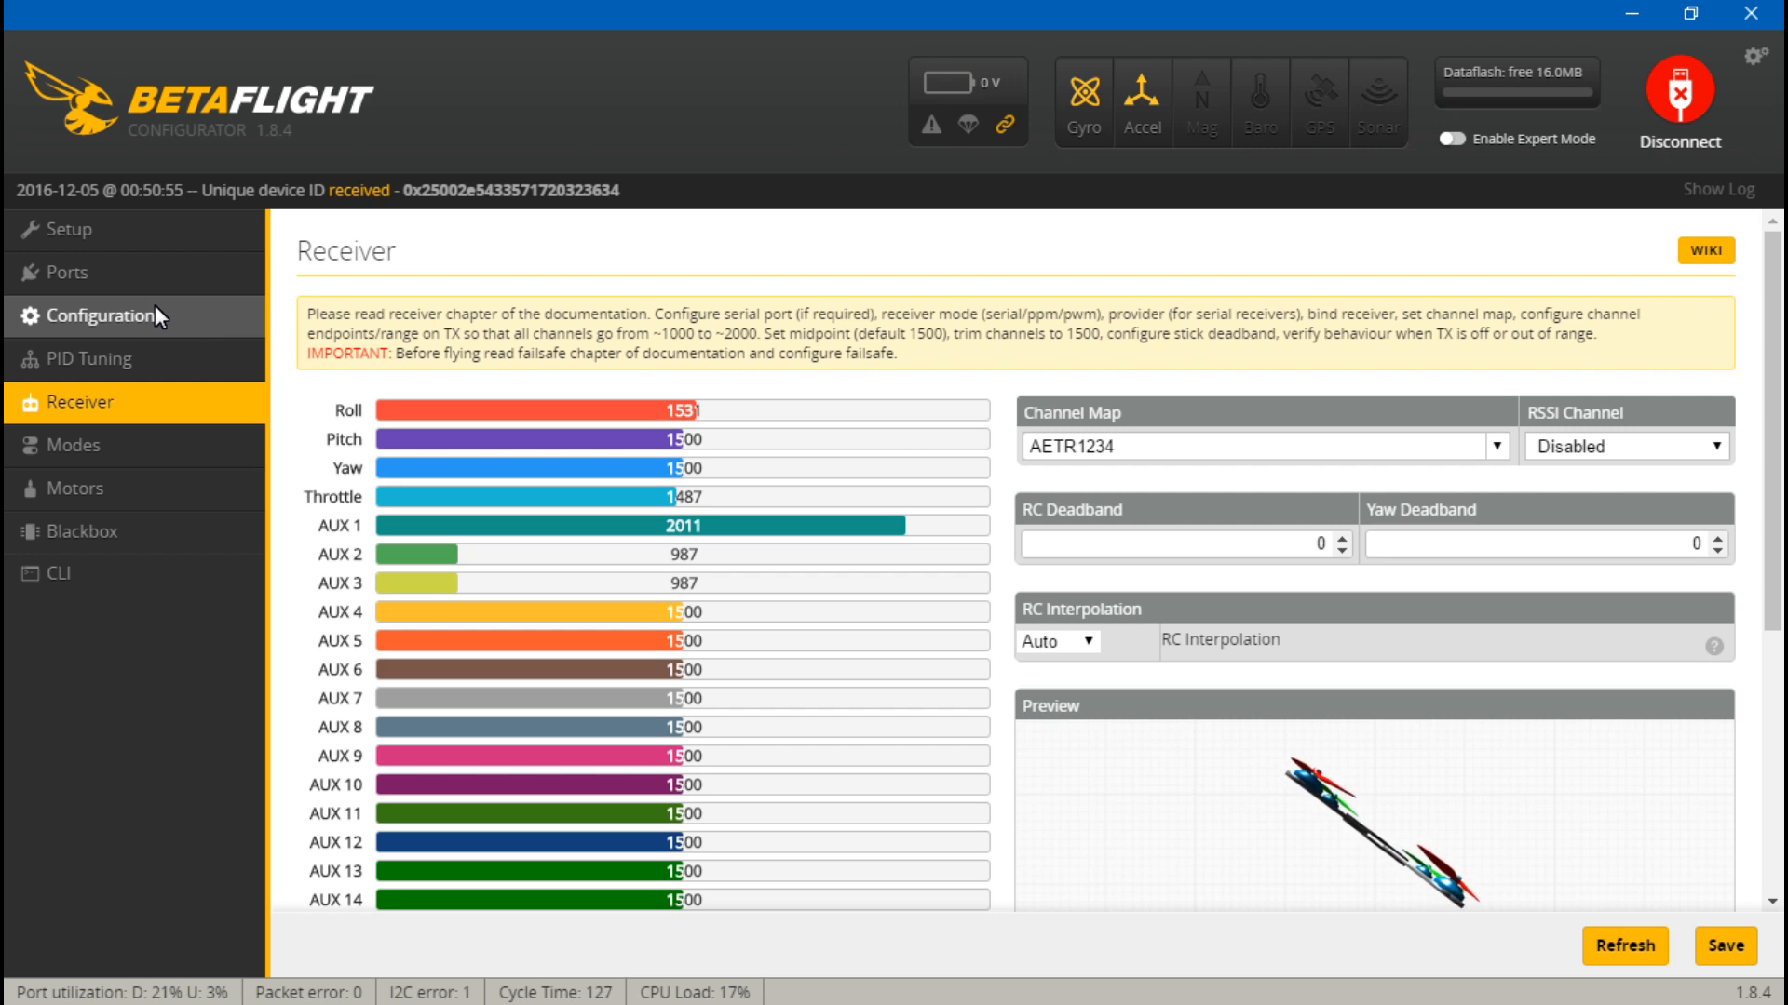
mouse_move(137, 321)
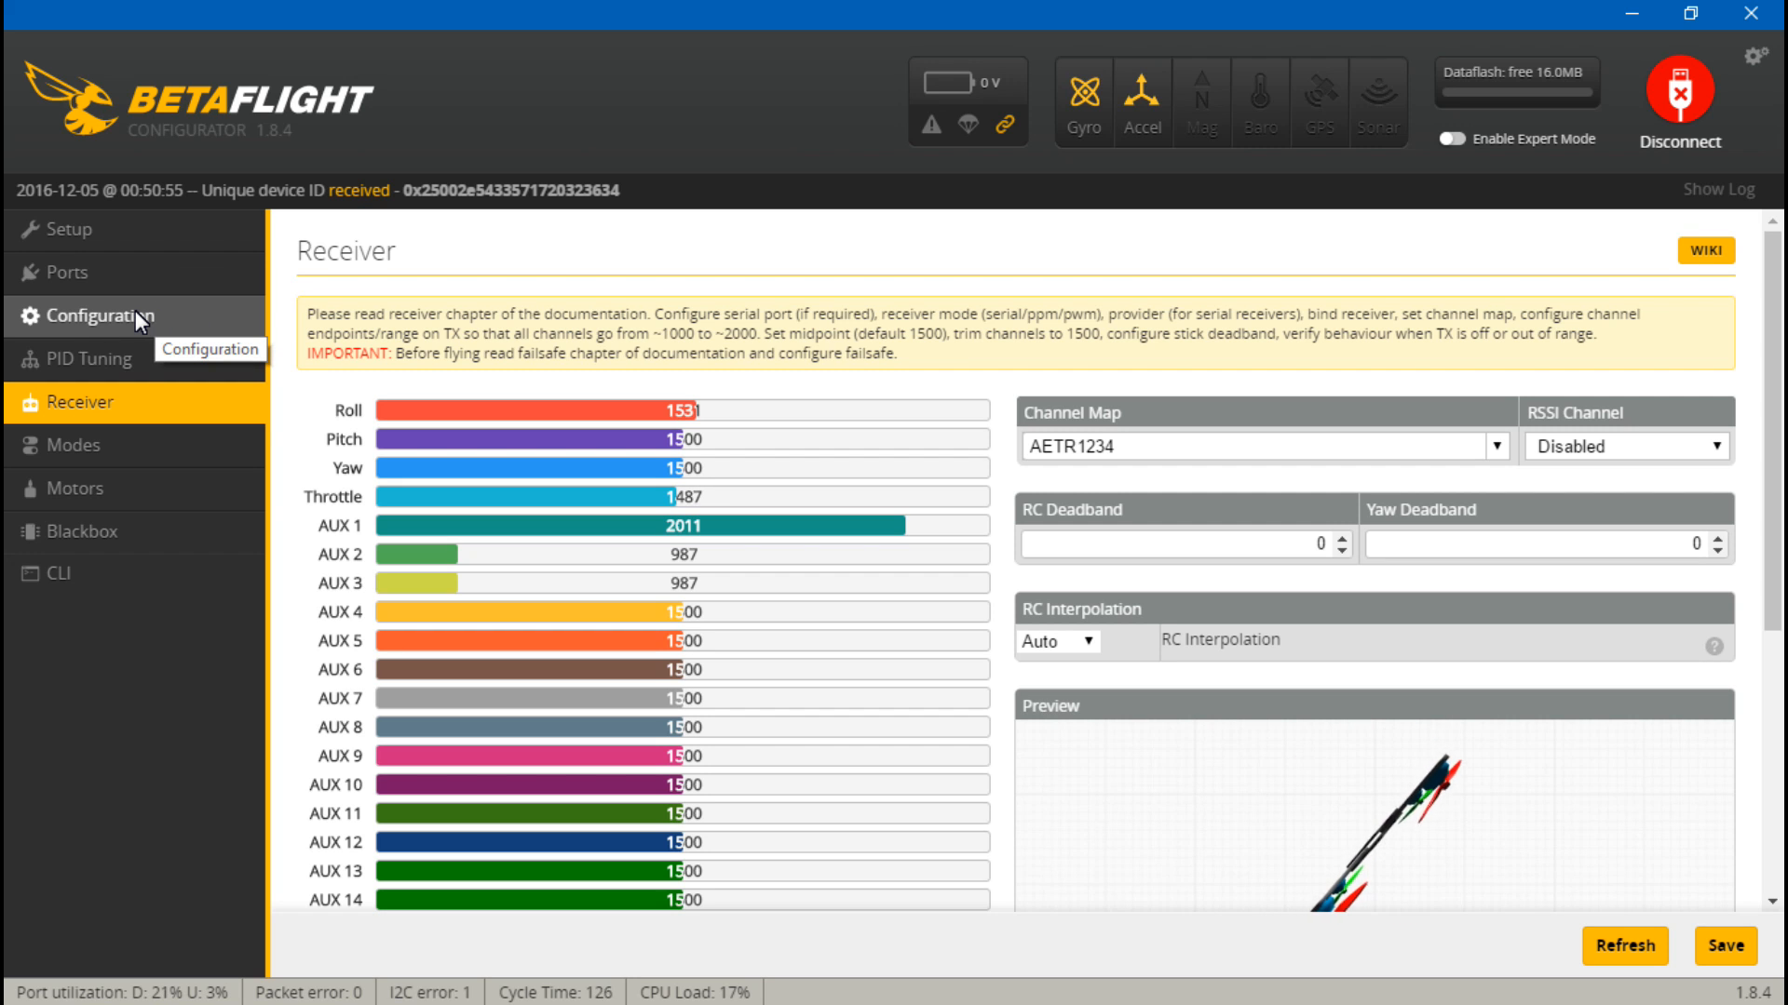
click(97, 316)
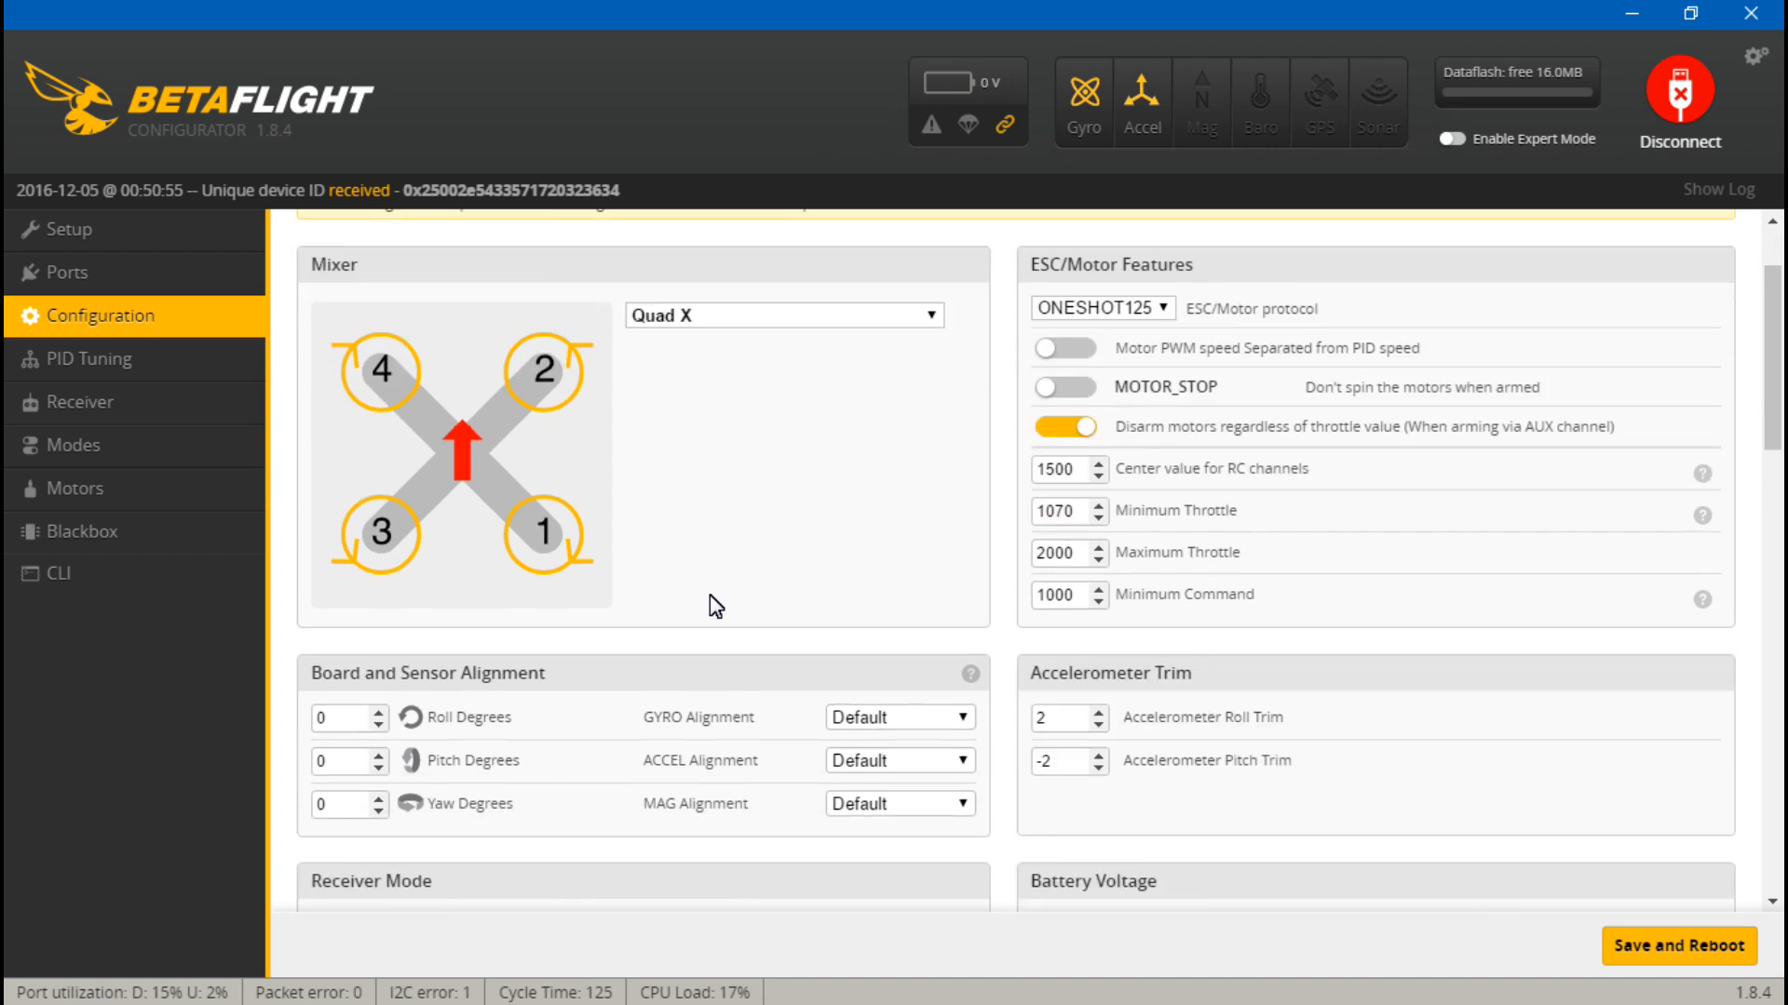
- Review the Ports page with UART3 as serial receiver, then return to Receiver
scroll(down, 3)
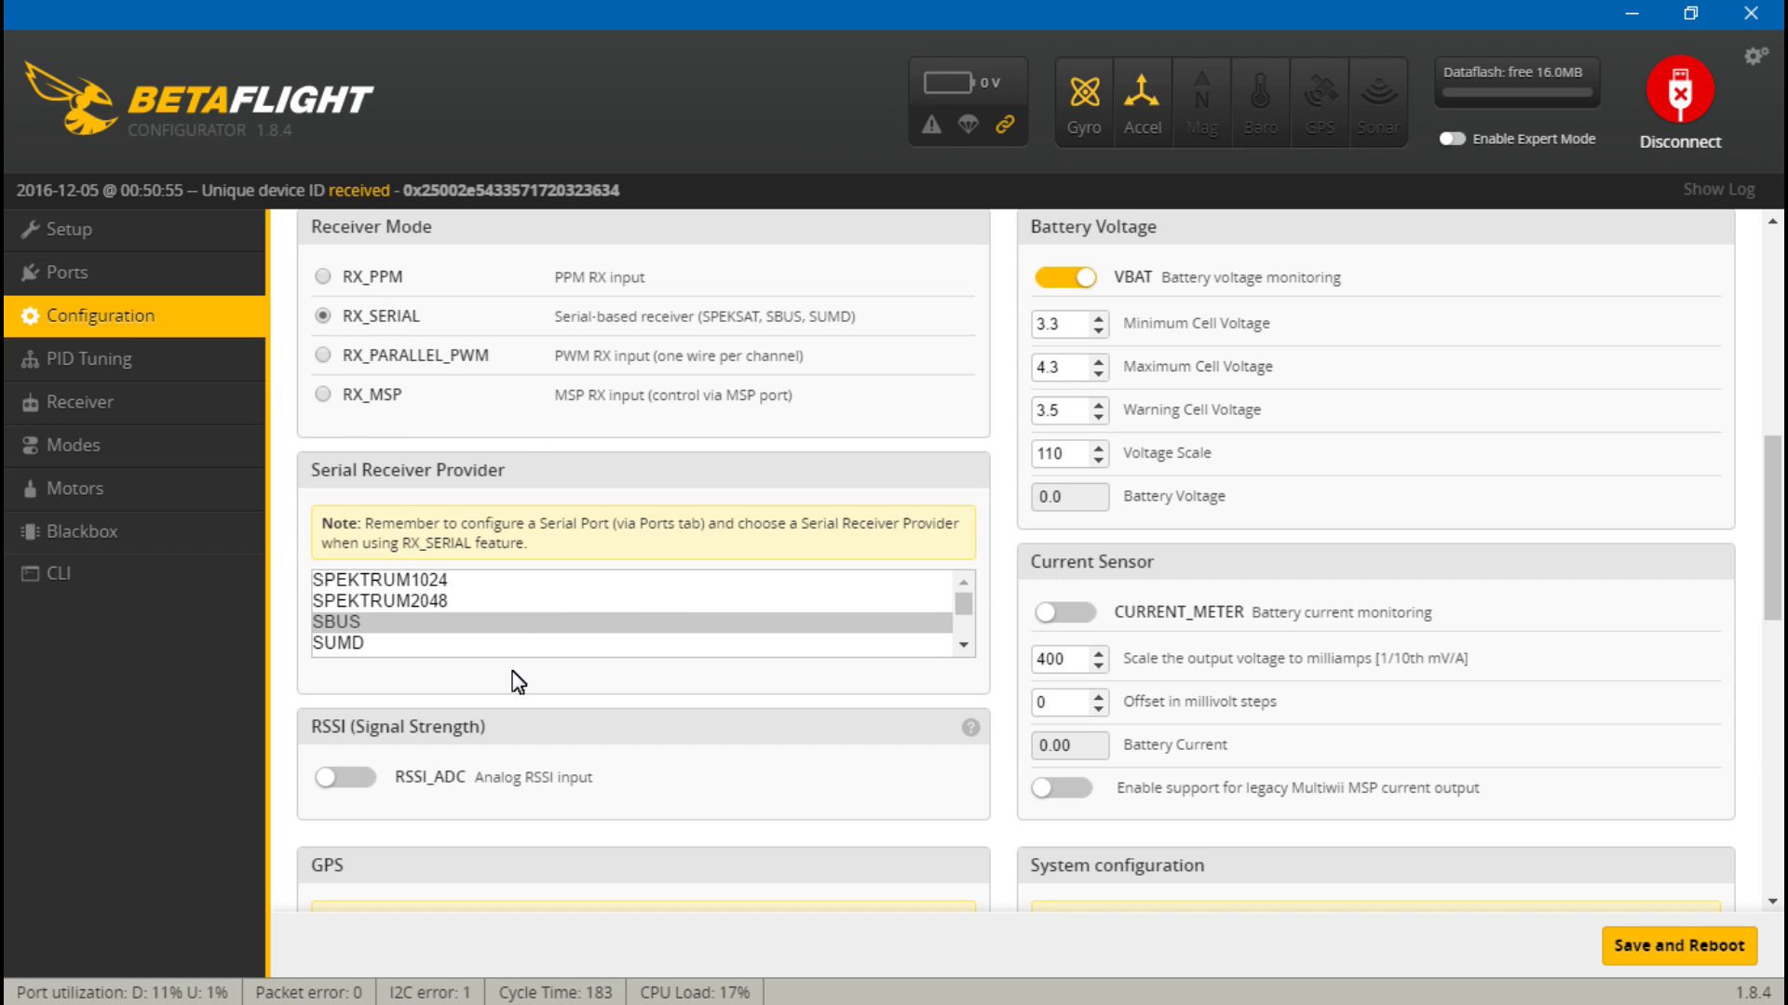
click(58, 271)
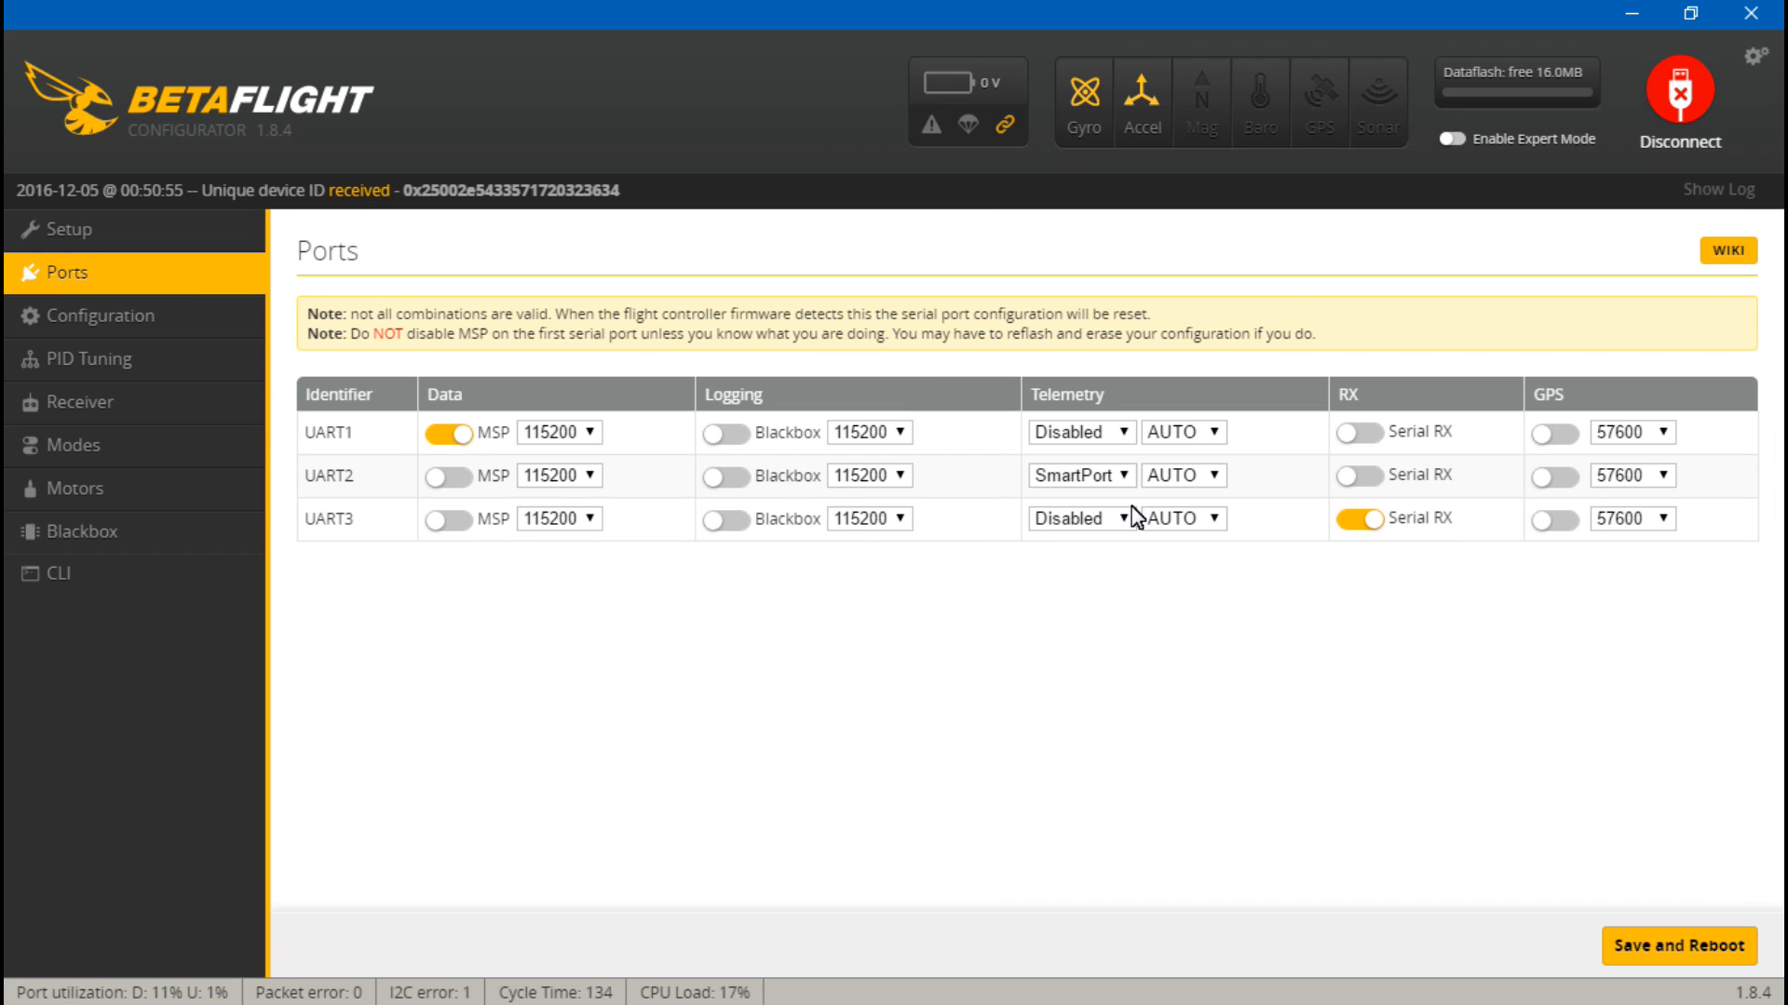
mouse_move(913, 644)
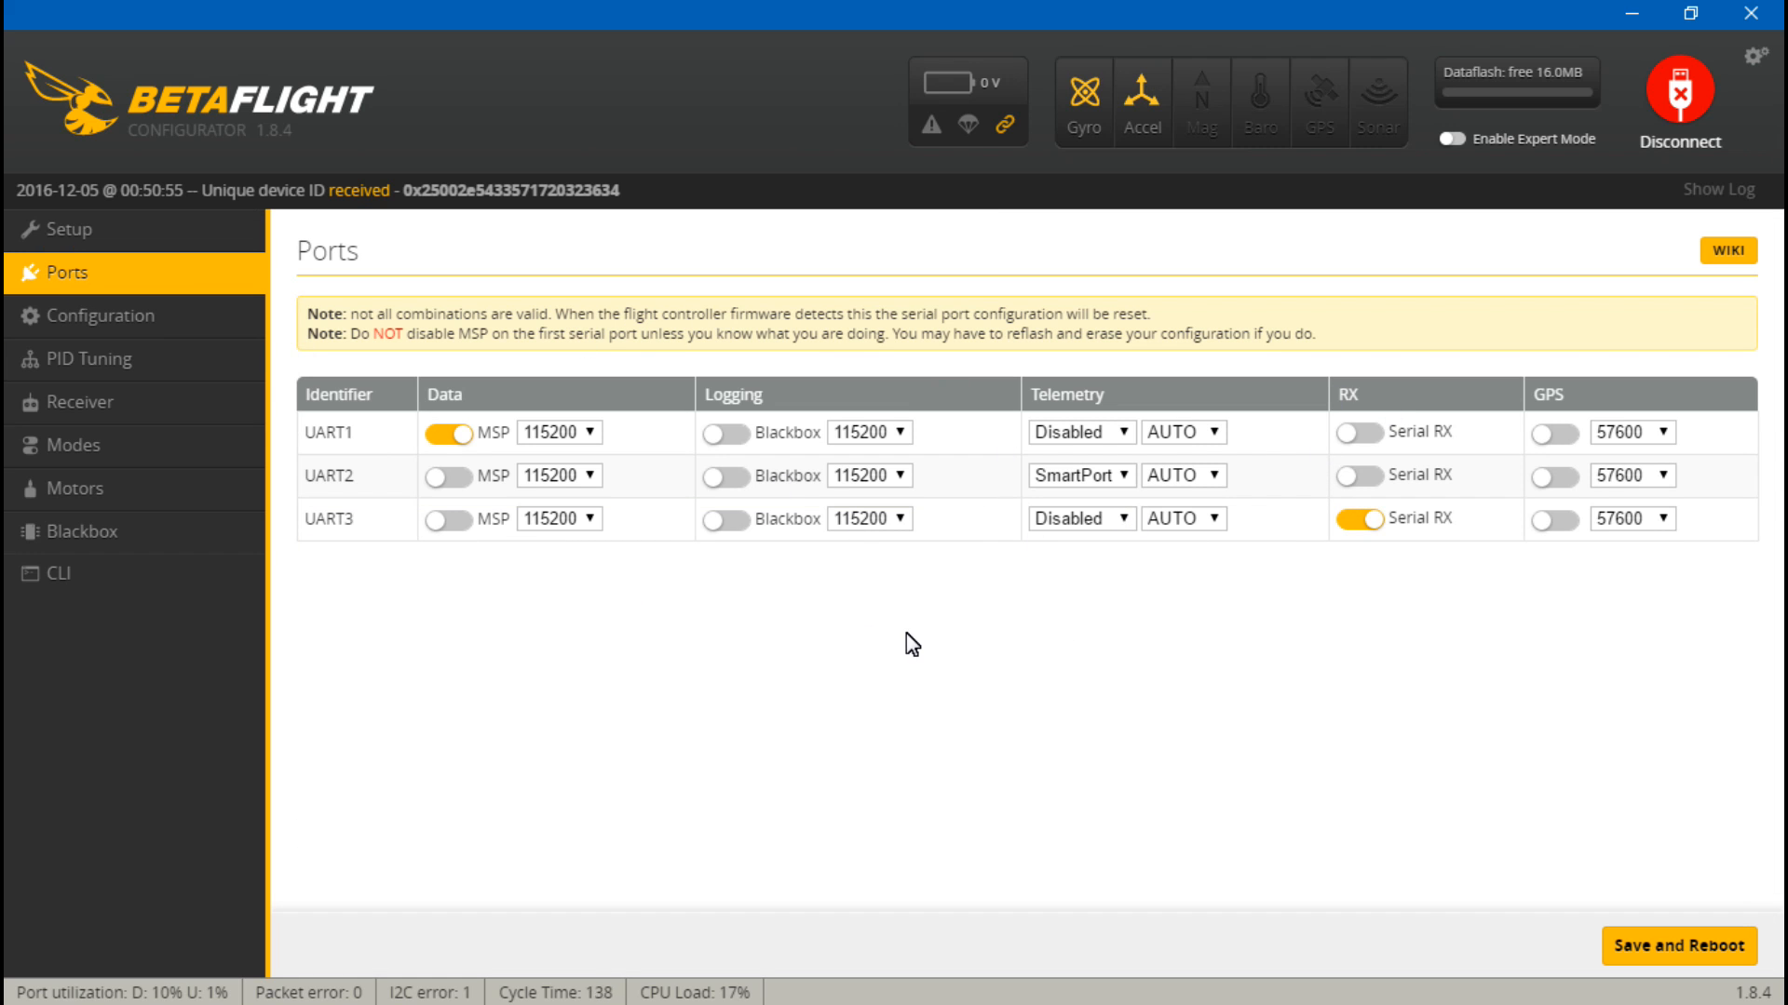
mouse_move(705, 553)
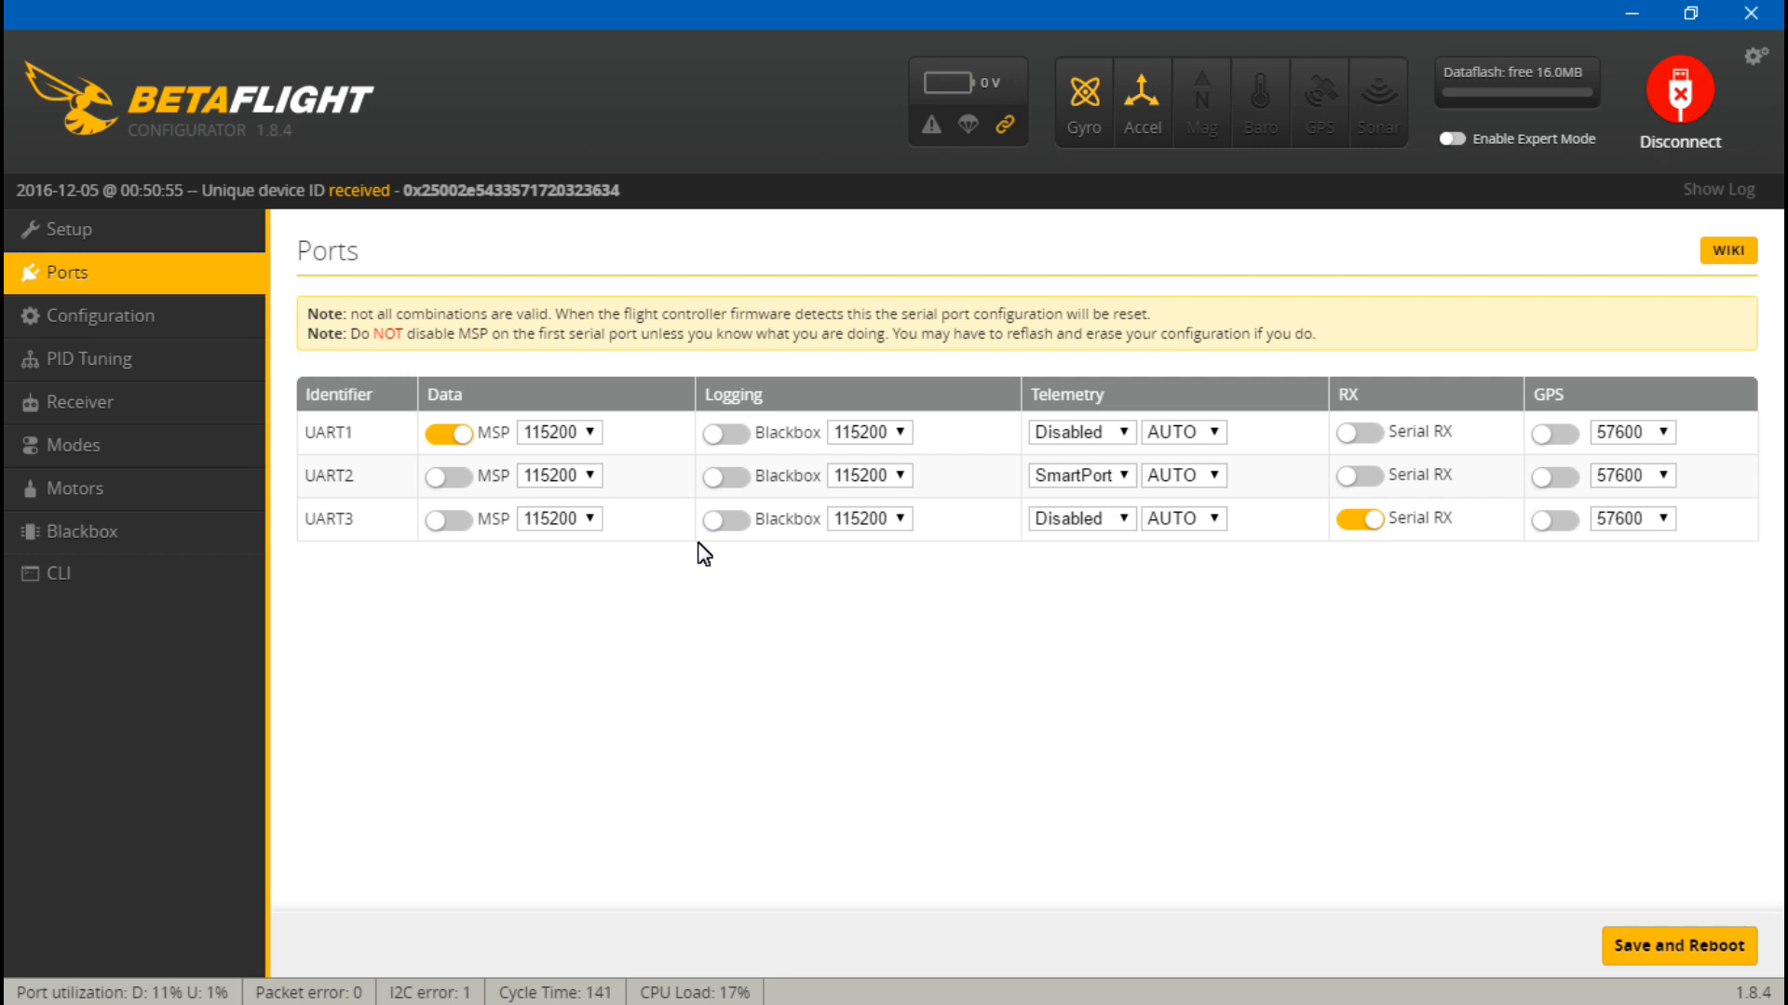
mouse_move(560, 616)
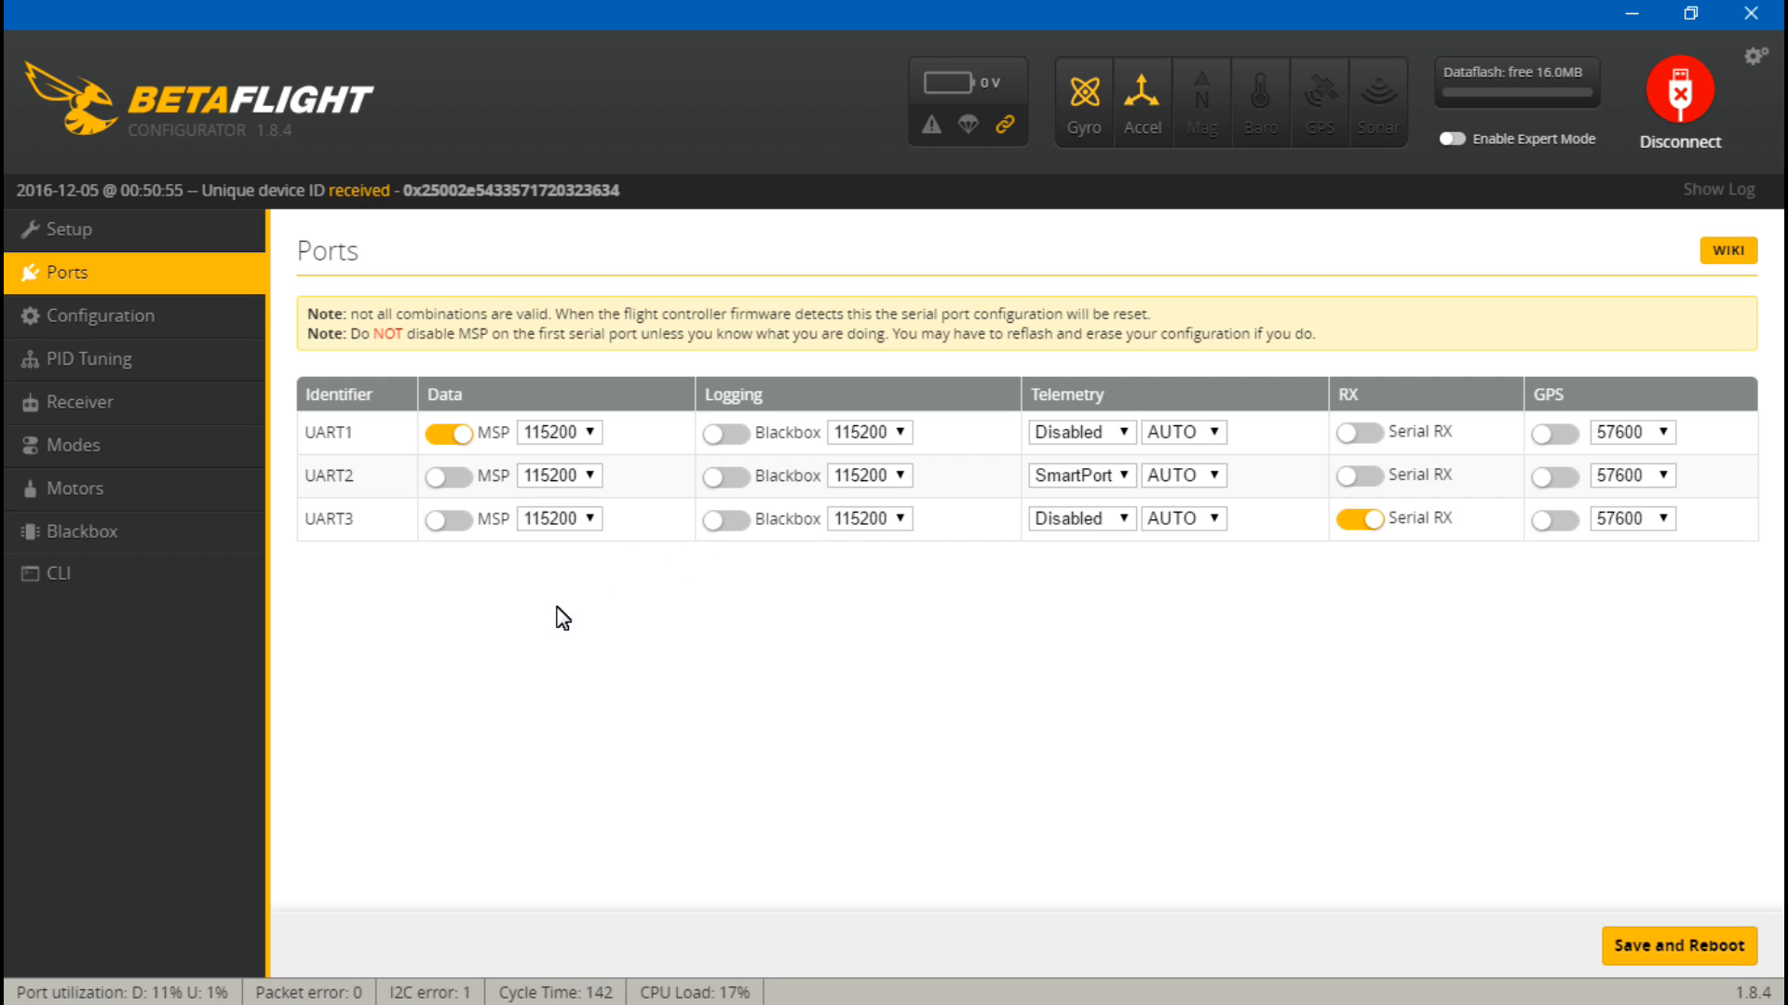
mouse_move(290, 468)
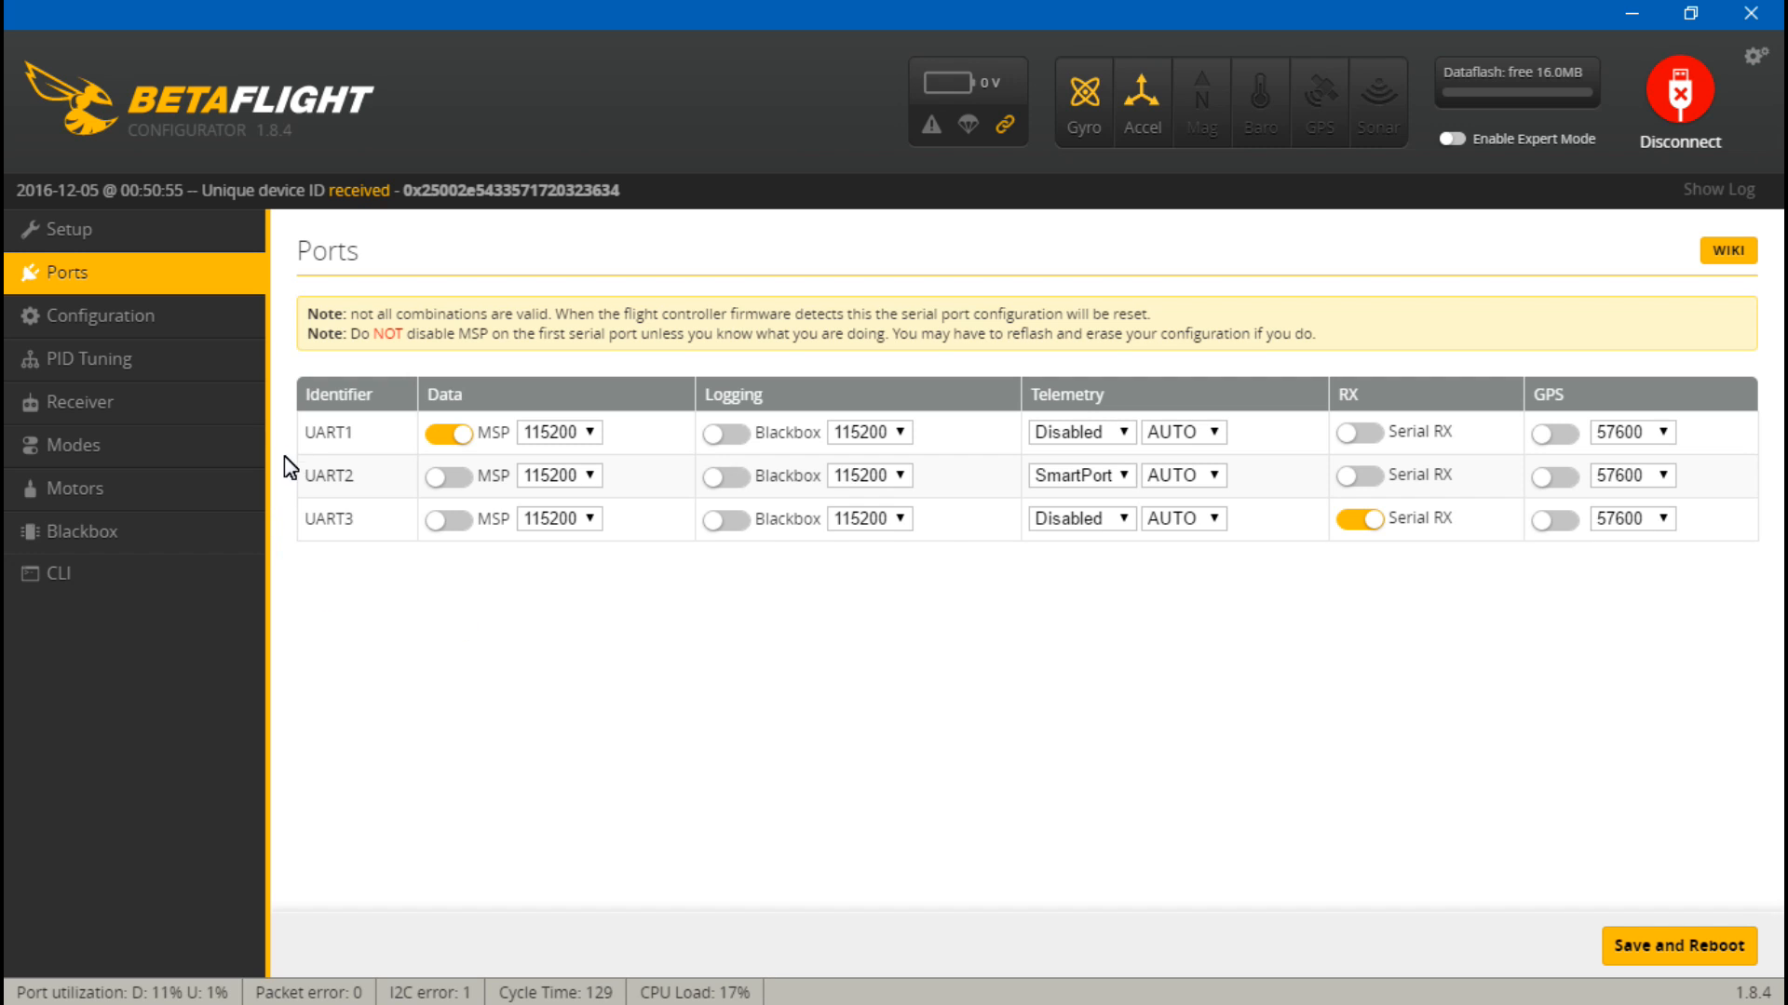
mouse_move(284, 359)
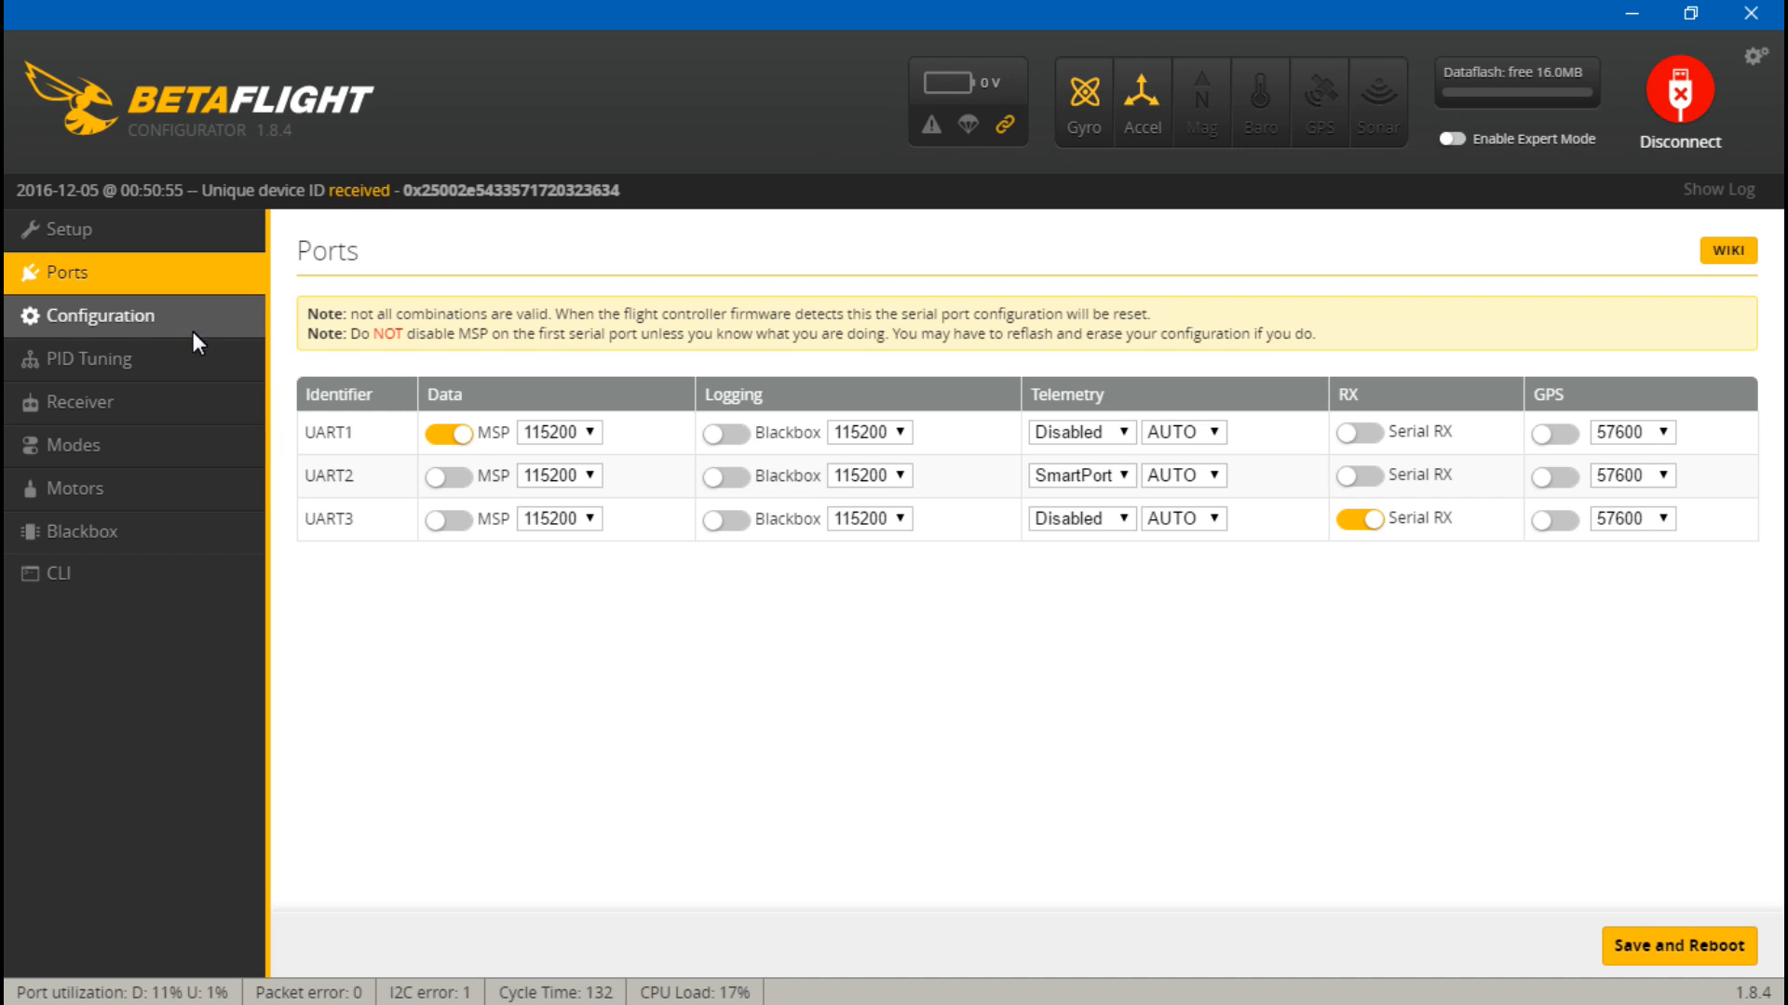
mouse_move(80, 402)
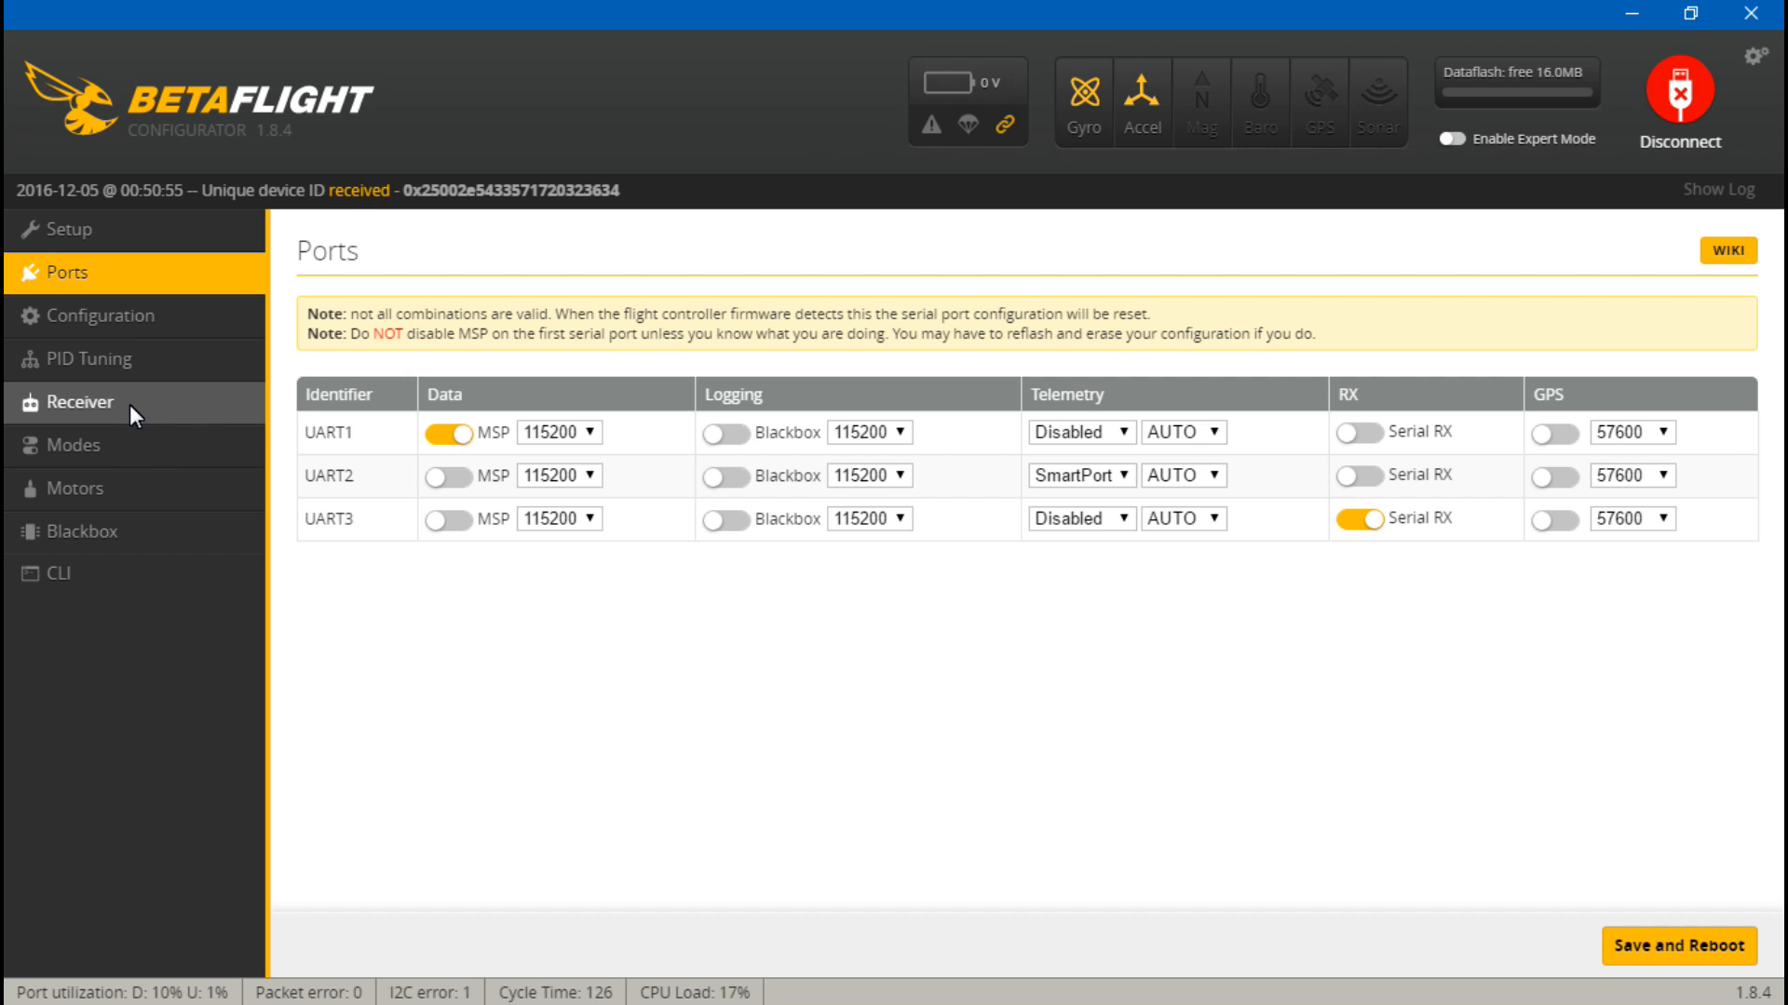
mouse_move(75, 445)
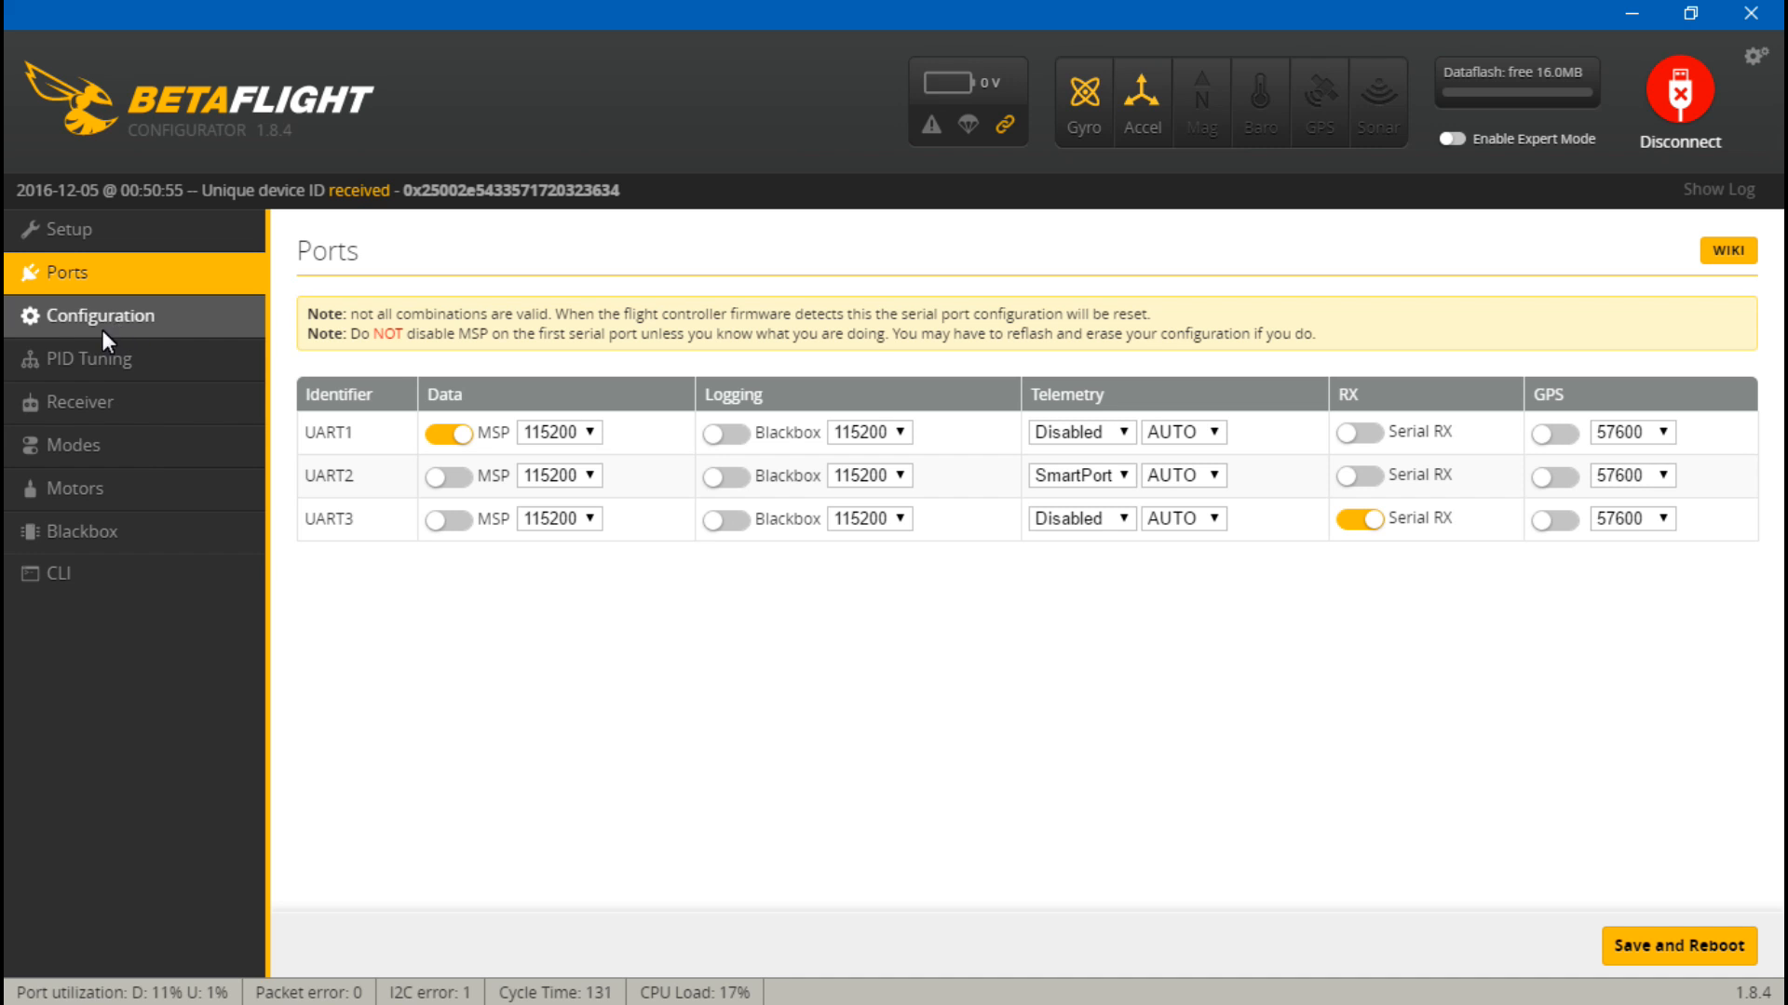
click(77, 402)
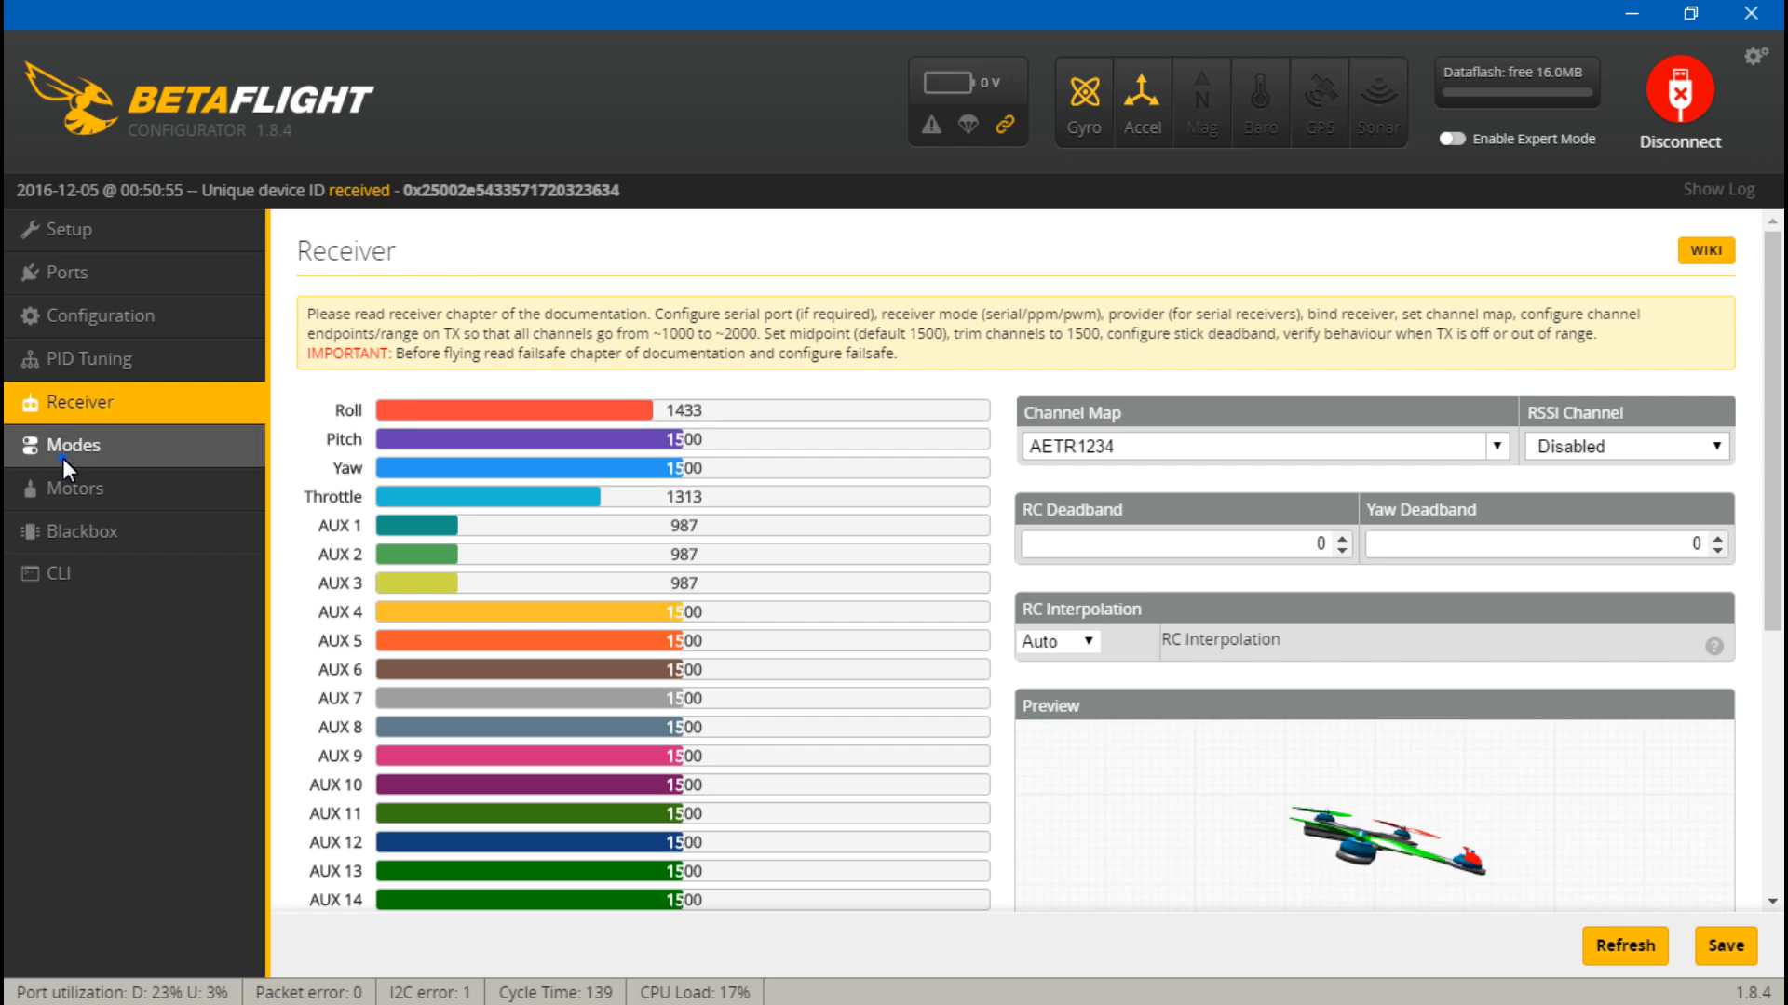
- Switch to the Modes page listing ARM, AIR MODE, ANGLE, HORIZON and MAG
click(72, 445)
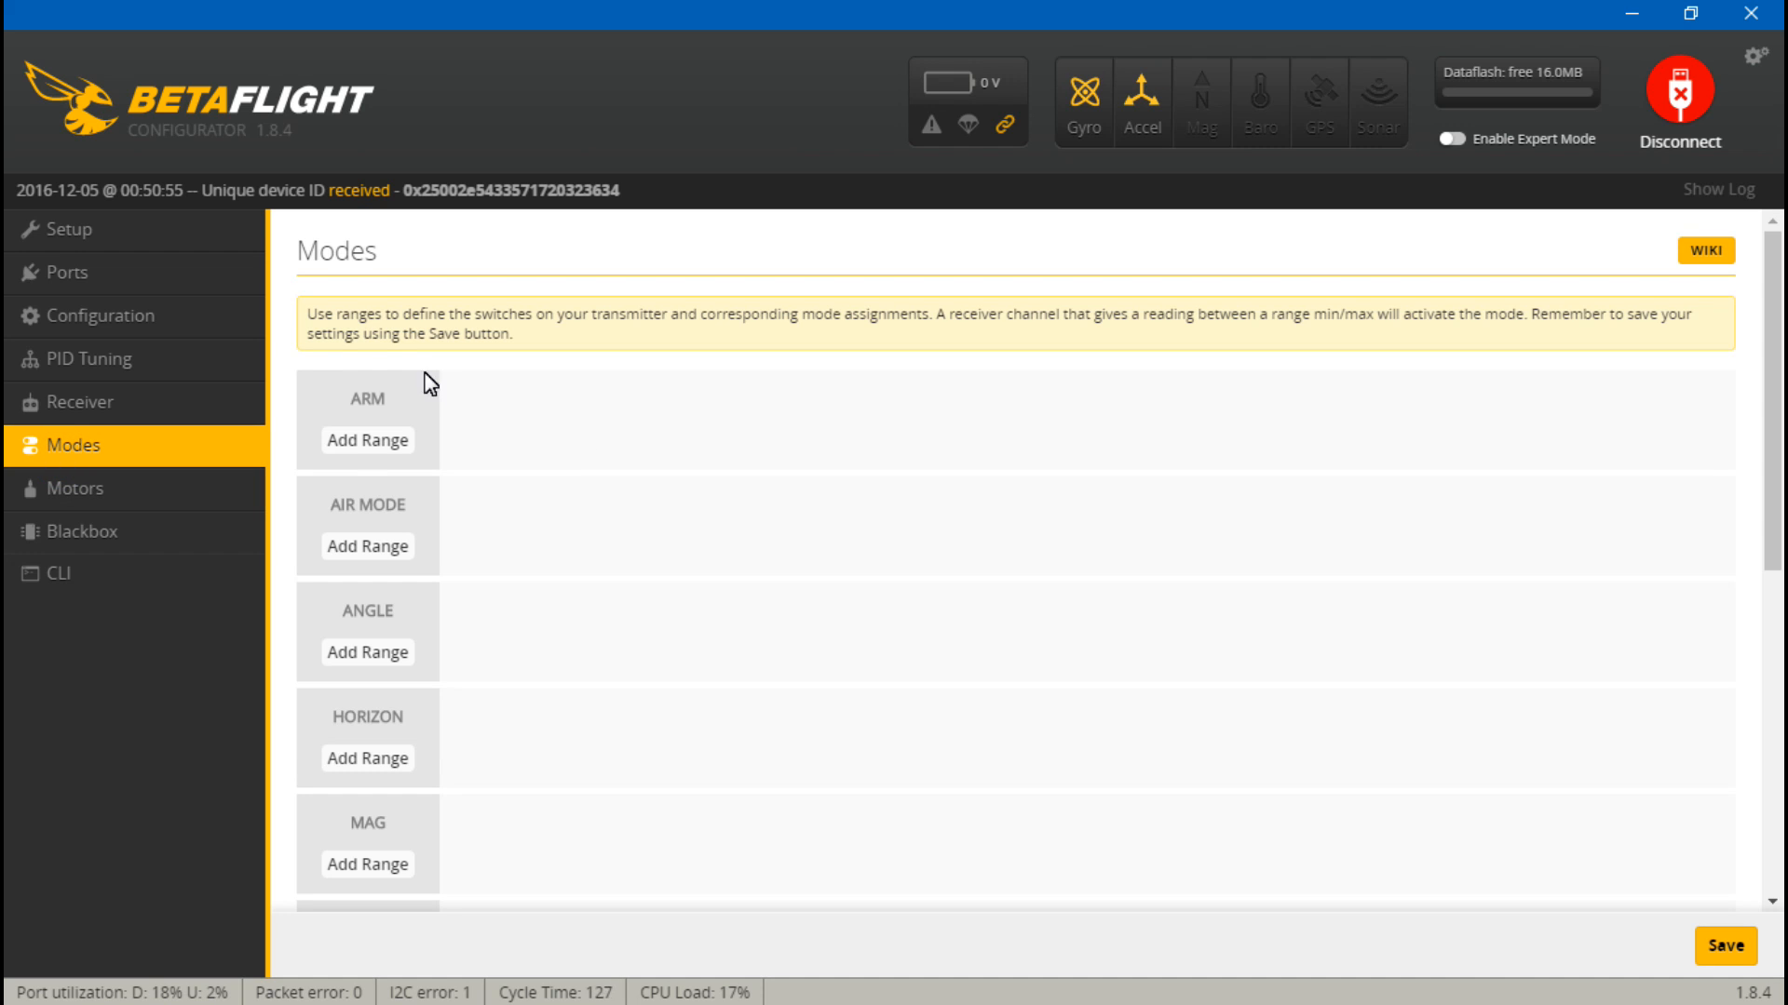
- Add an AUX 1 range of 1300–1700 to the ARM mode
click(367, 440)
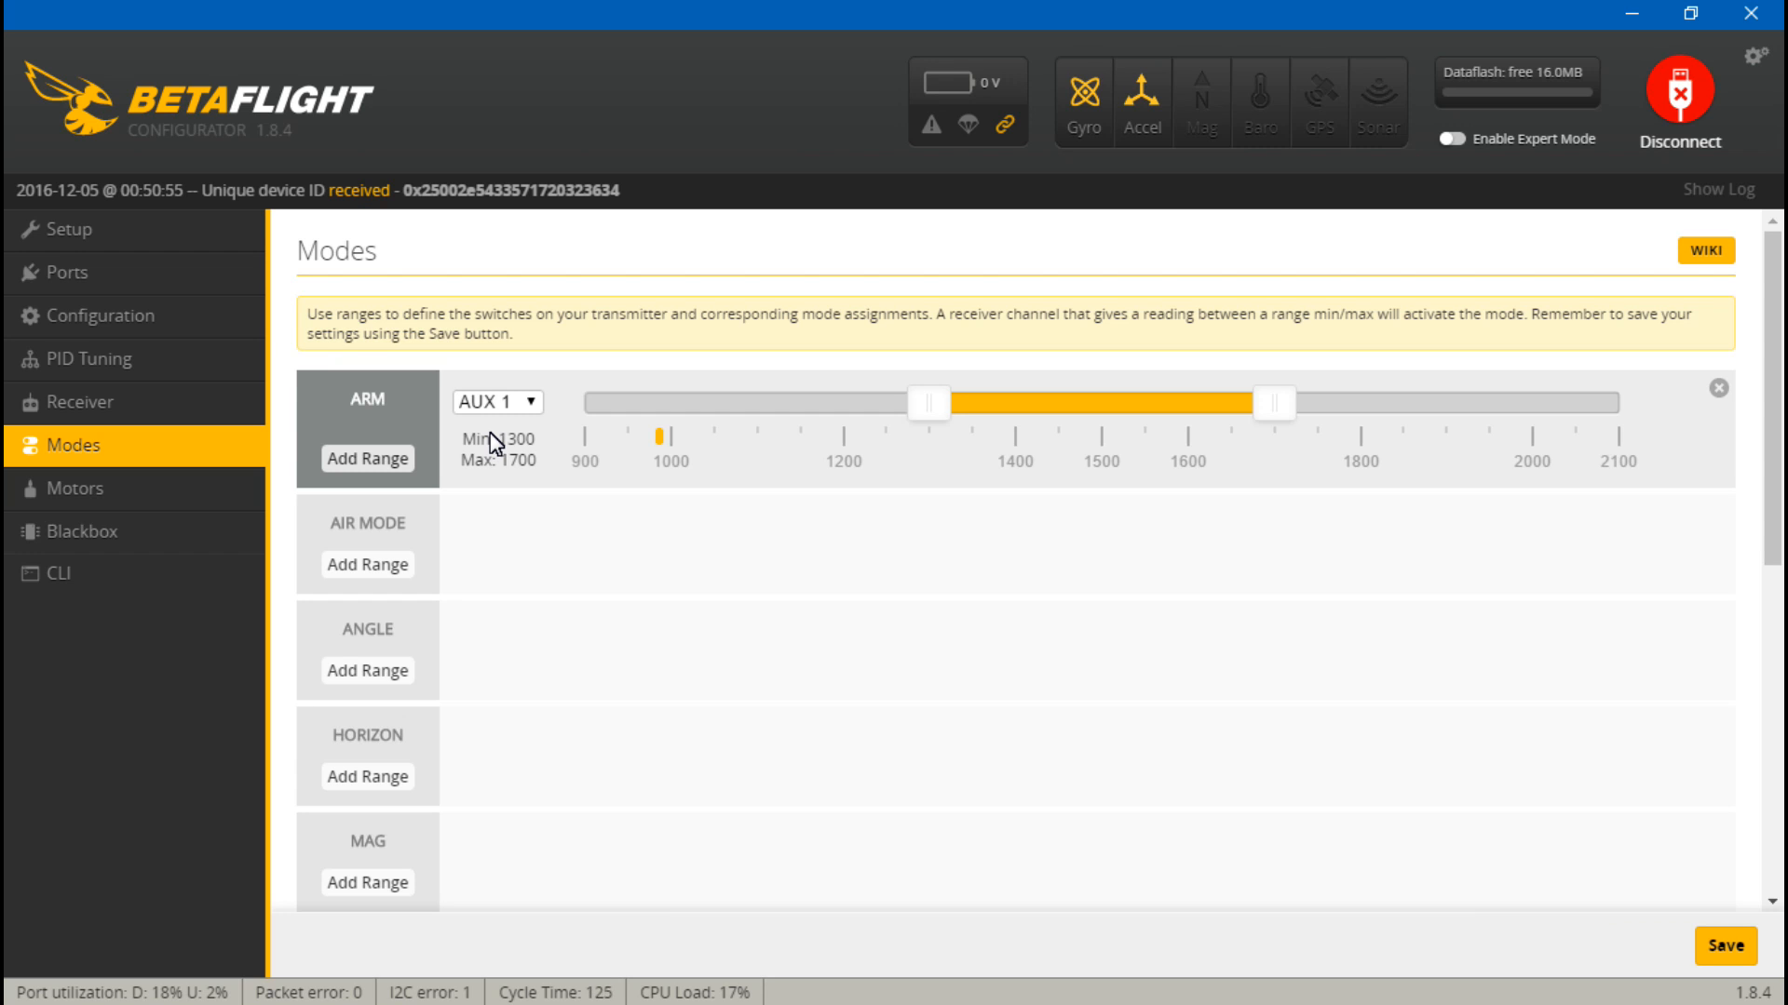
mouse_move(517, 420)
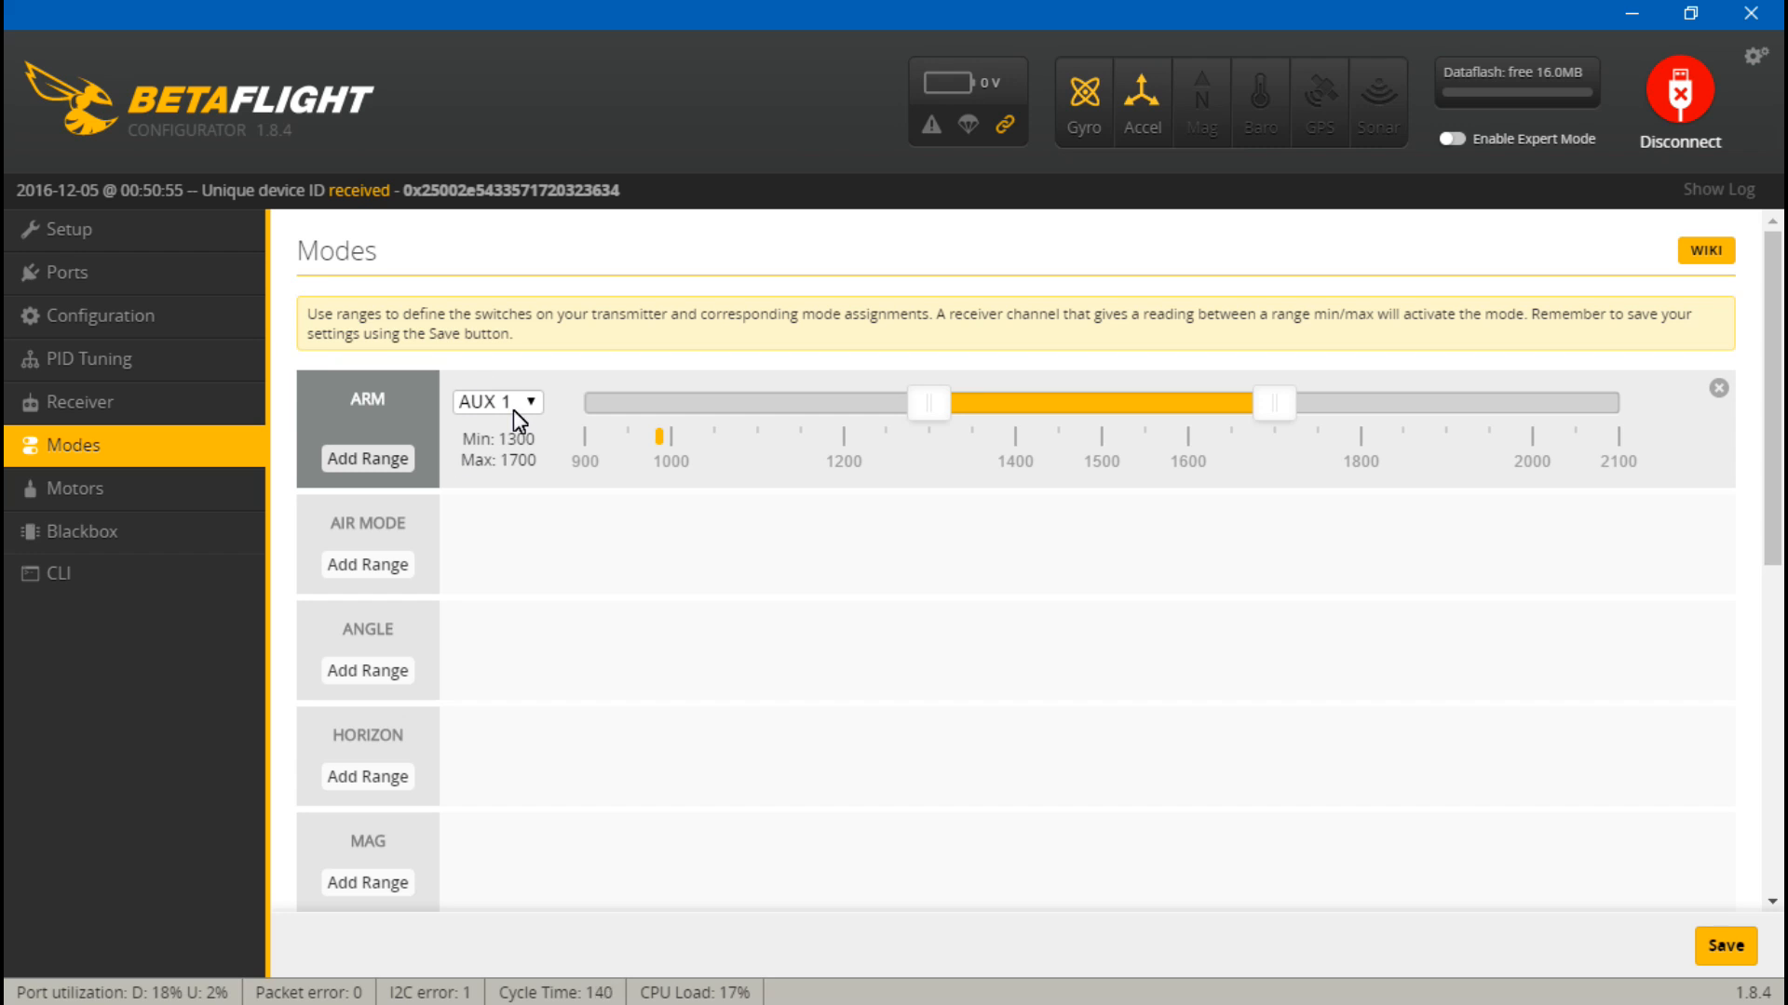
mouse_move(539, 412)
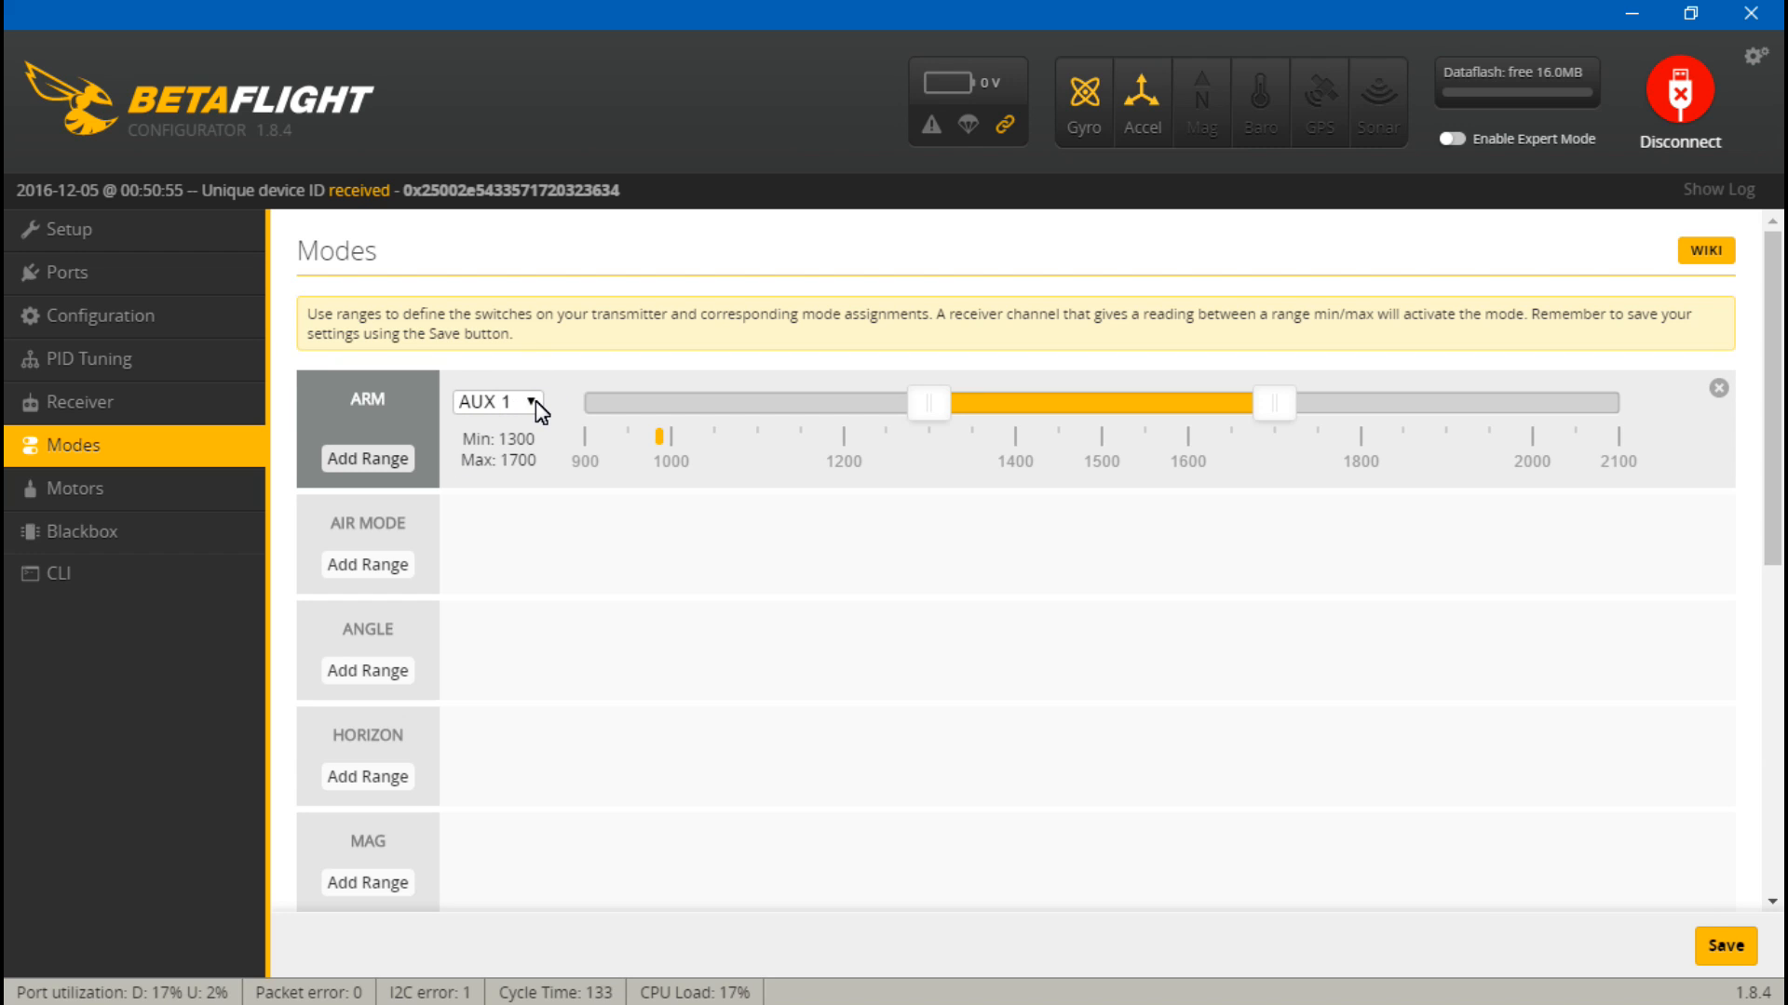
mouse_move(446, 406)
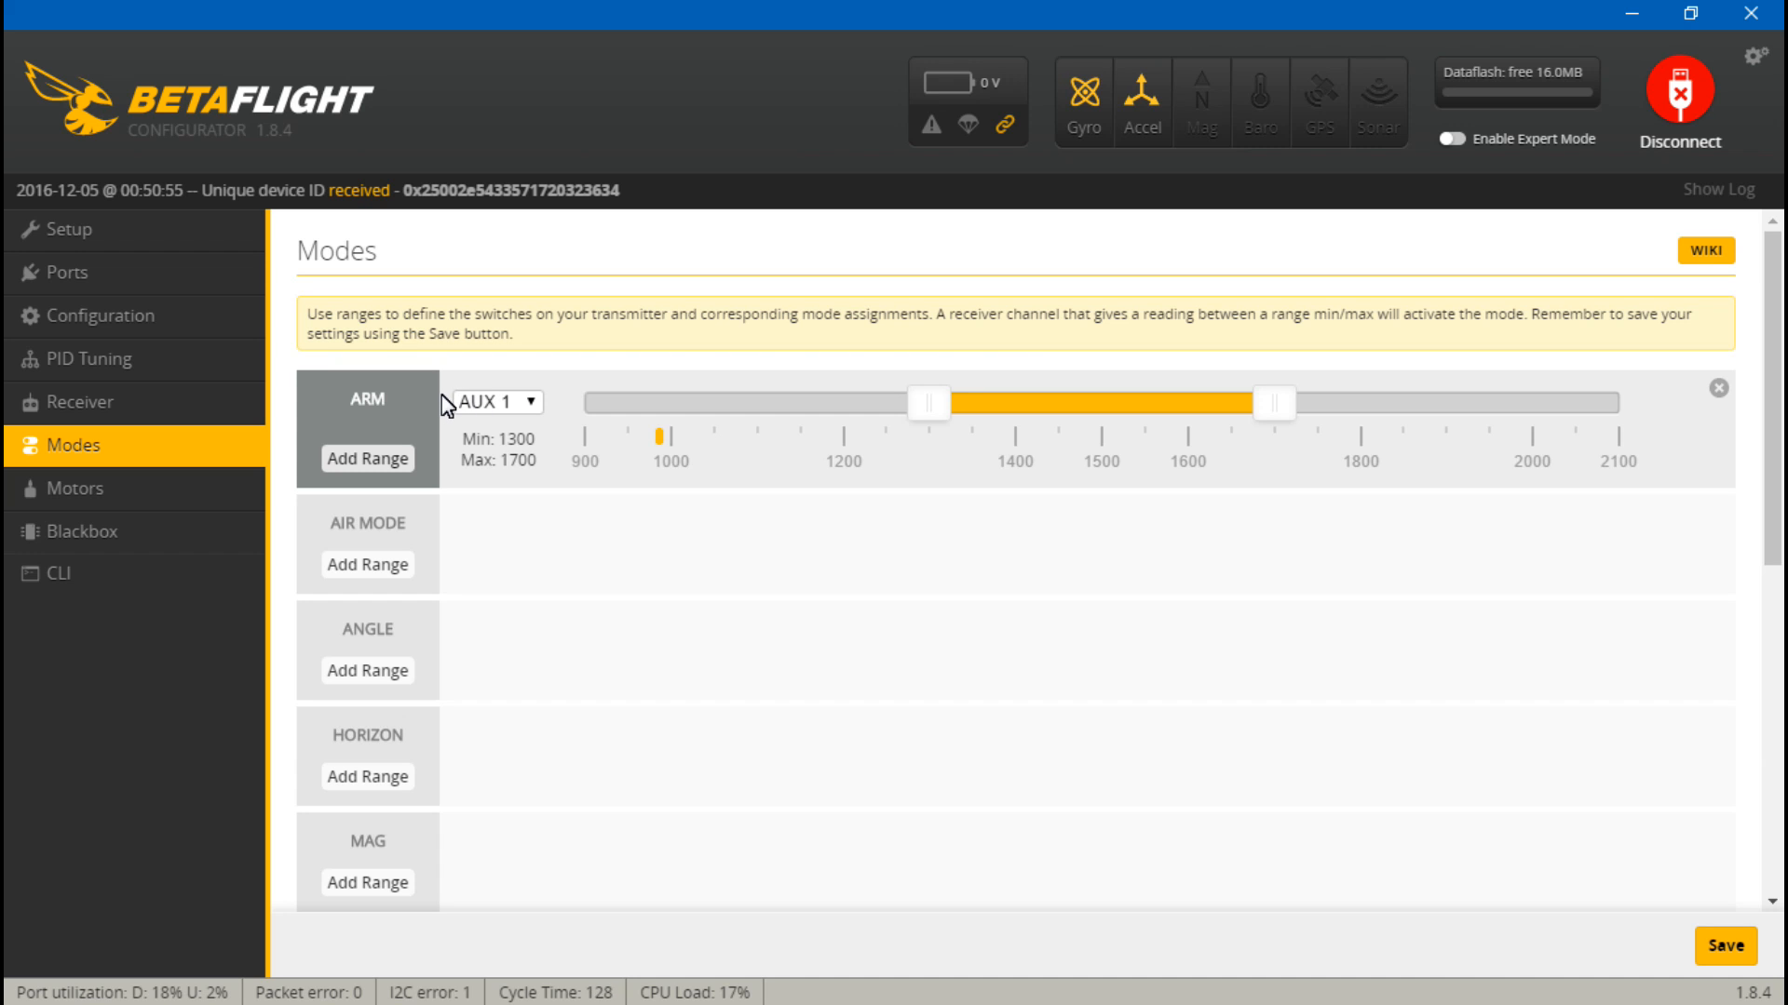
- Return to the Receiver page to watch the AUX channel bars
click(78, 402)
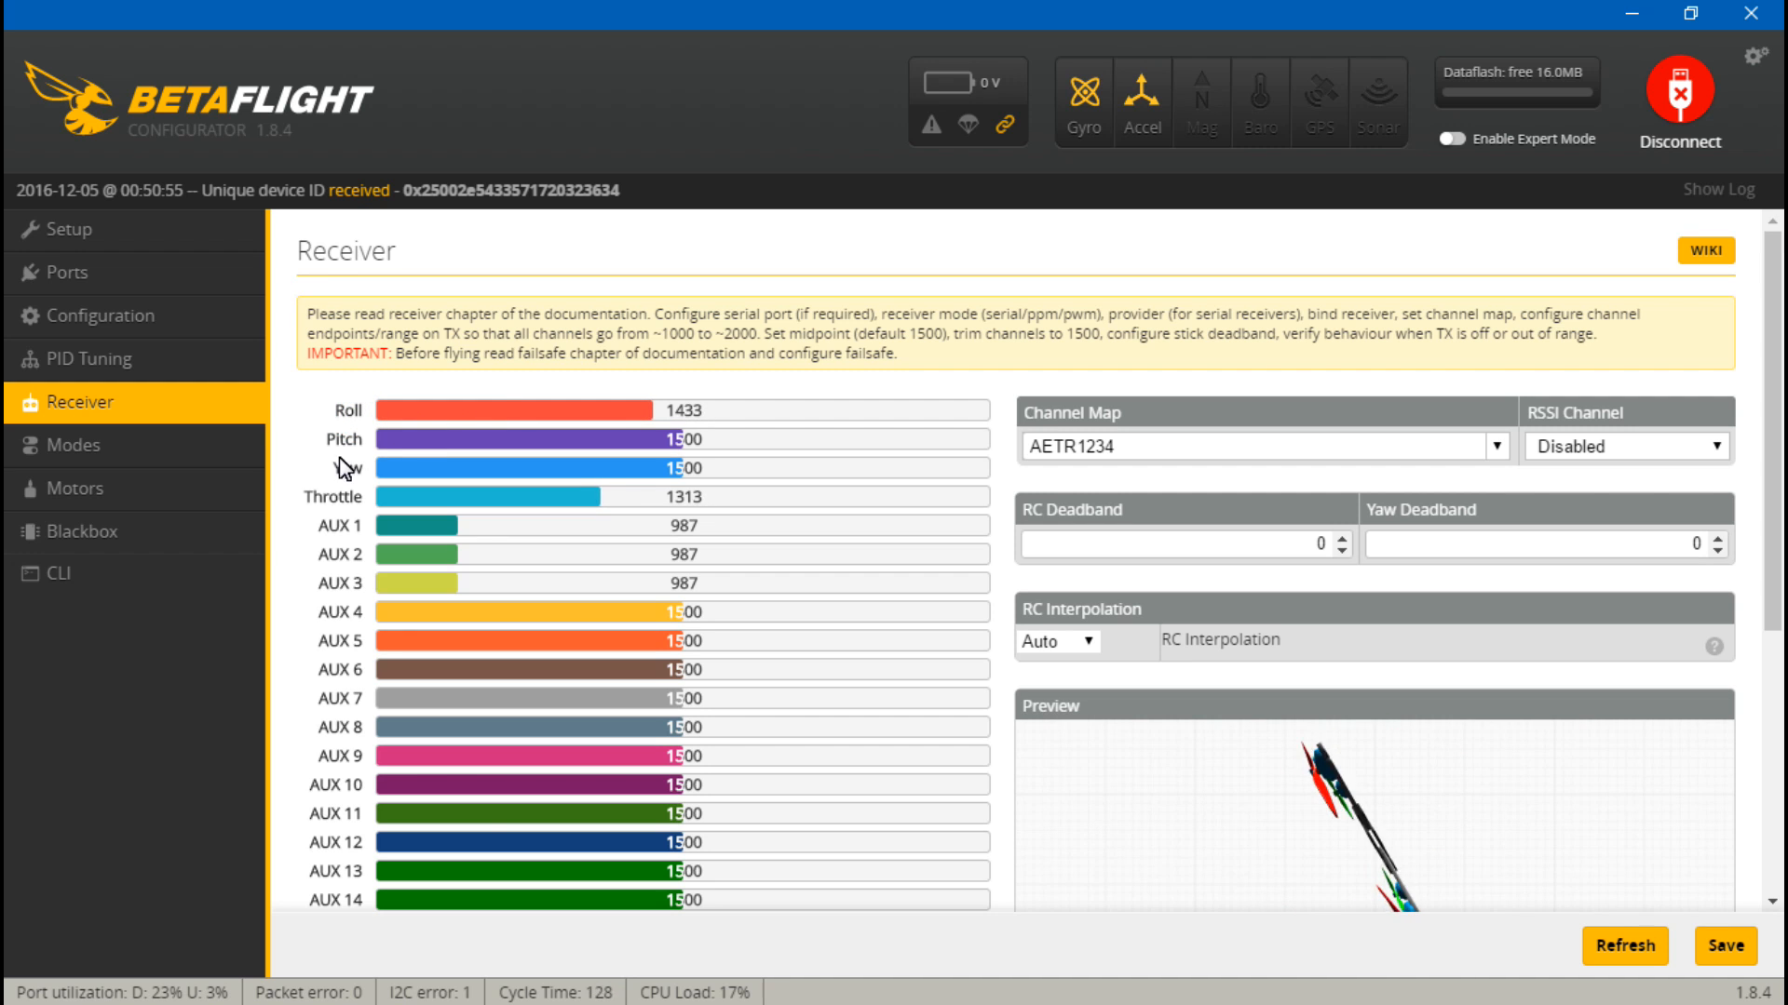
mouse_move(442, 527)
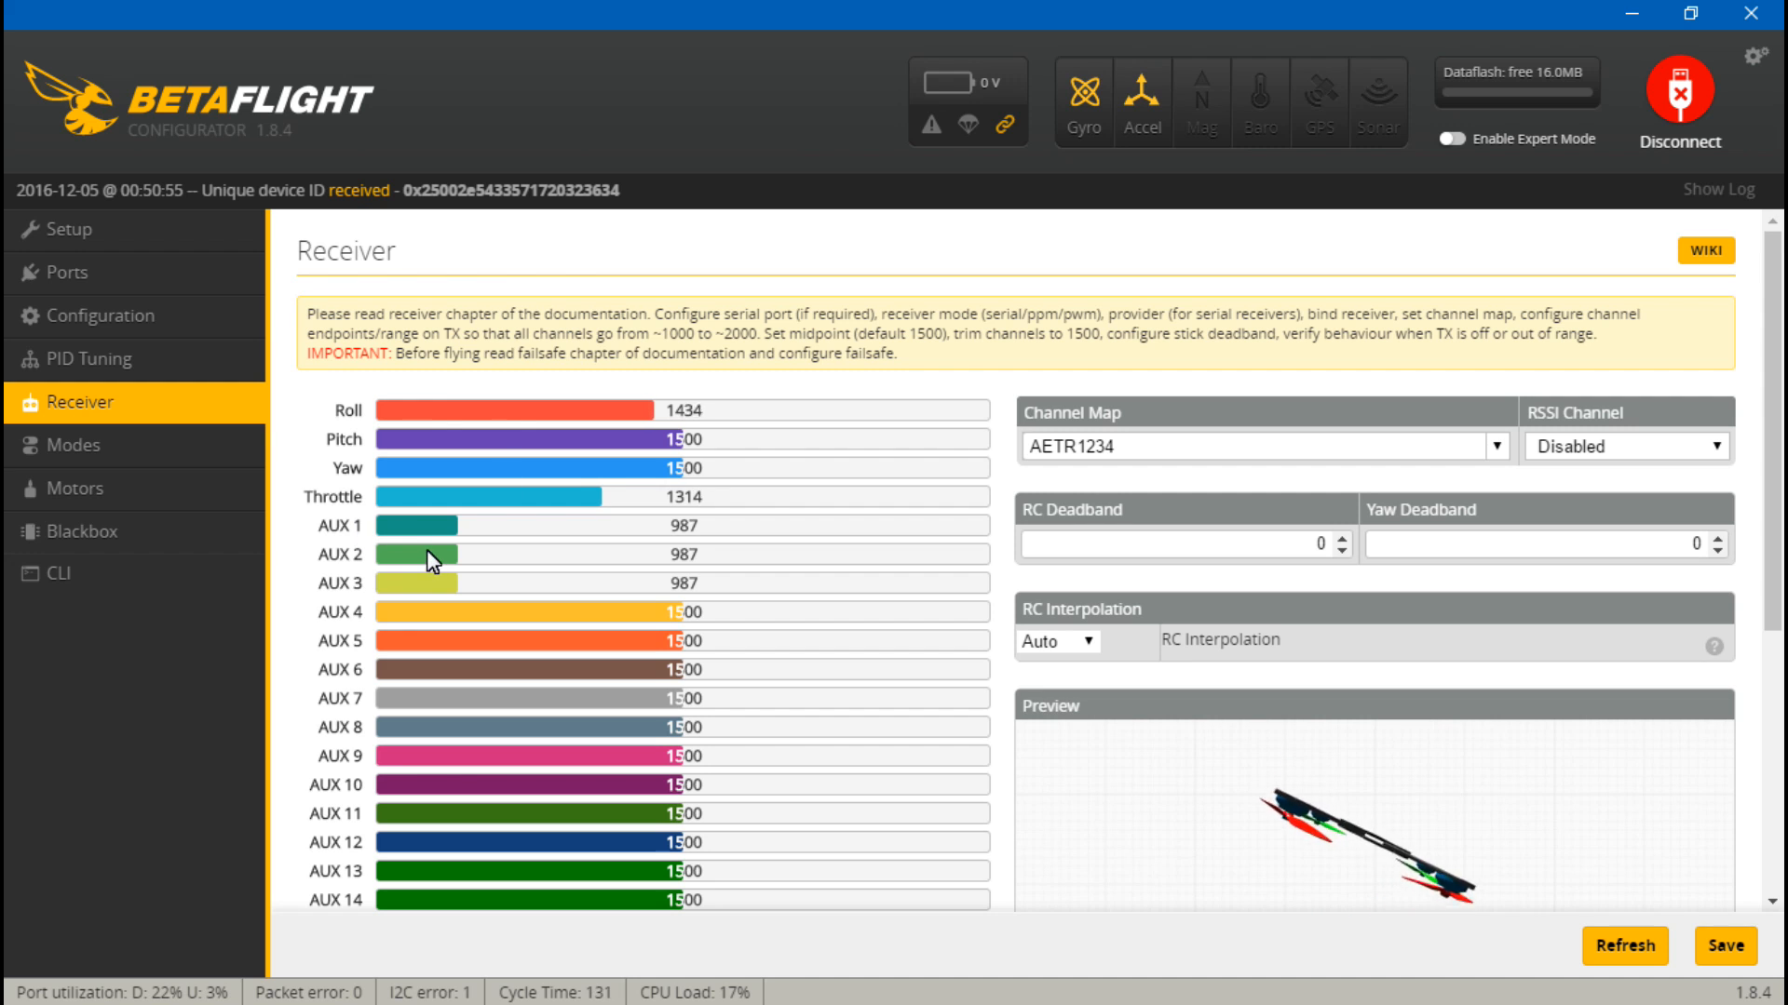
mouse_move(279, 449)
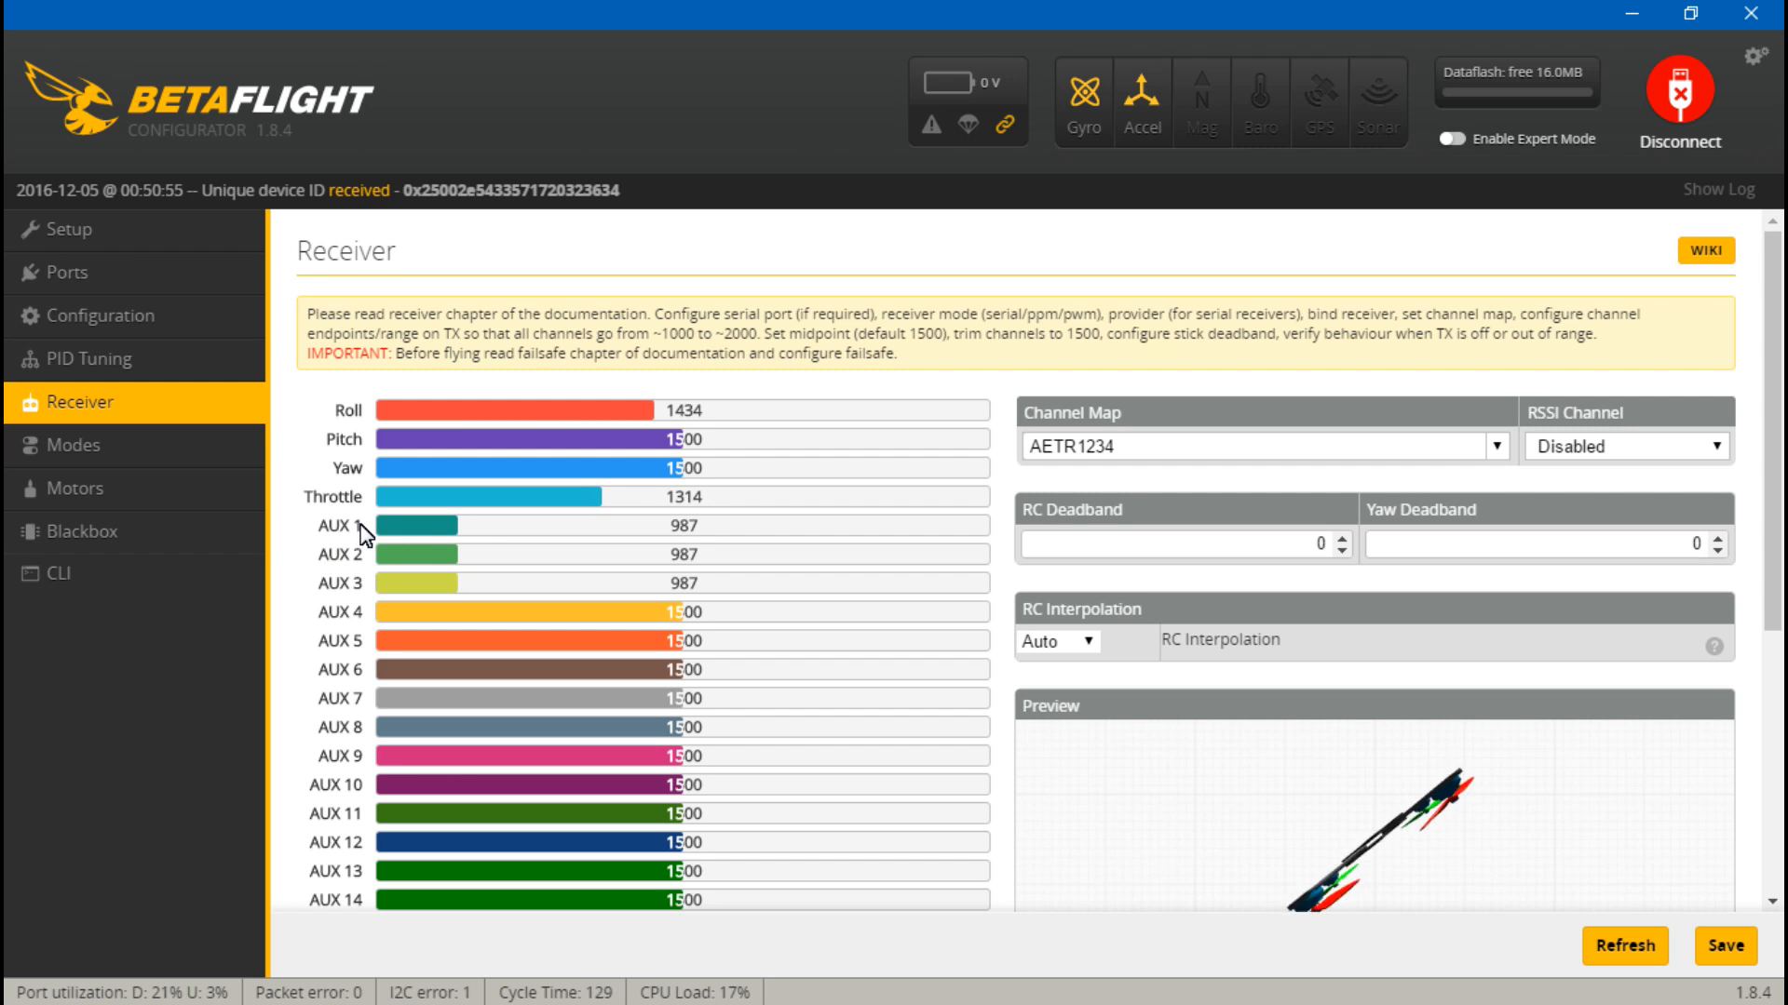
- Back on Modes, drag the ARM AUX 1 range to span 900–1175
click(73, 445)
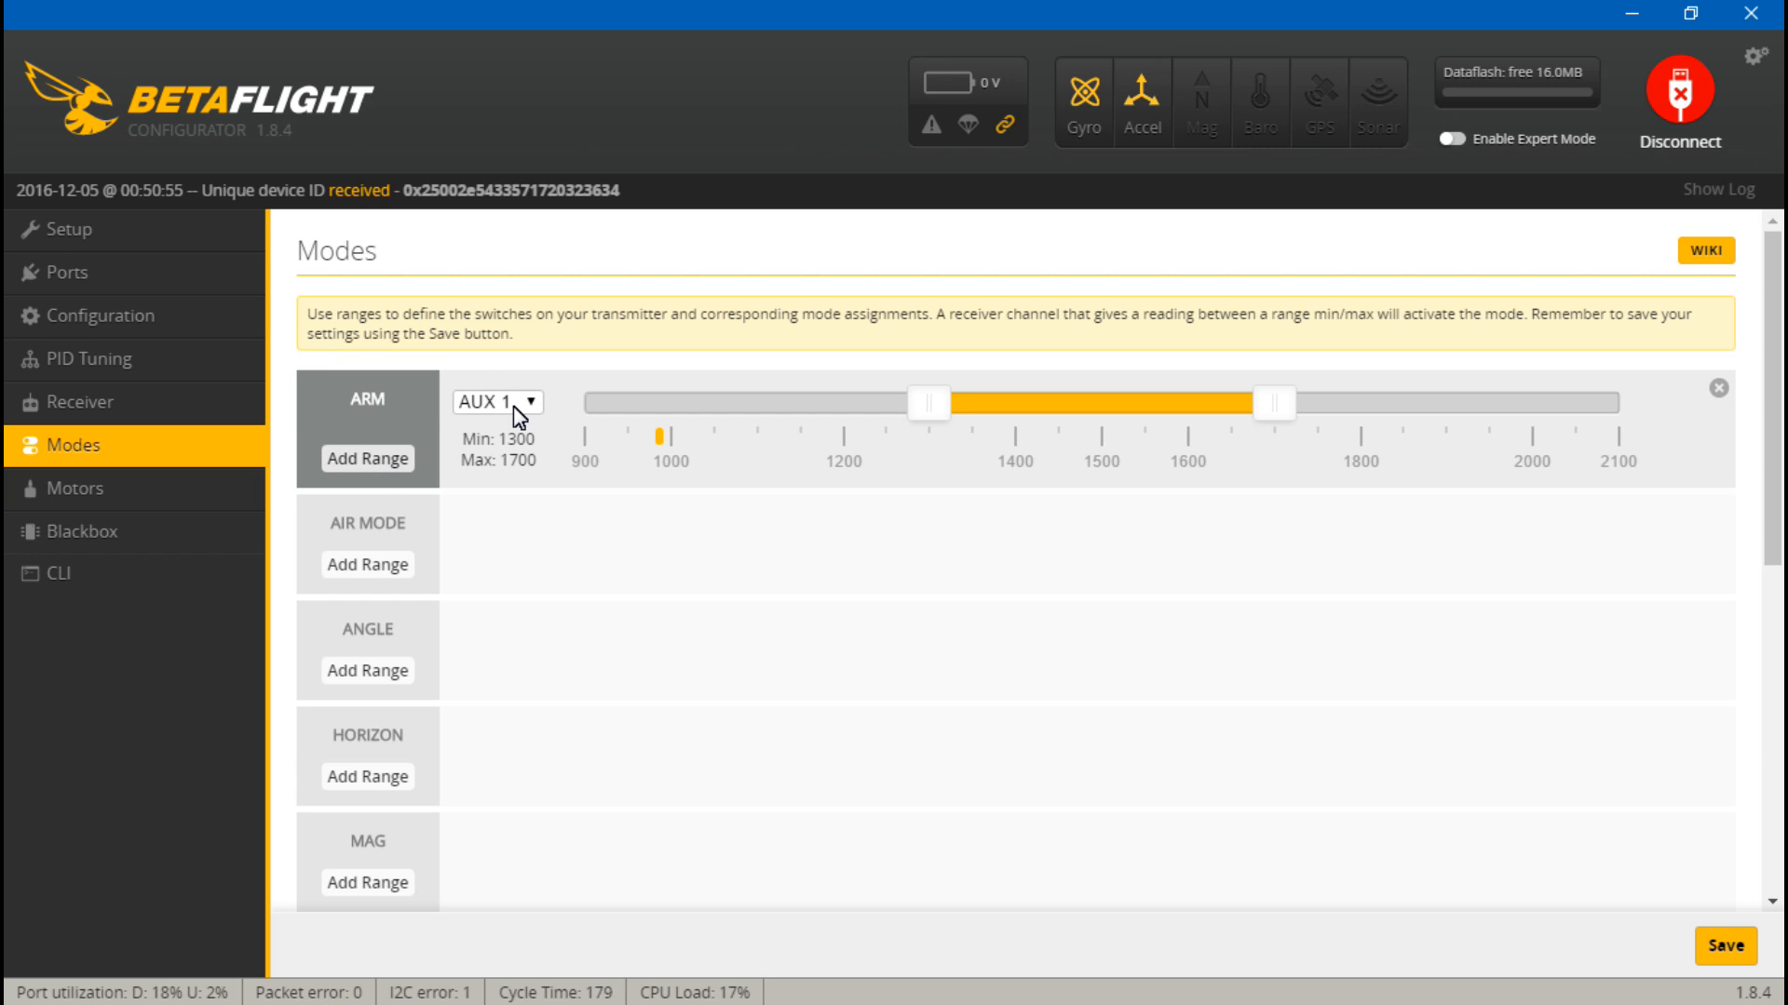
mouse_move(890, 449)
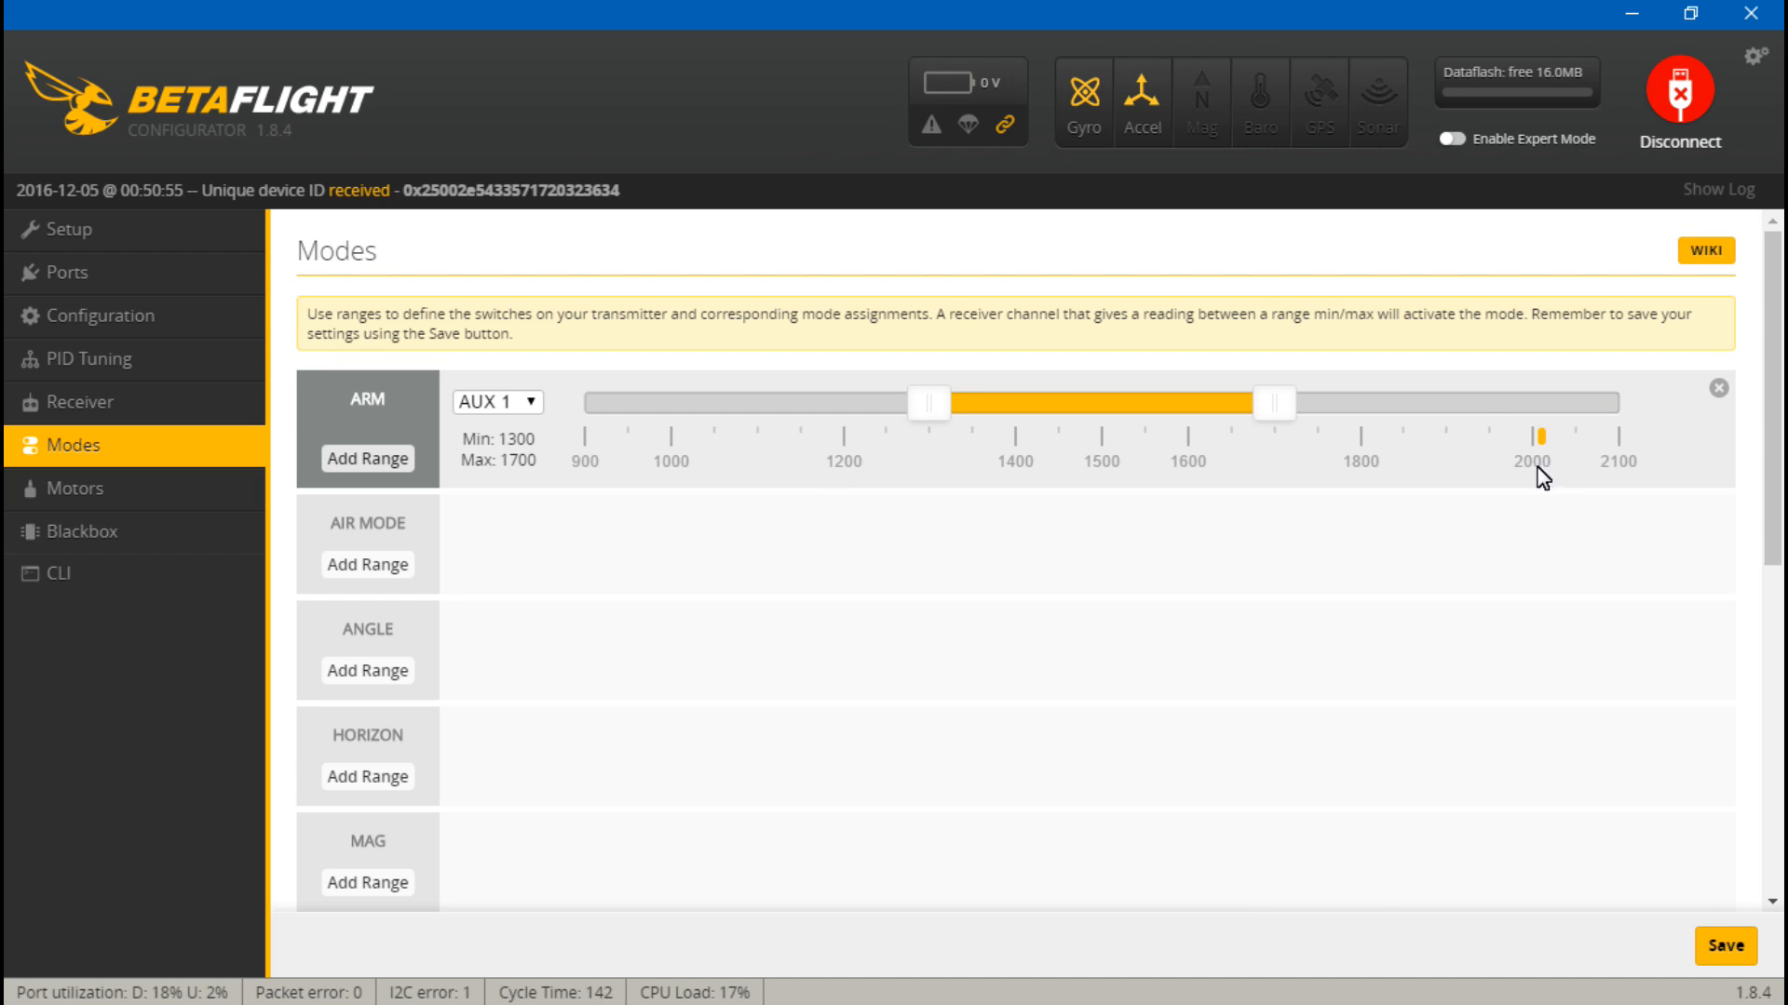
mouse_move(1651, 452)
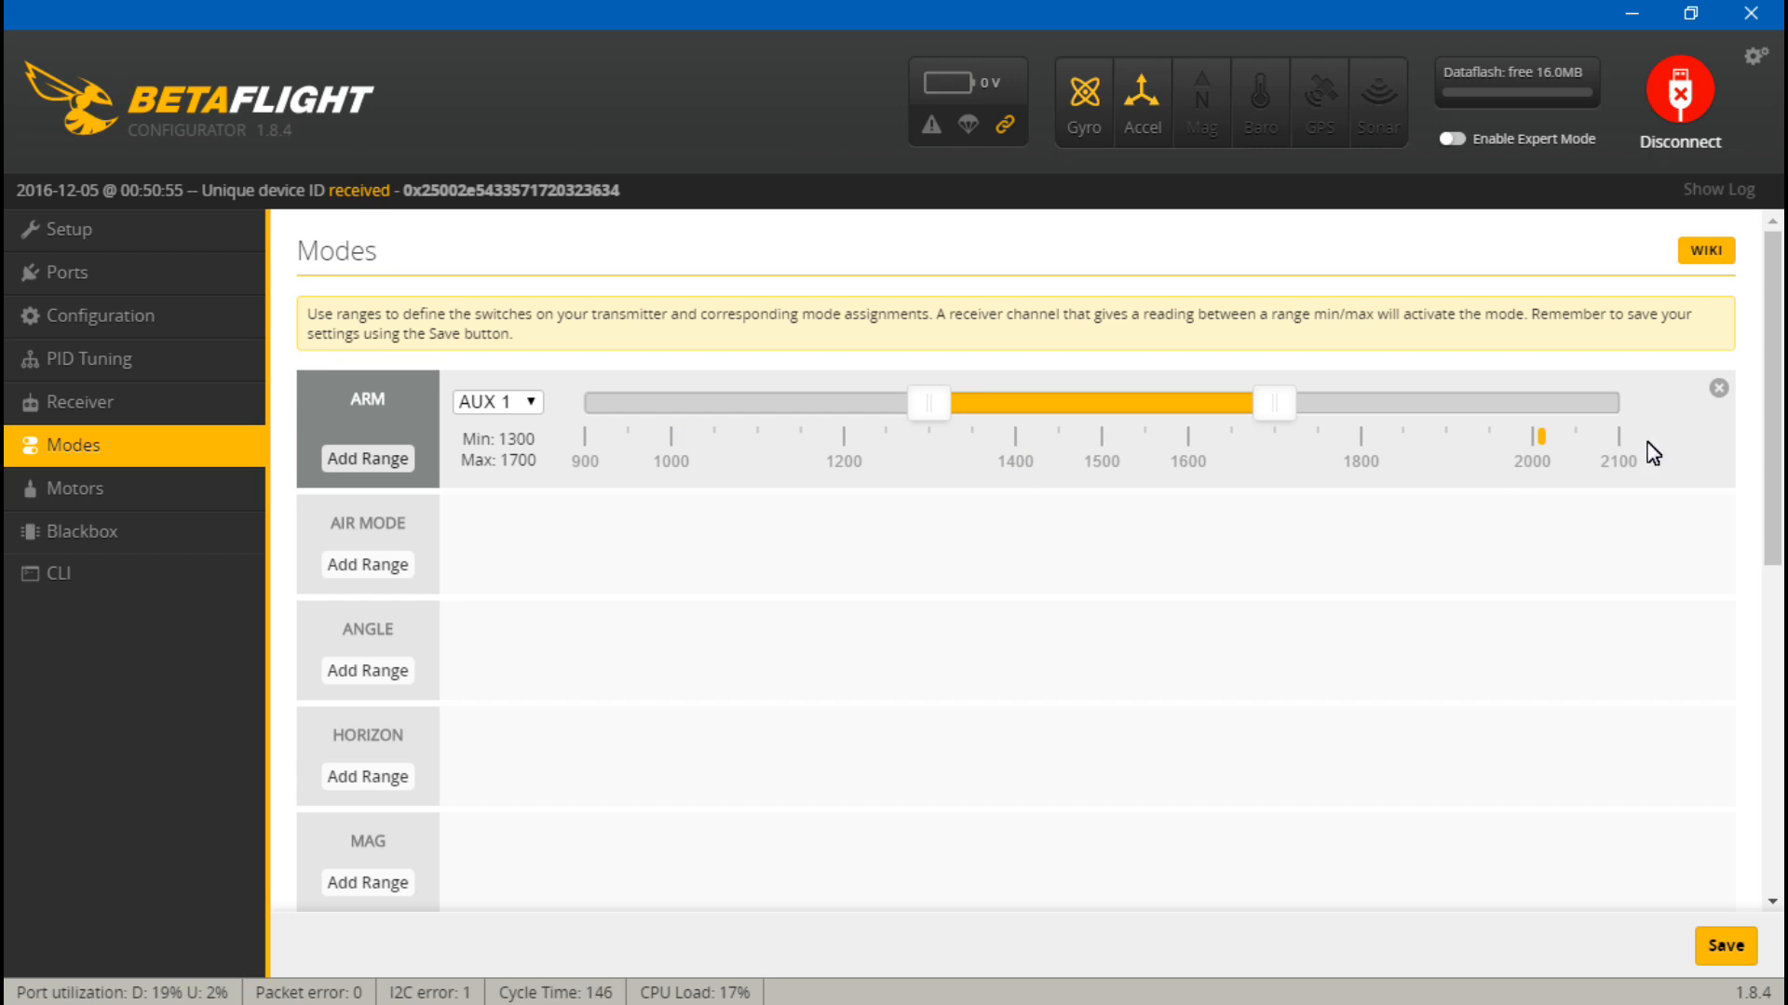
mouse_move(1148, 458)
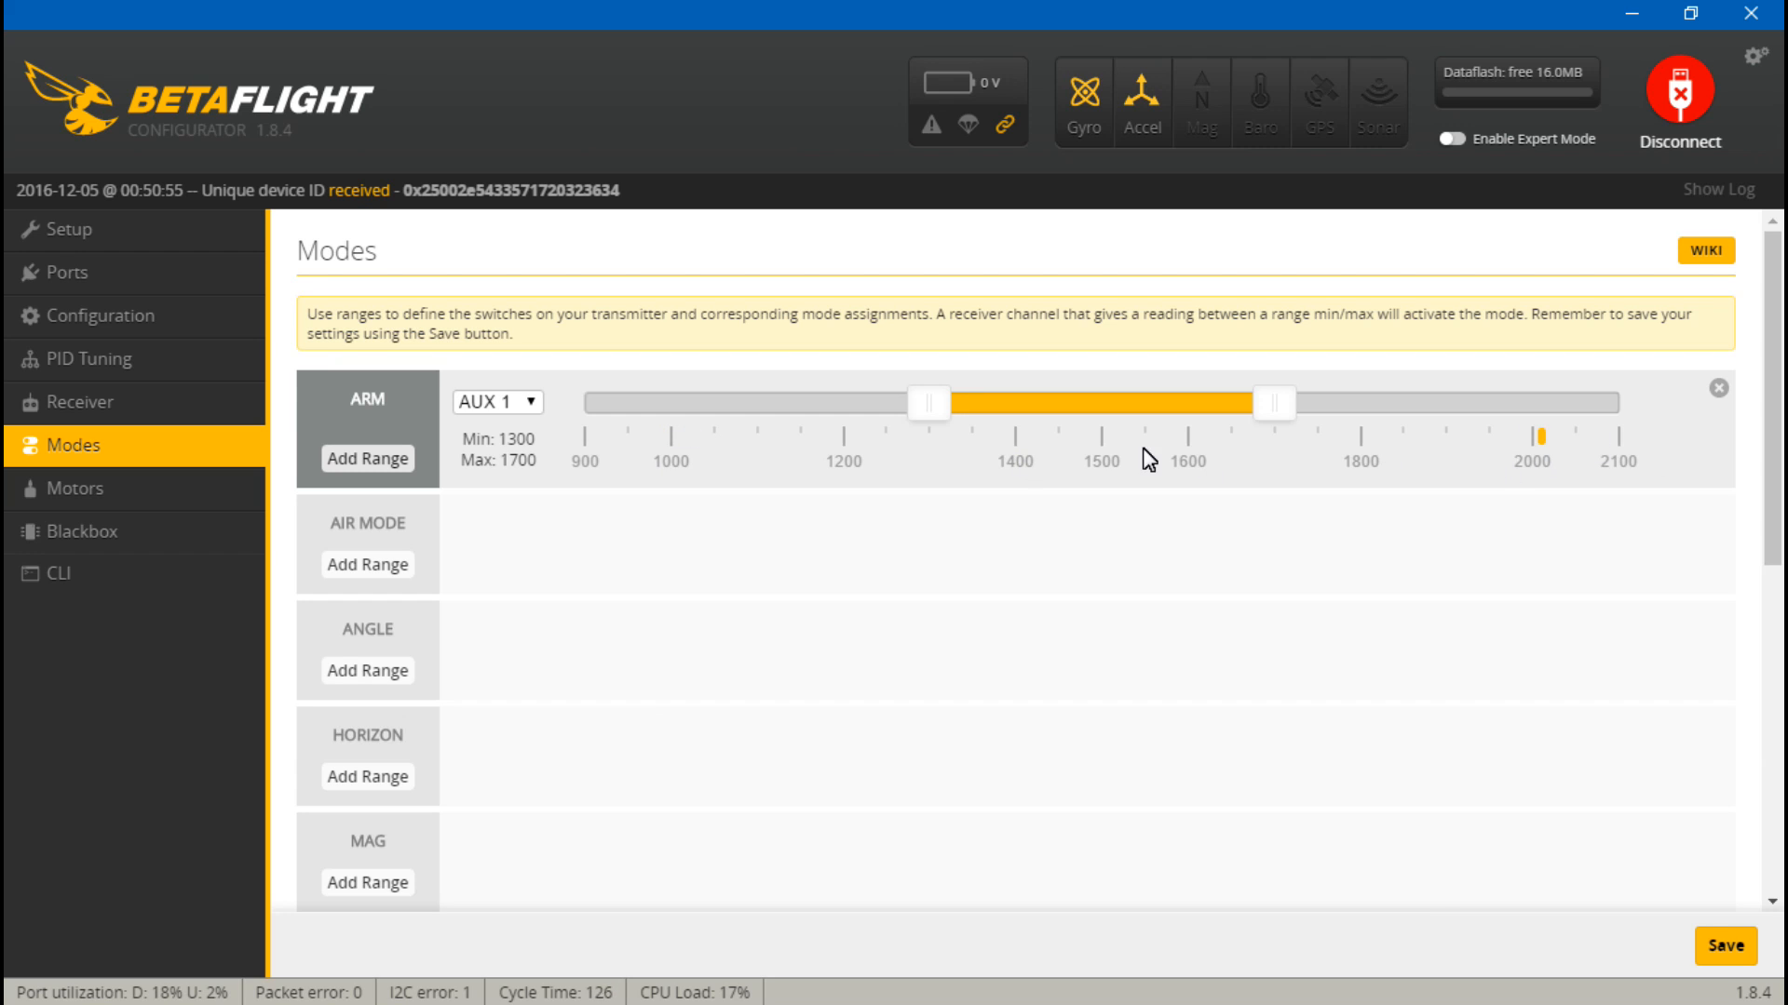
mouse_move(1289, 367)
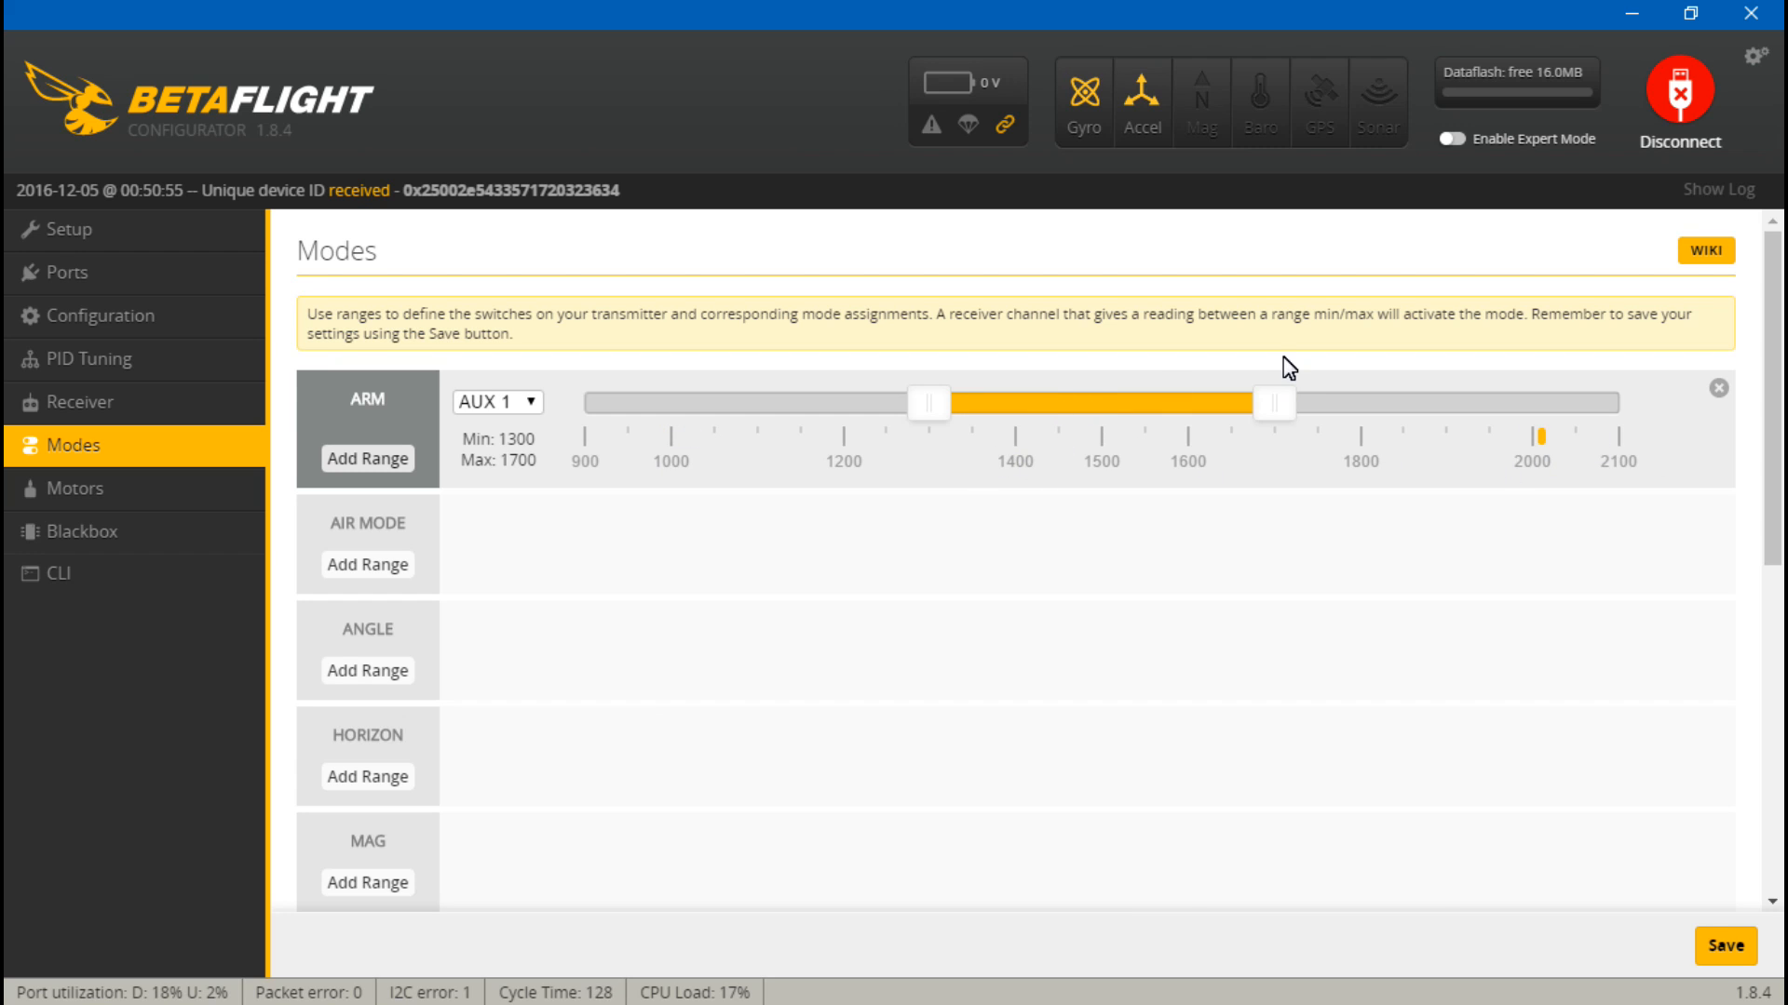
mouse_move(1047, 400)
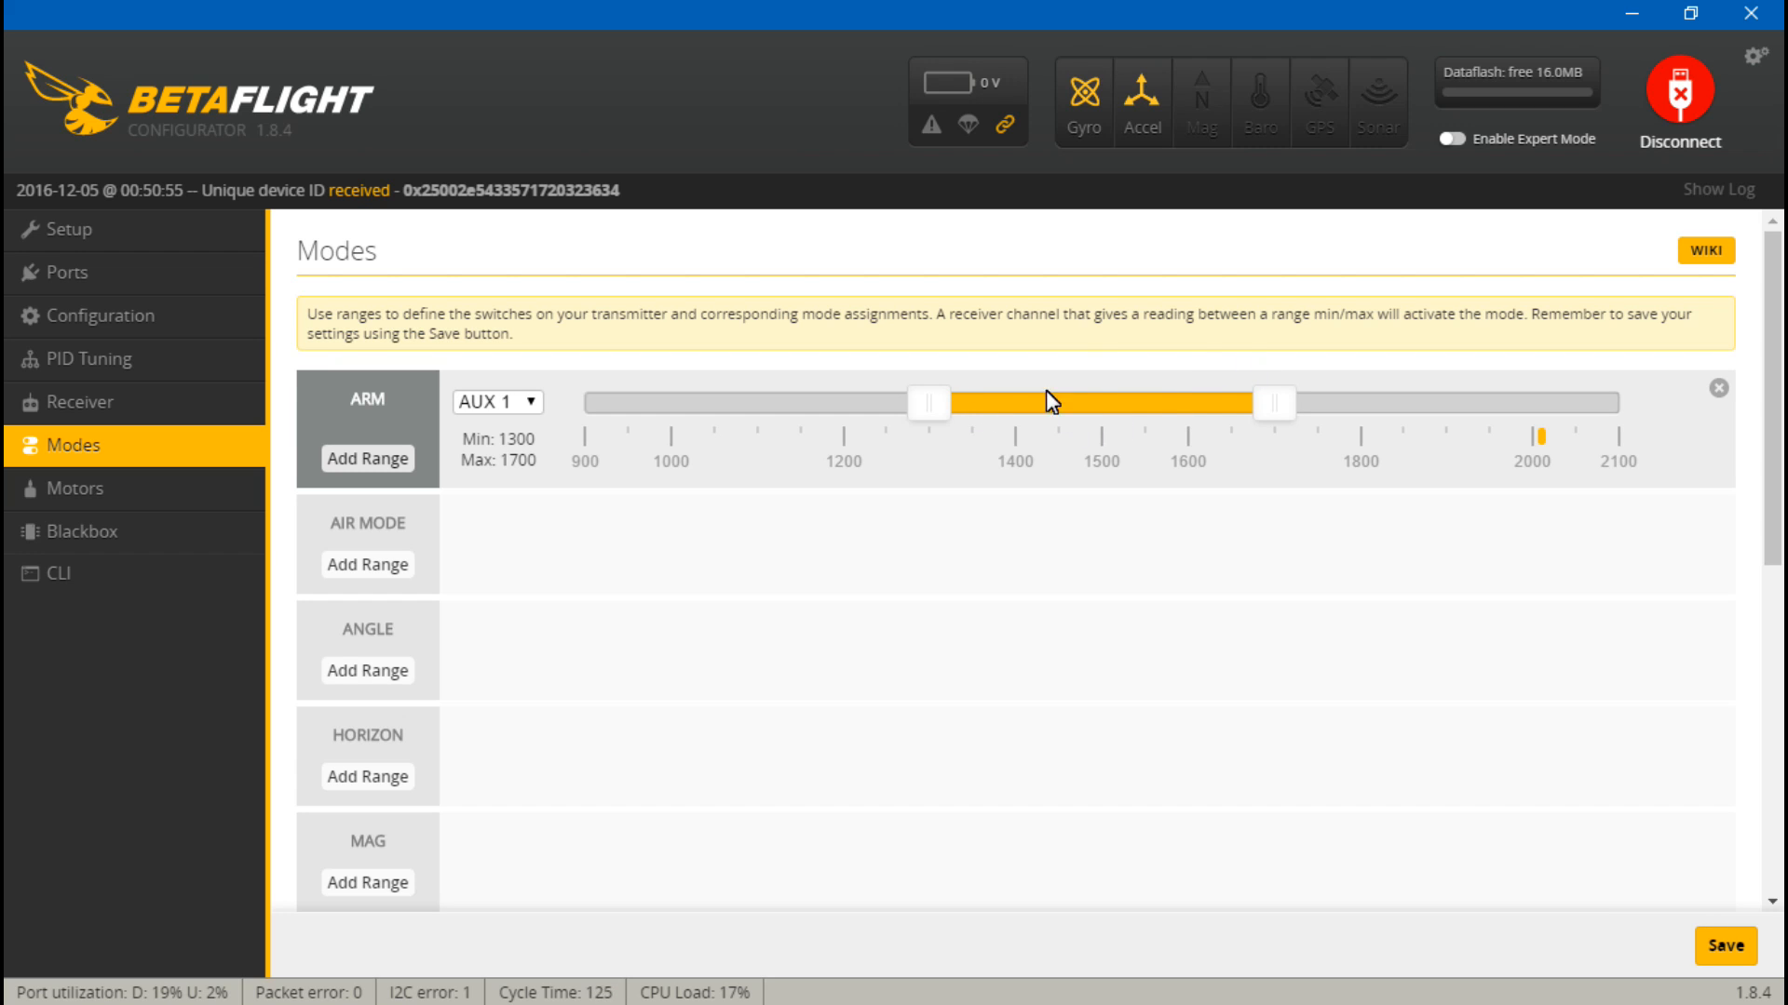
mouse_move(1212, 406)
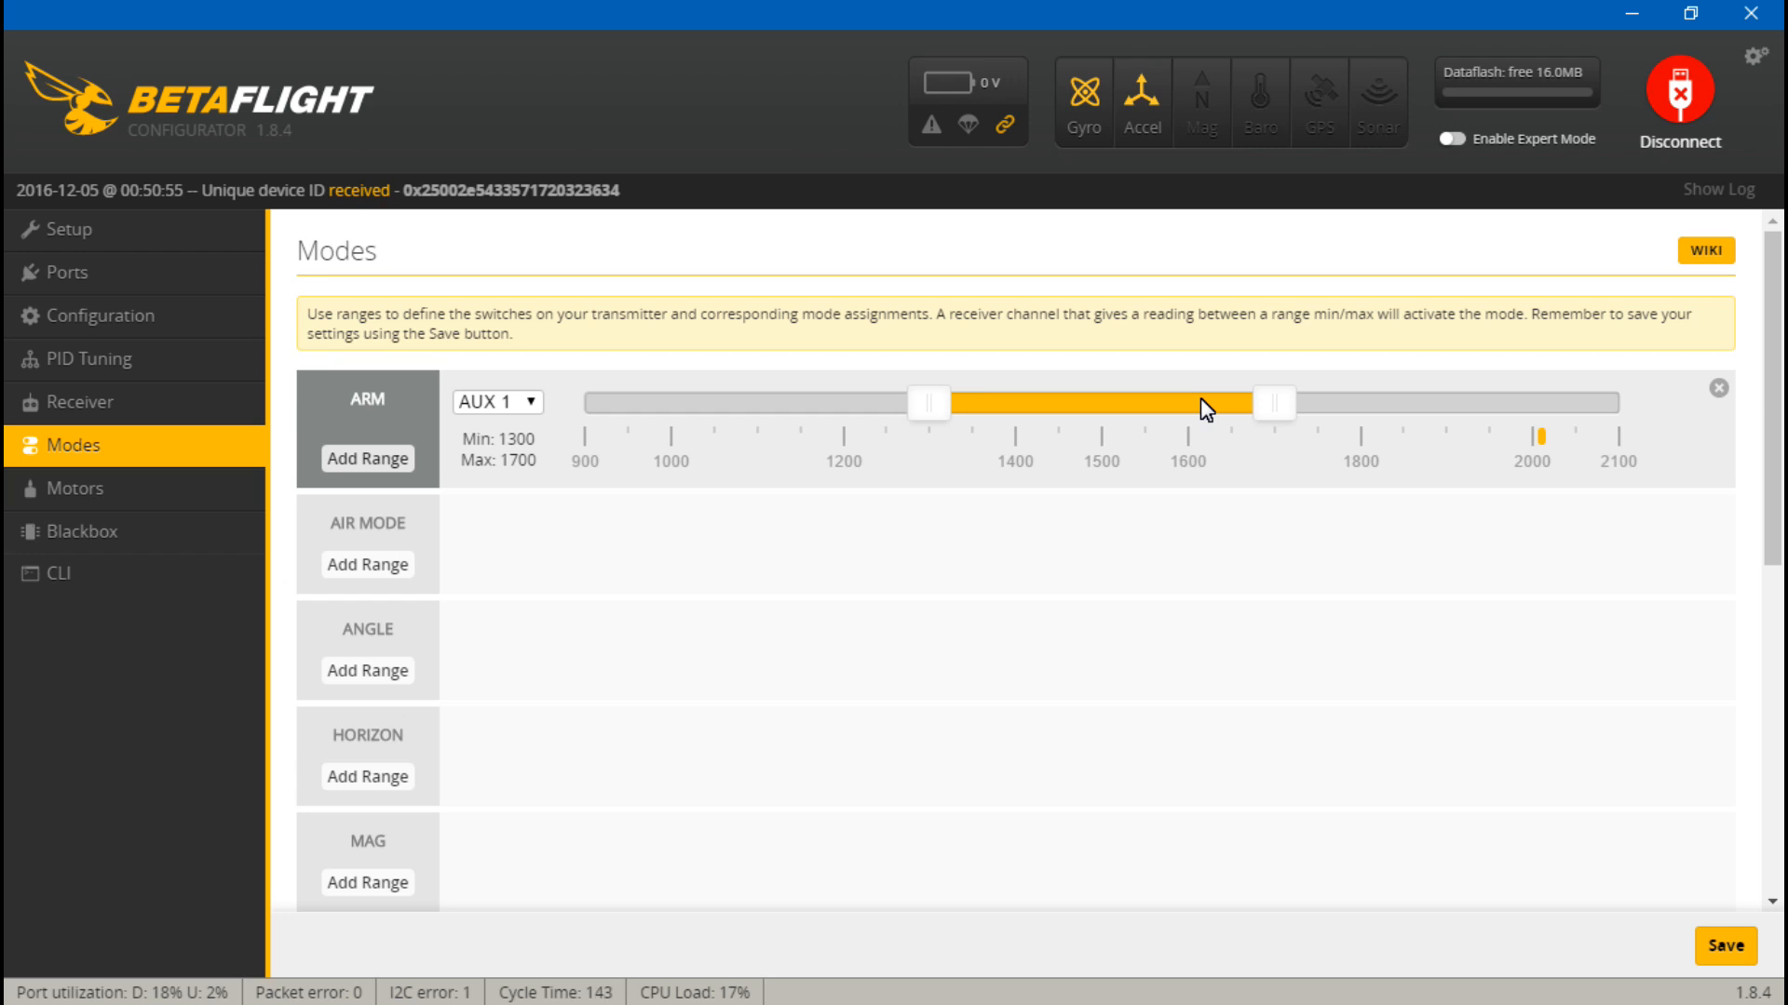
mouse_move(1553, 530)
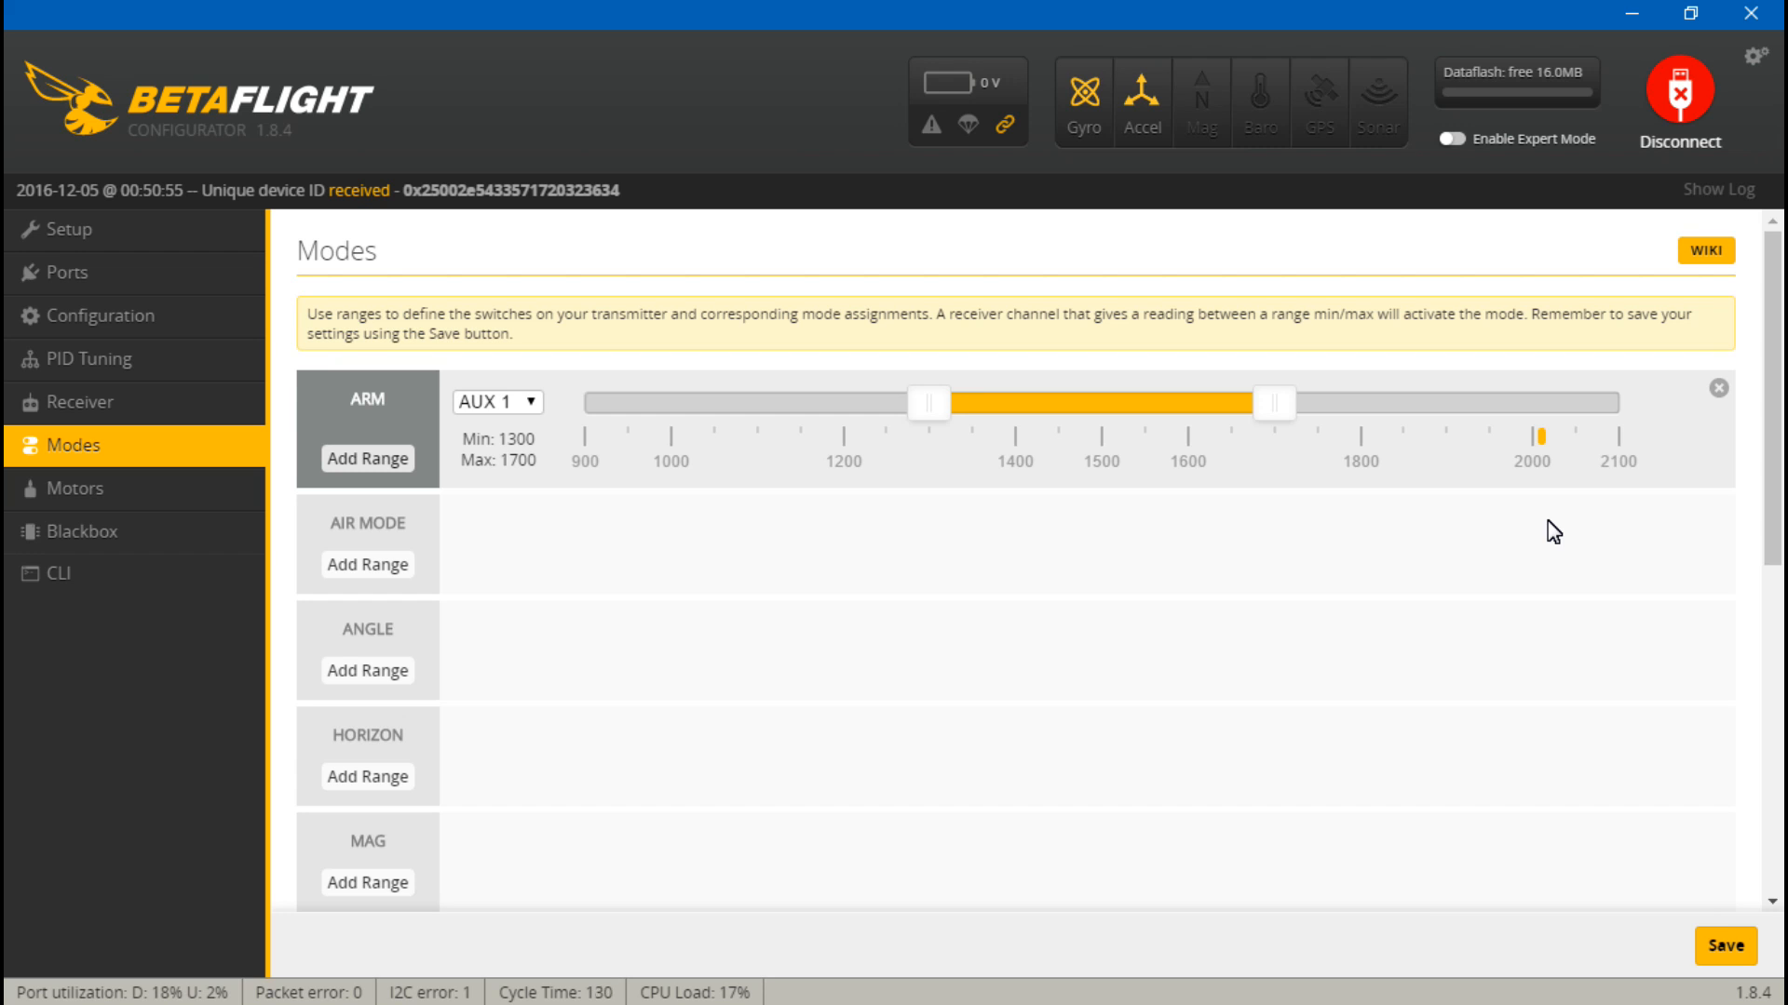
mouse_move(1578, 452)
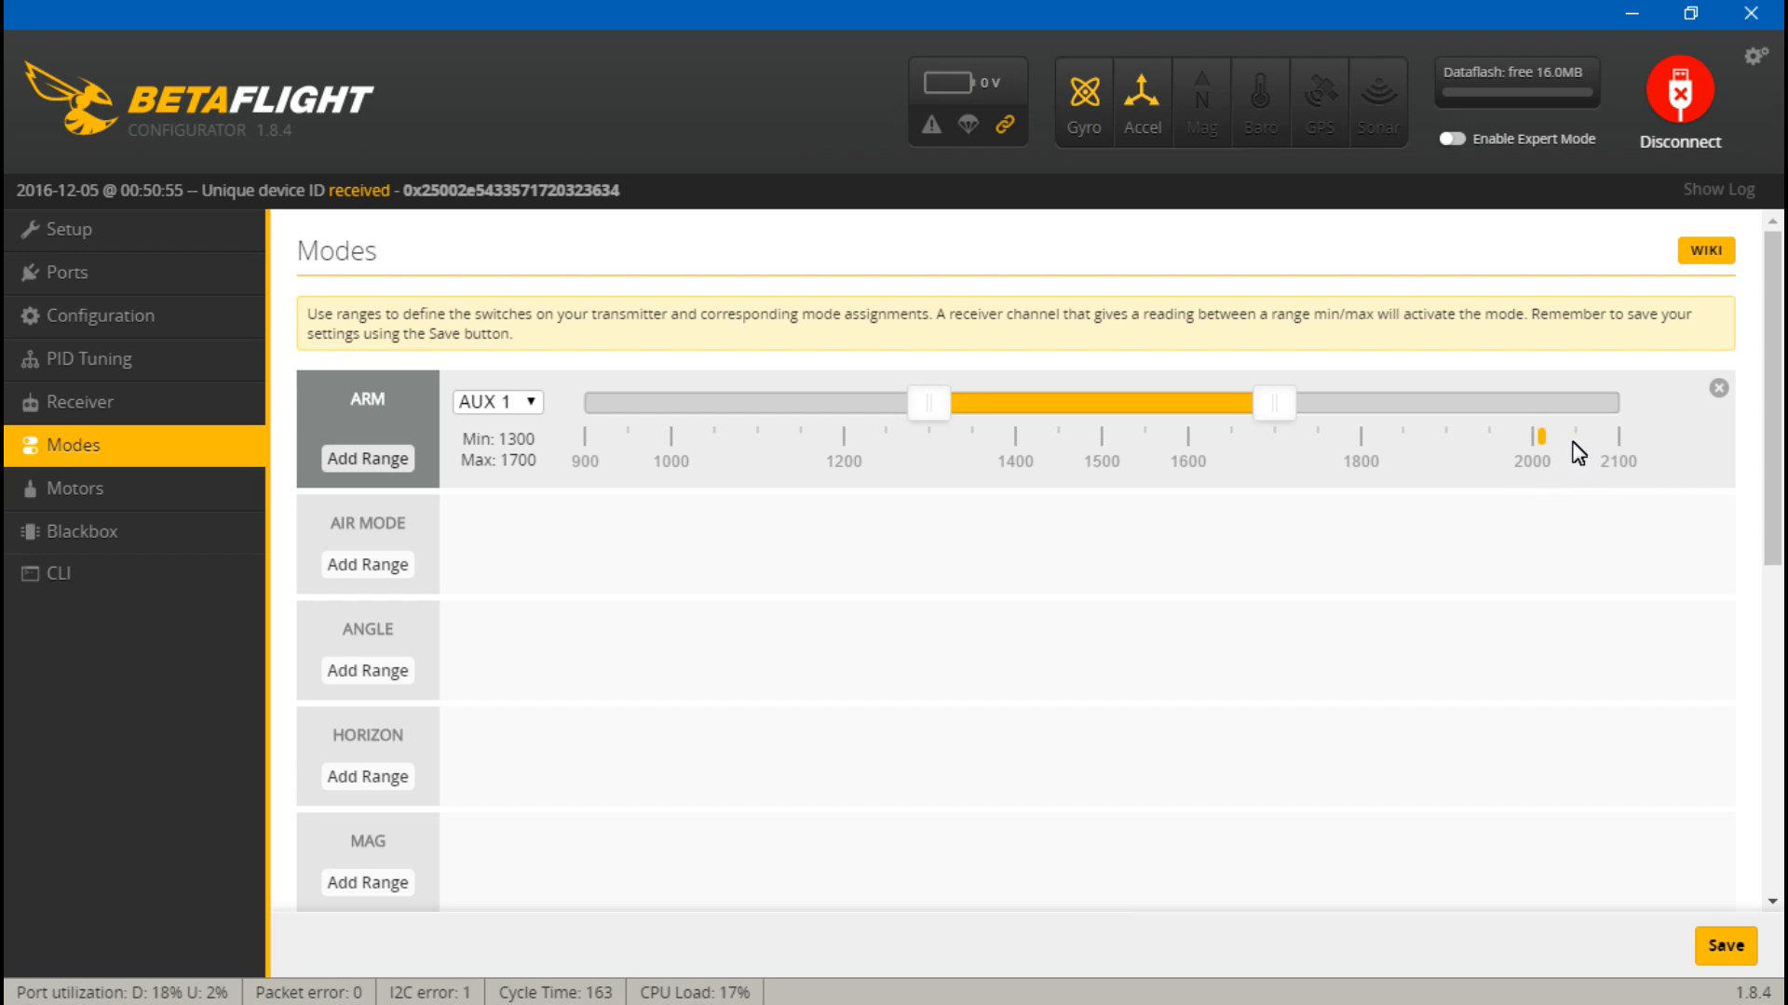
mouse_move(1159, 465)
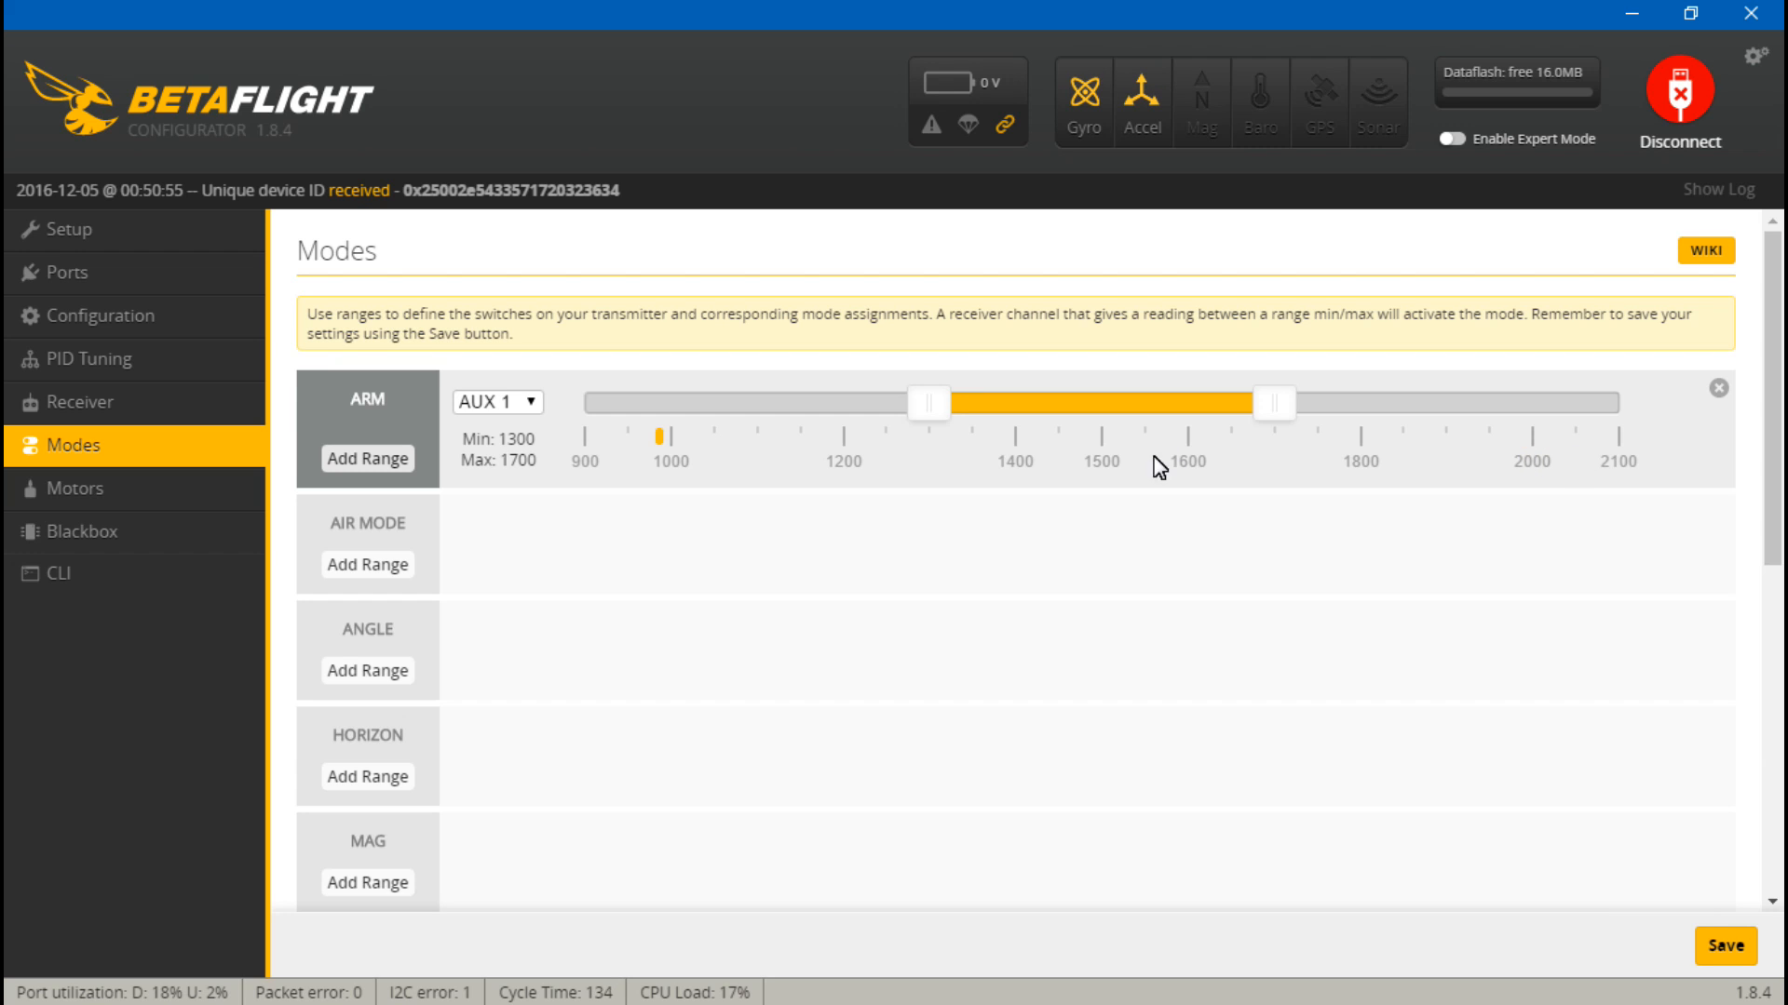
mouse_move(715, 430)
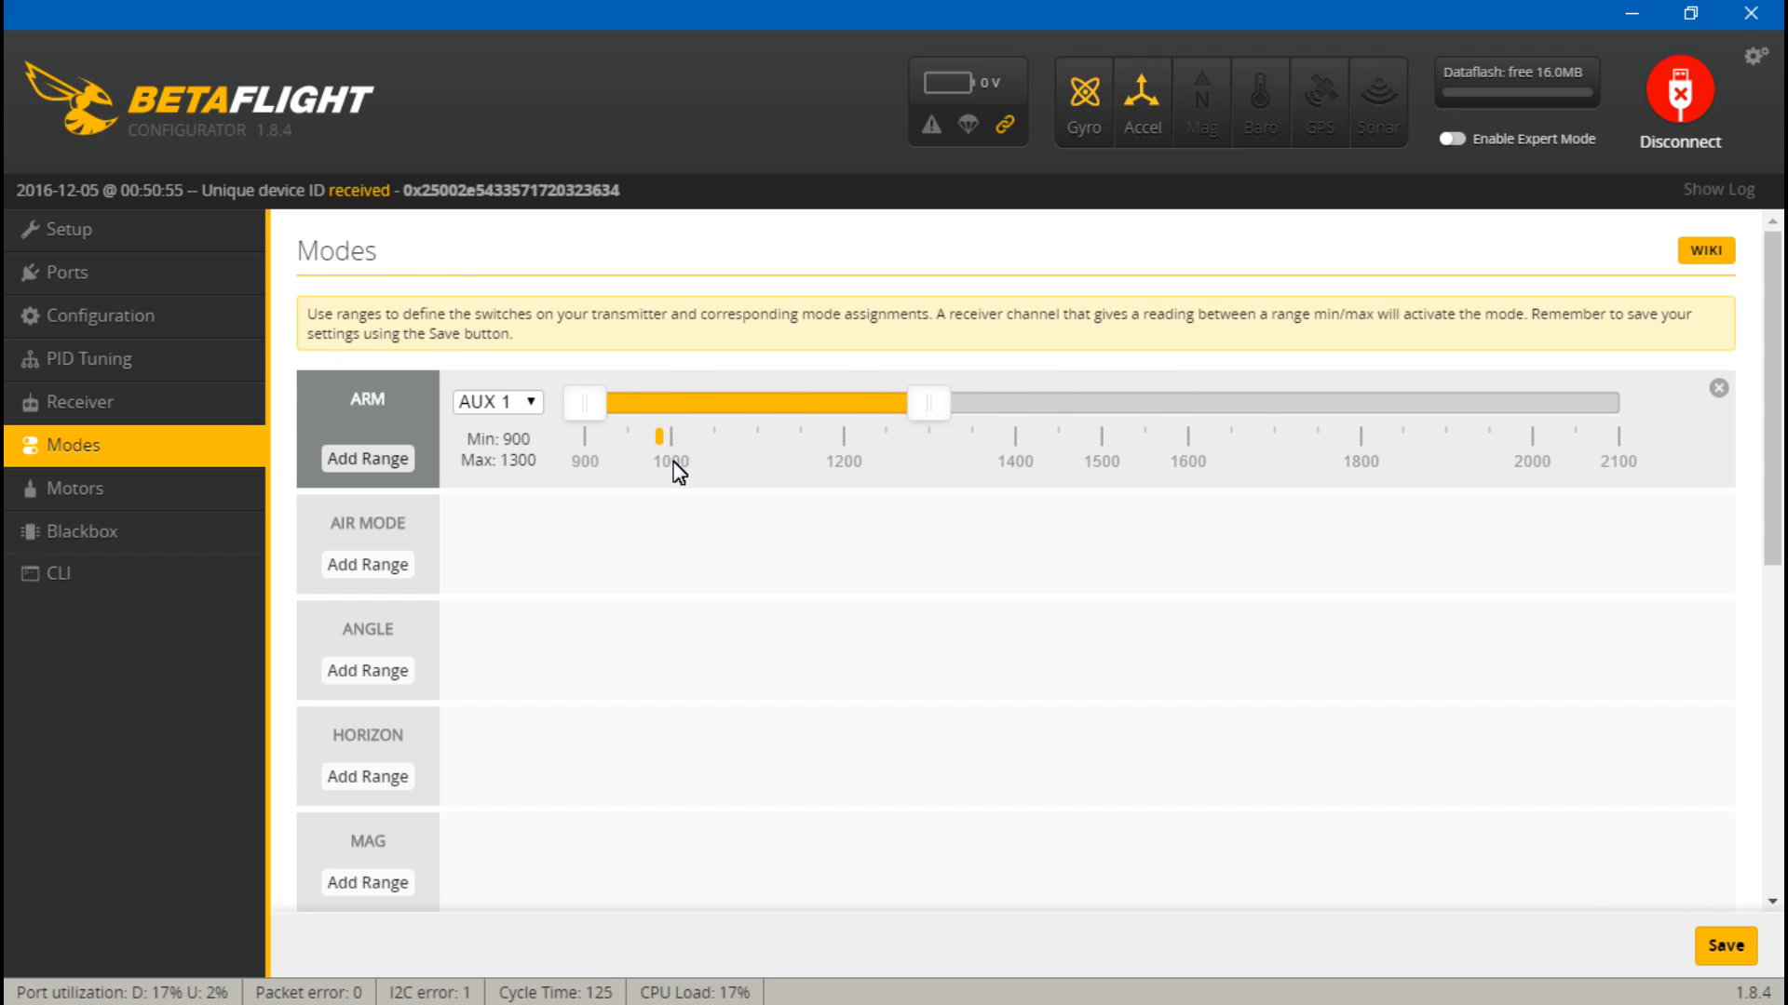
mouse_move(940, 466)
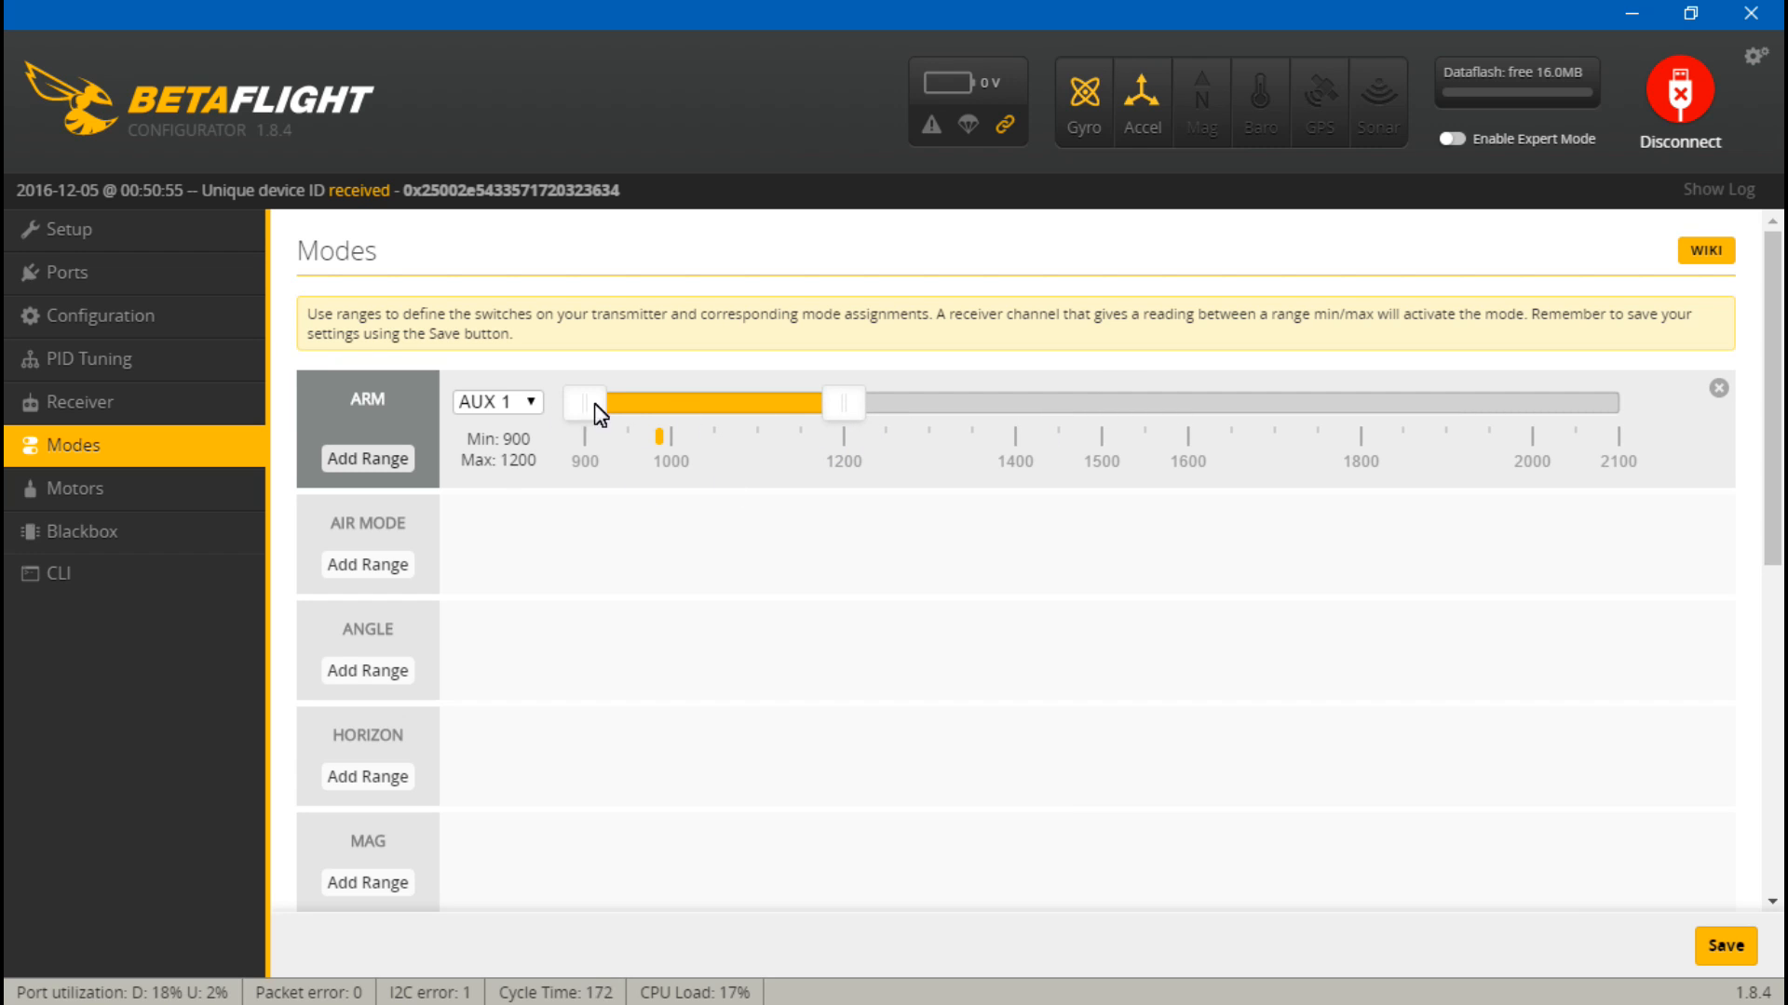
mouse_move(390, 523)
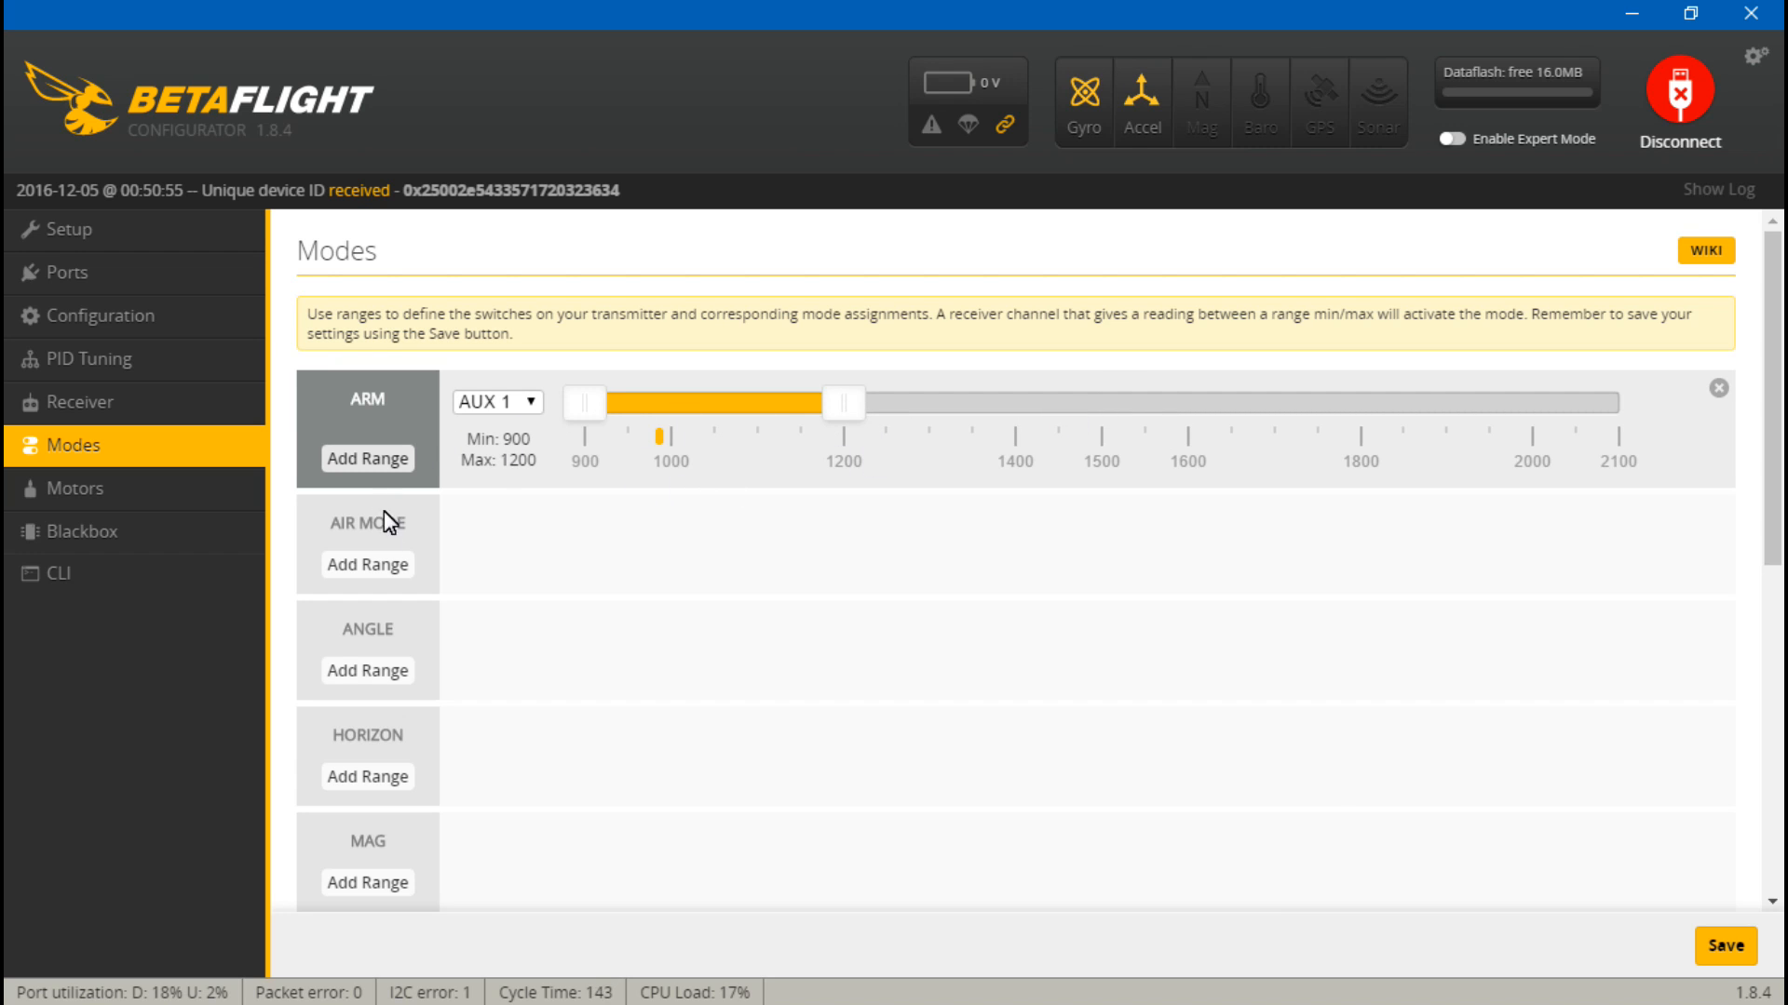
mouse_move(429, 749)
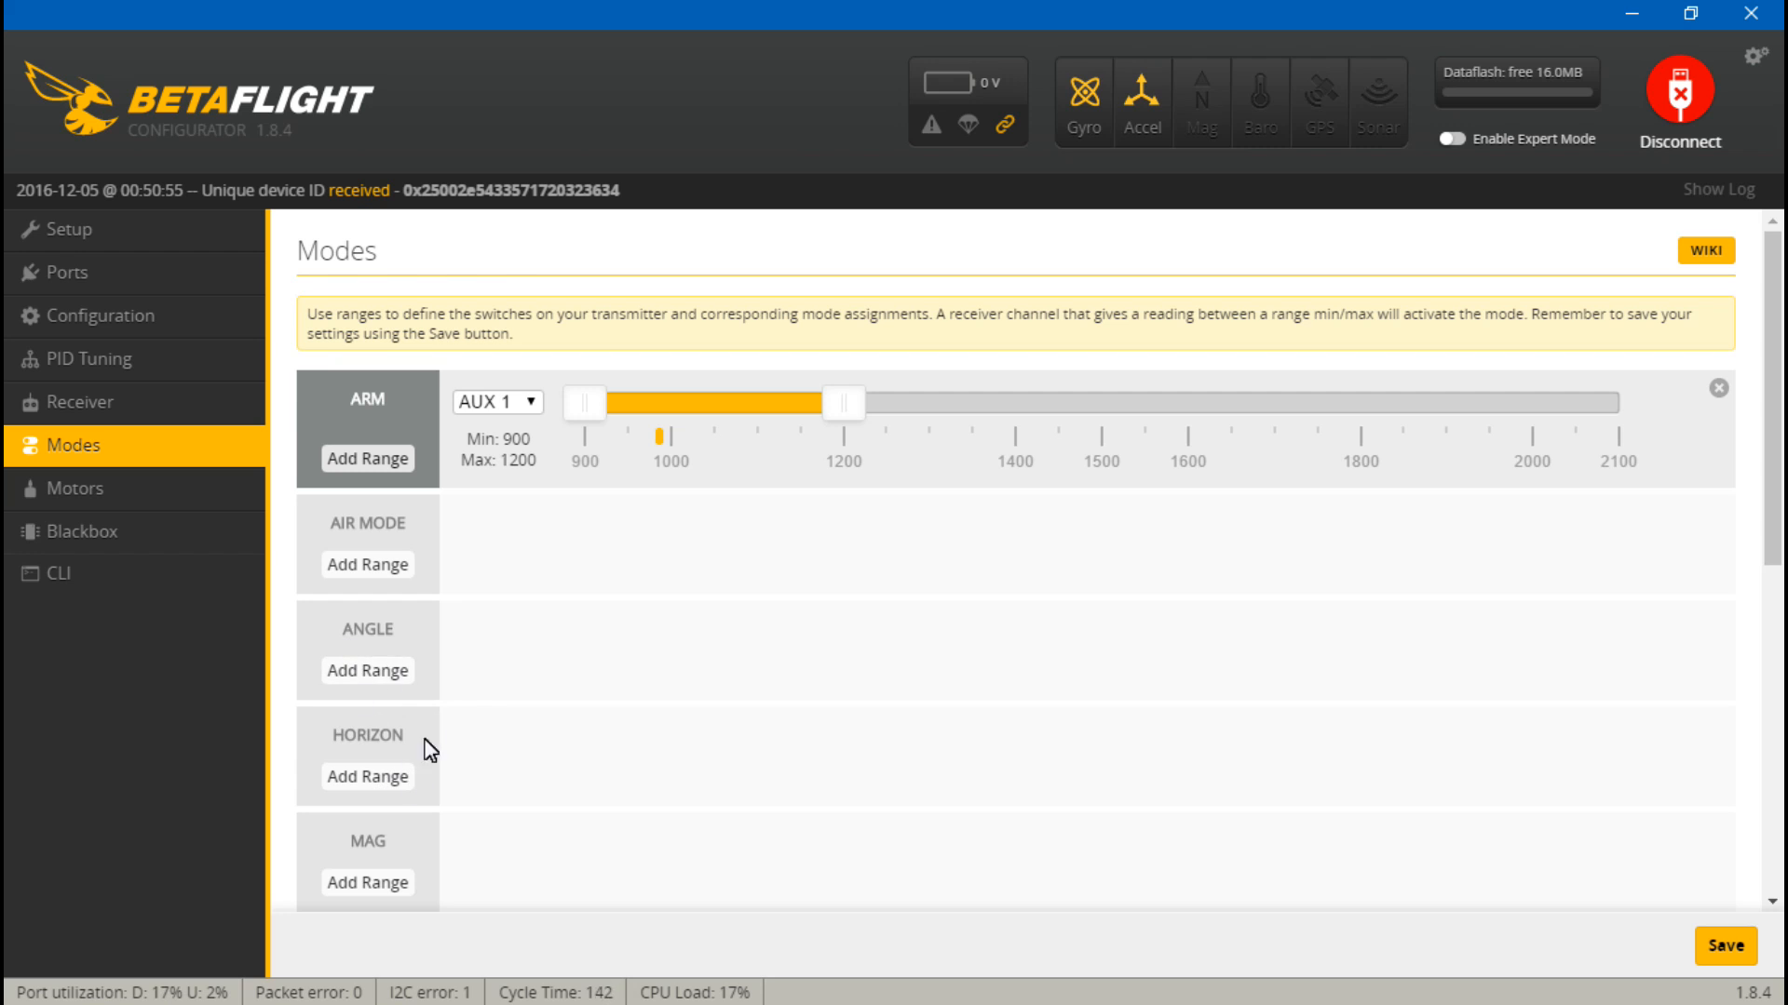
mouse_move(704, 579)
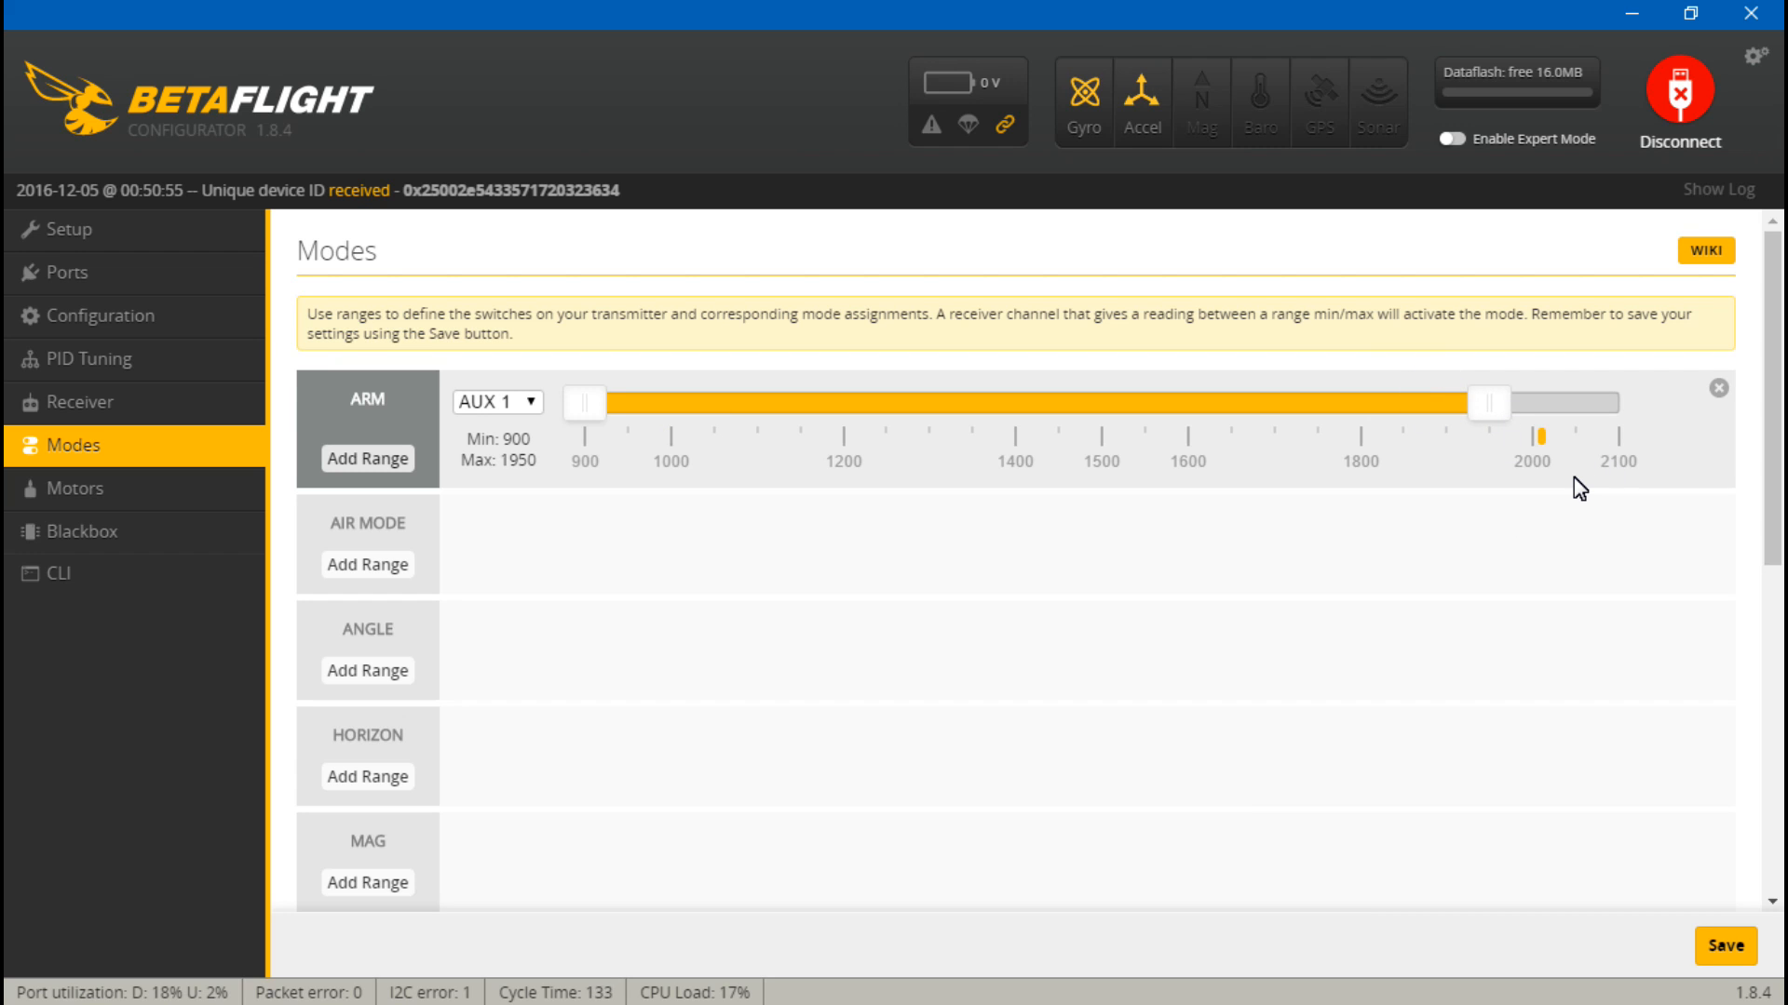
mouse_move(1319, 442)
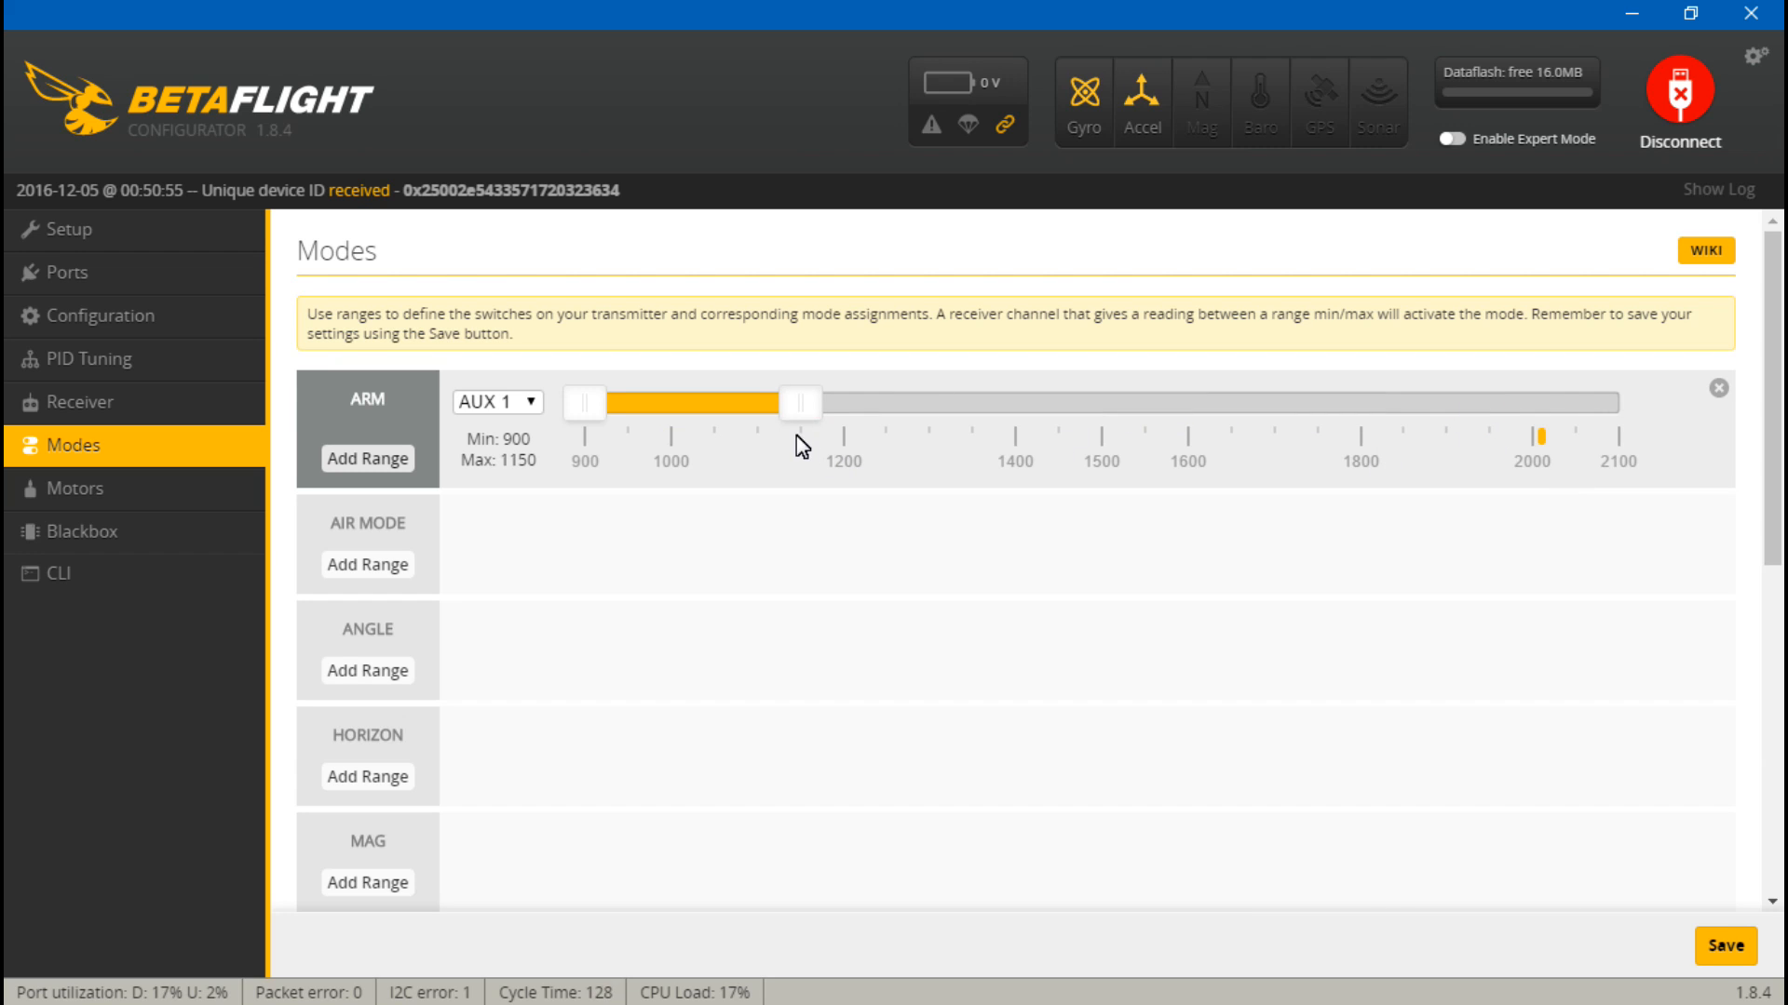
drag(801, 402, 823, 402)
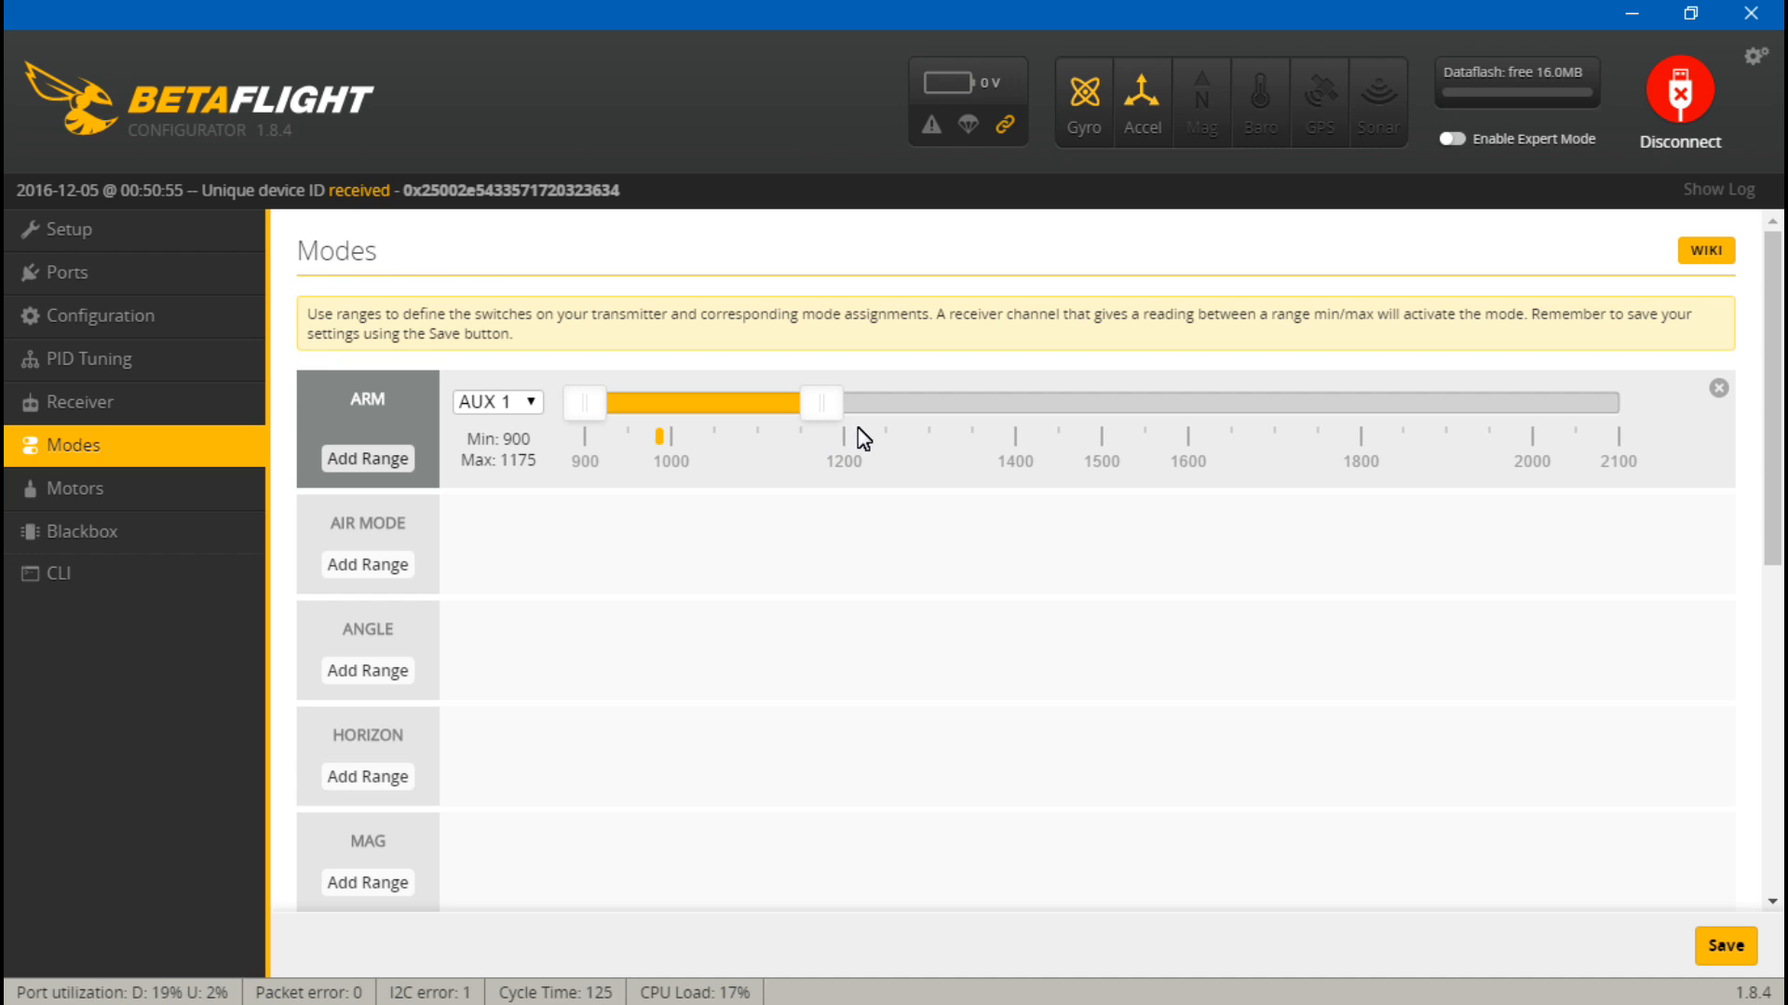
mouse_move(869, 469)
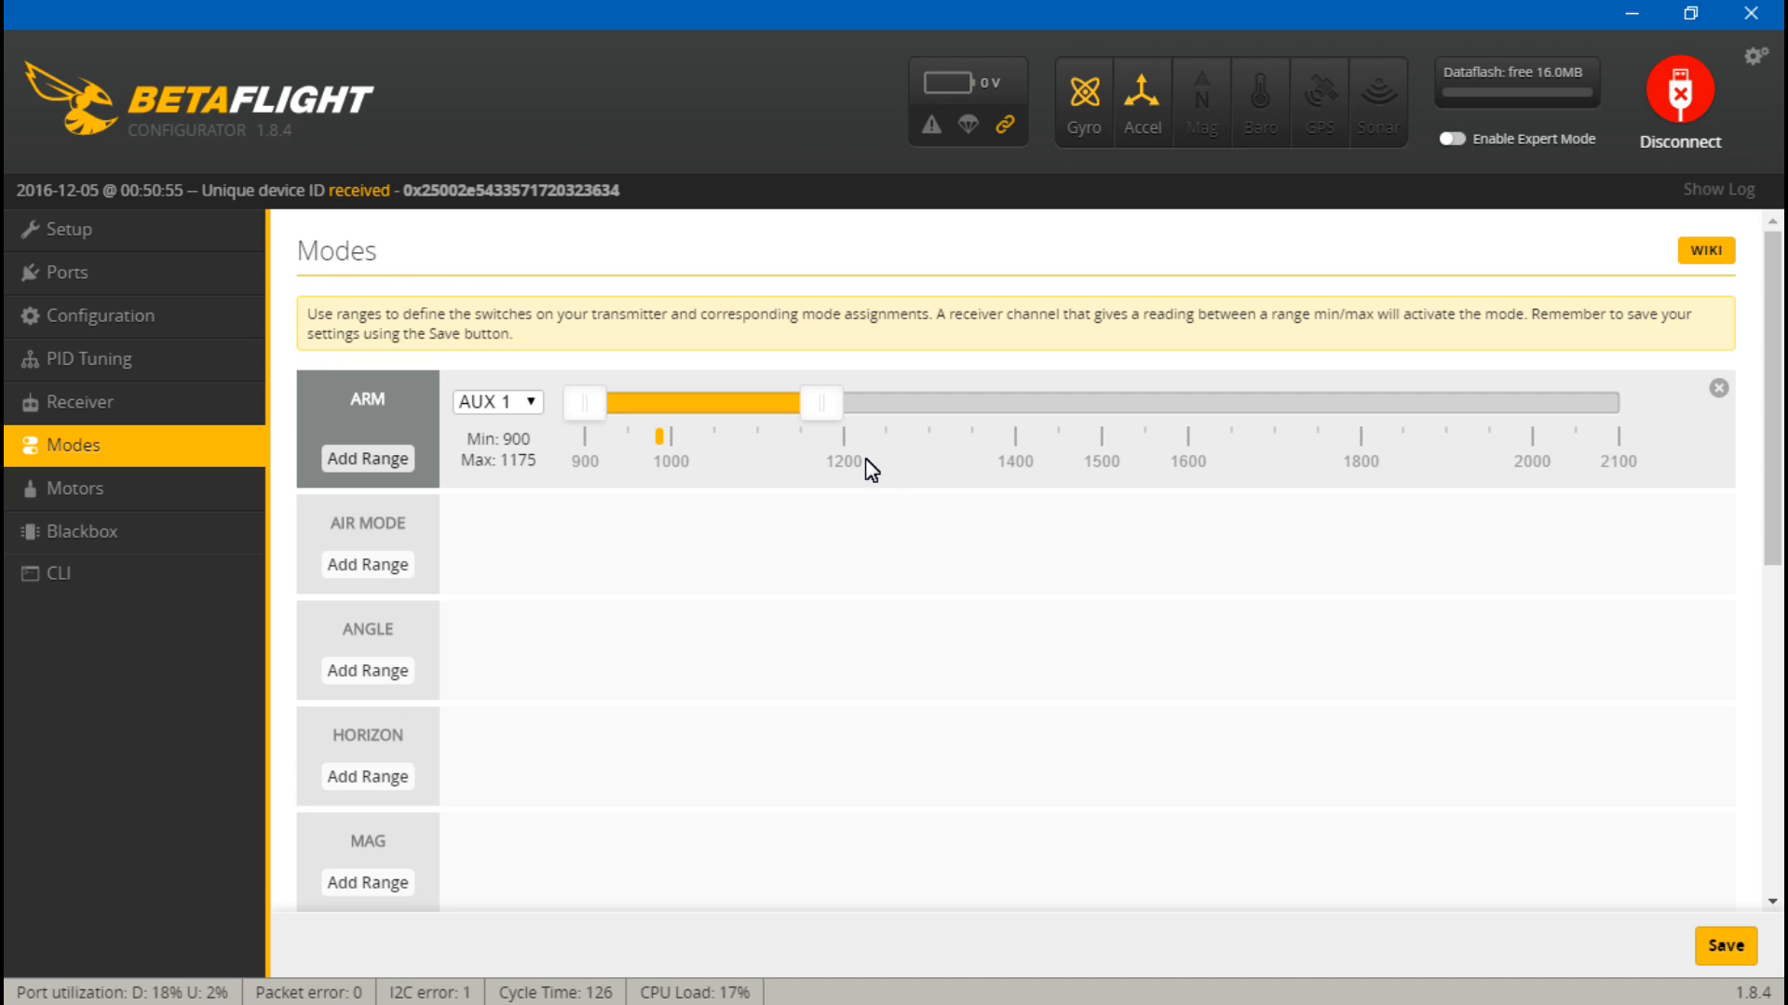
scroll(down, 3)
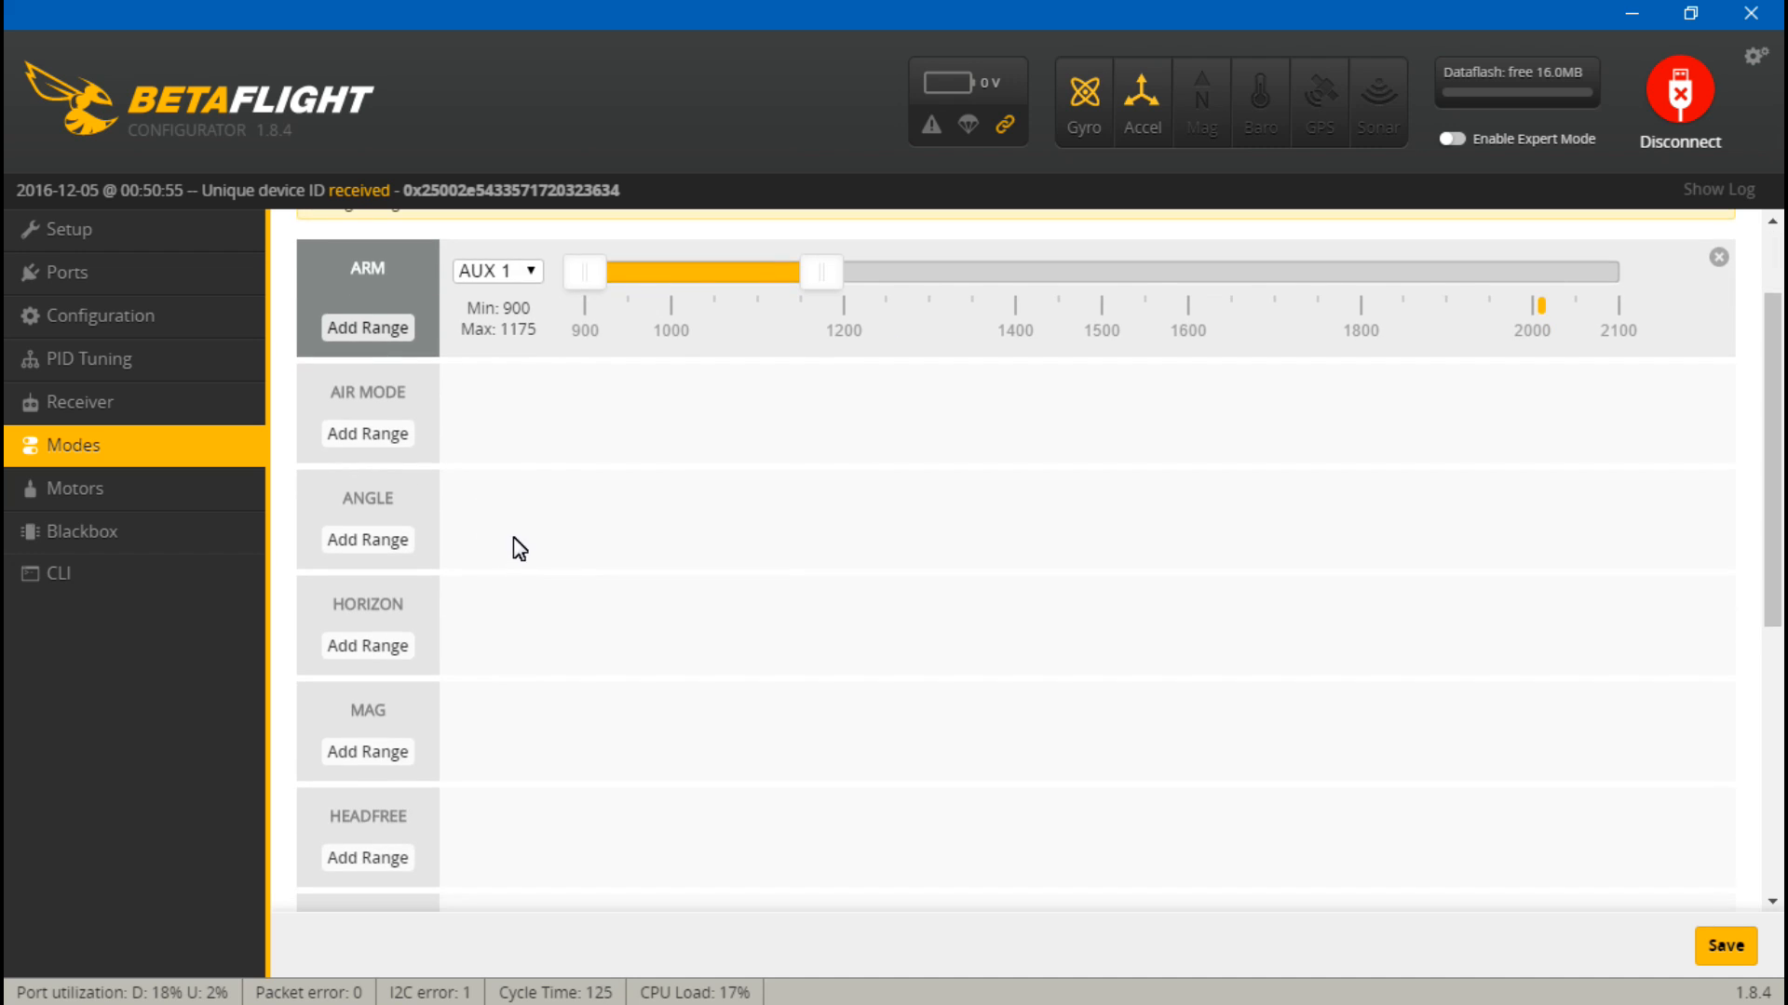
mouse_move(456, 553)
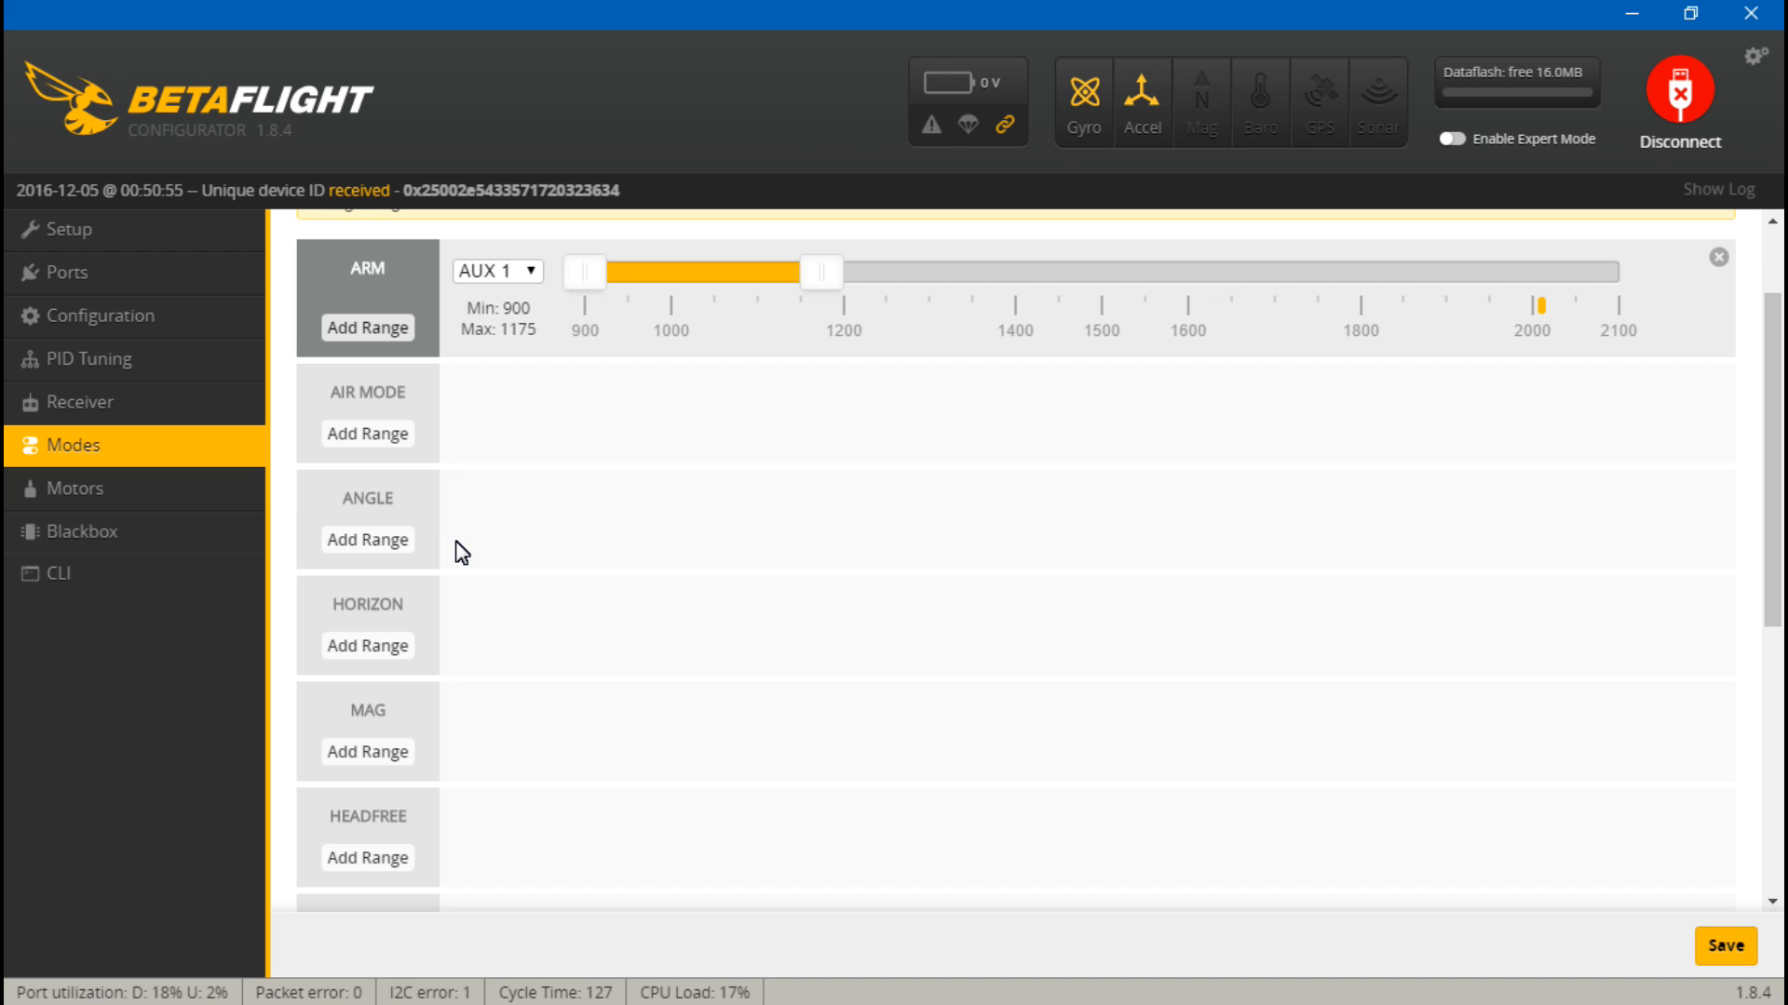
mouse_move(346, 478)
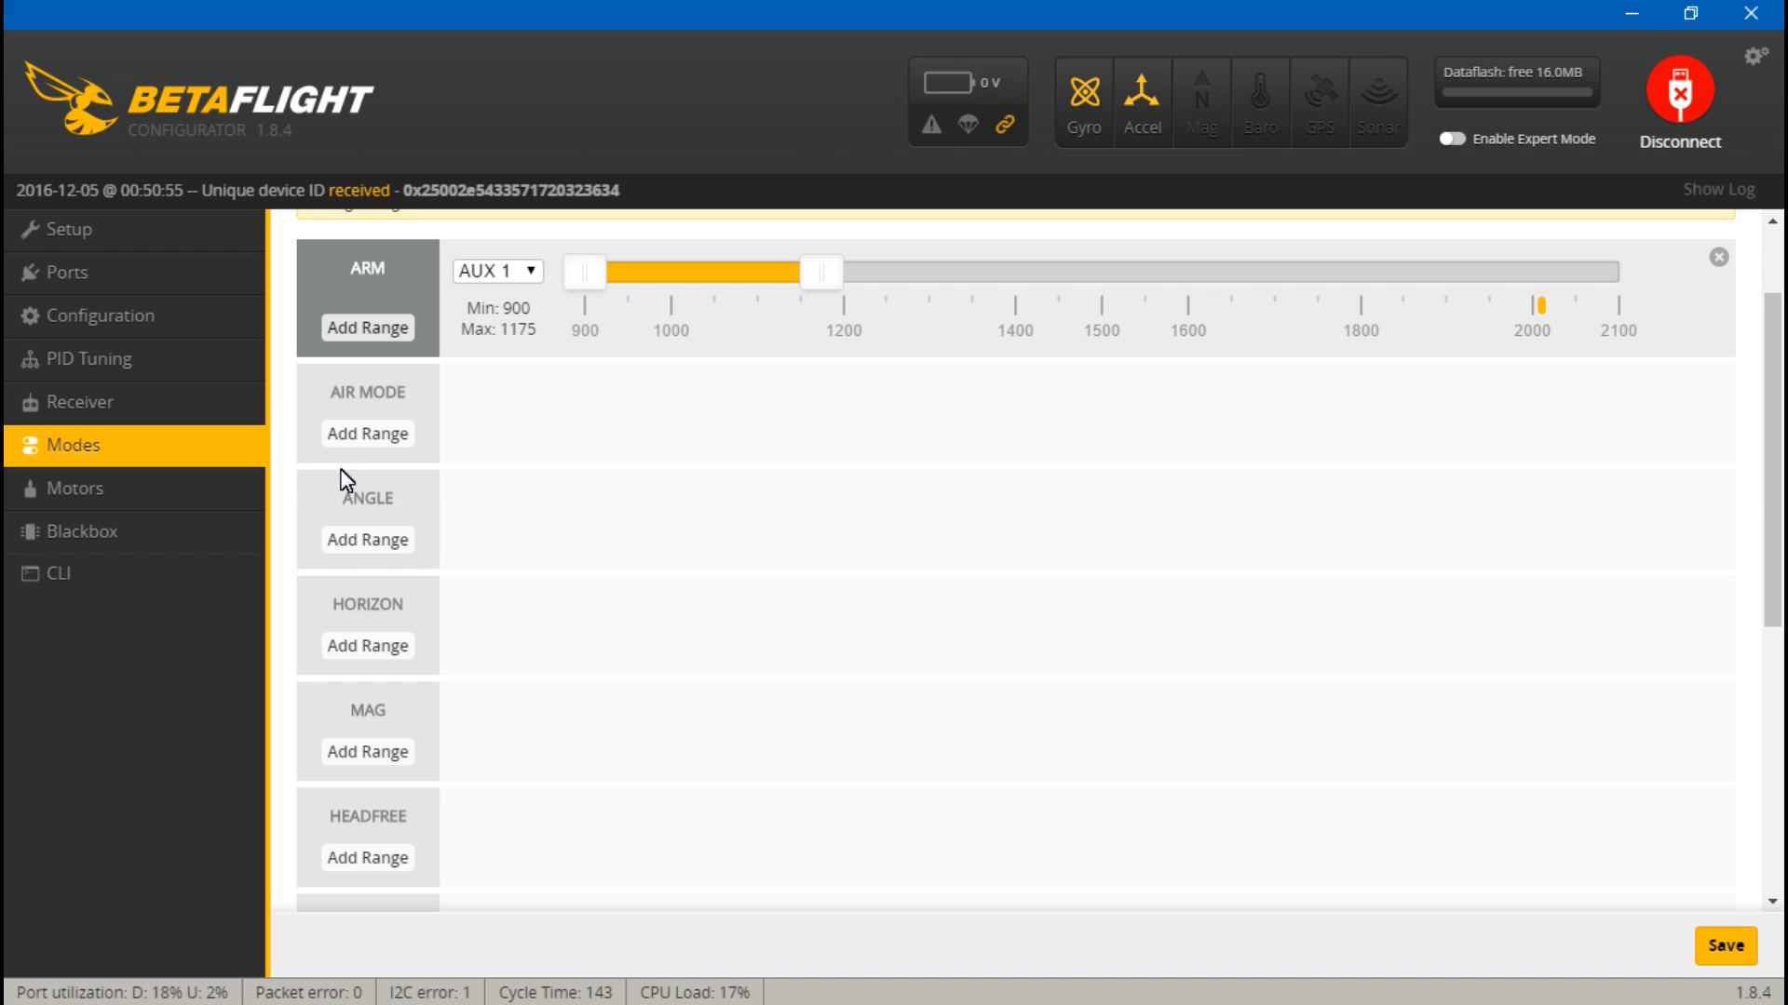
mouse_move(387, 512)
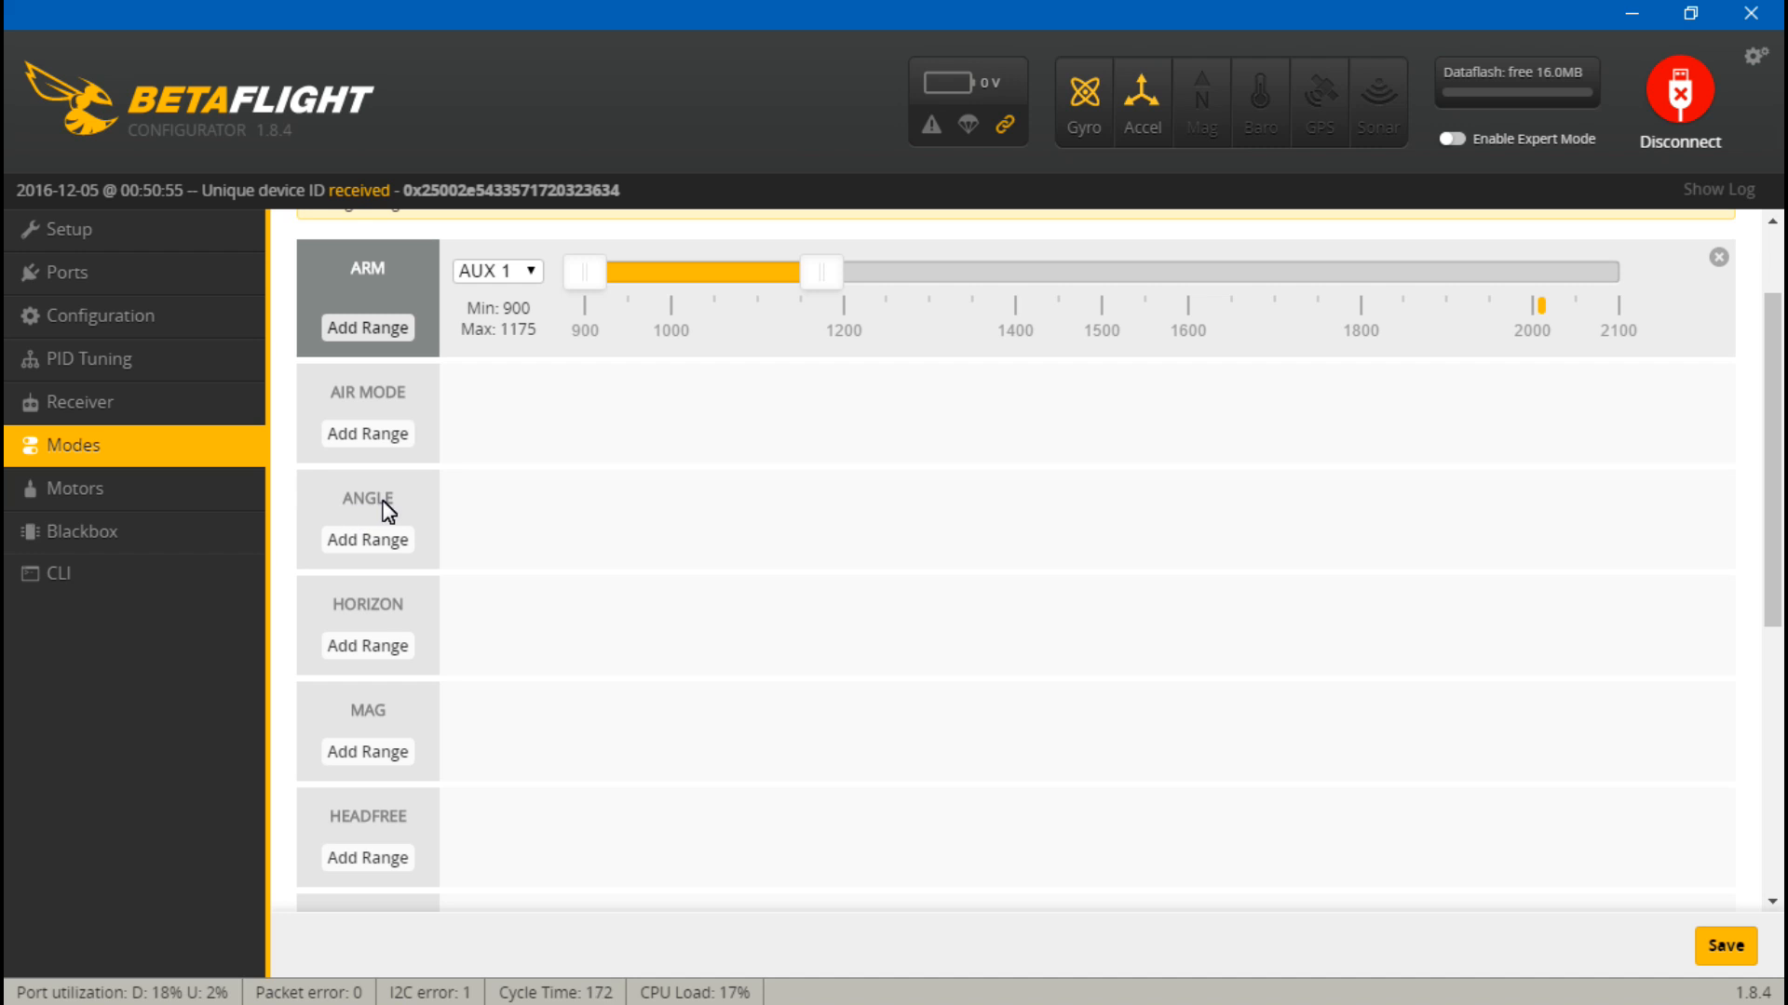
mouse_move(384, 525)
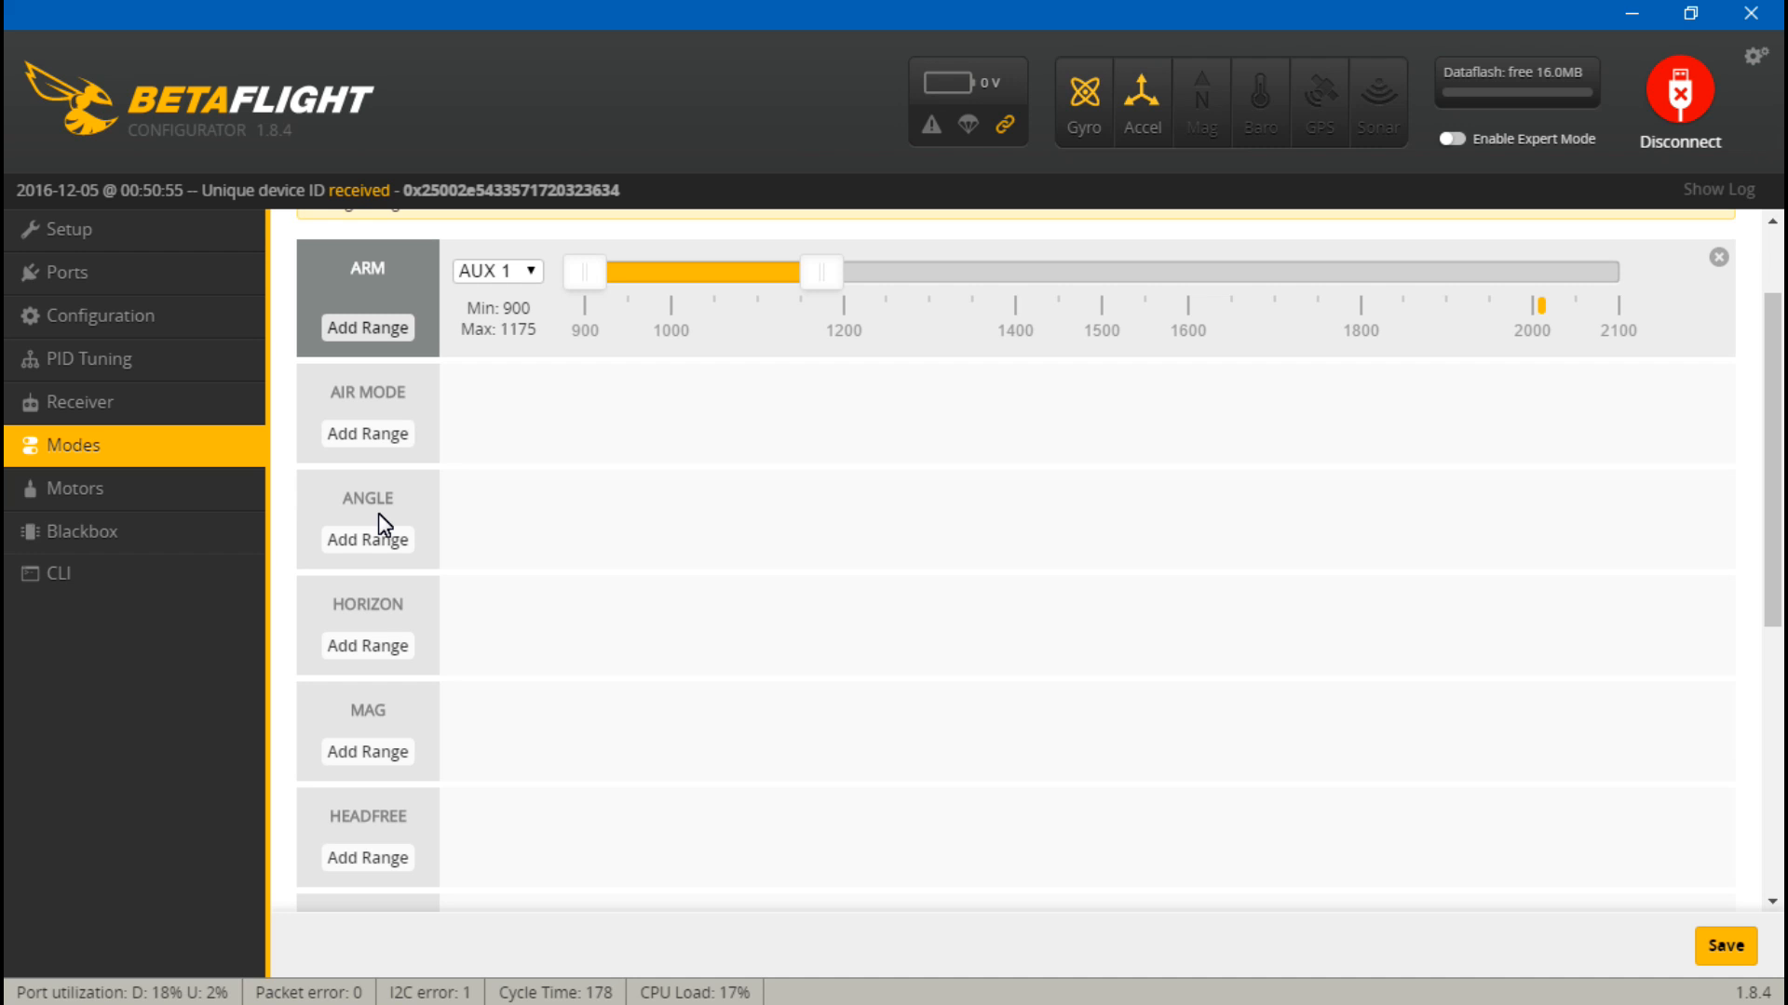
mouse_move(413, 501)
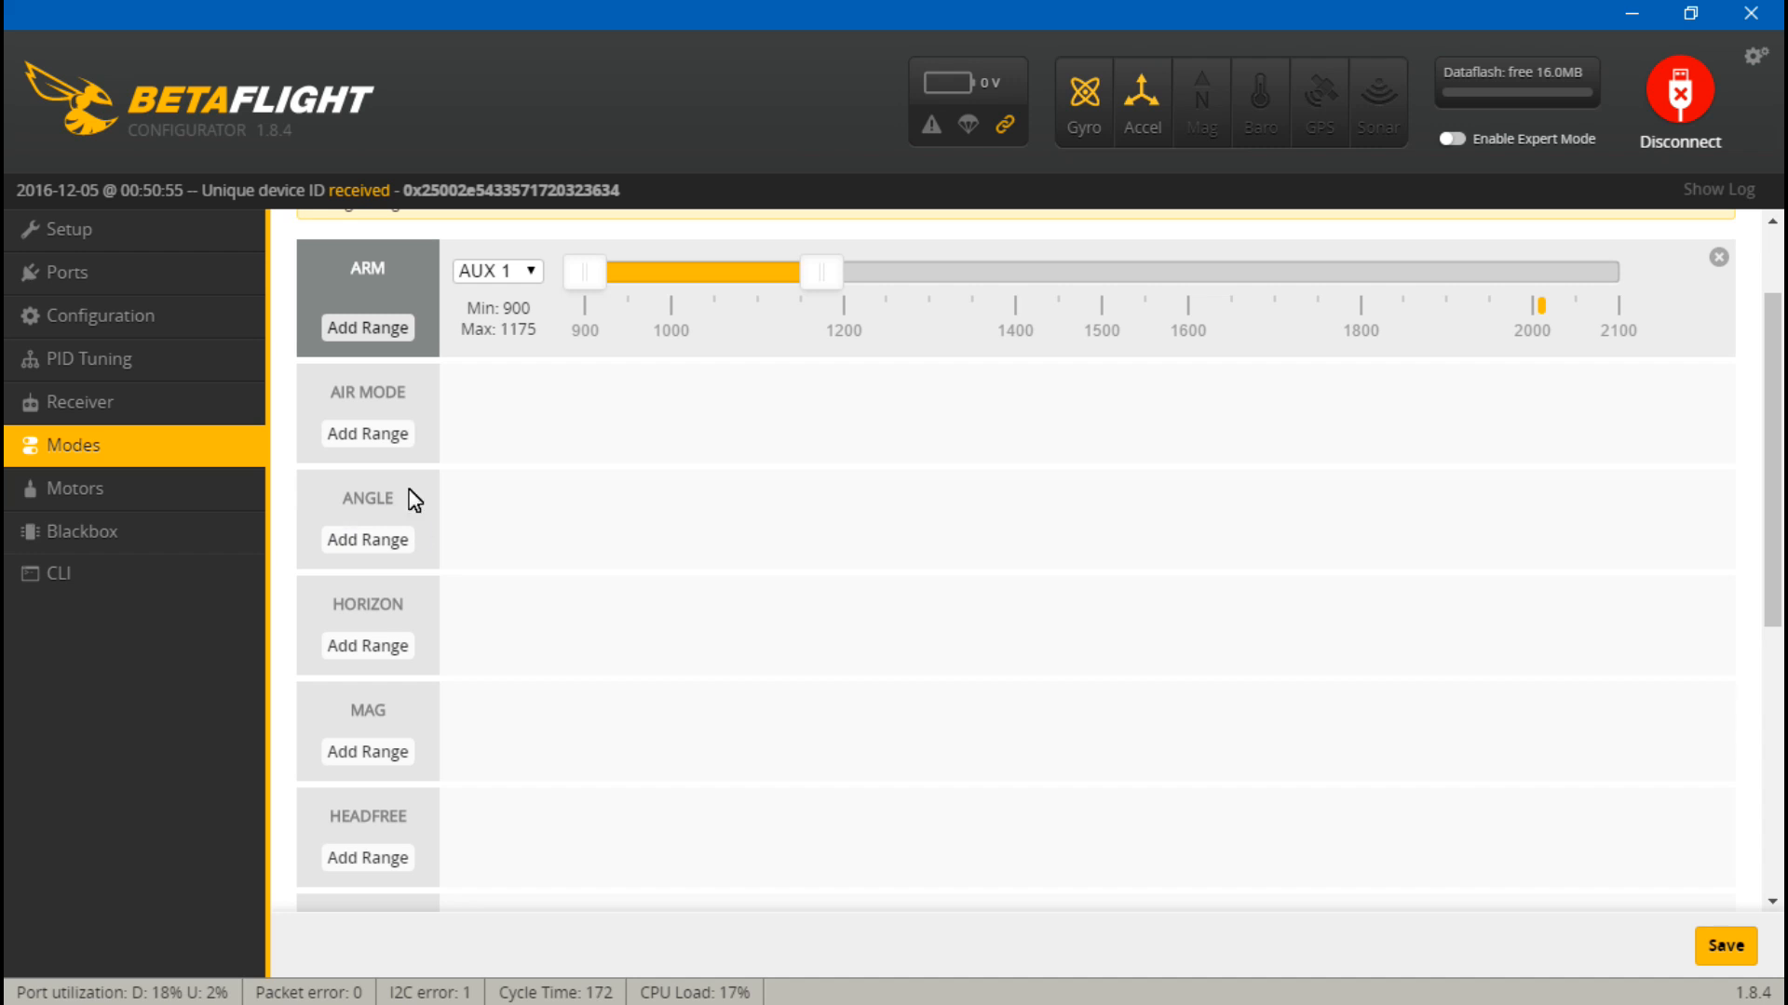
mouse_move(386, 614)
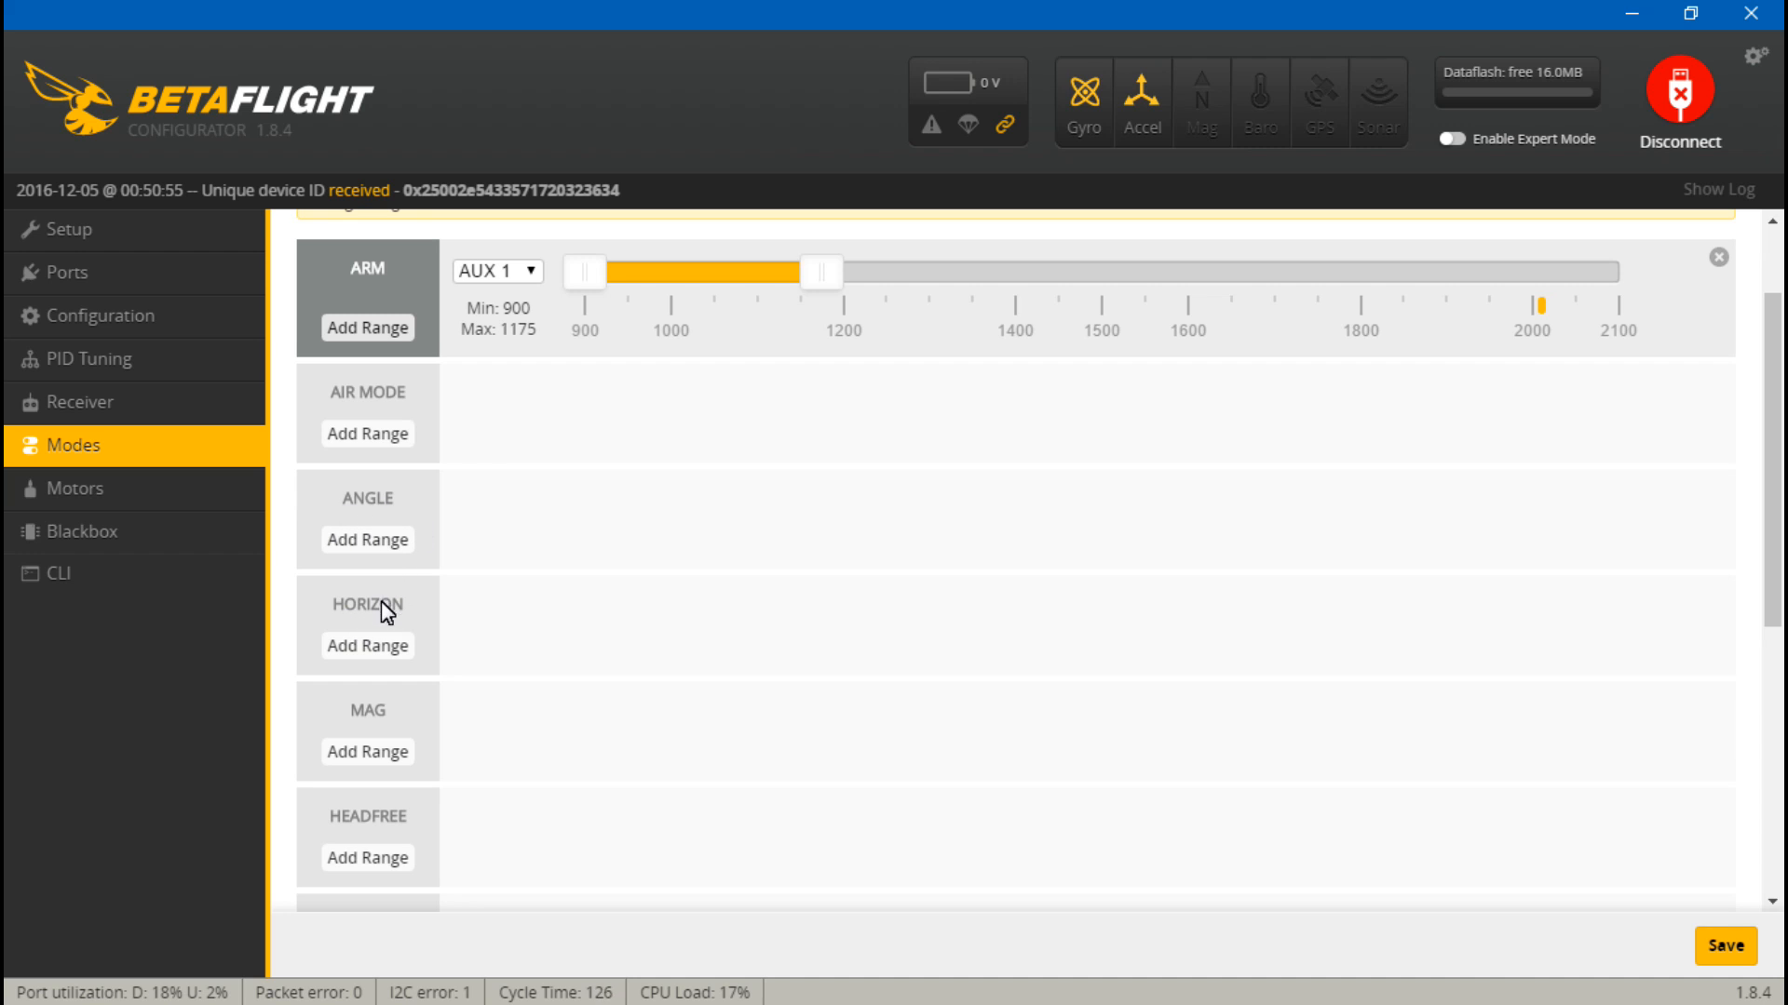
mouse_move(367, 643)
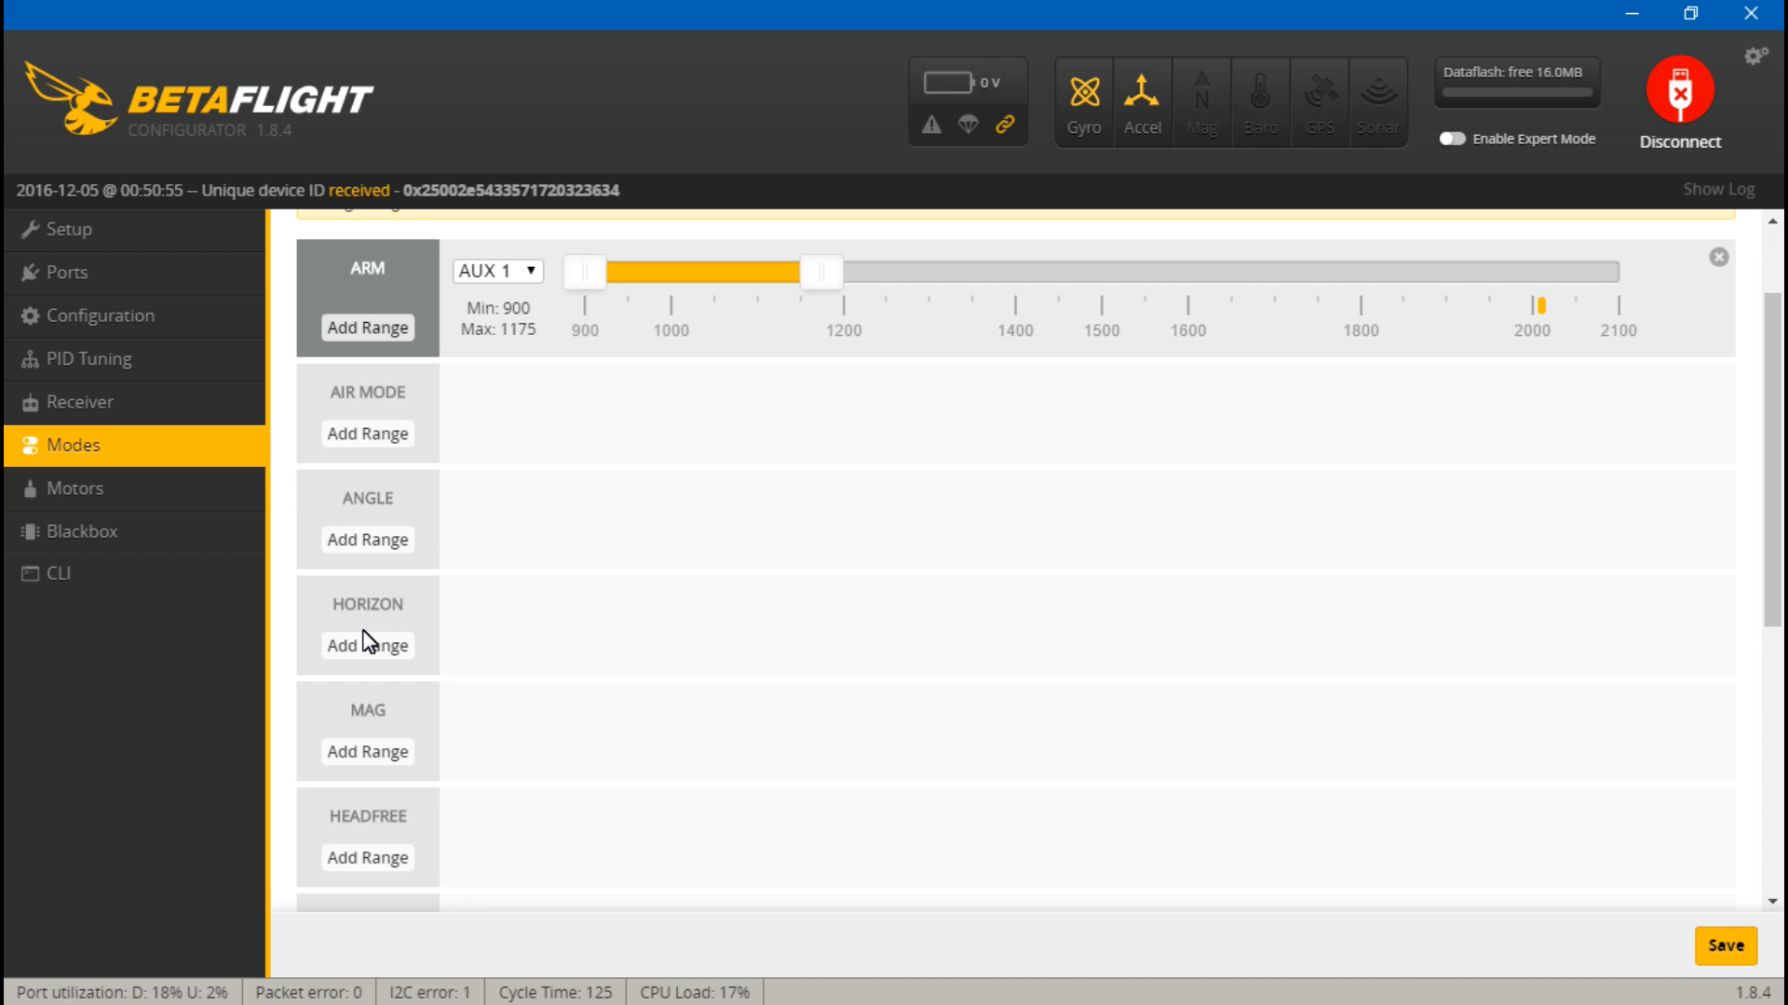
mouse_move(454, 621)
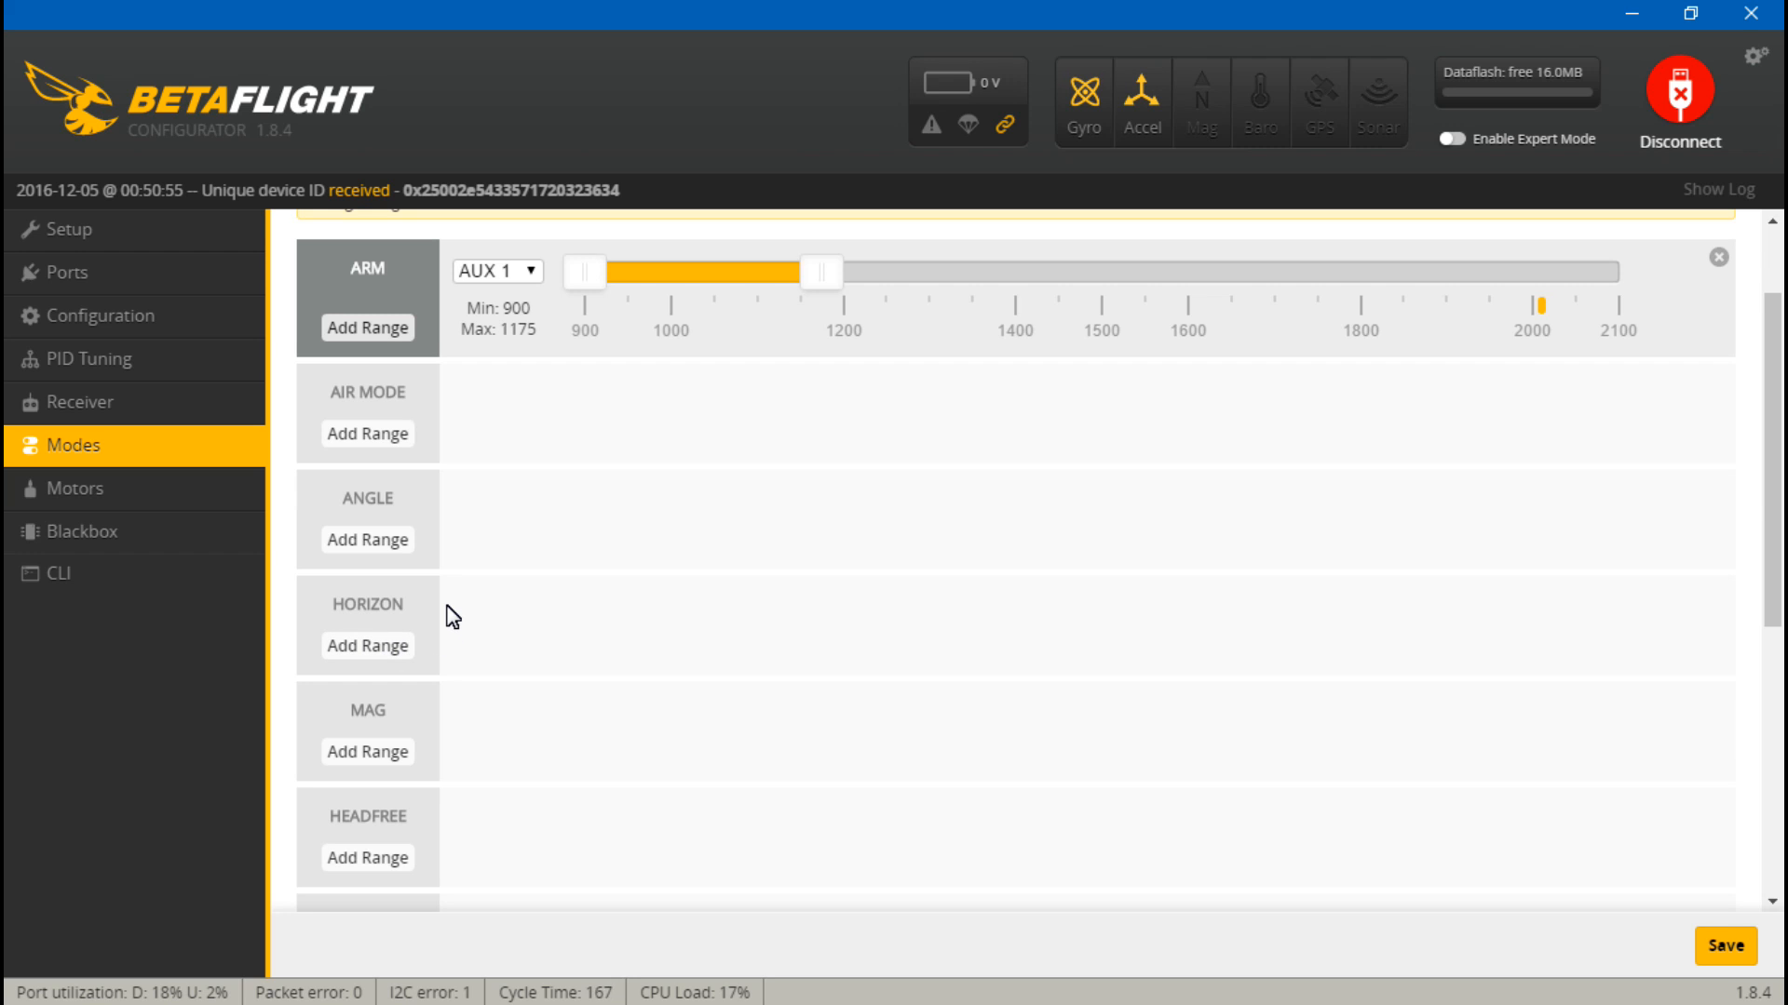
mouse_move(402, 596)
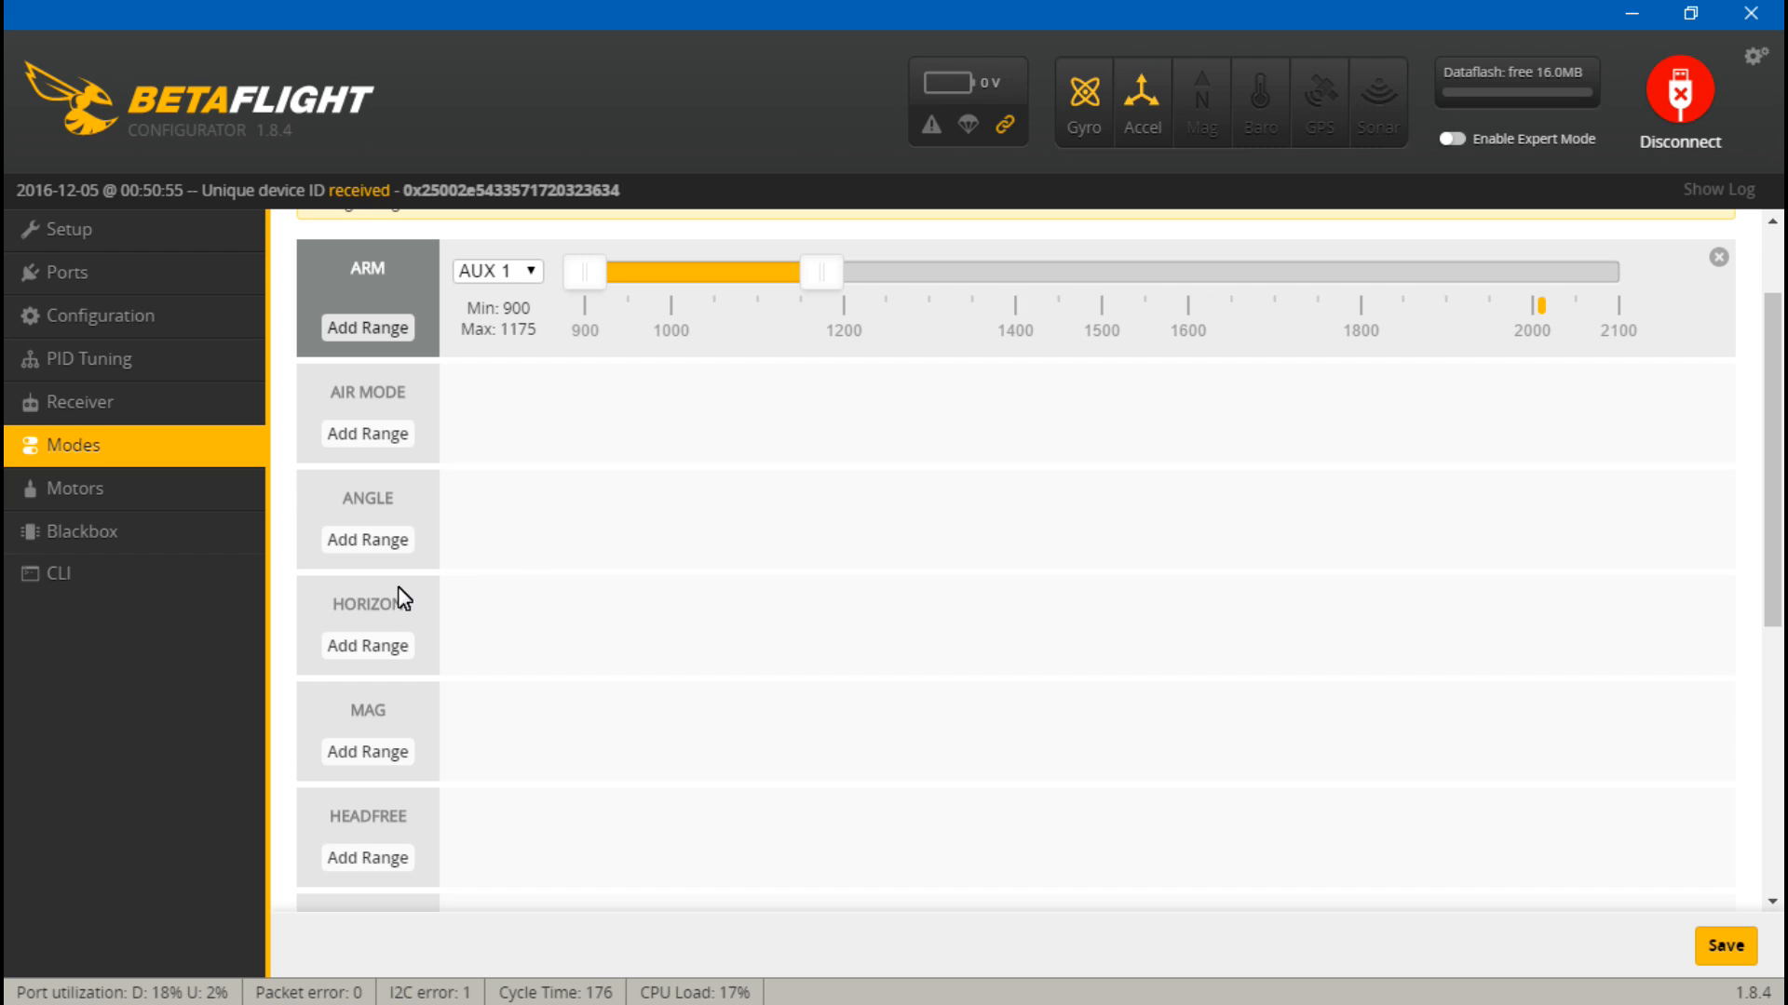
mouse_move(486, 585)
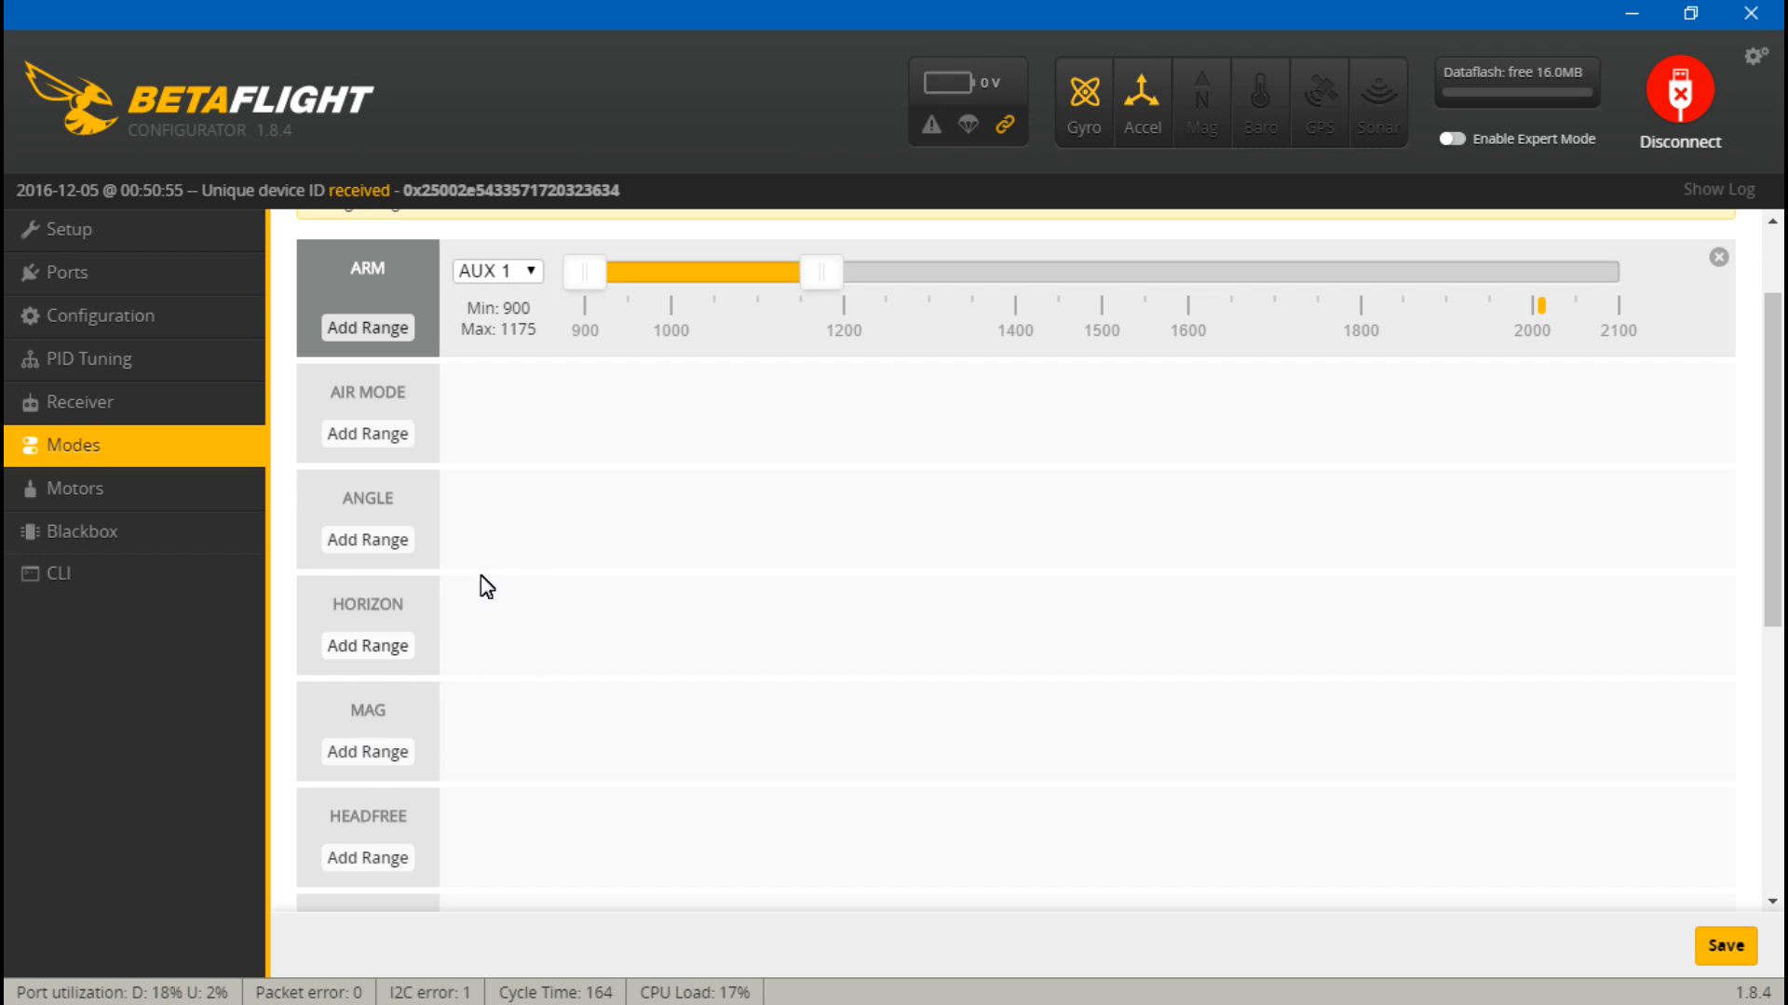
mouse_move(366, 636)
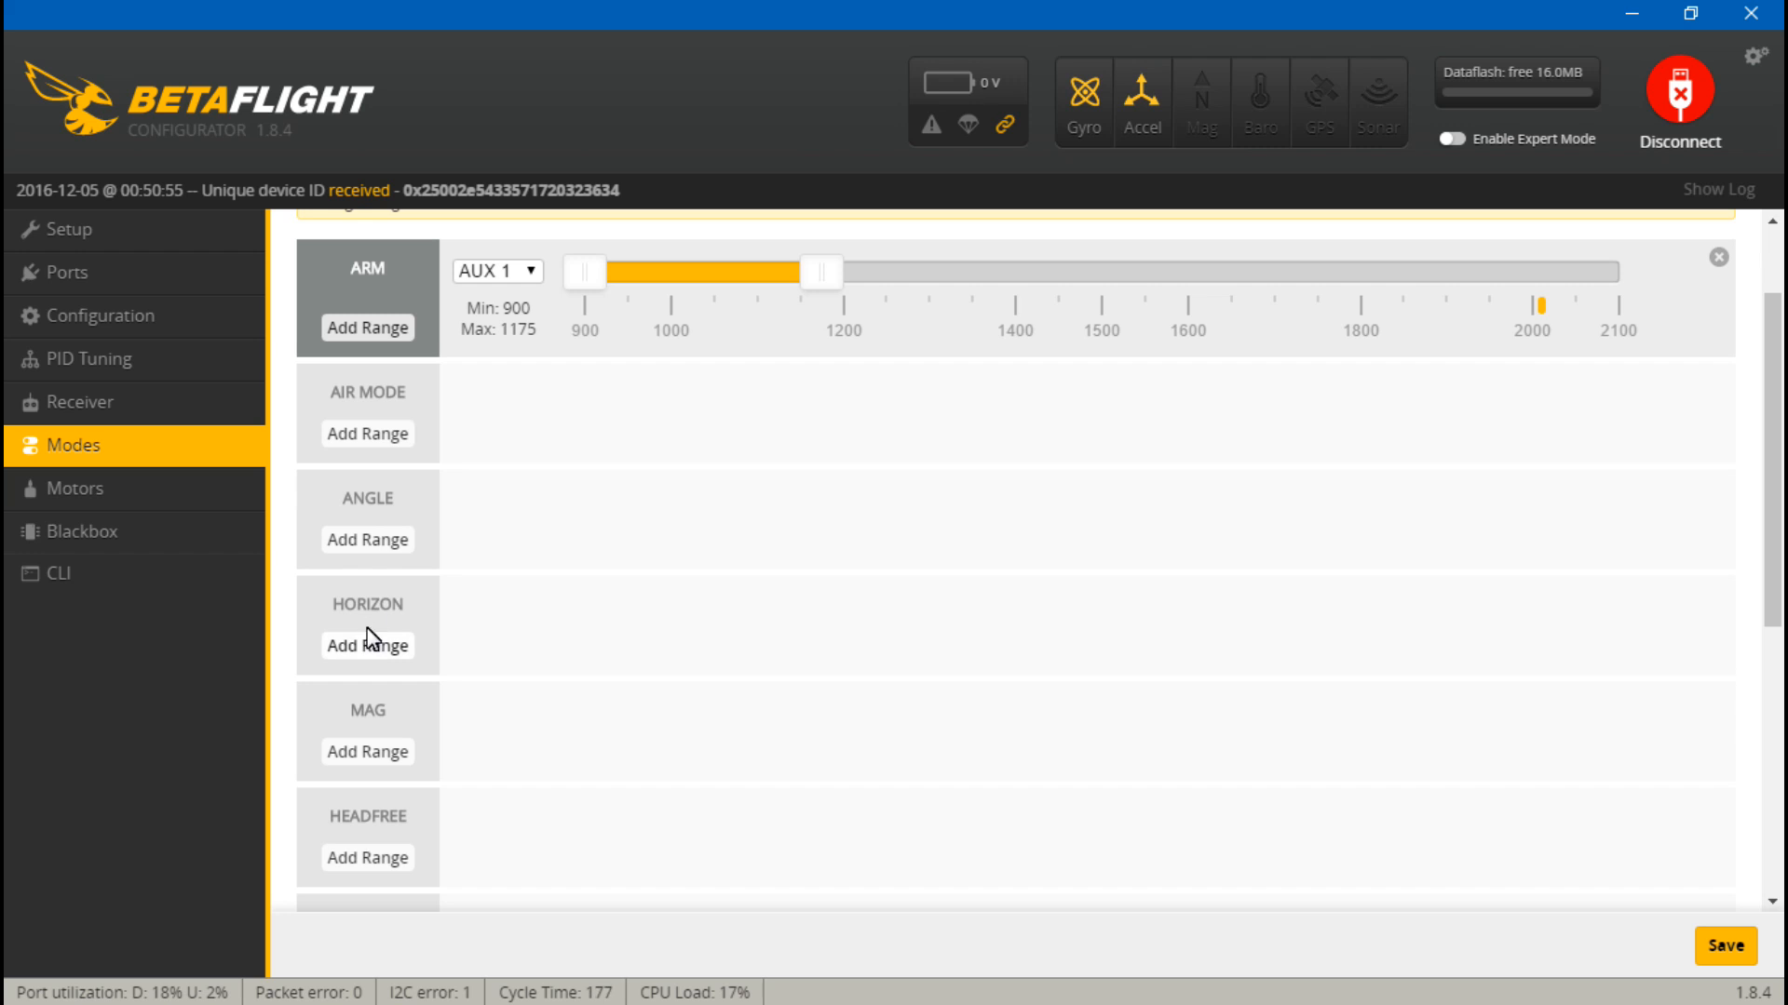
mouse_move(632, 596)
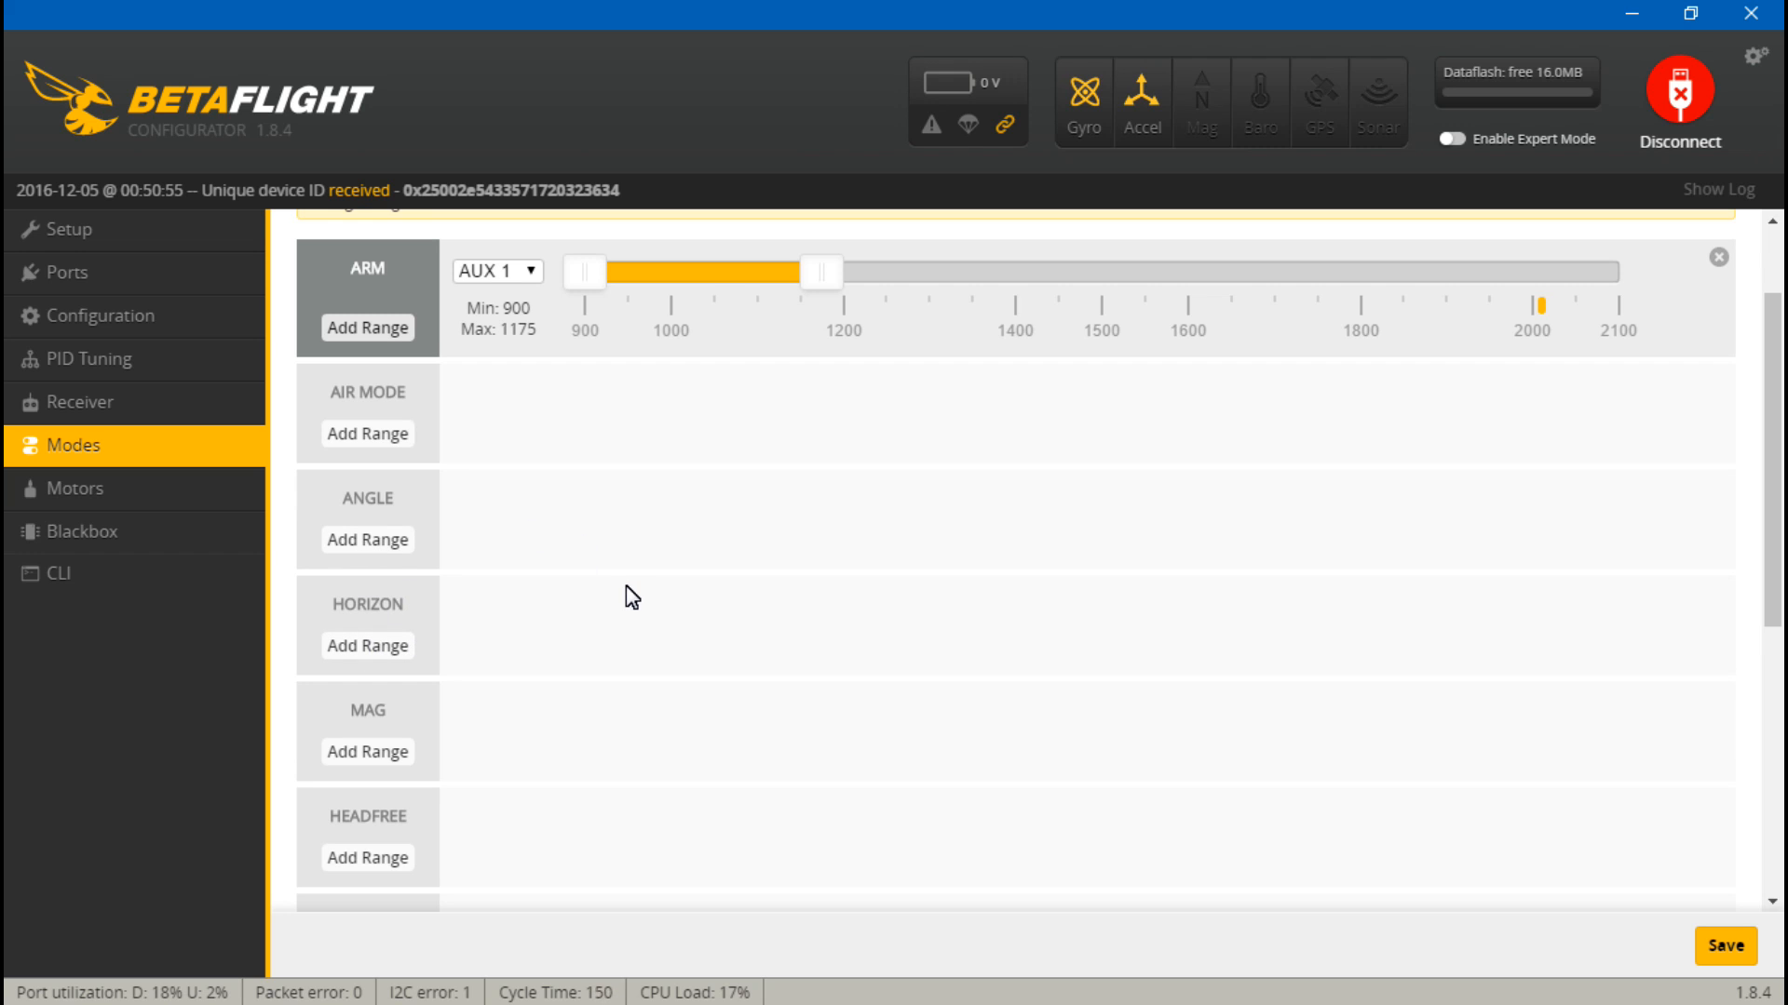
mouse_move(379, 634)
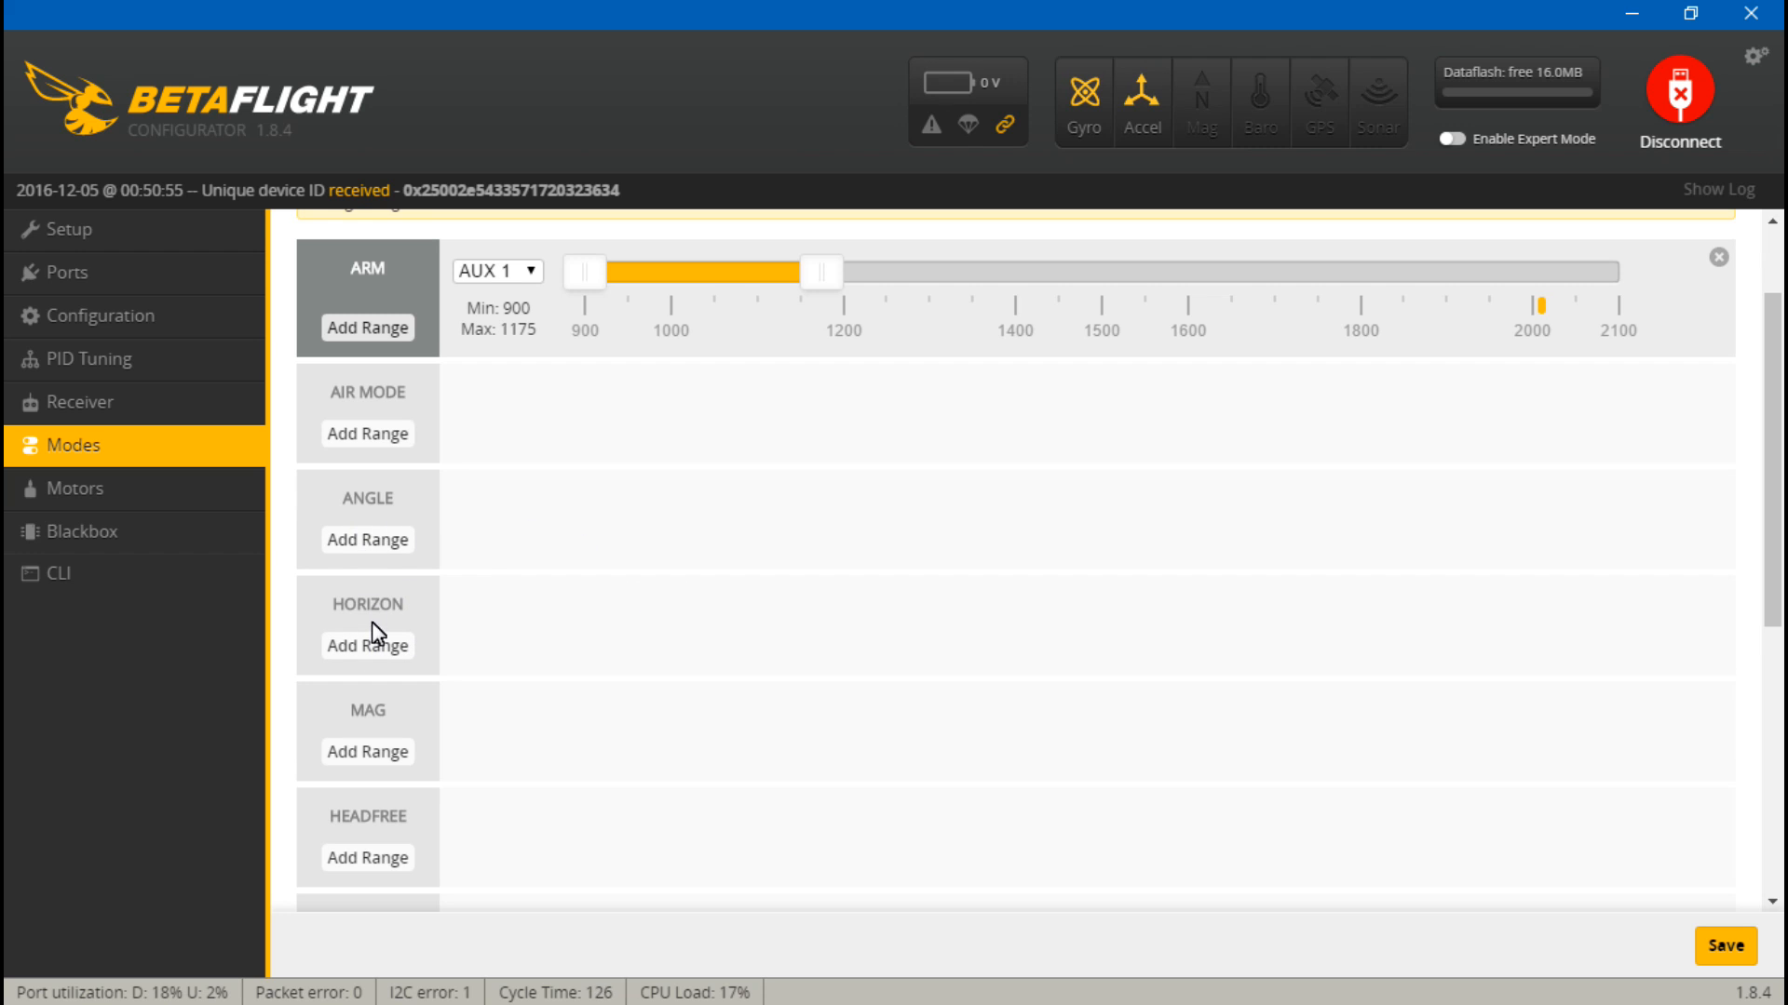
mouse_move(471, 550)
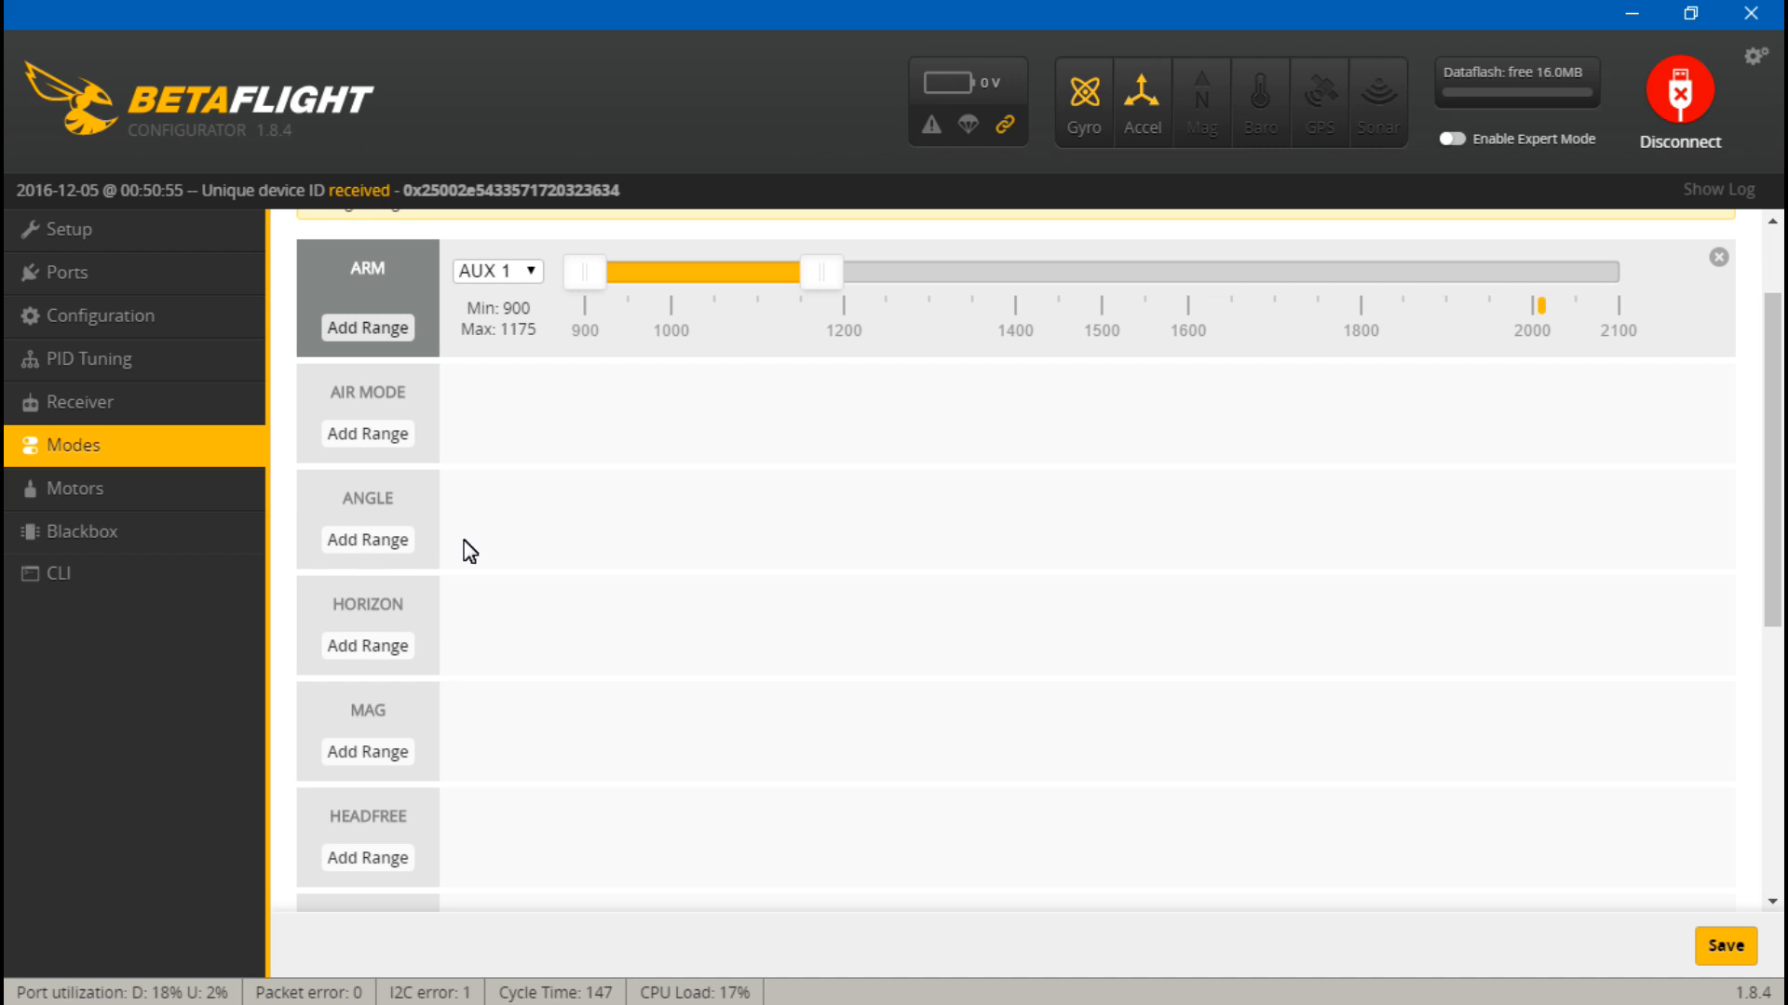
mouse_move(510, 619)
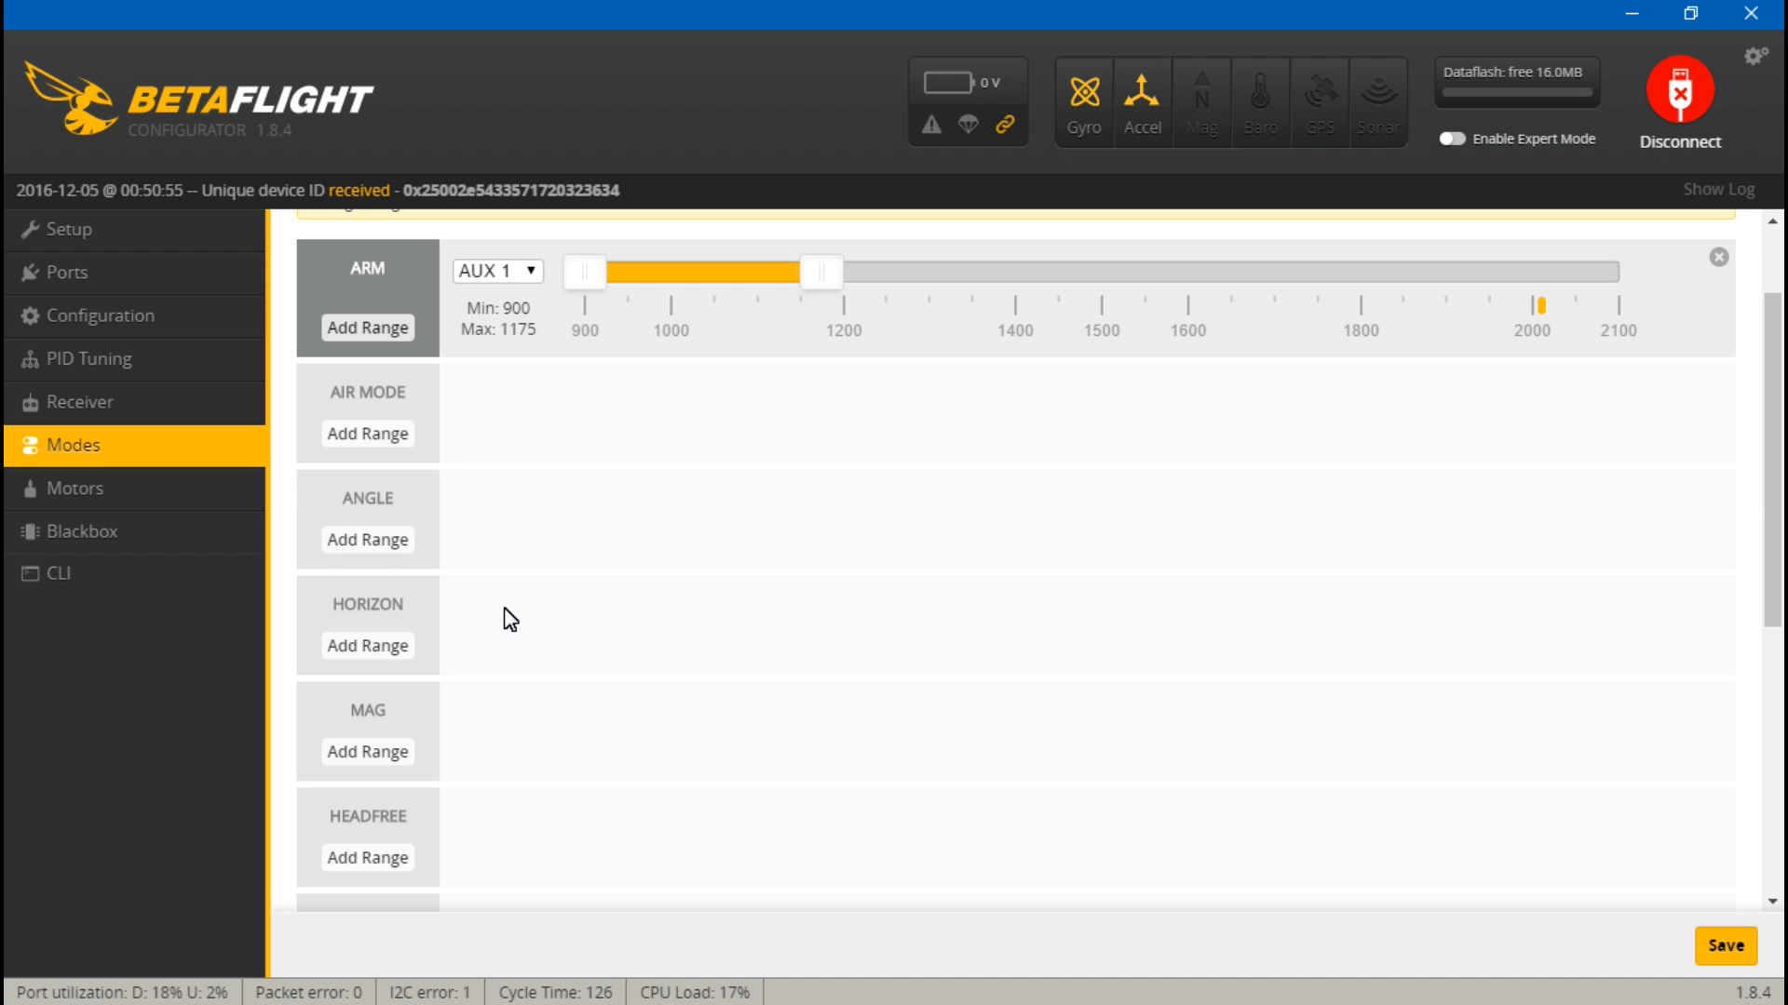
mouse_move(479, 594)
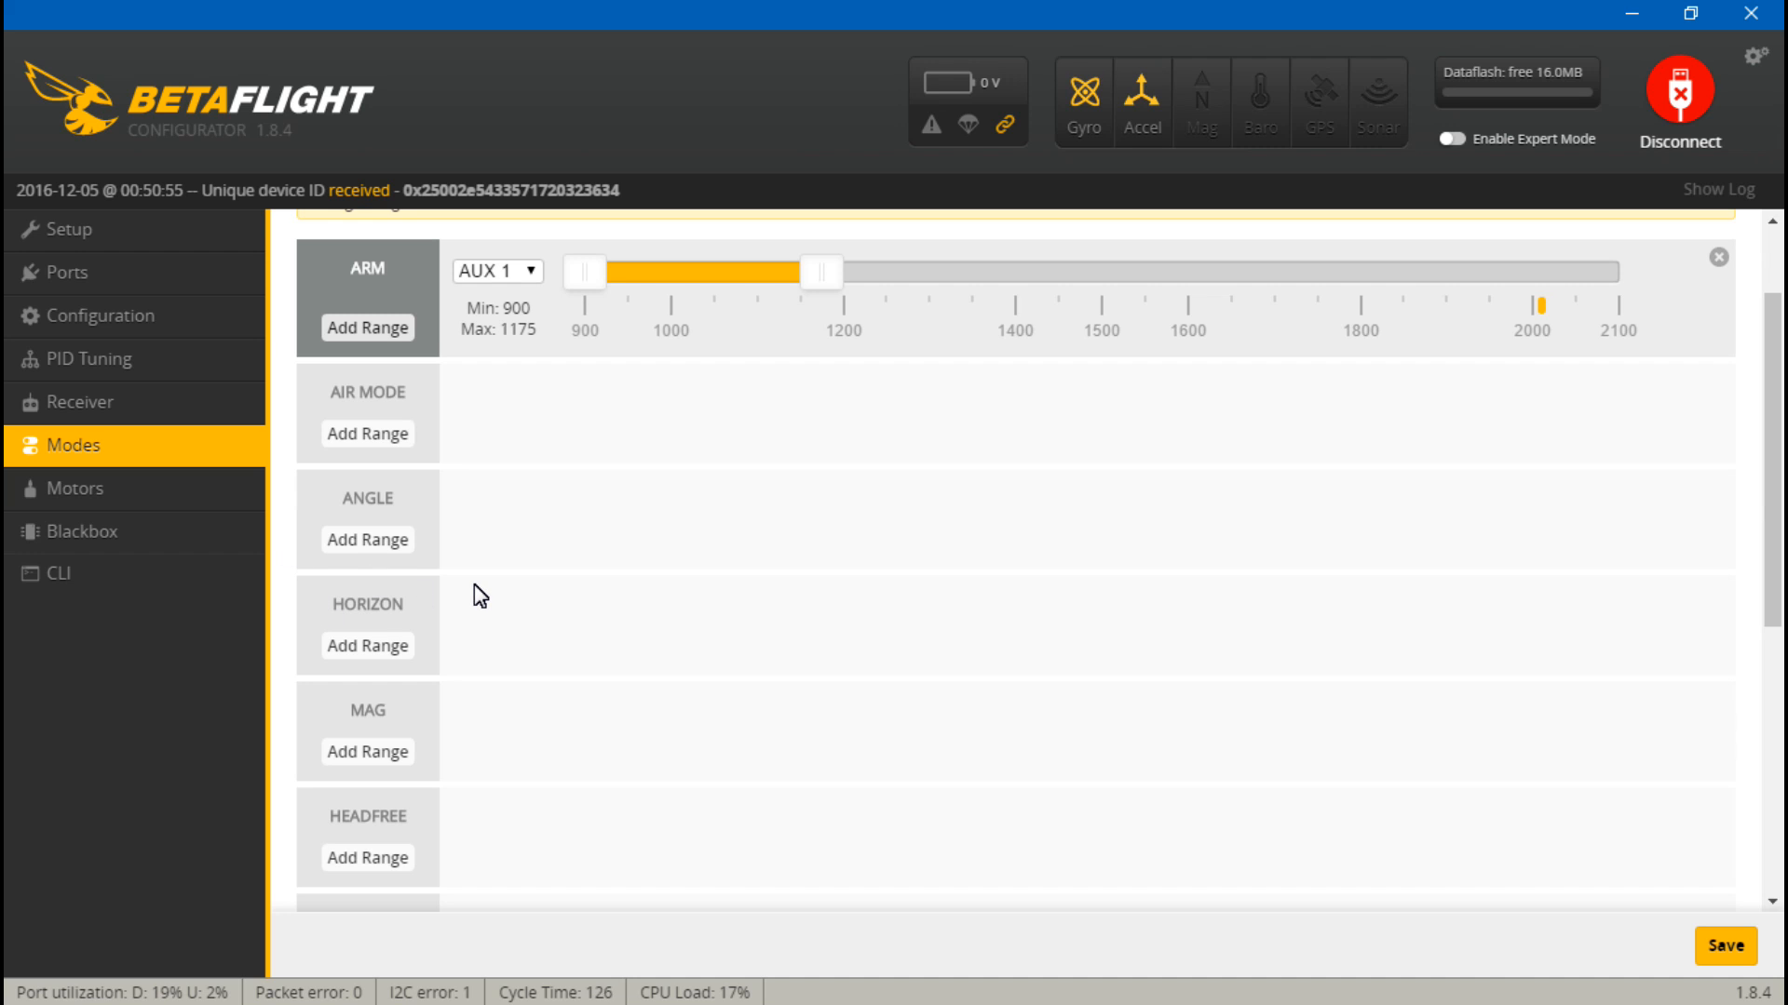
- Add a new range under ANGLE mode and assign it to AUX 2
click(366, 539)
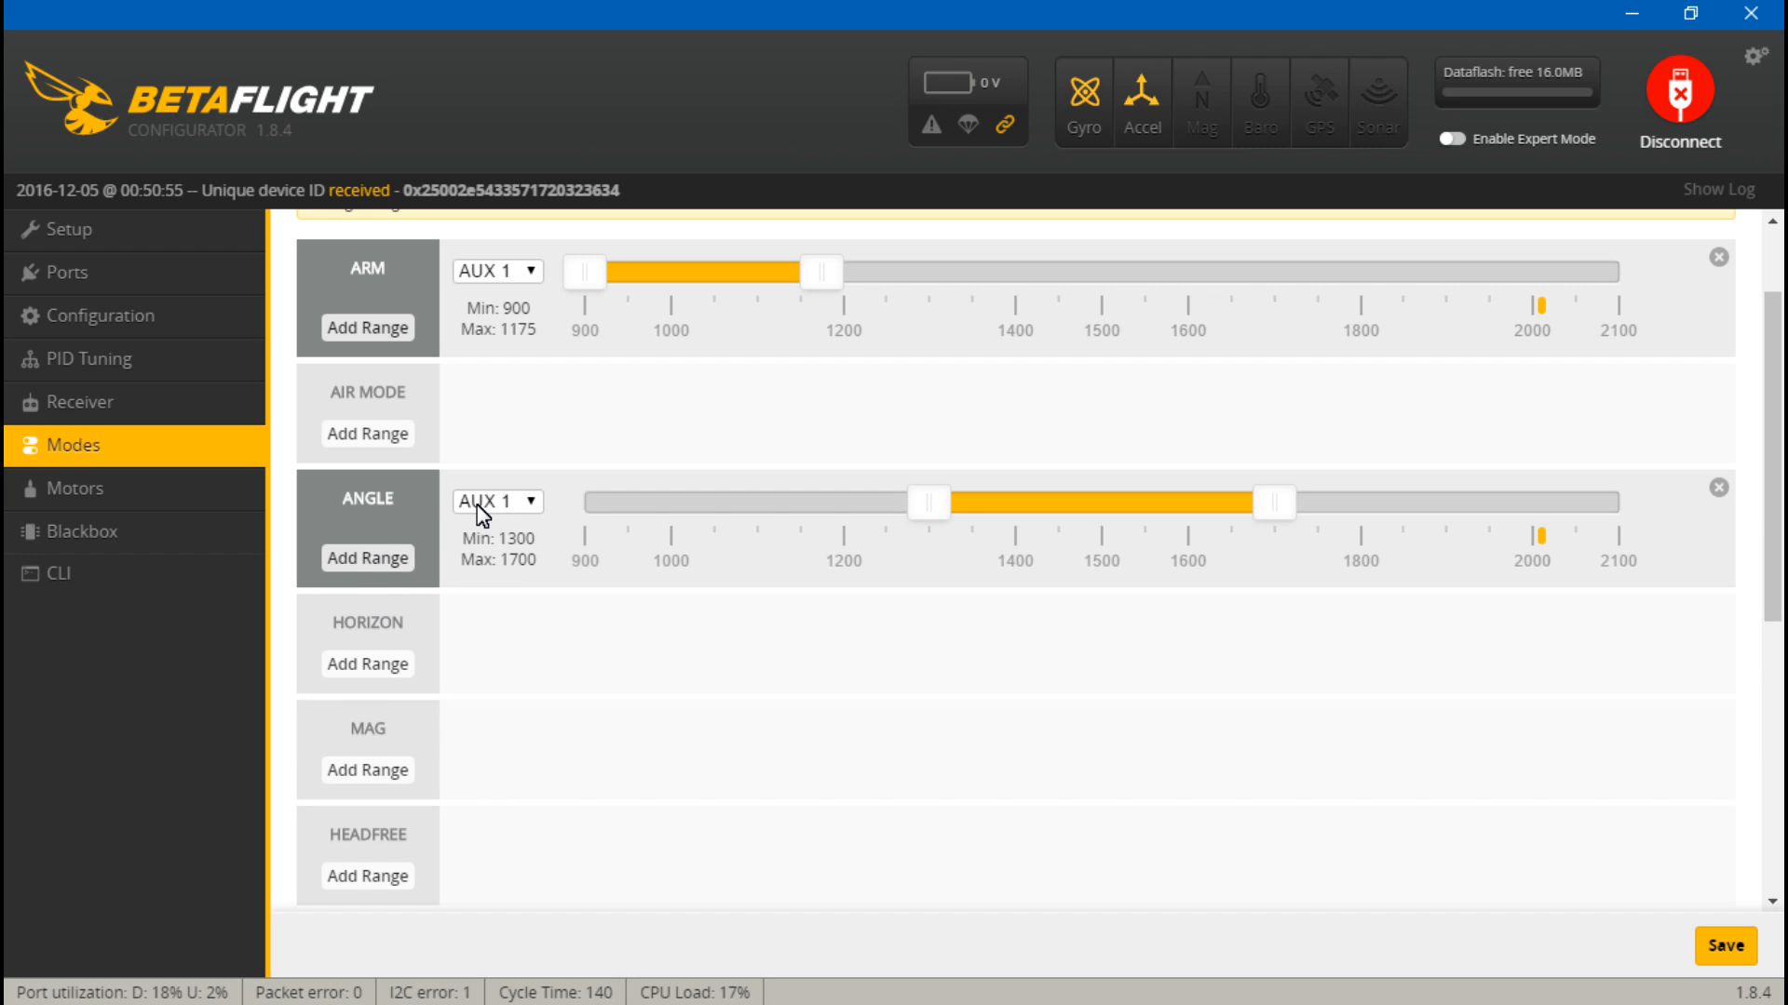
mouse_move(543, 513)
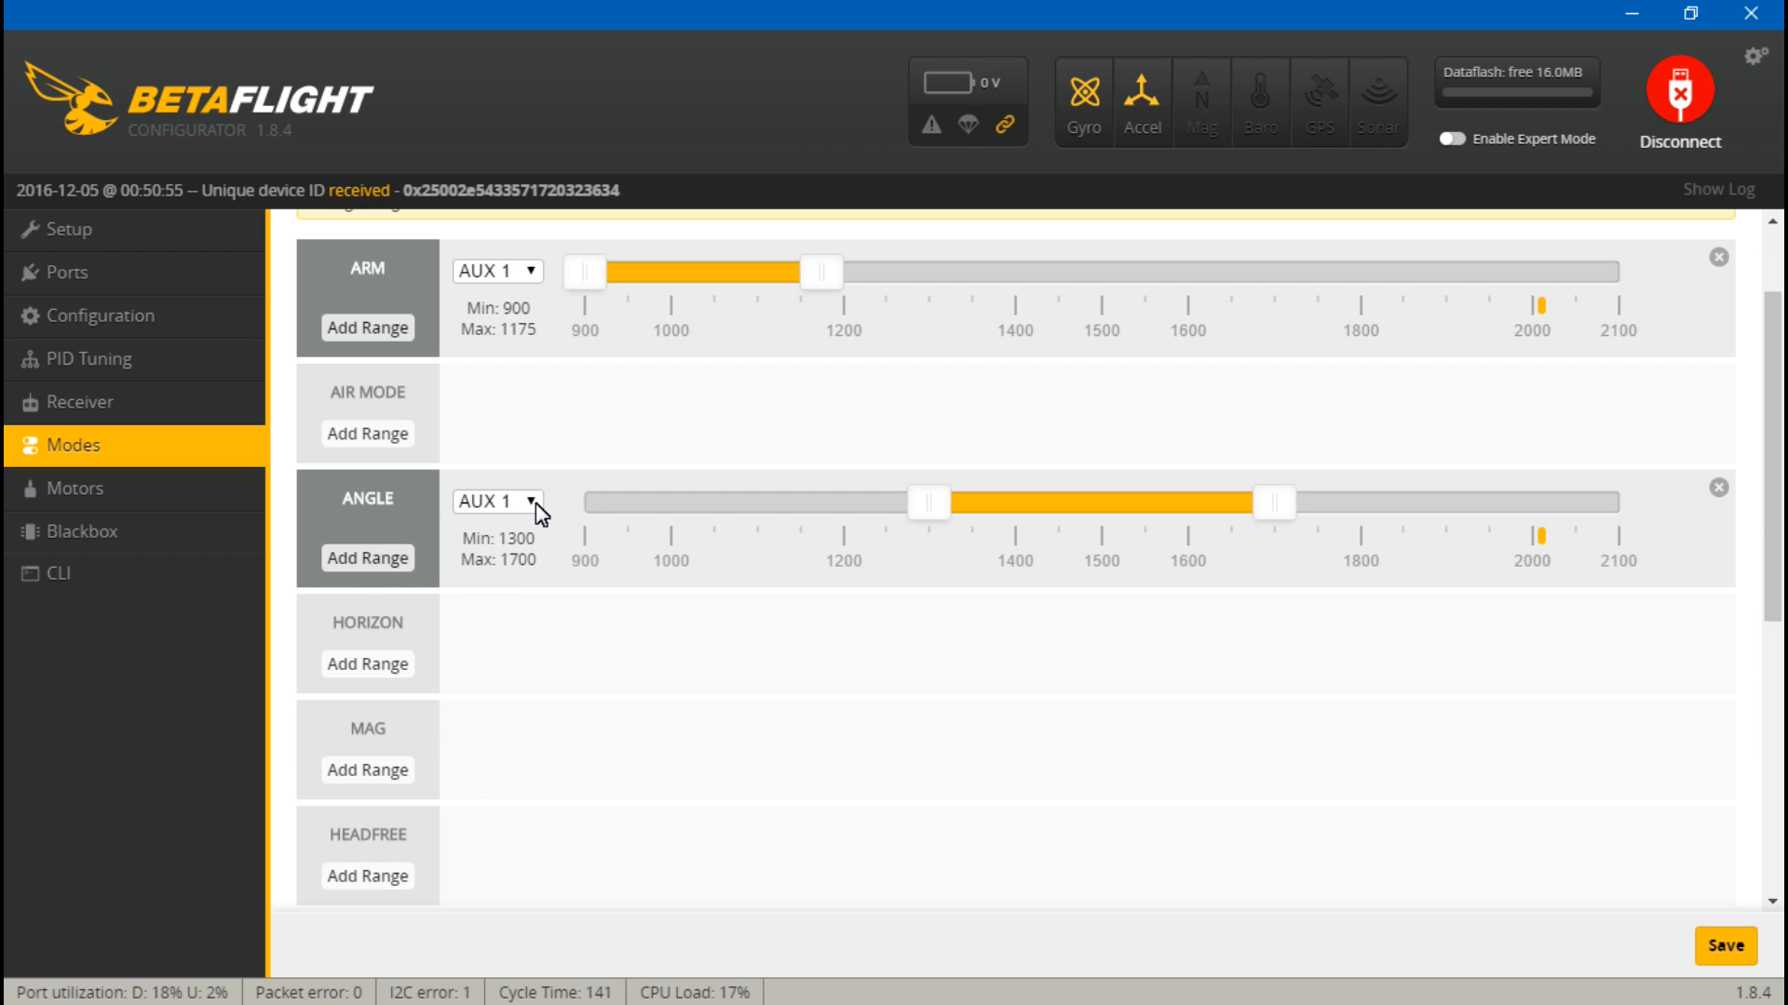
click(494, 502)
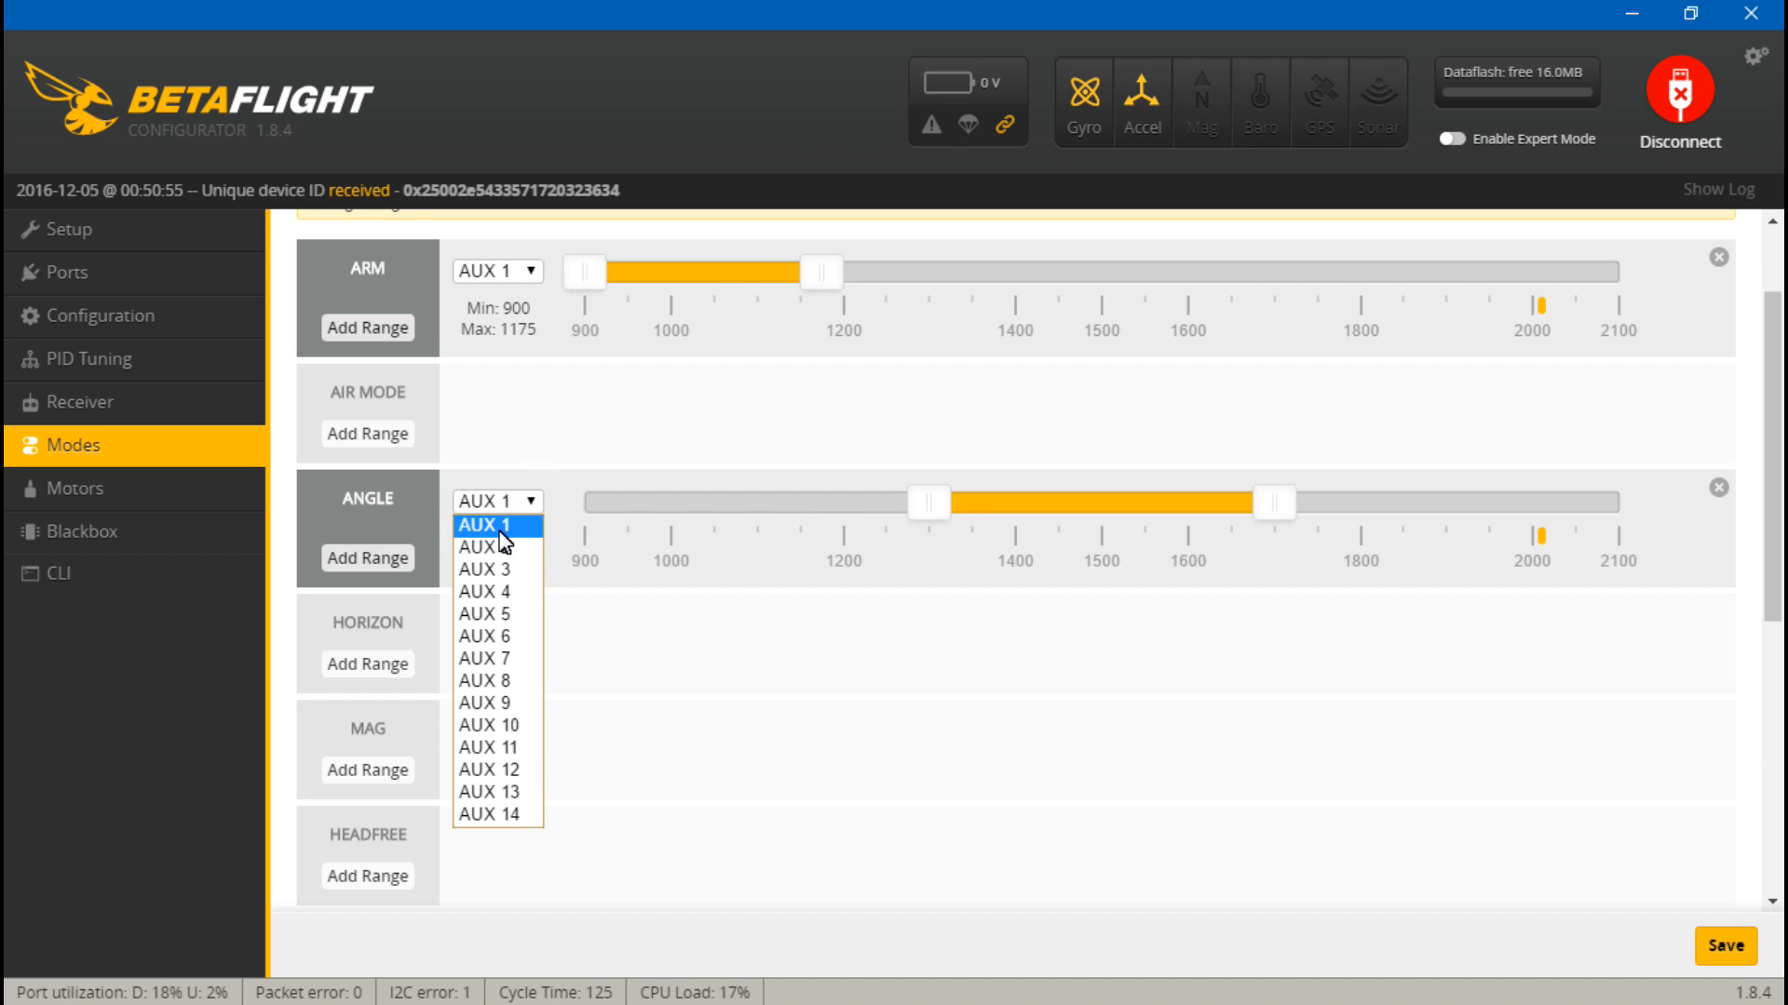
click(483, 546)
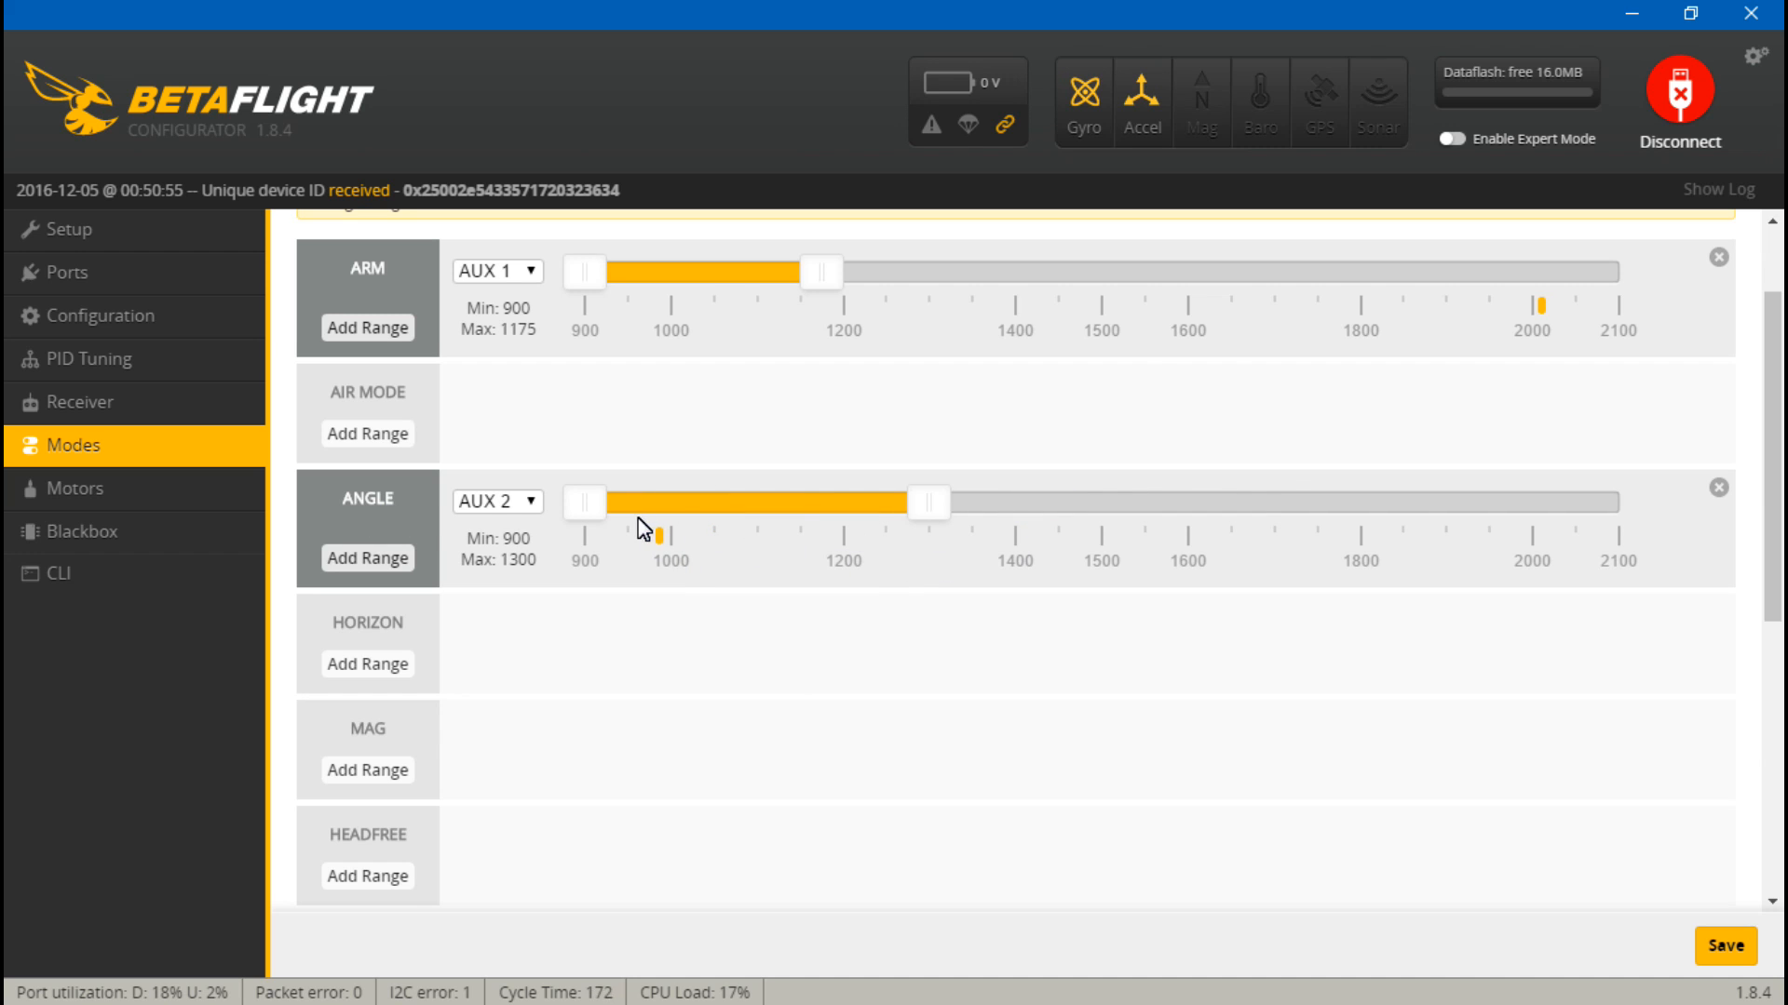
mouse_move(391, 677)
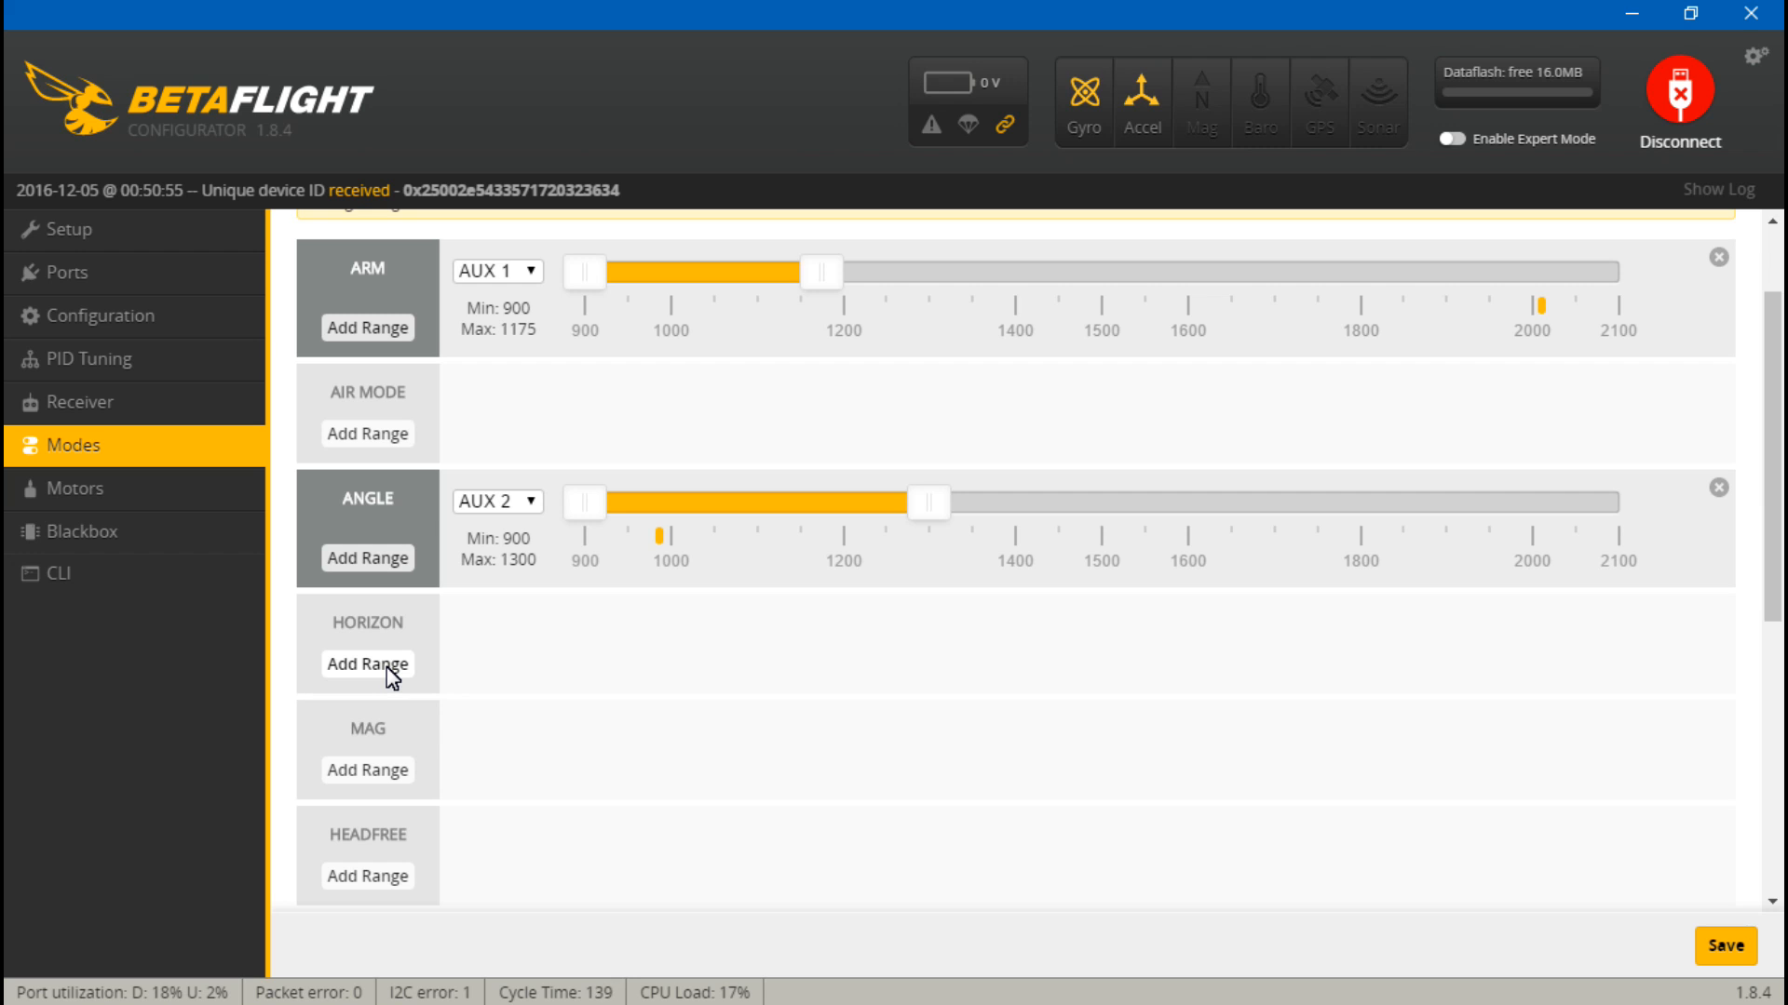
- Add a new range under HORIZON mode and assign it to AUX 2
click(367, 666)
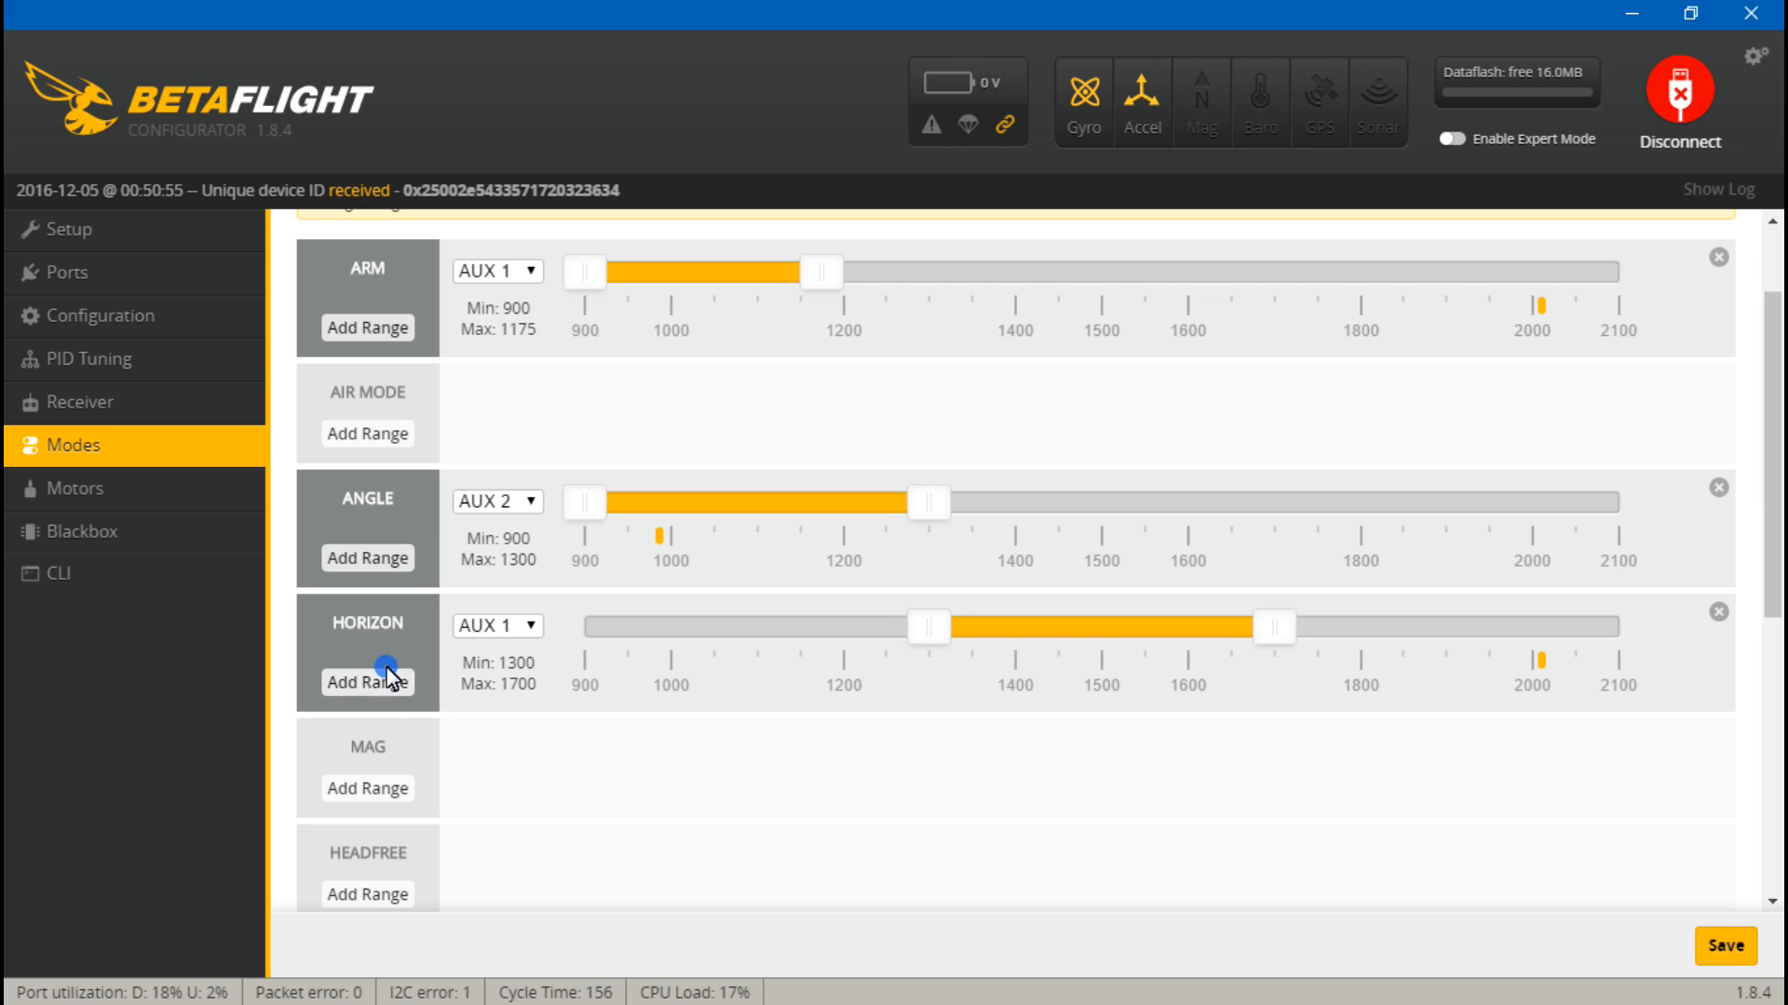
click(496, 625)
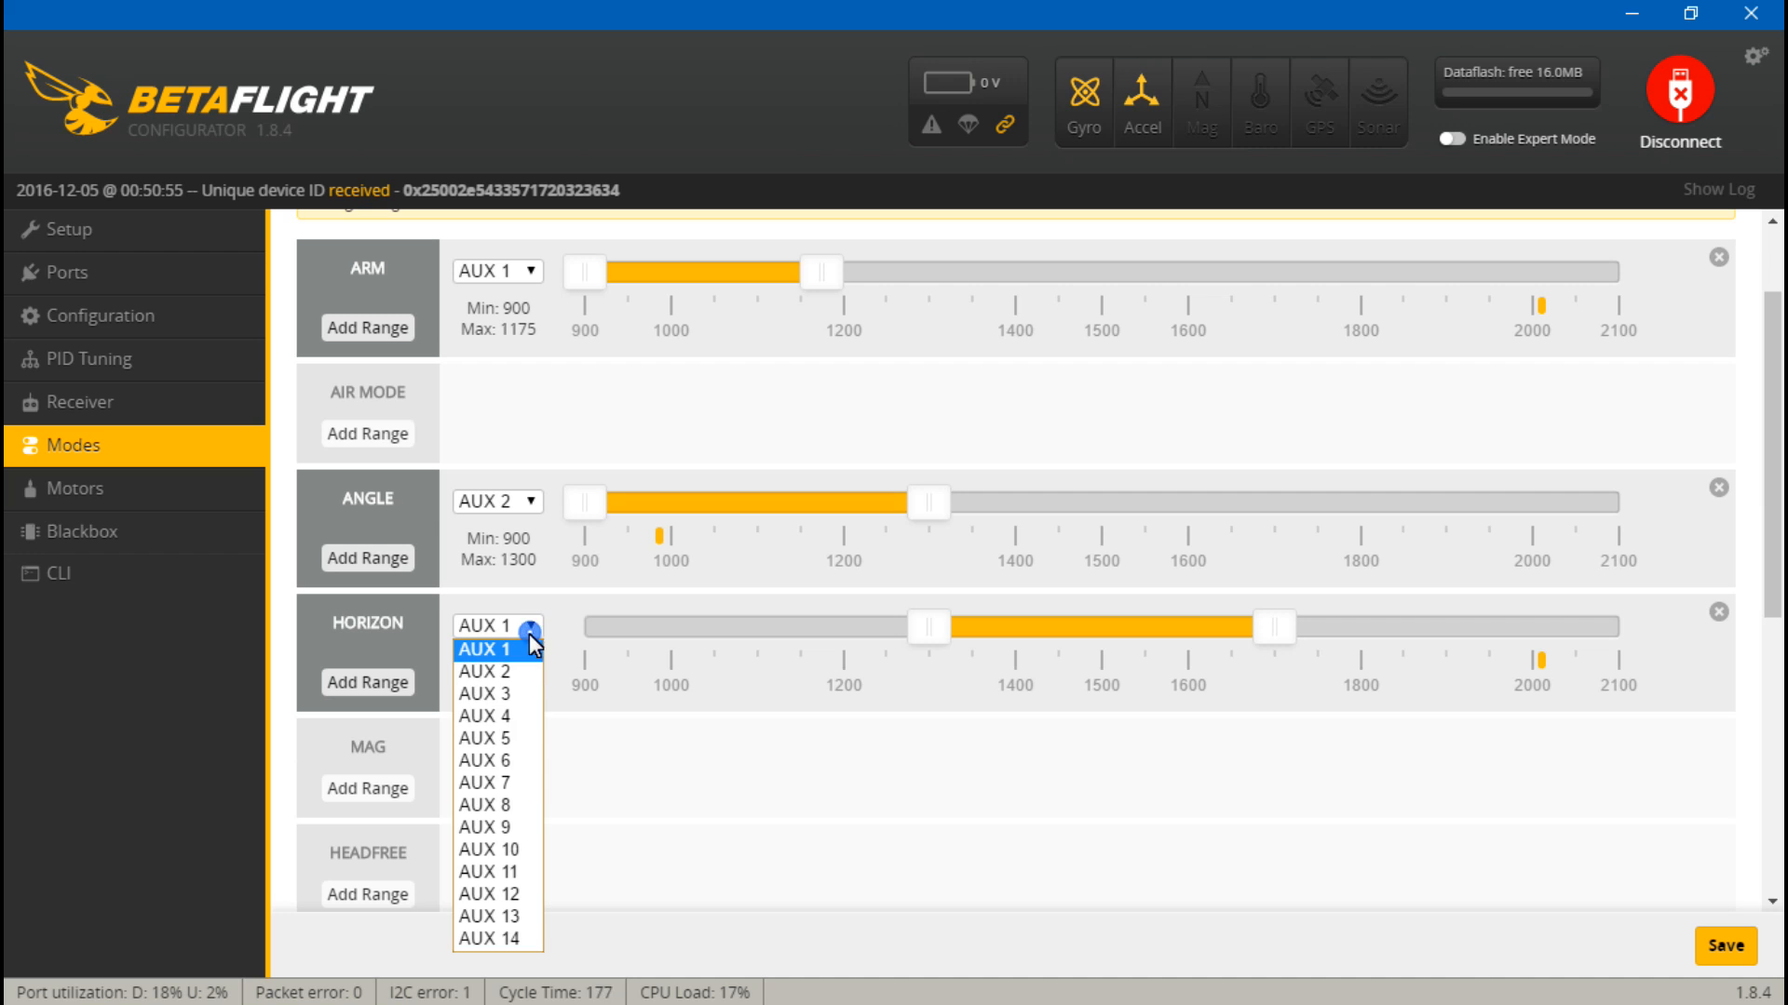
click(483, 672)
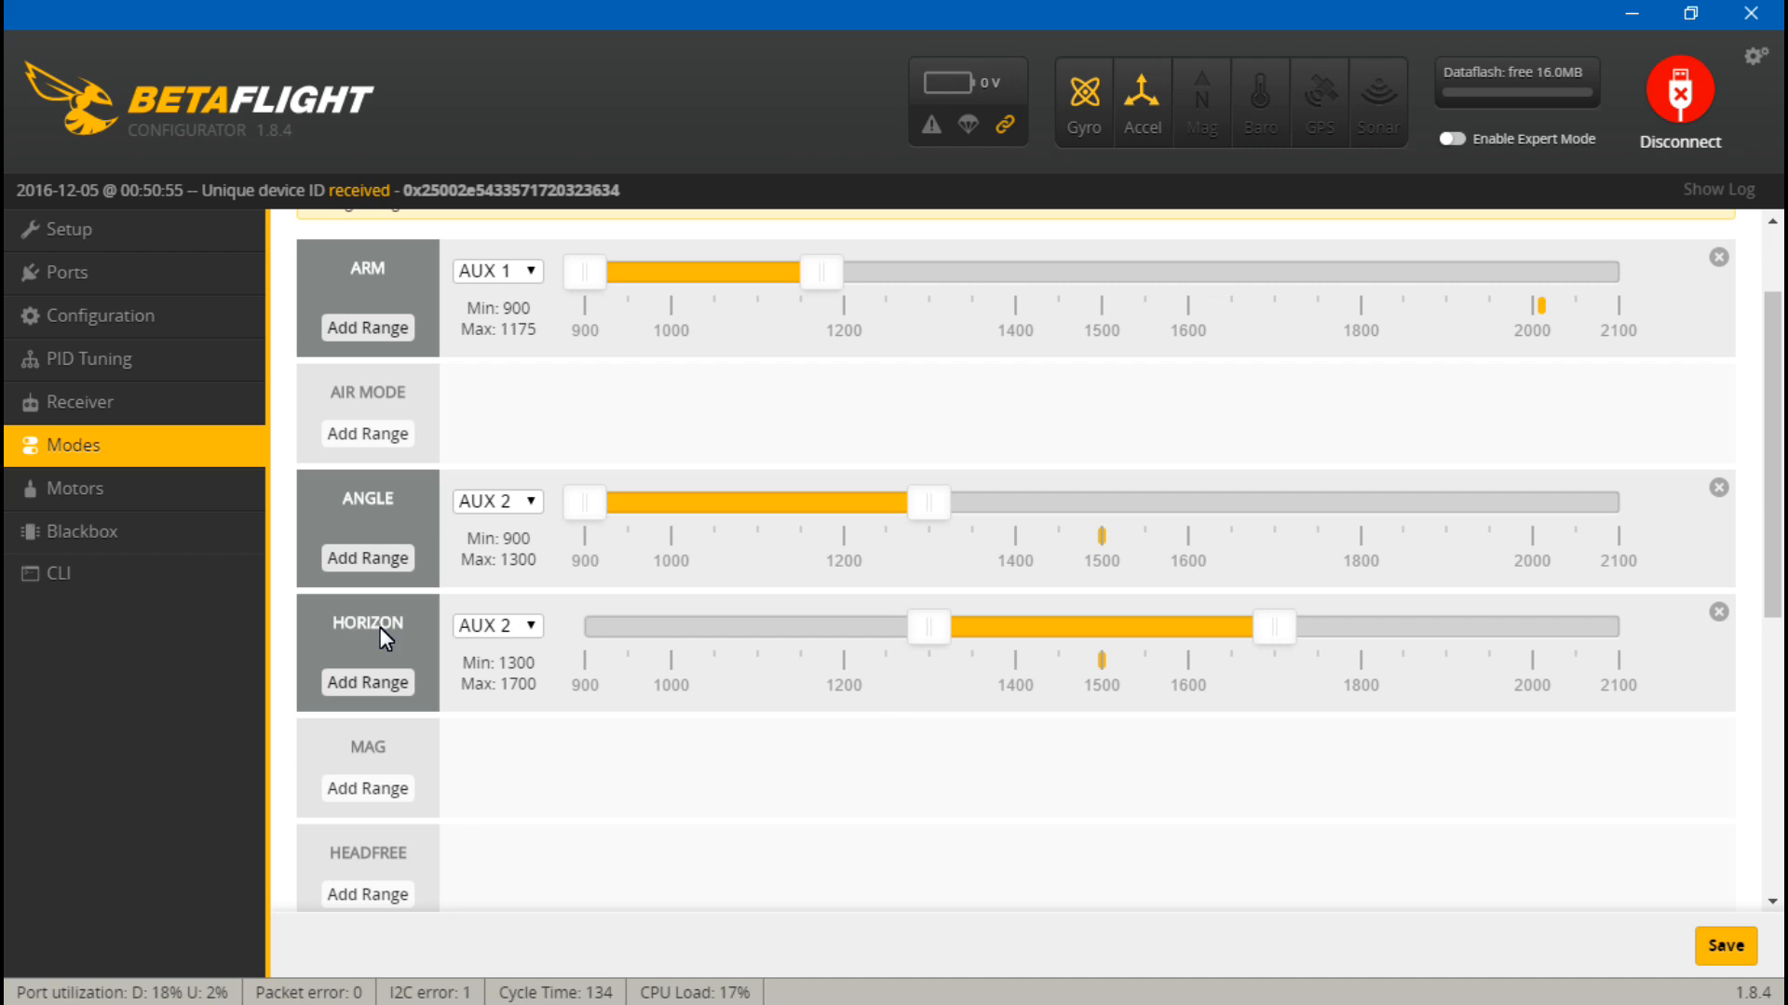
mouse_move(1129, 677)
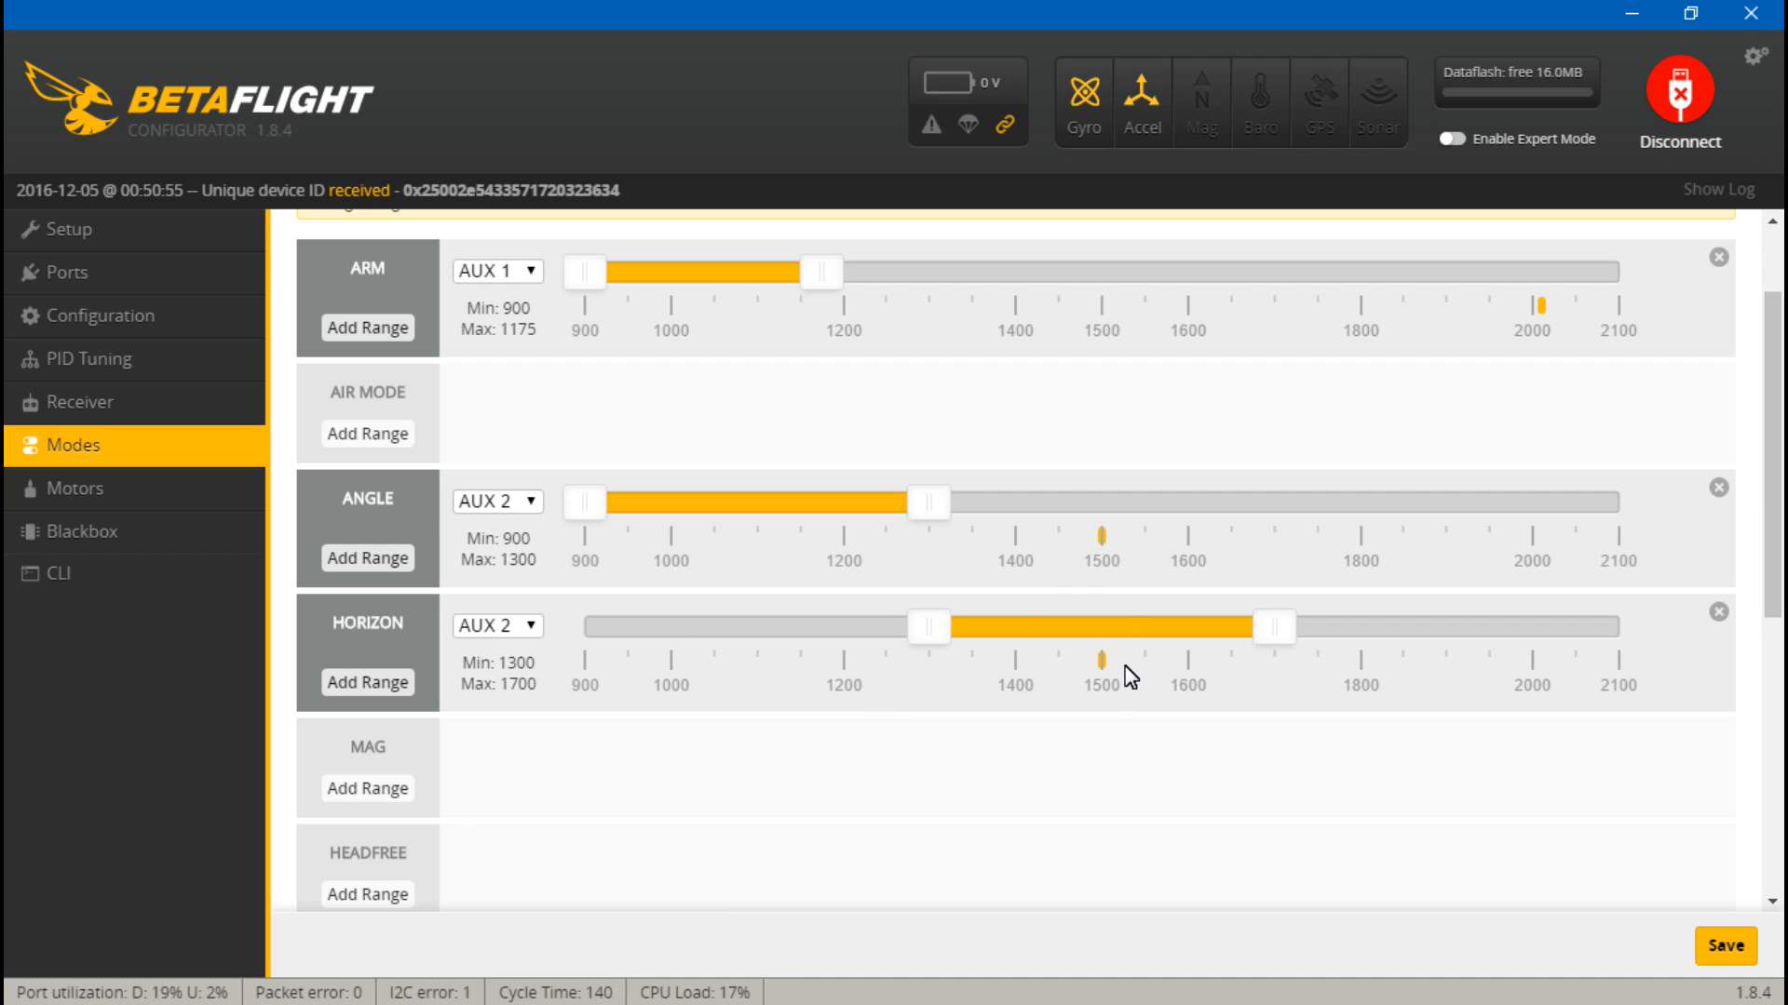
mouse_move(1142, 636)
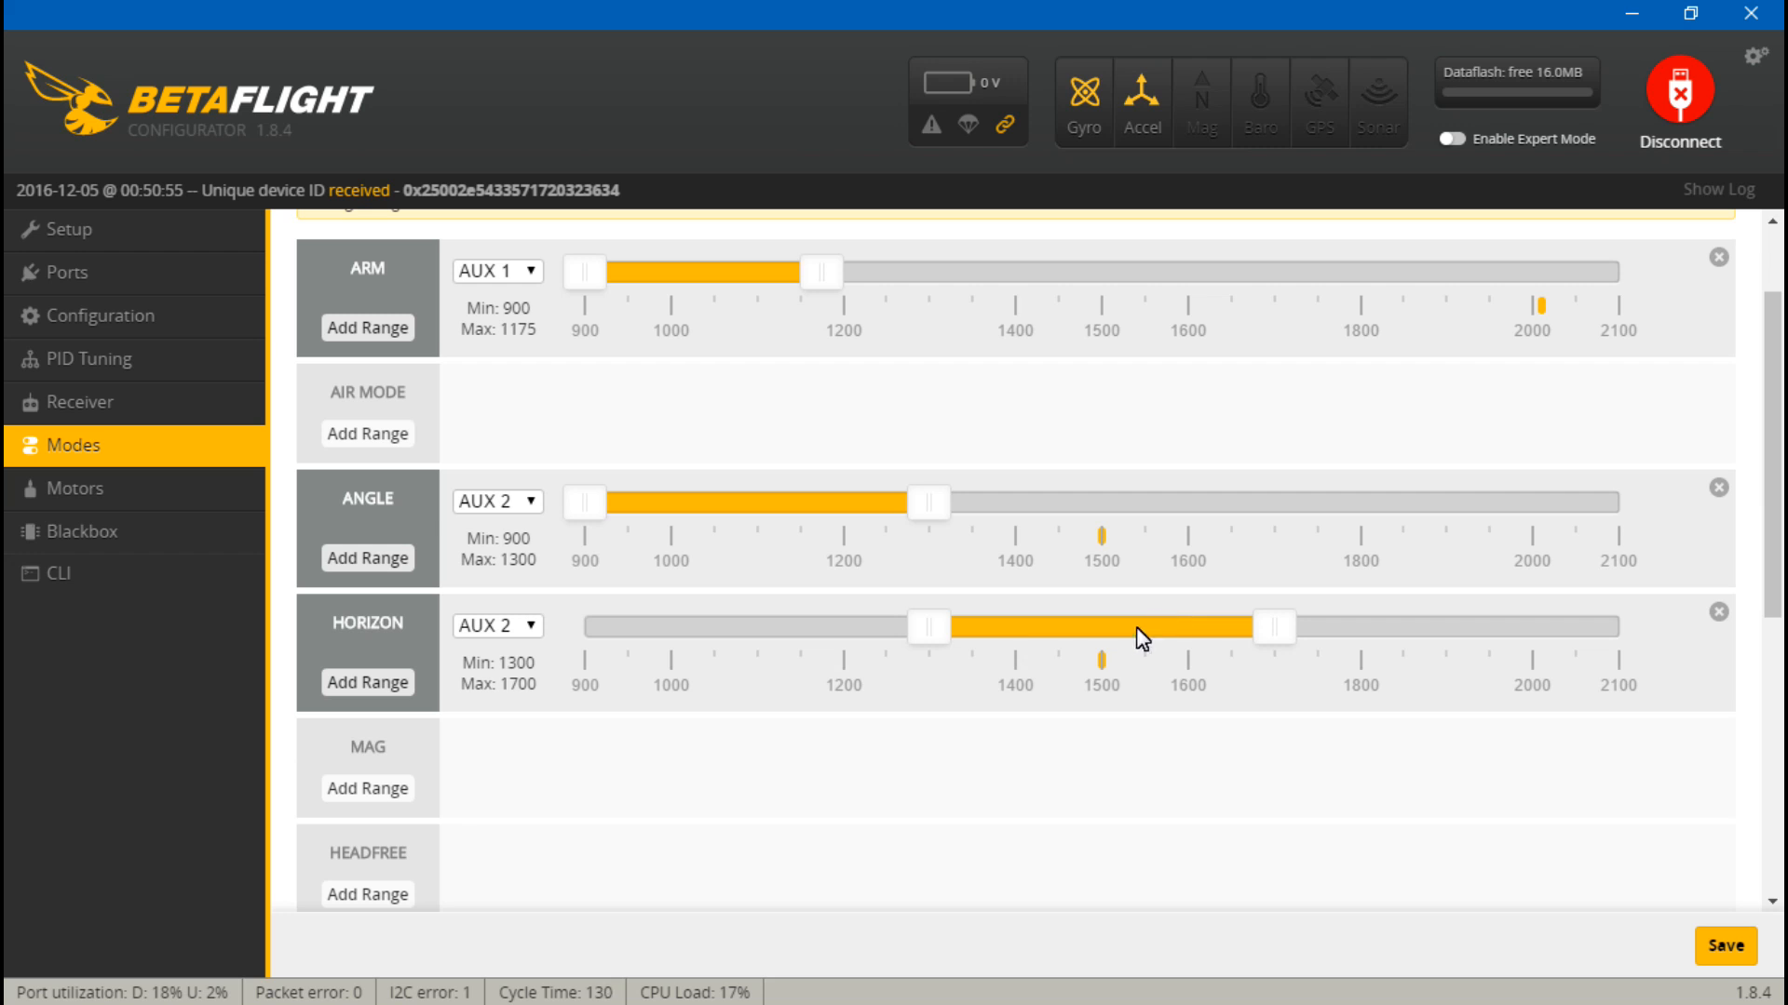
mouse_move(527, 625)
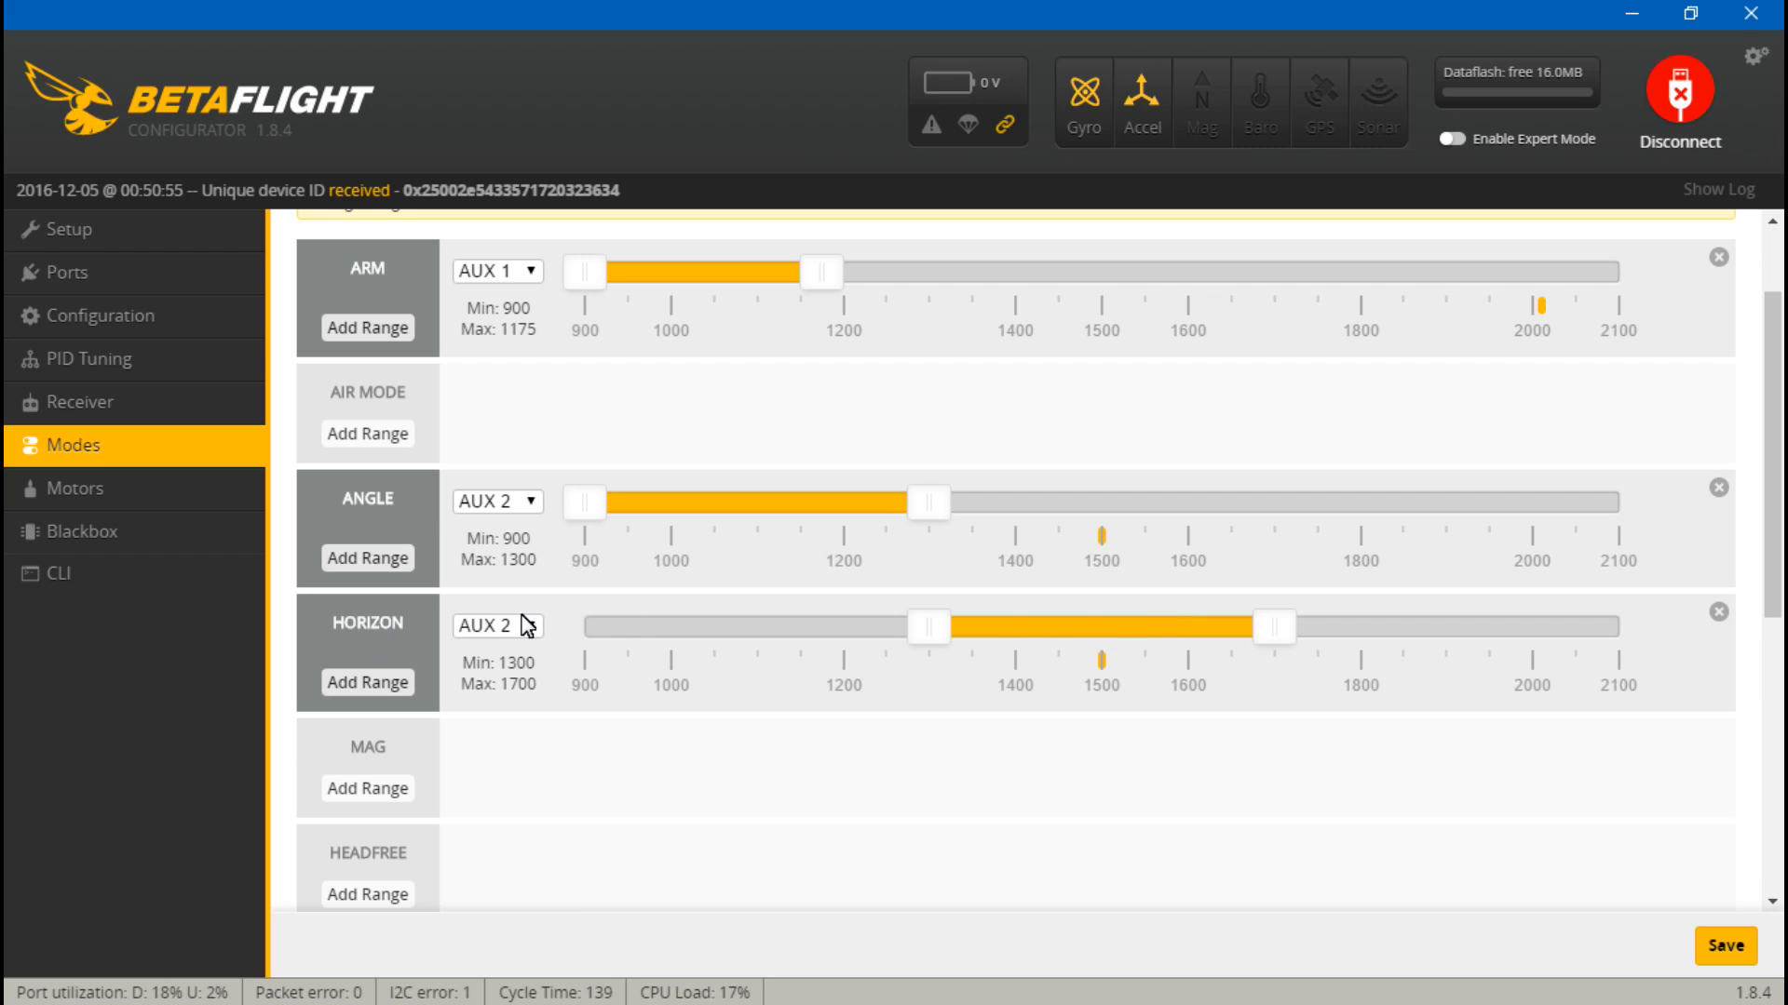
mouse_move(958, 648)
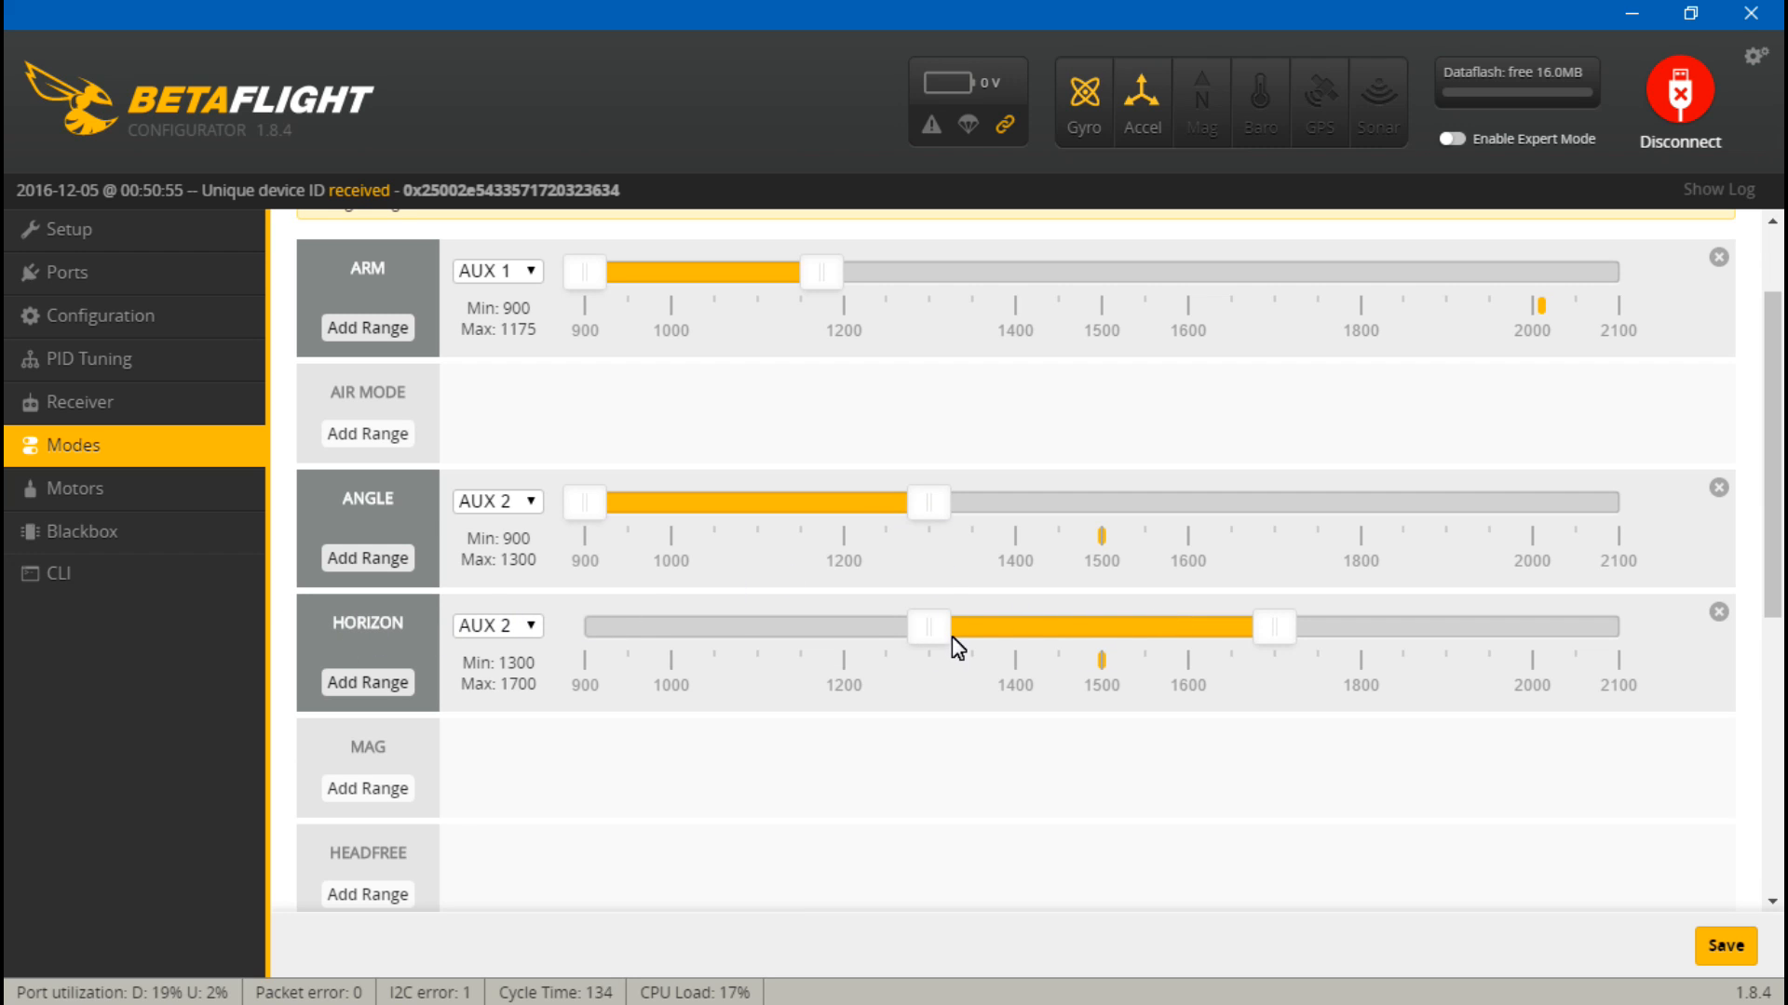
mouse_move(943, 671)
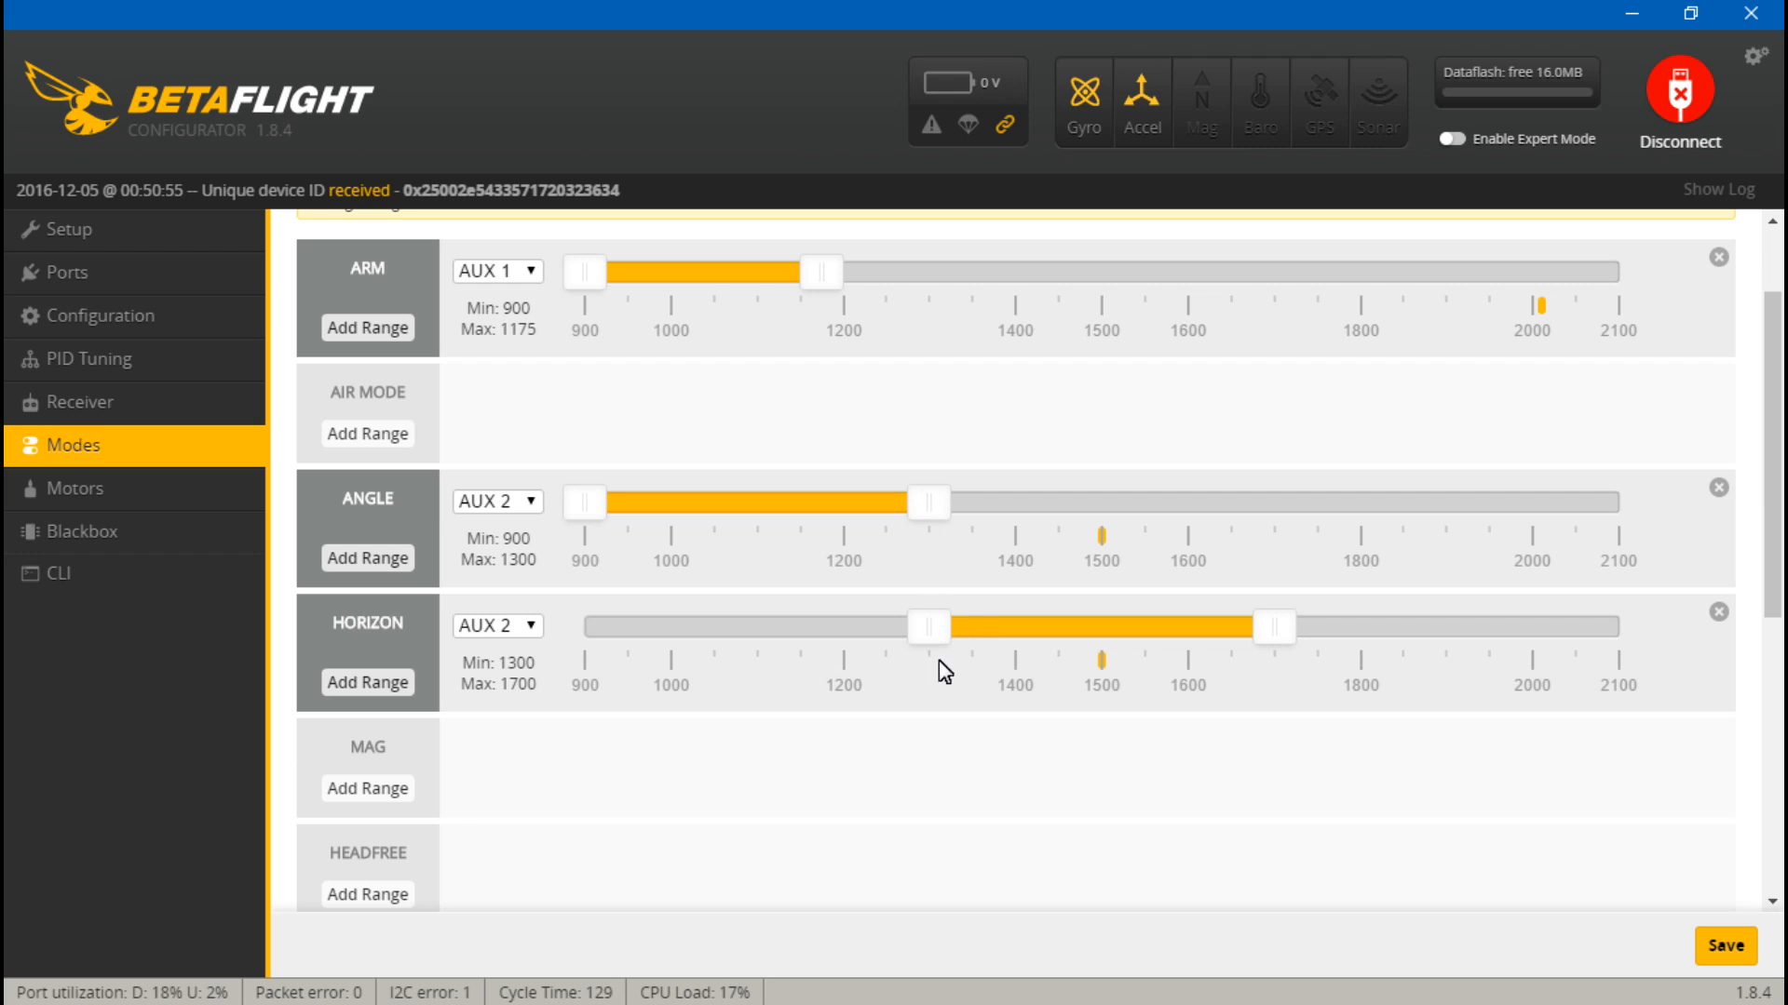
mouse_move(931, 631)
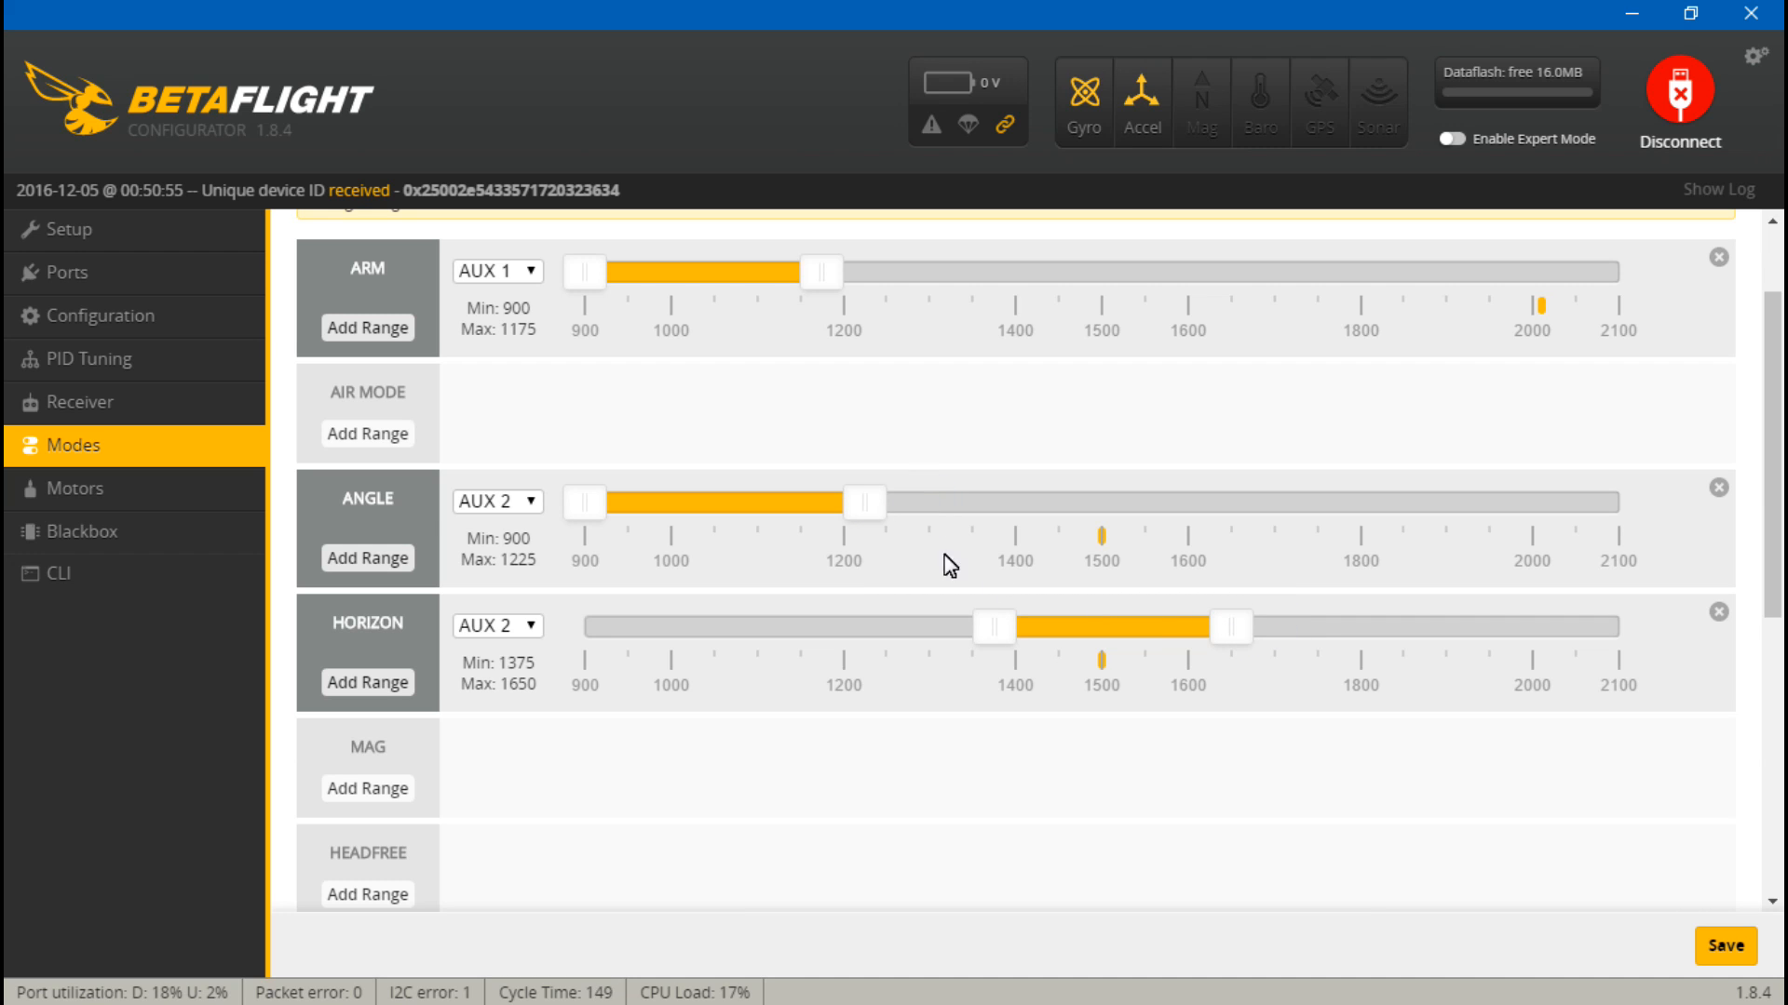
mouse_move(1416, 696)
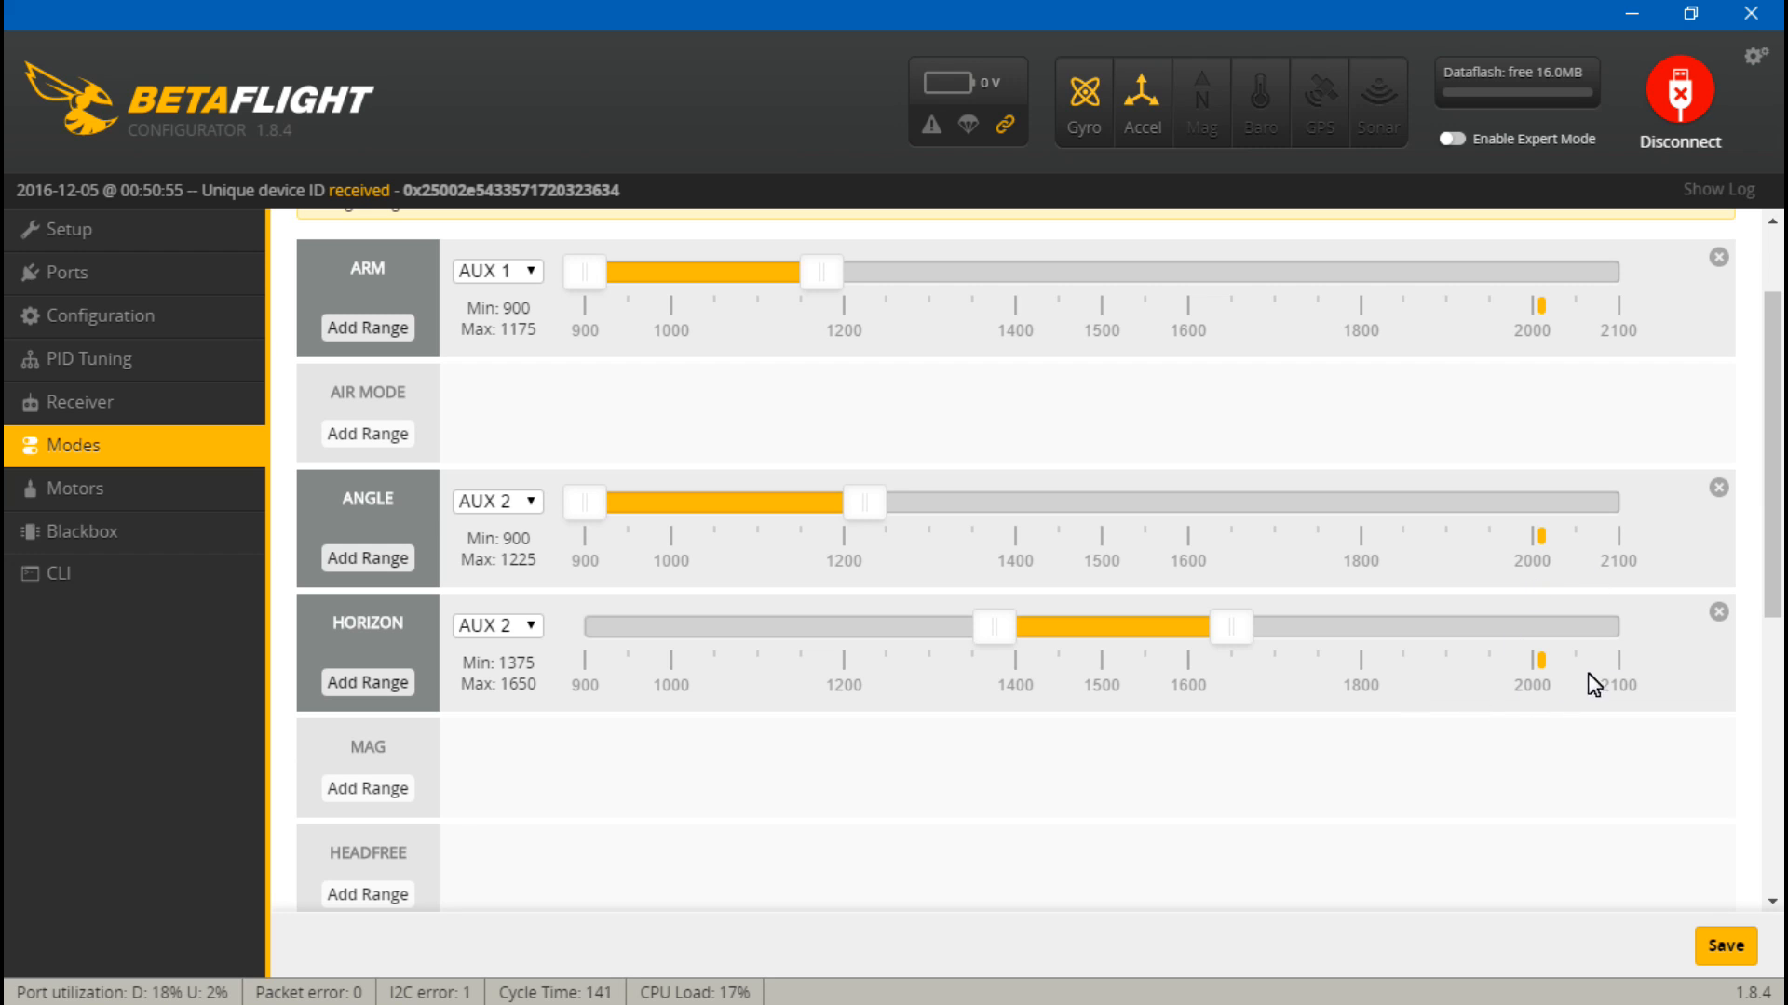
mouse_move(1542, 549)
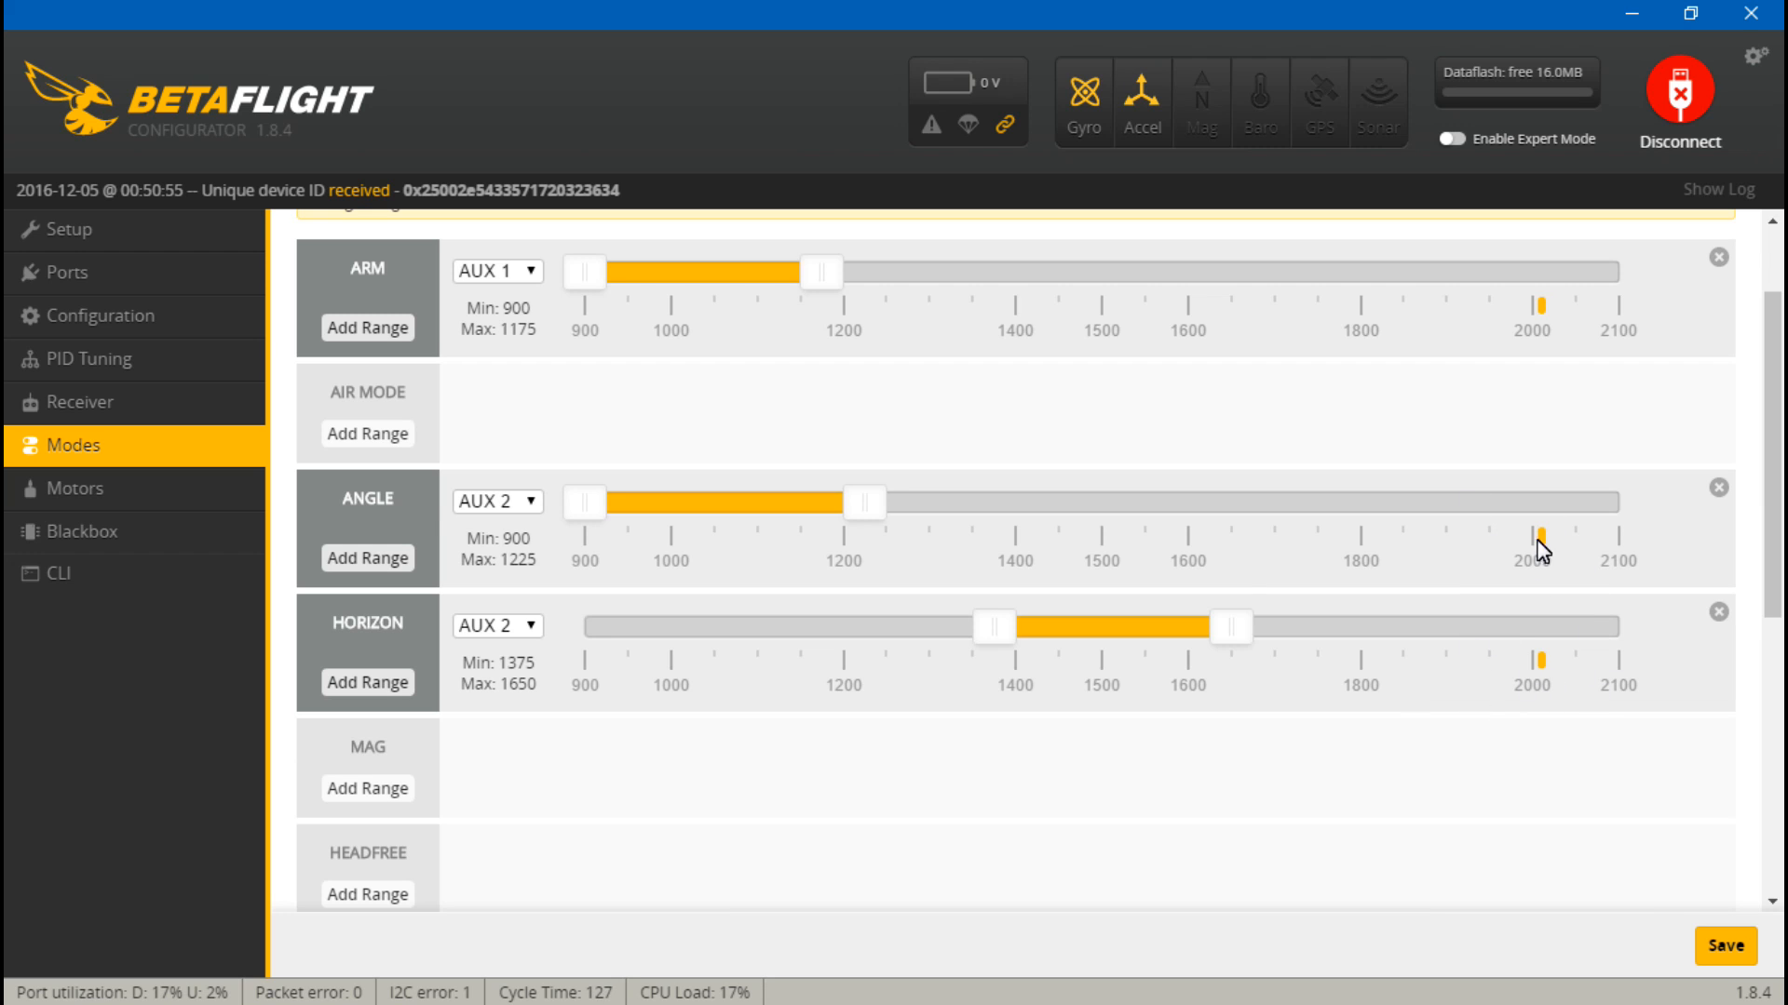
mouse_move(372, 660)
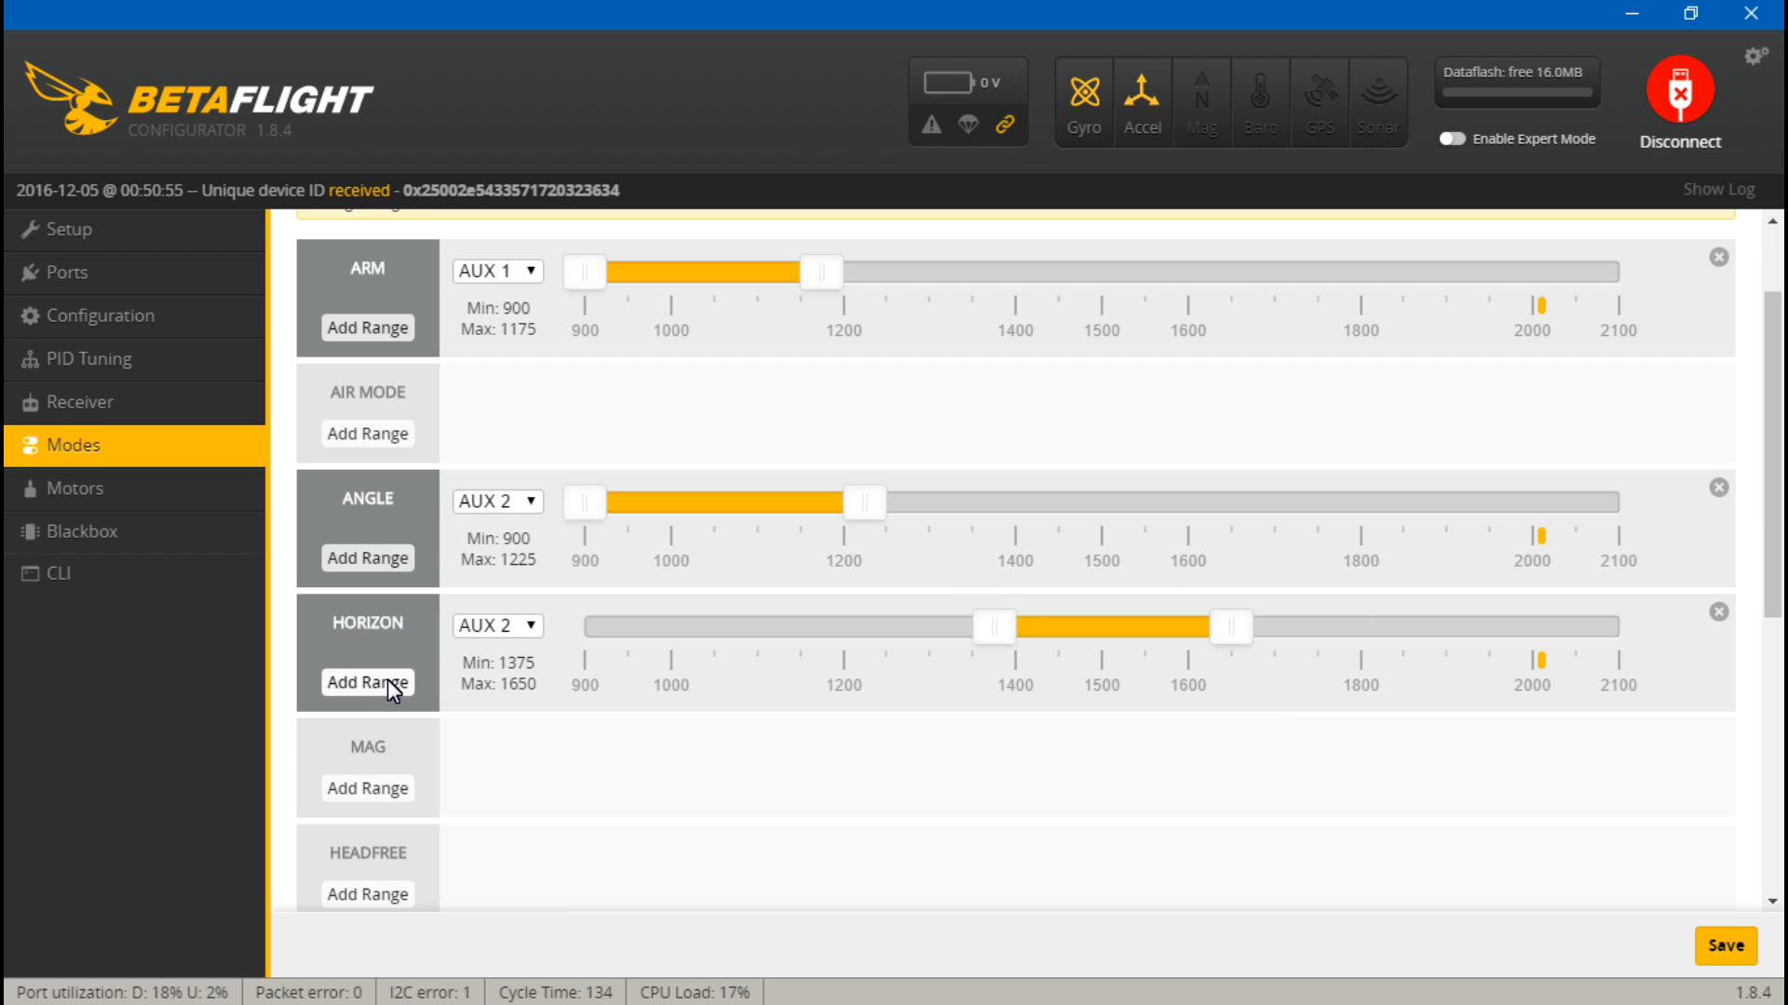
mouse_move(1306, 344)
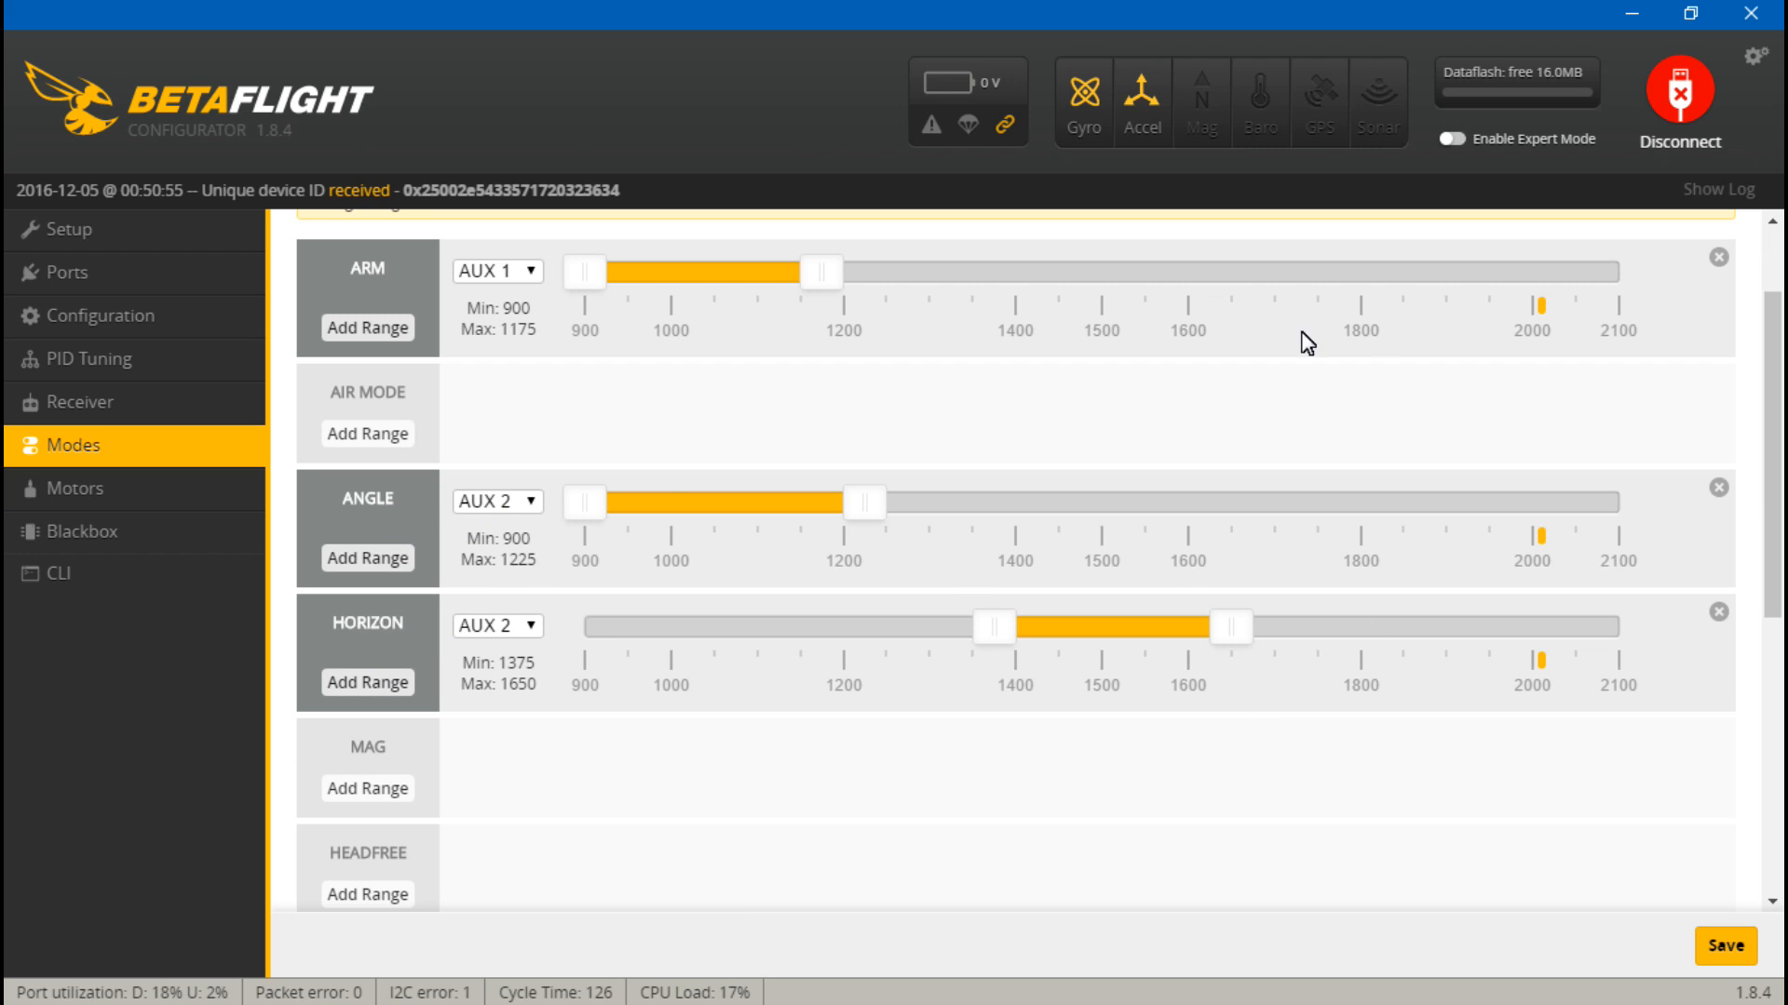
mouse_move(1411, 585)
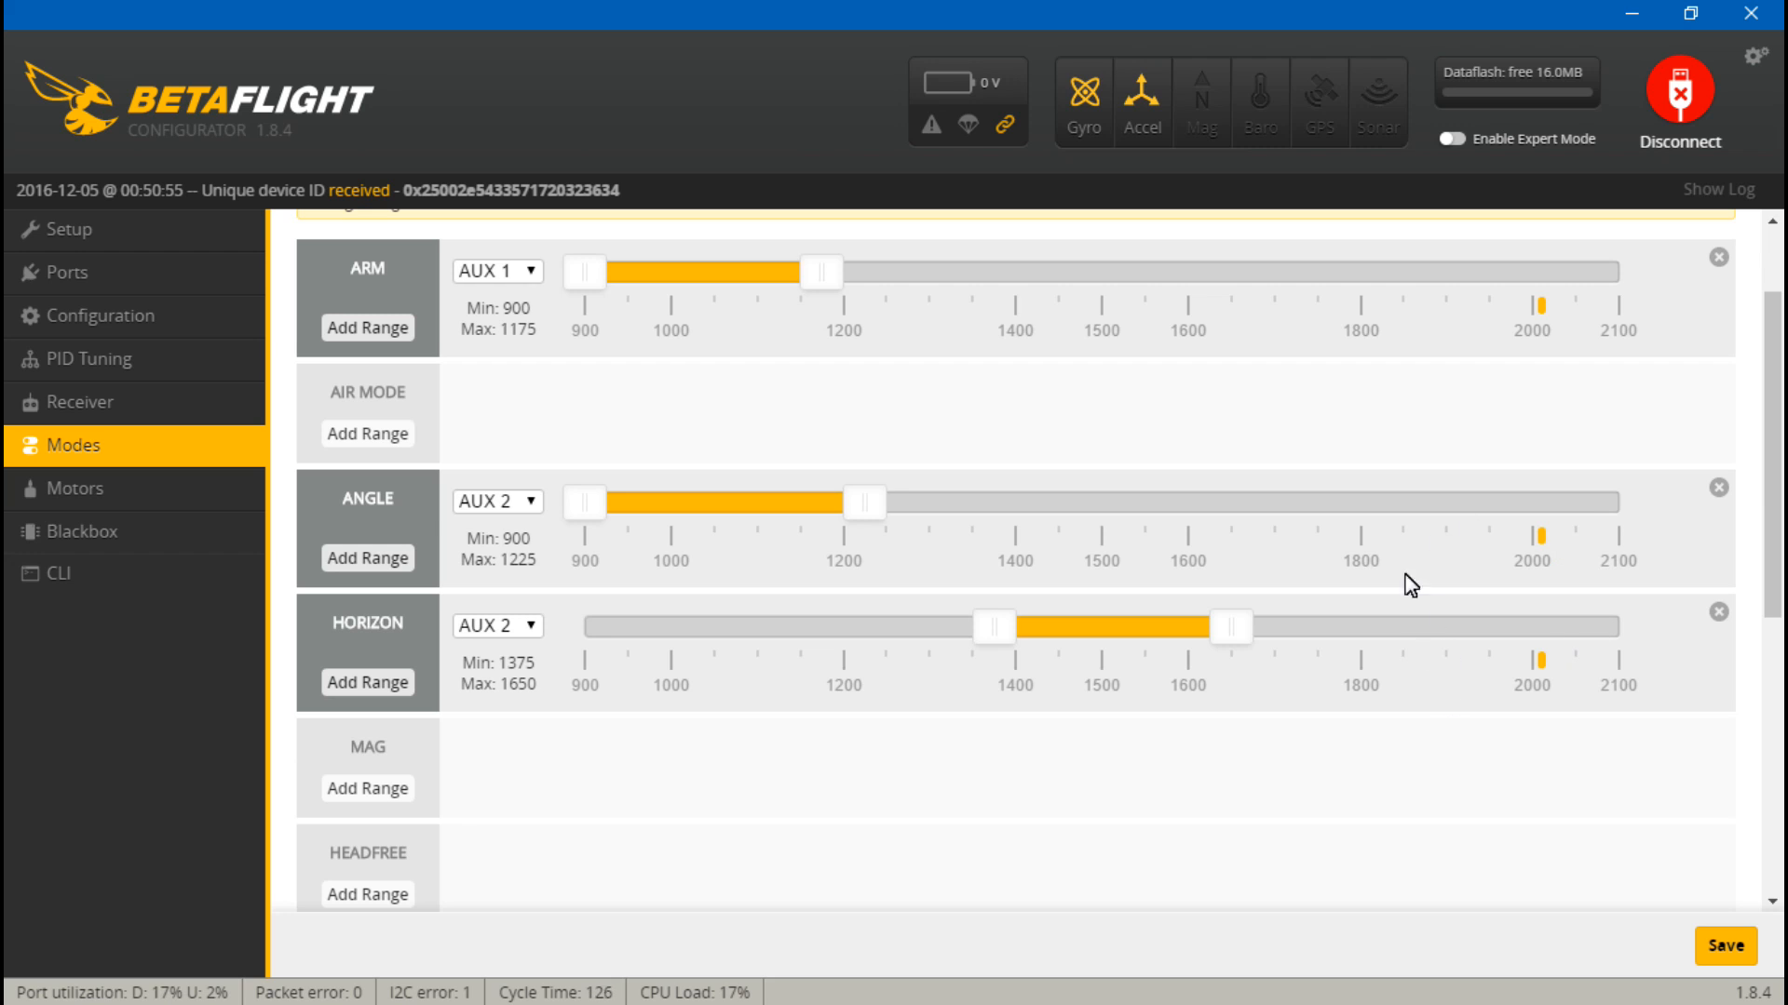
mouse_move(351, 816)
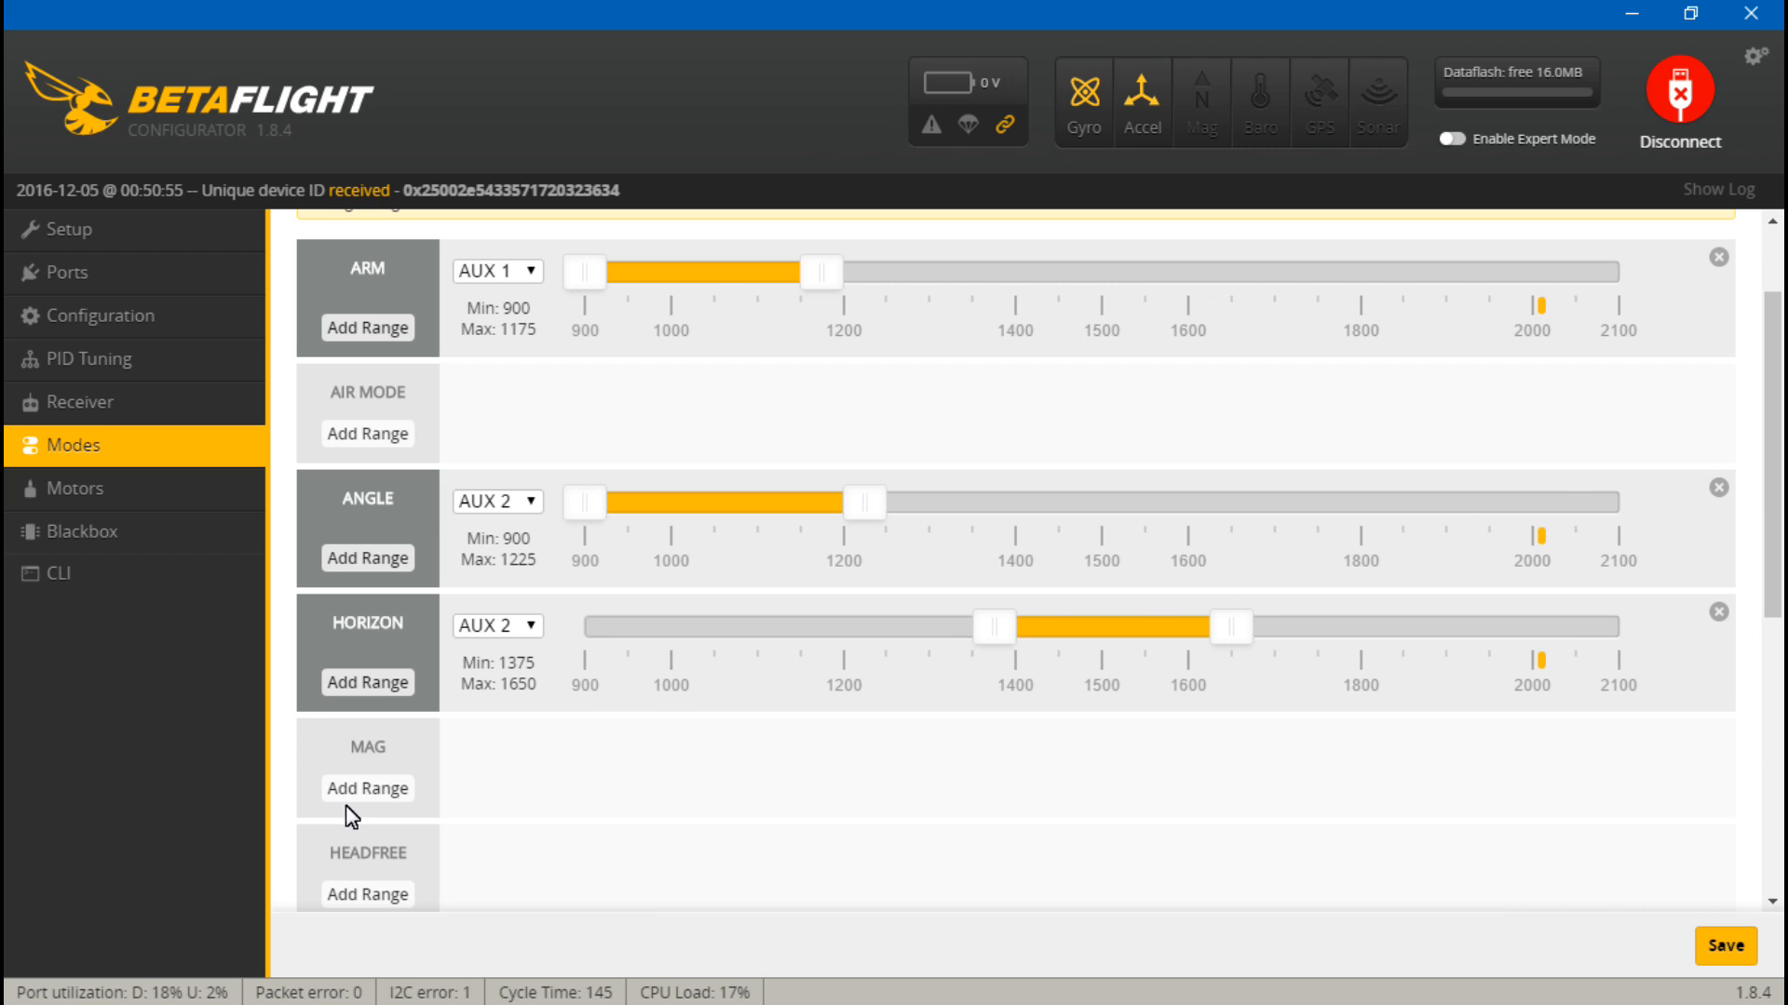
mouse_move(428, 788)
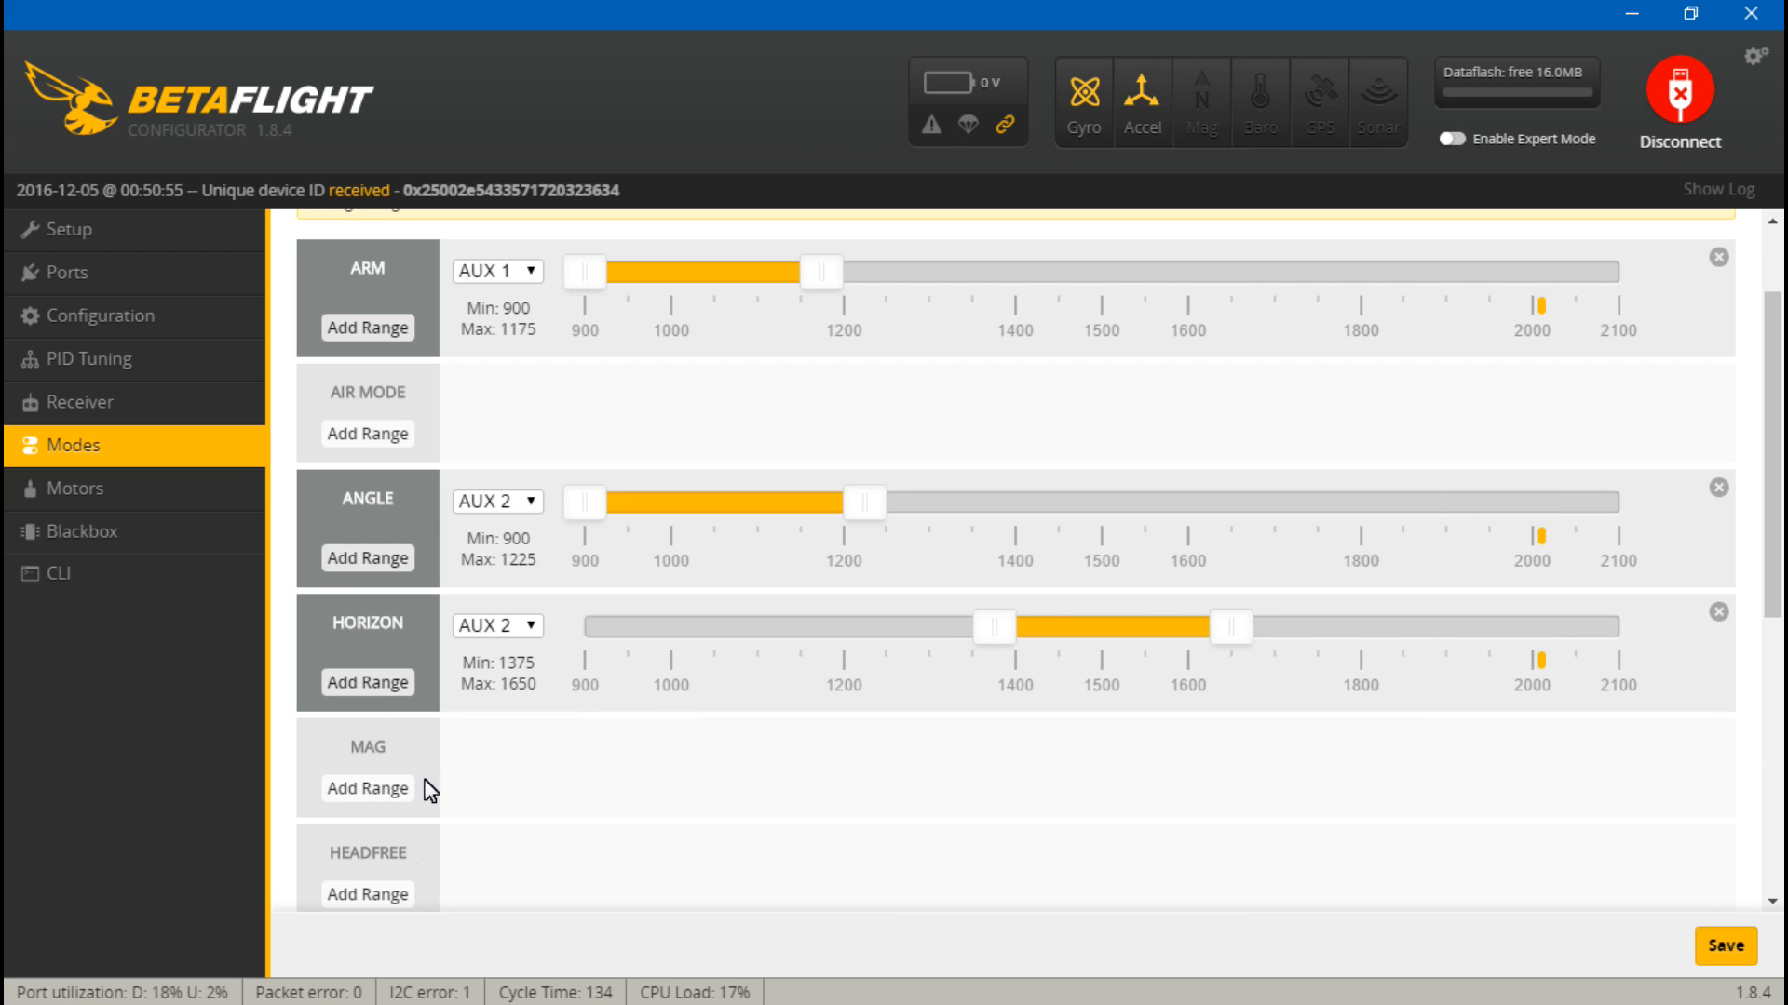
mouse_move(959, 759)
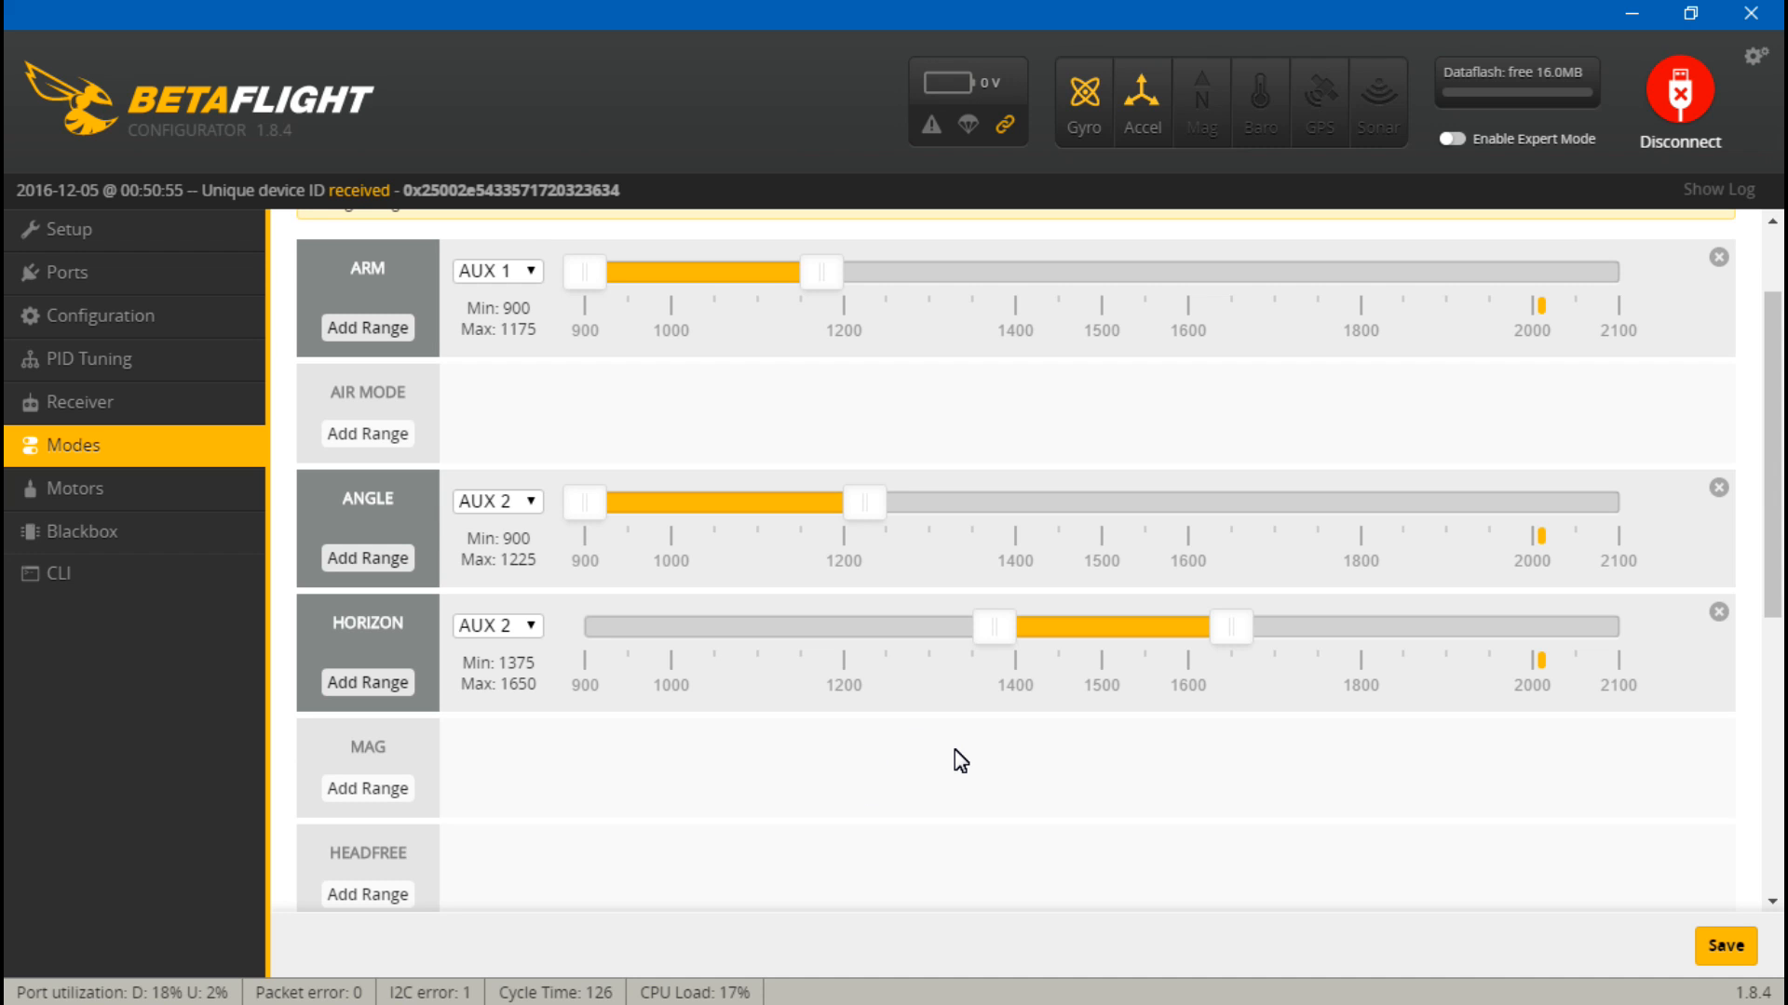
- Add a range under BEEPER mode further down the list and assign it to AUX 3
scroll(down, 3)
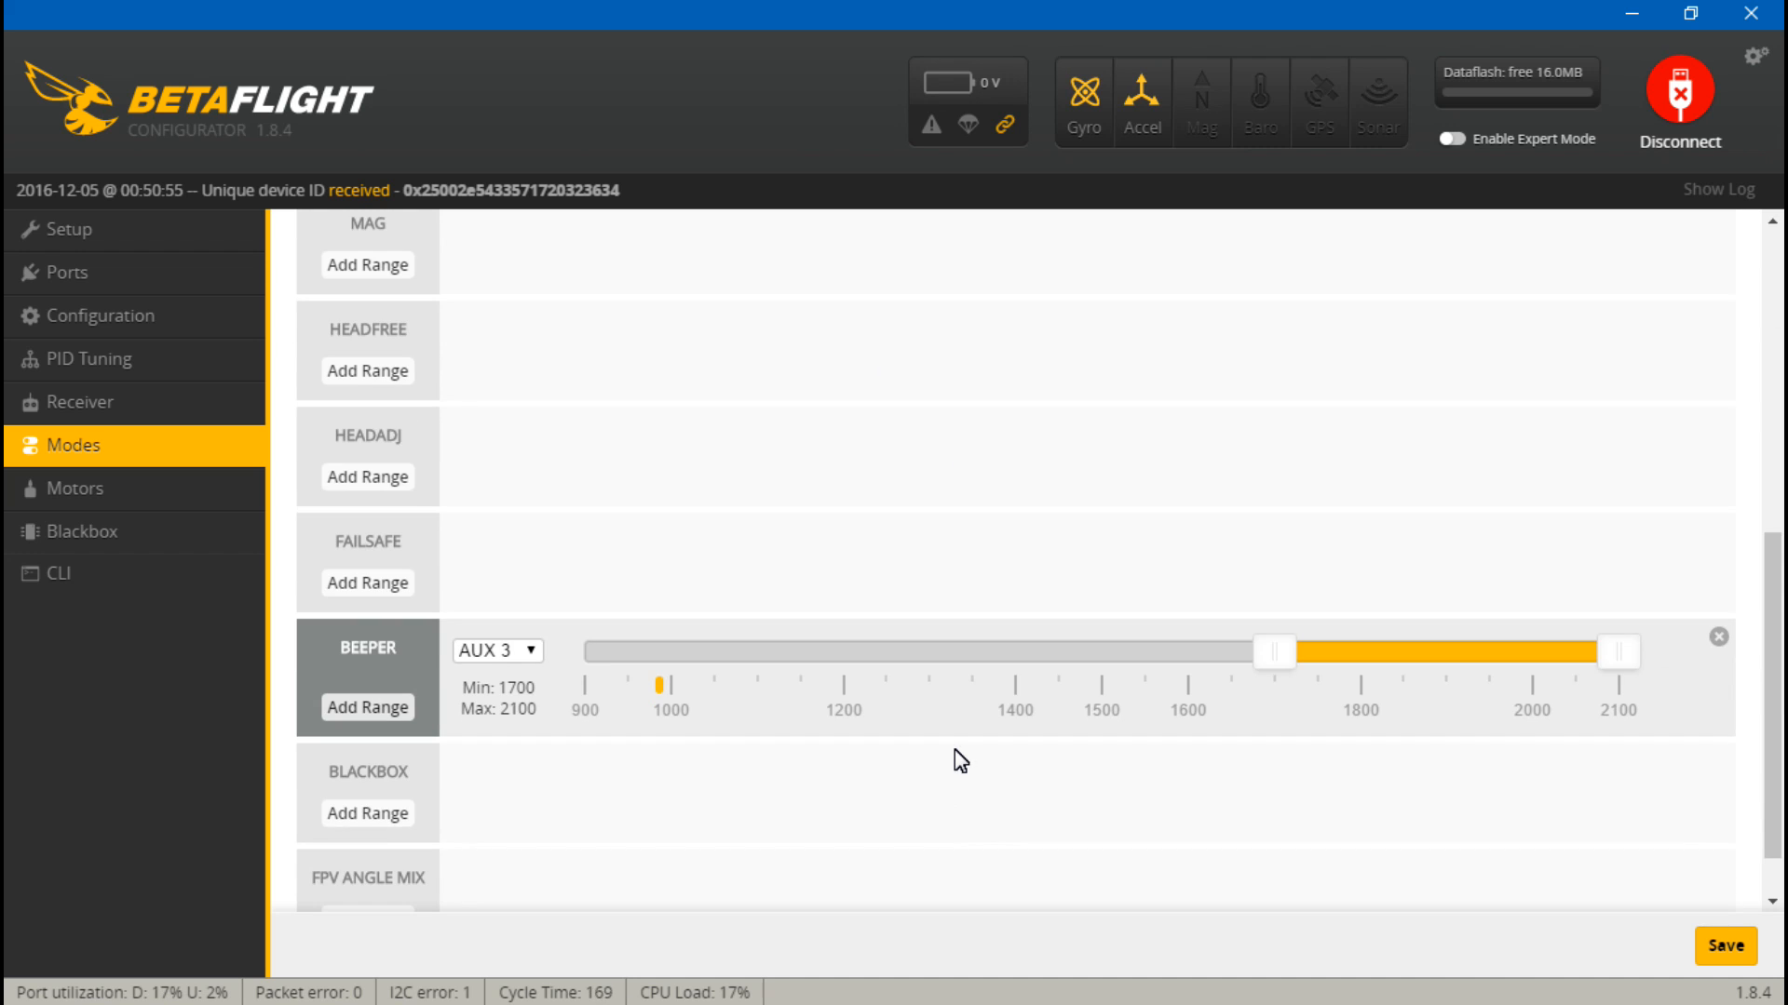
click(1718, 636)
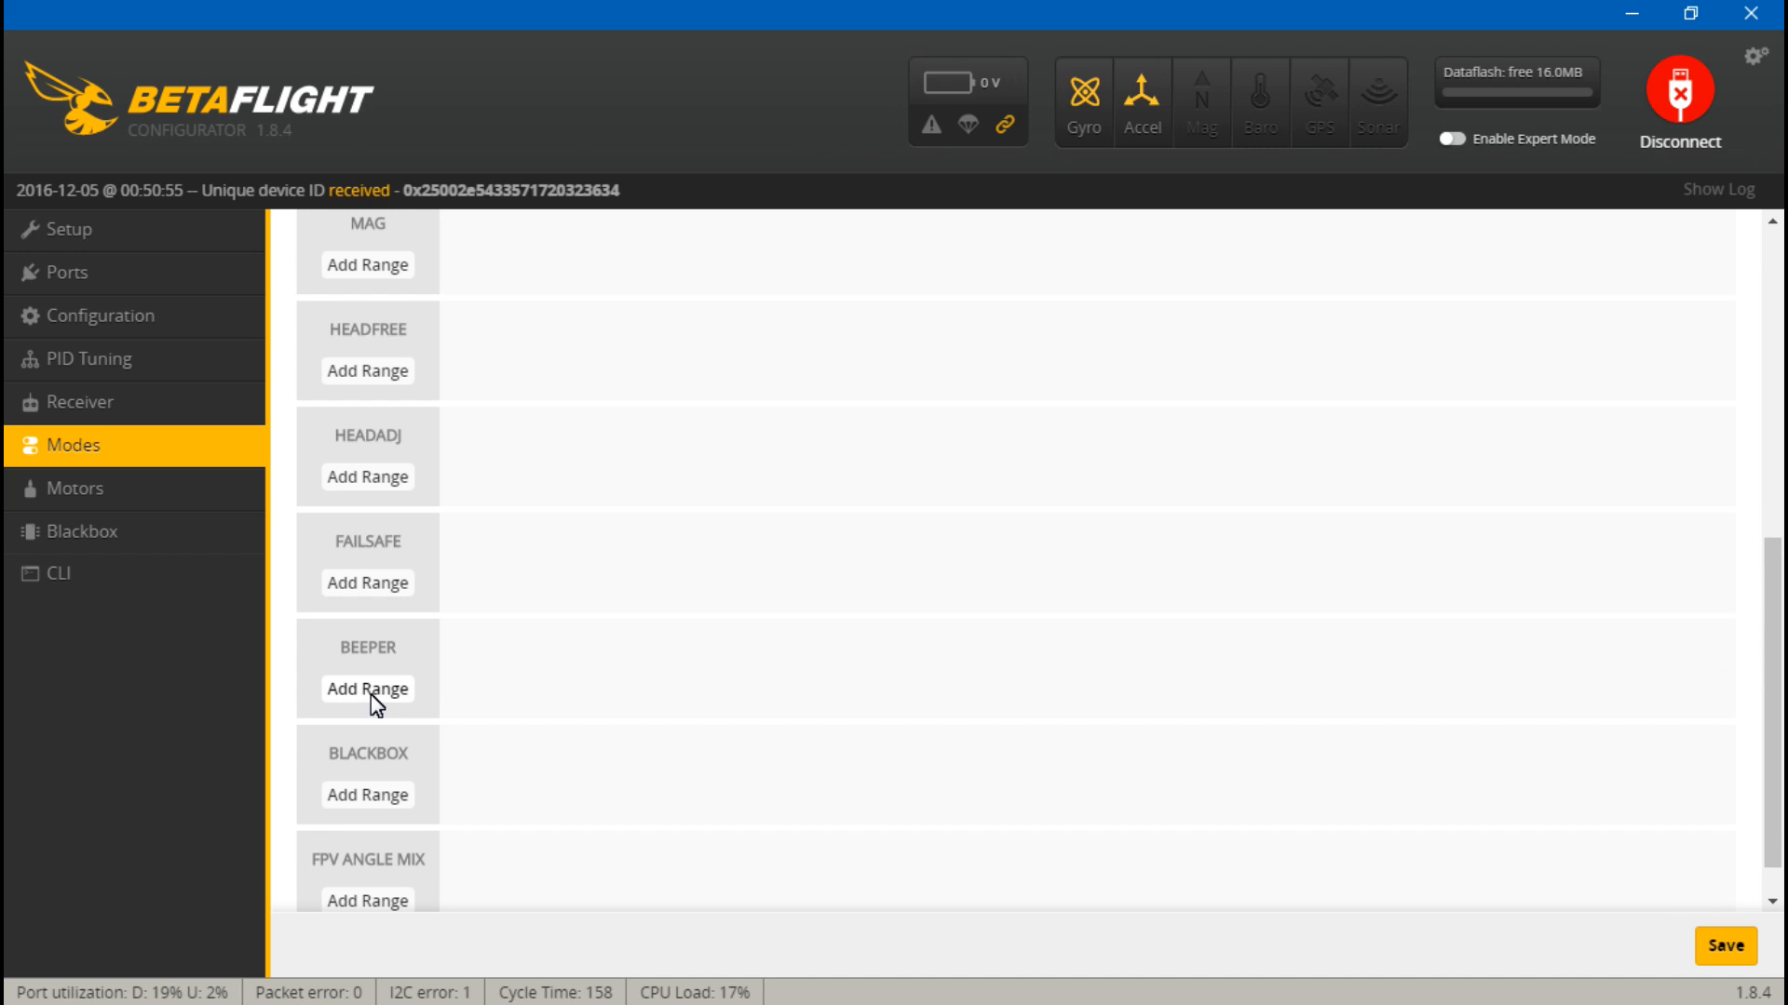
click(367, 689)
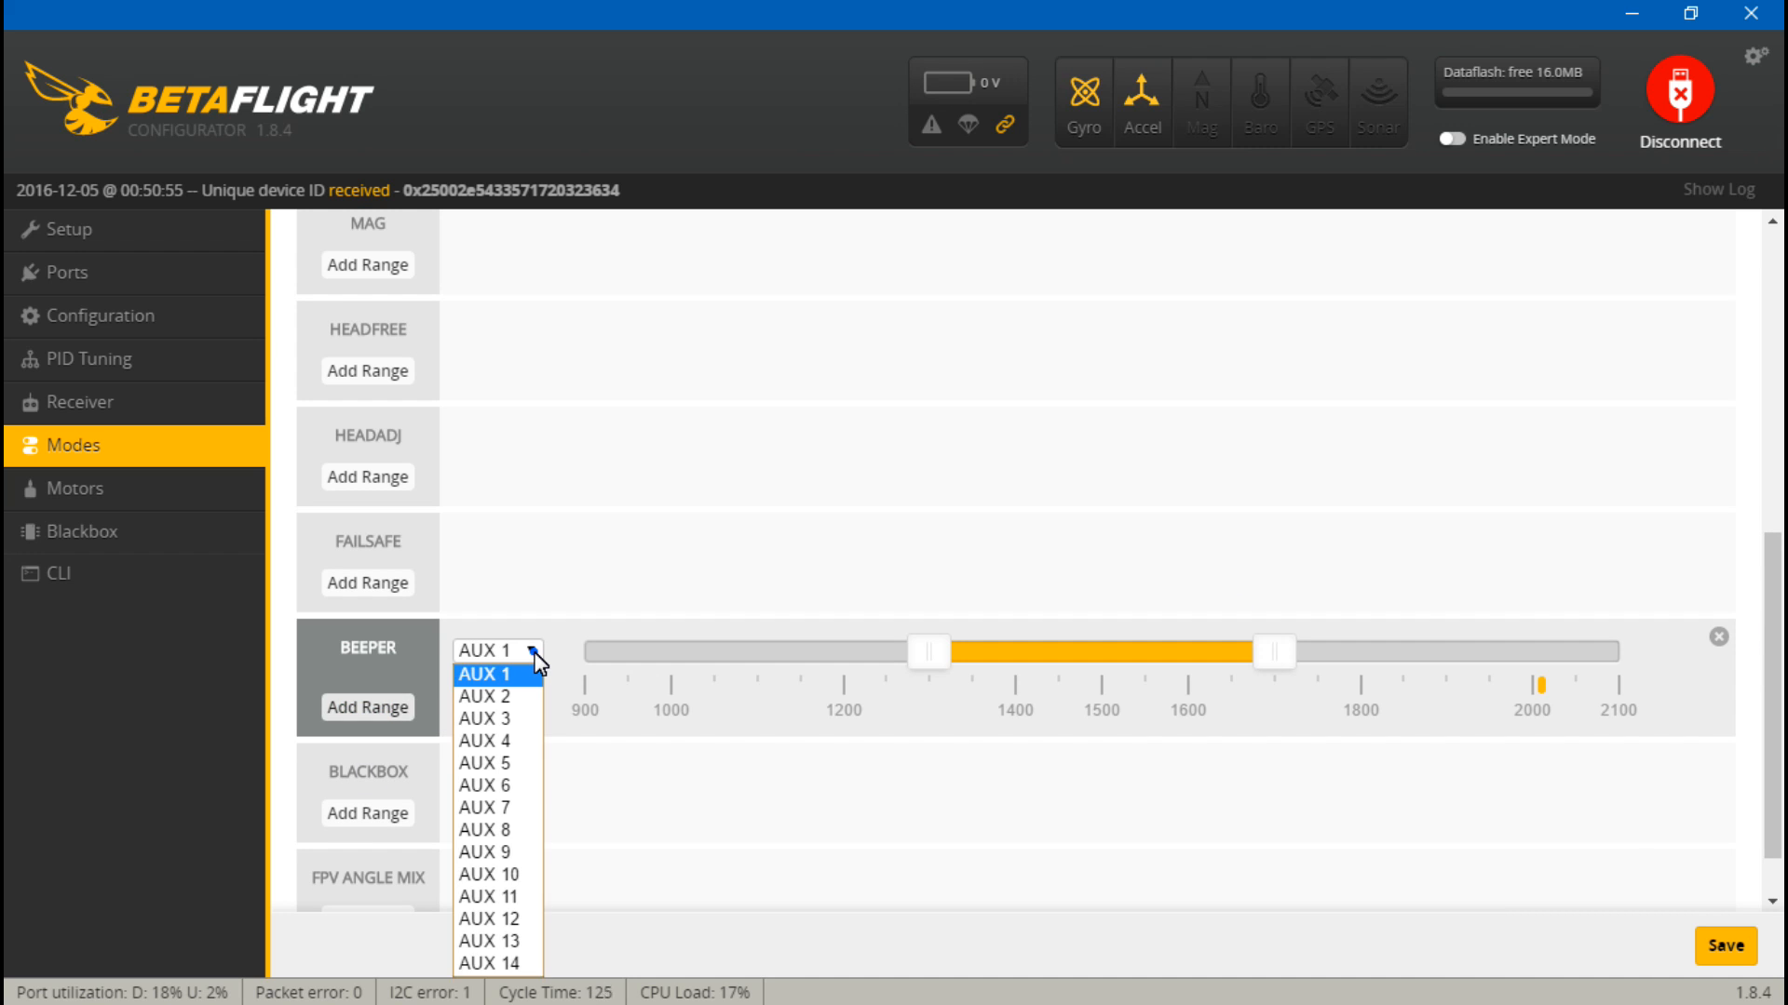
click(483, 717)
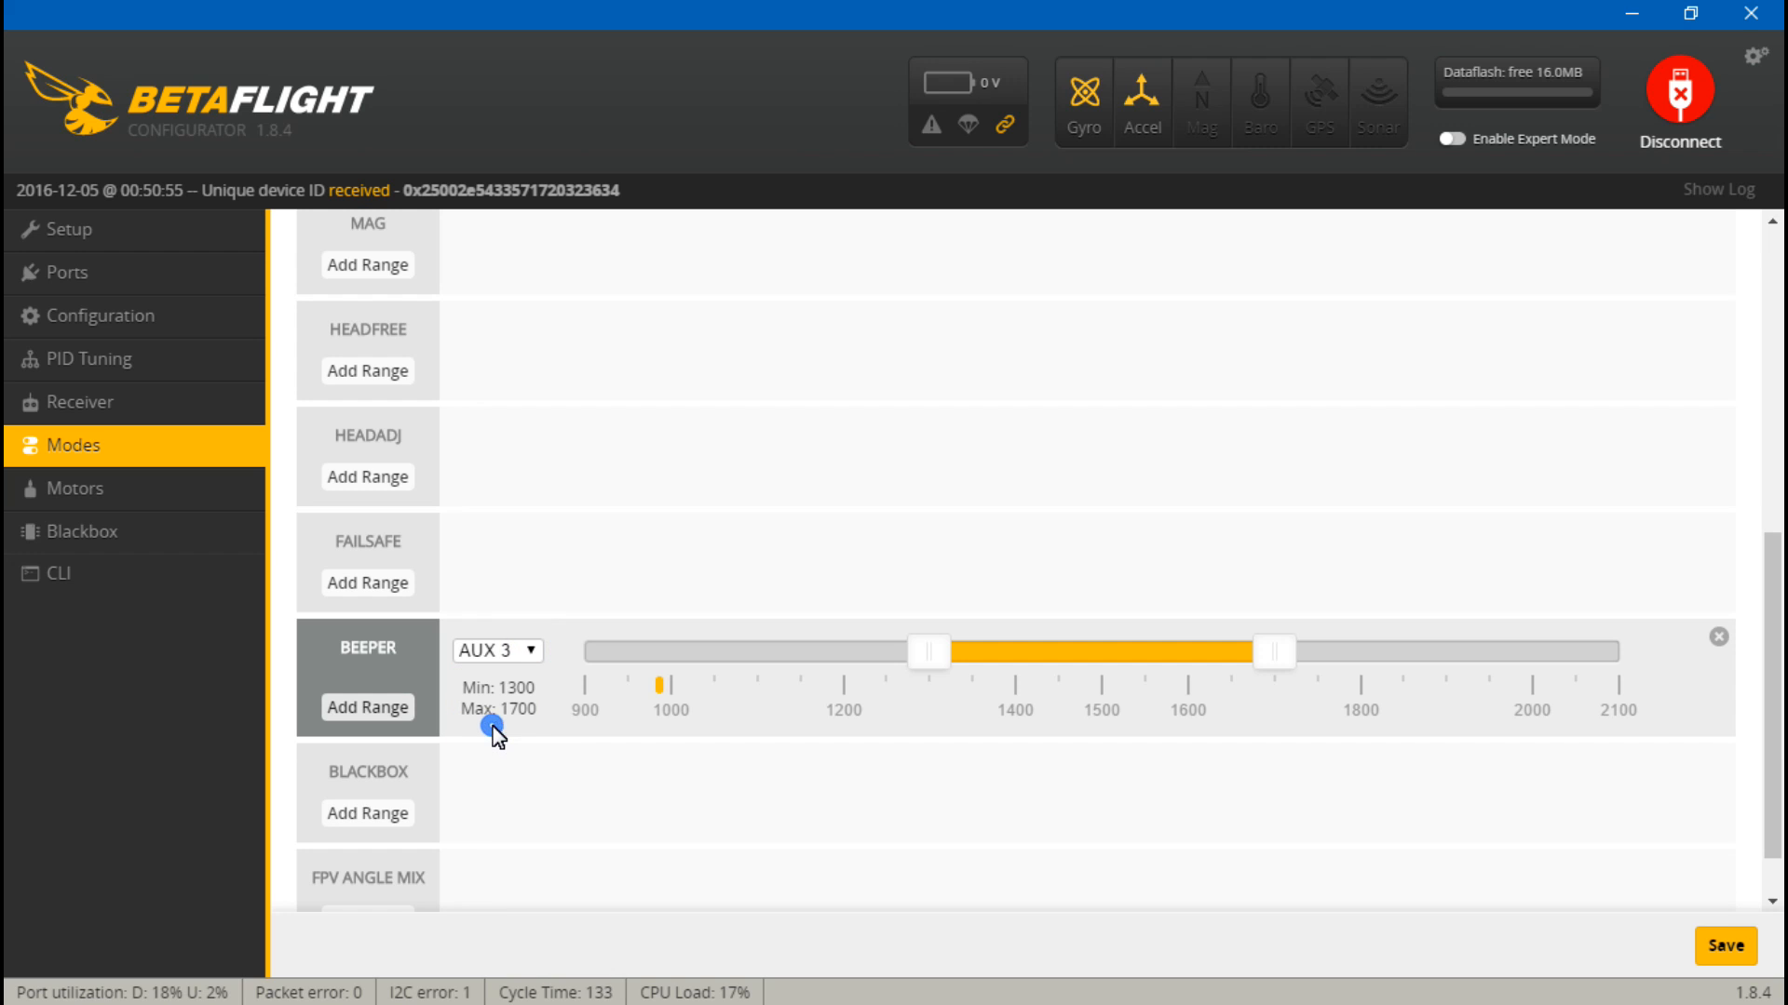
mouse_move(719, 772)
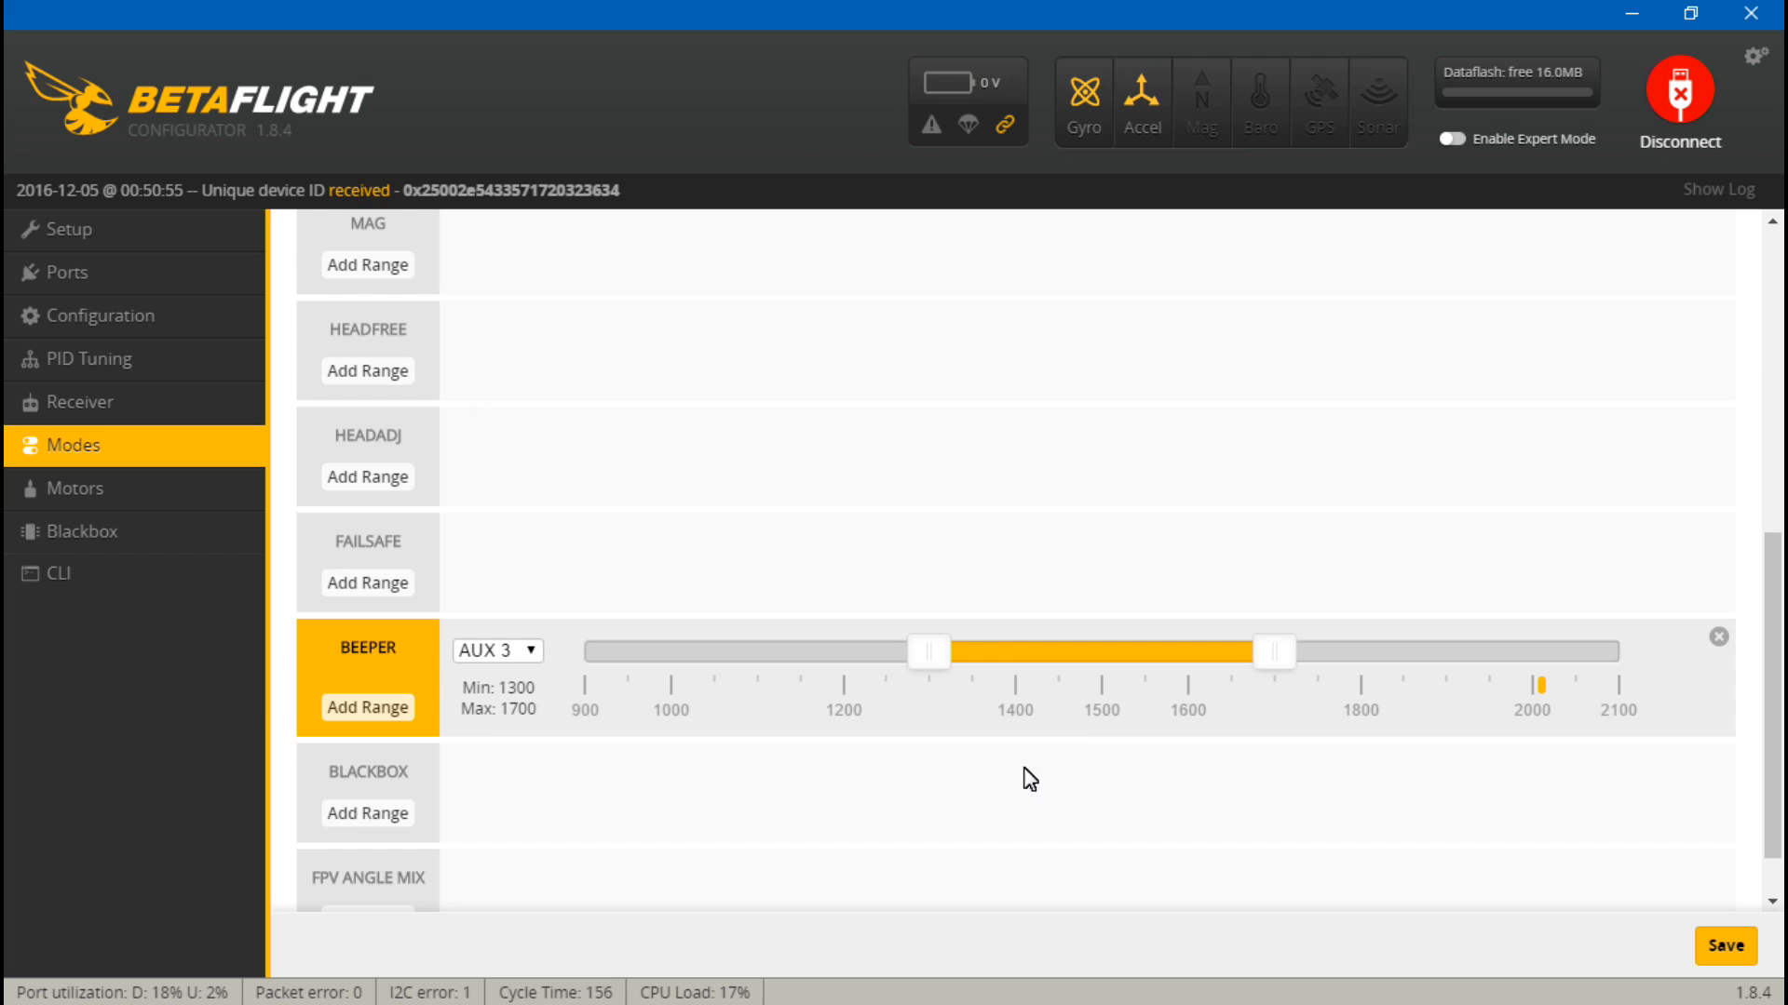
mouse_move(1027, 664)
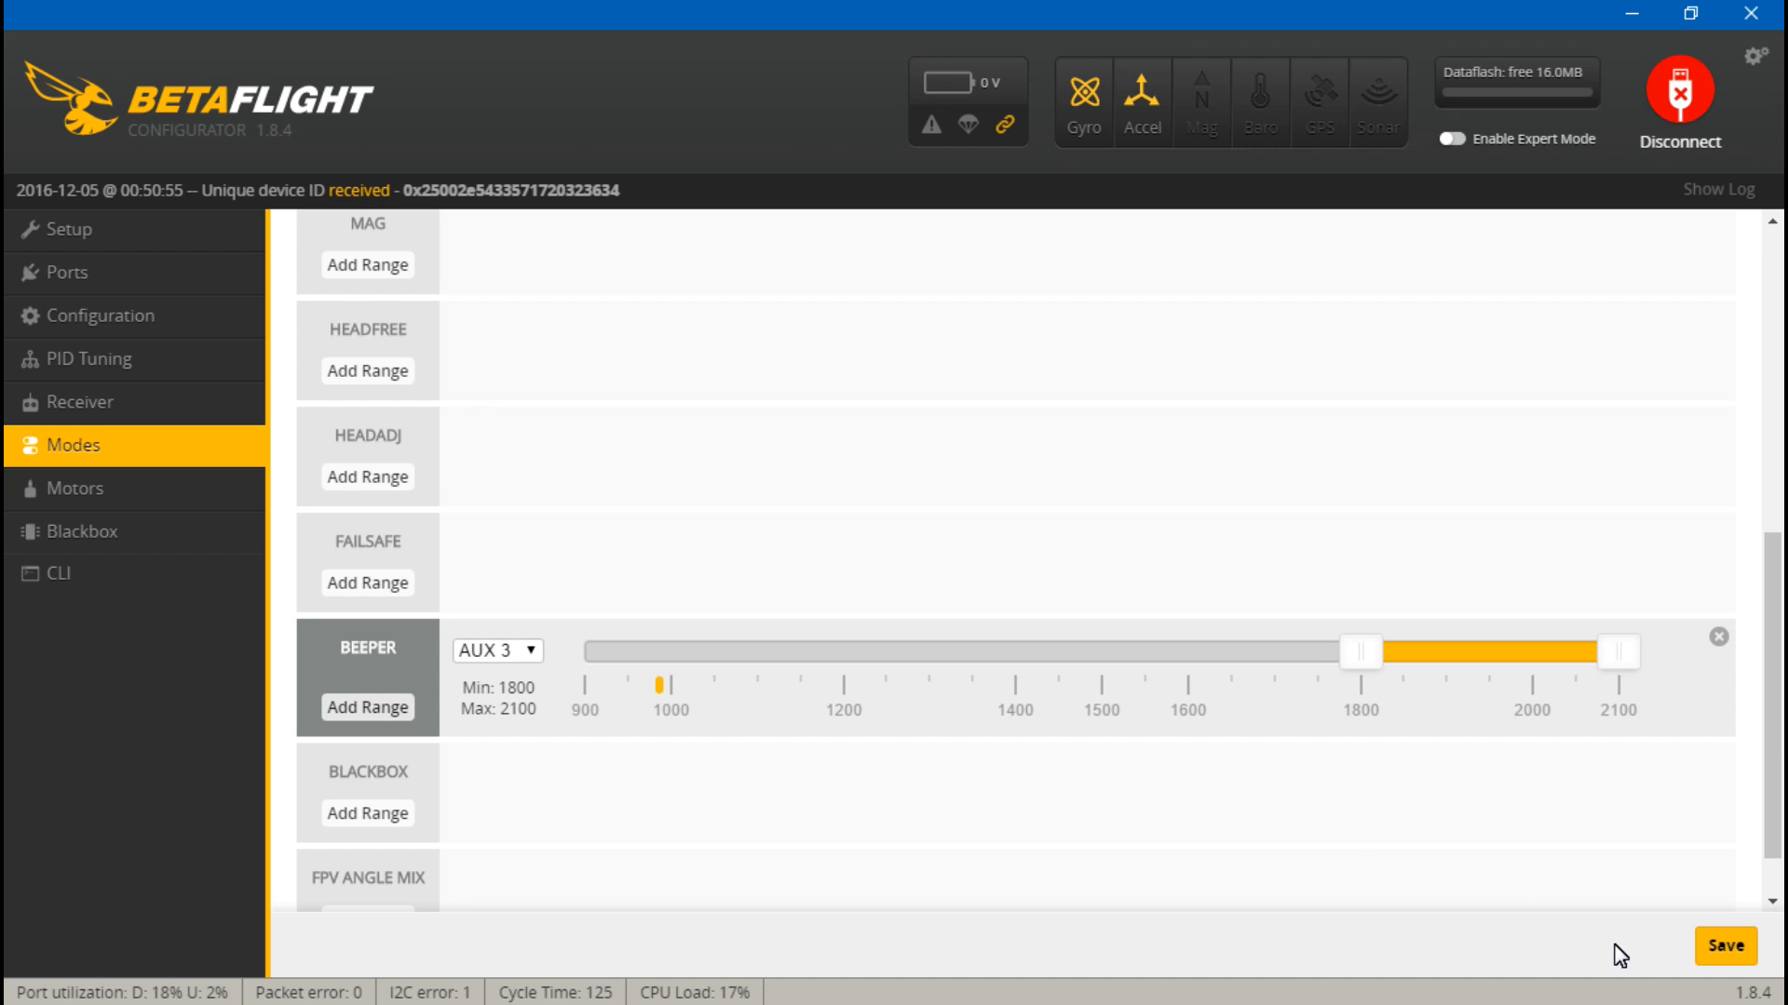
- Save the Modes tab ranges, including BEEPER on AUX 3 (1800–2100), to EEPROM
click(1723, 946)
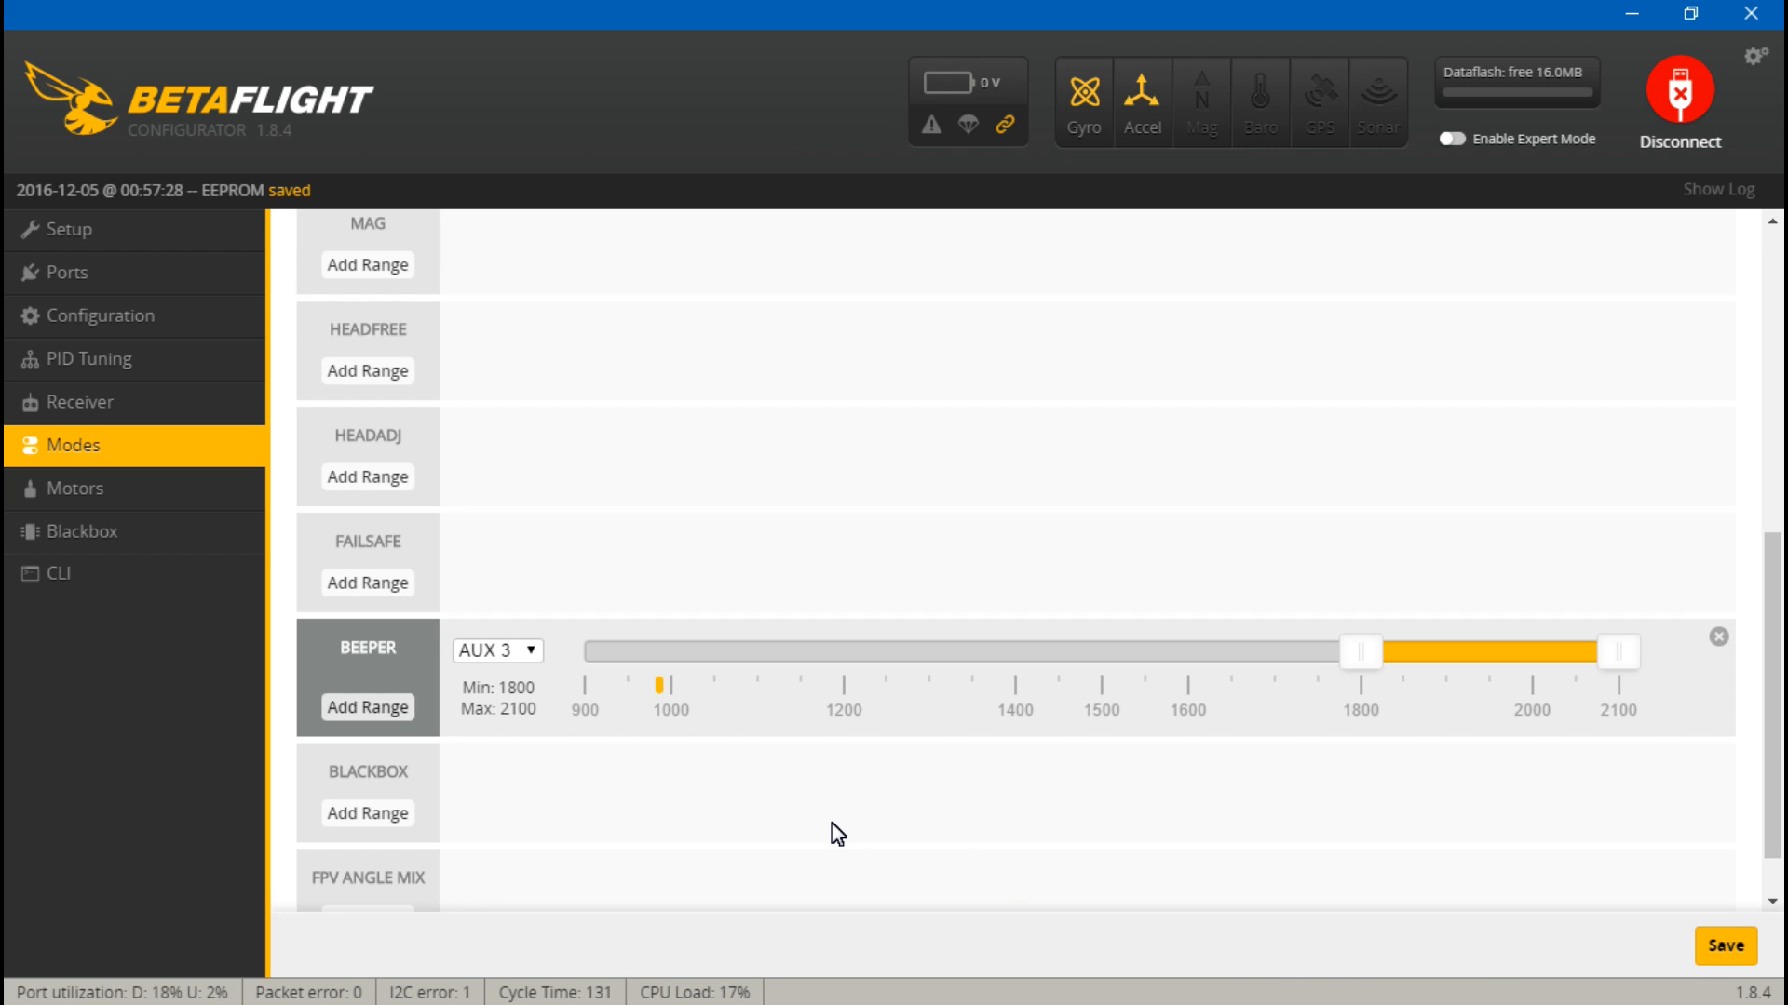
mouse_move(860, 719)
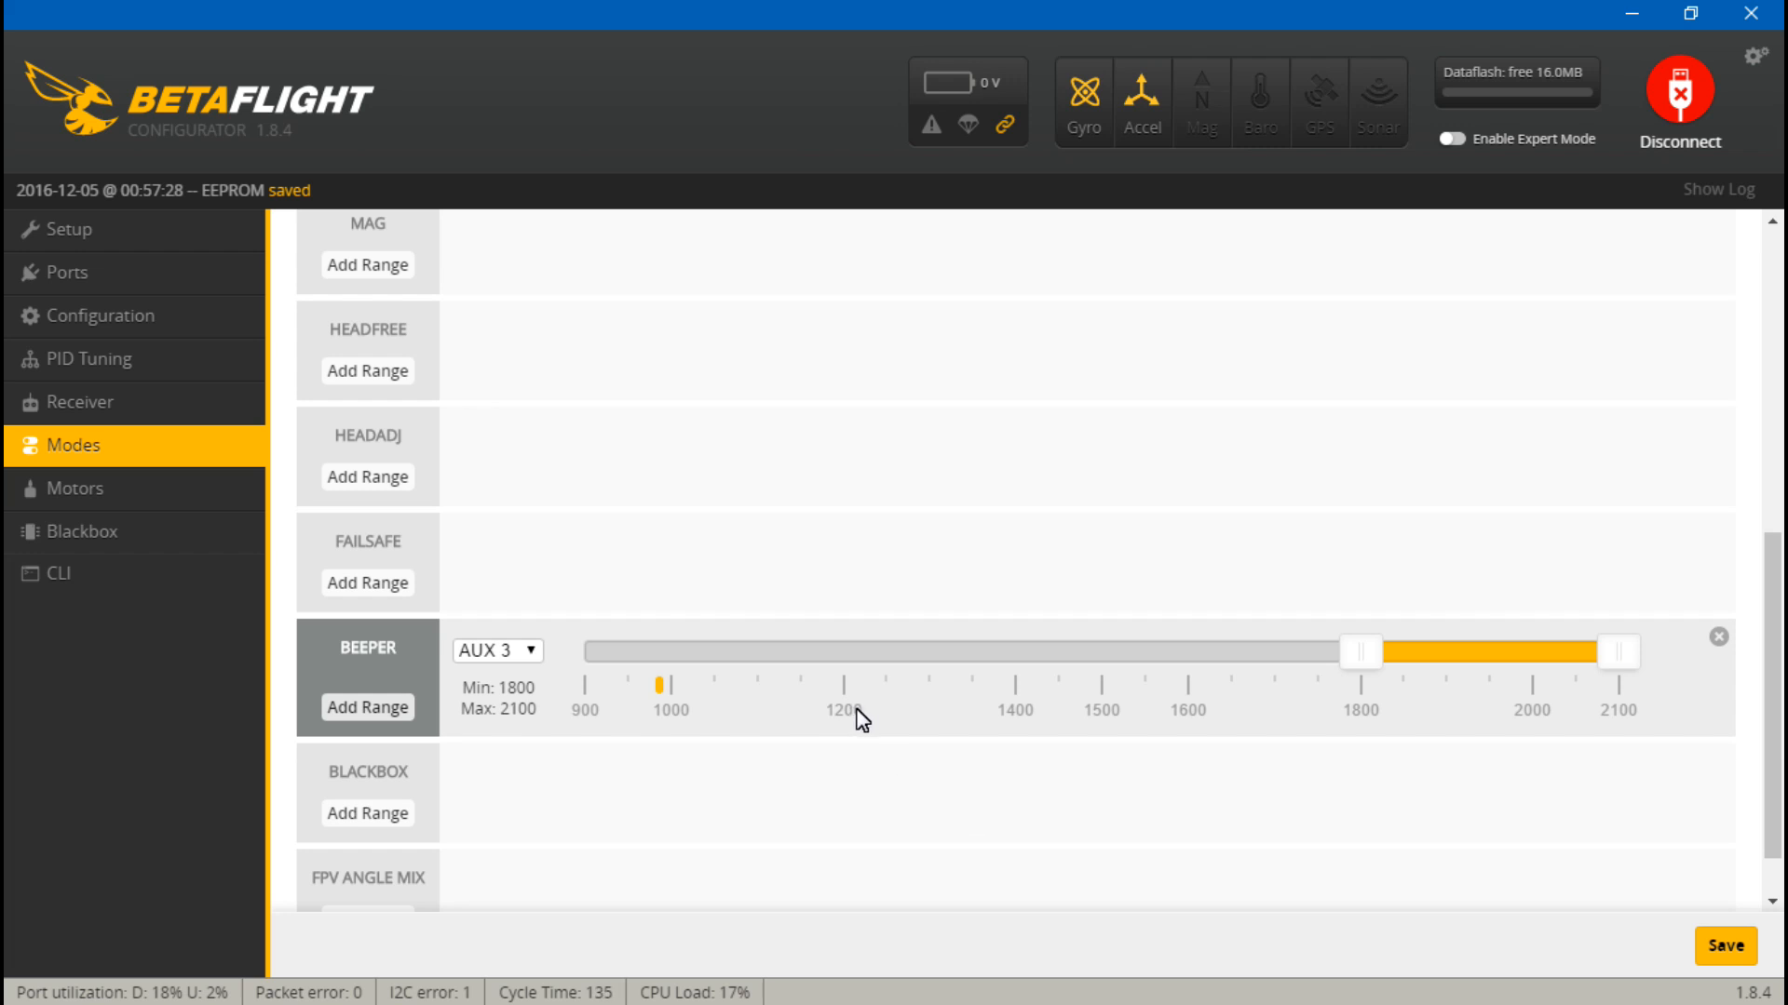
mouse_move(1496, 642)
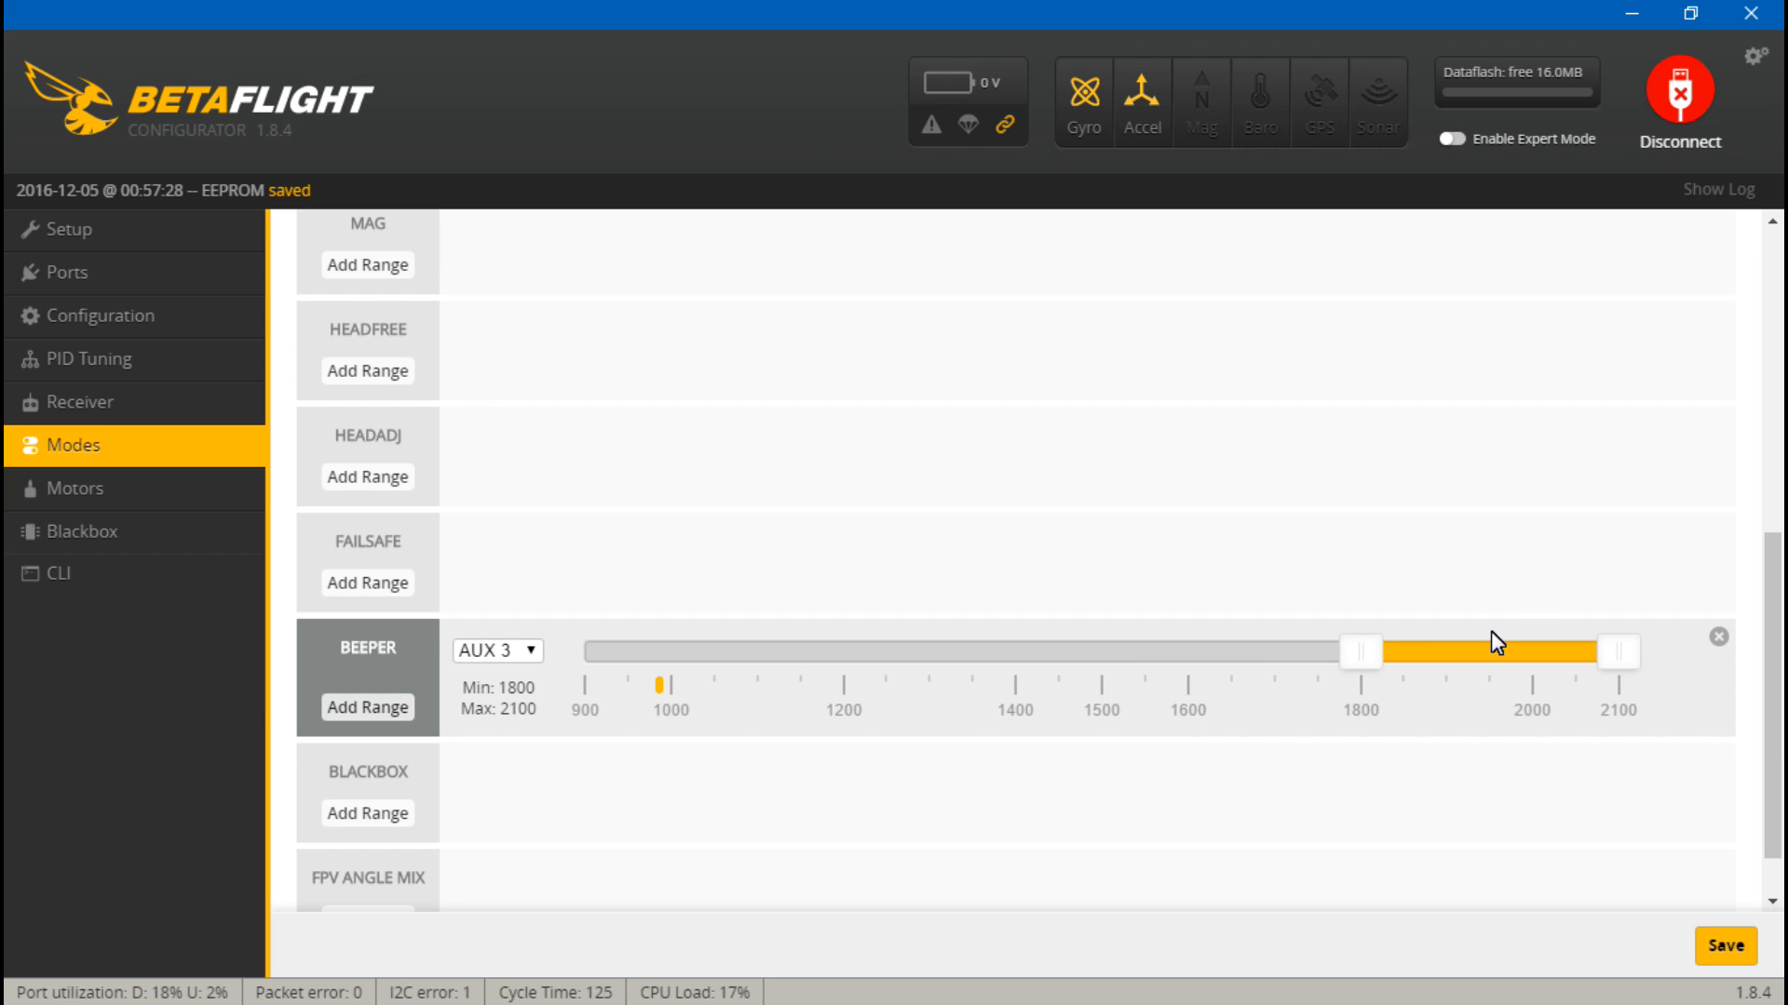
mouse_move(346, 700)
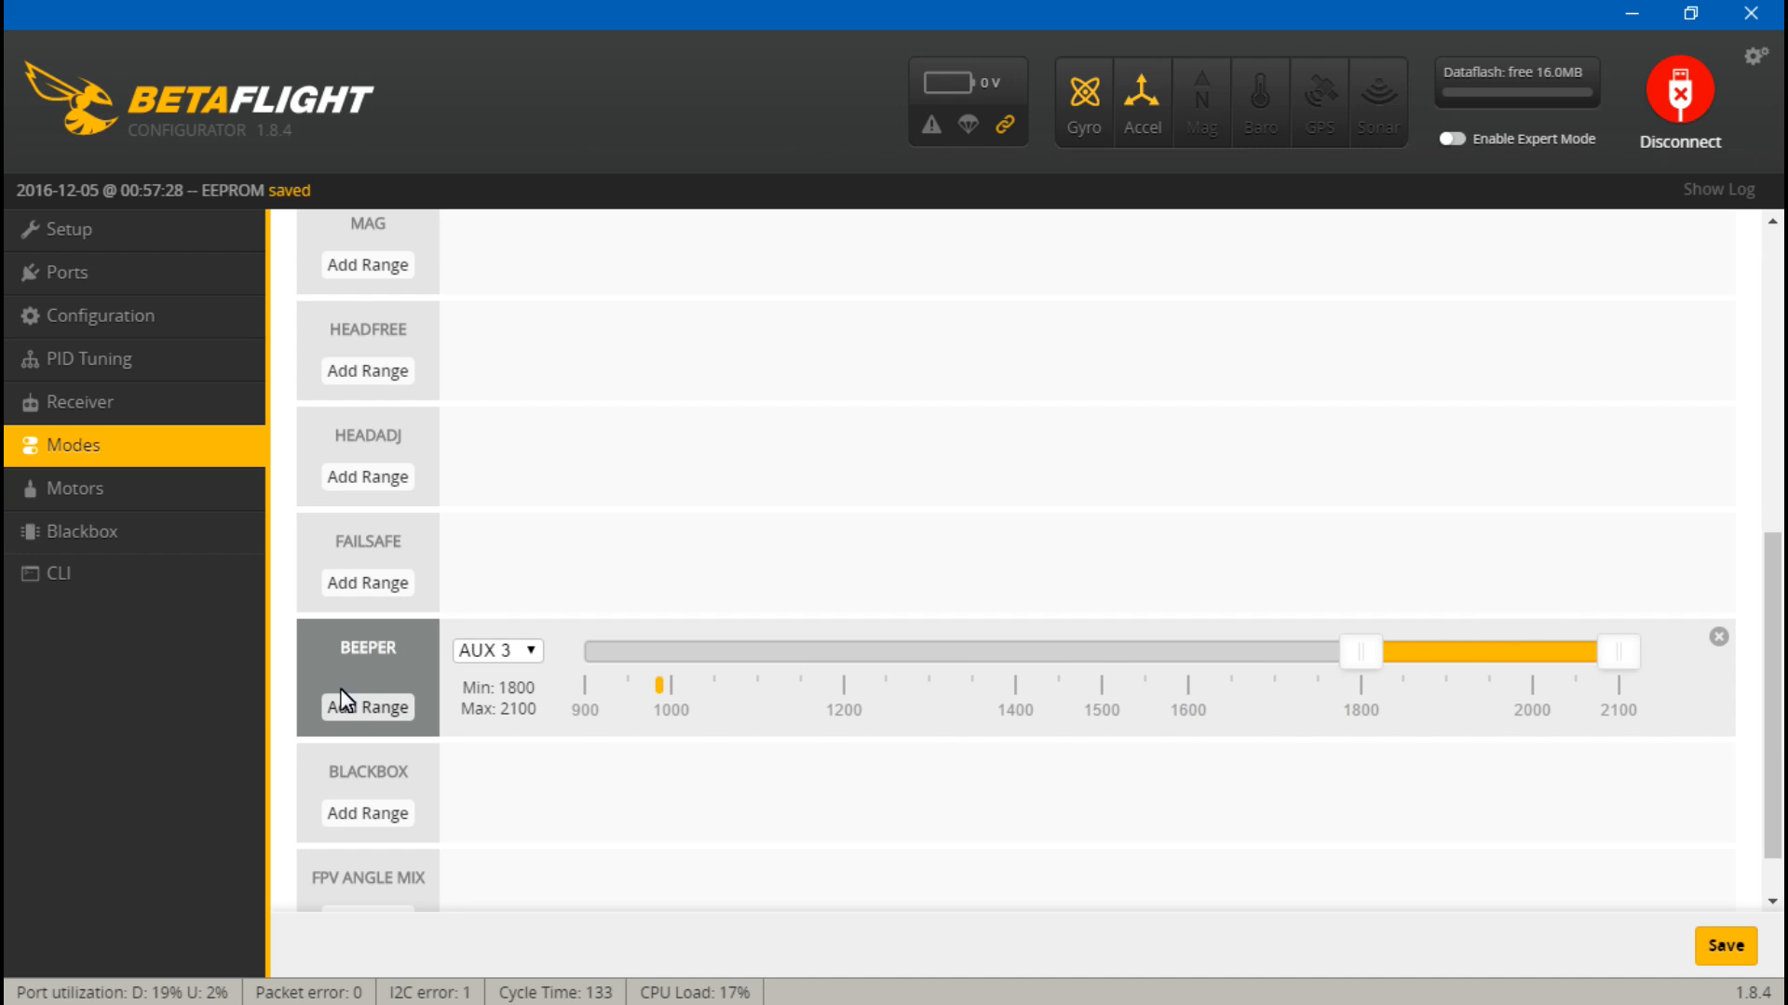
mouse_move(417, 696)
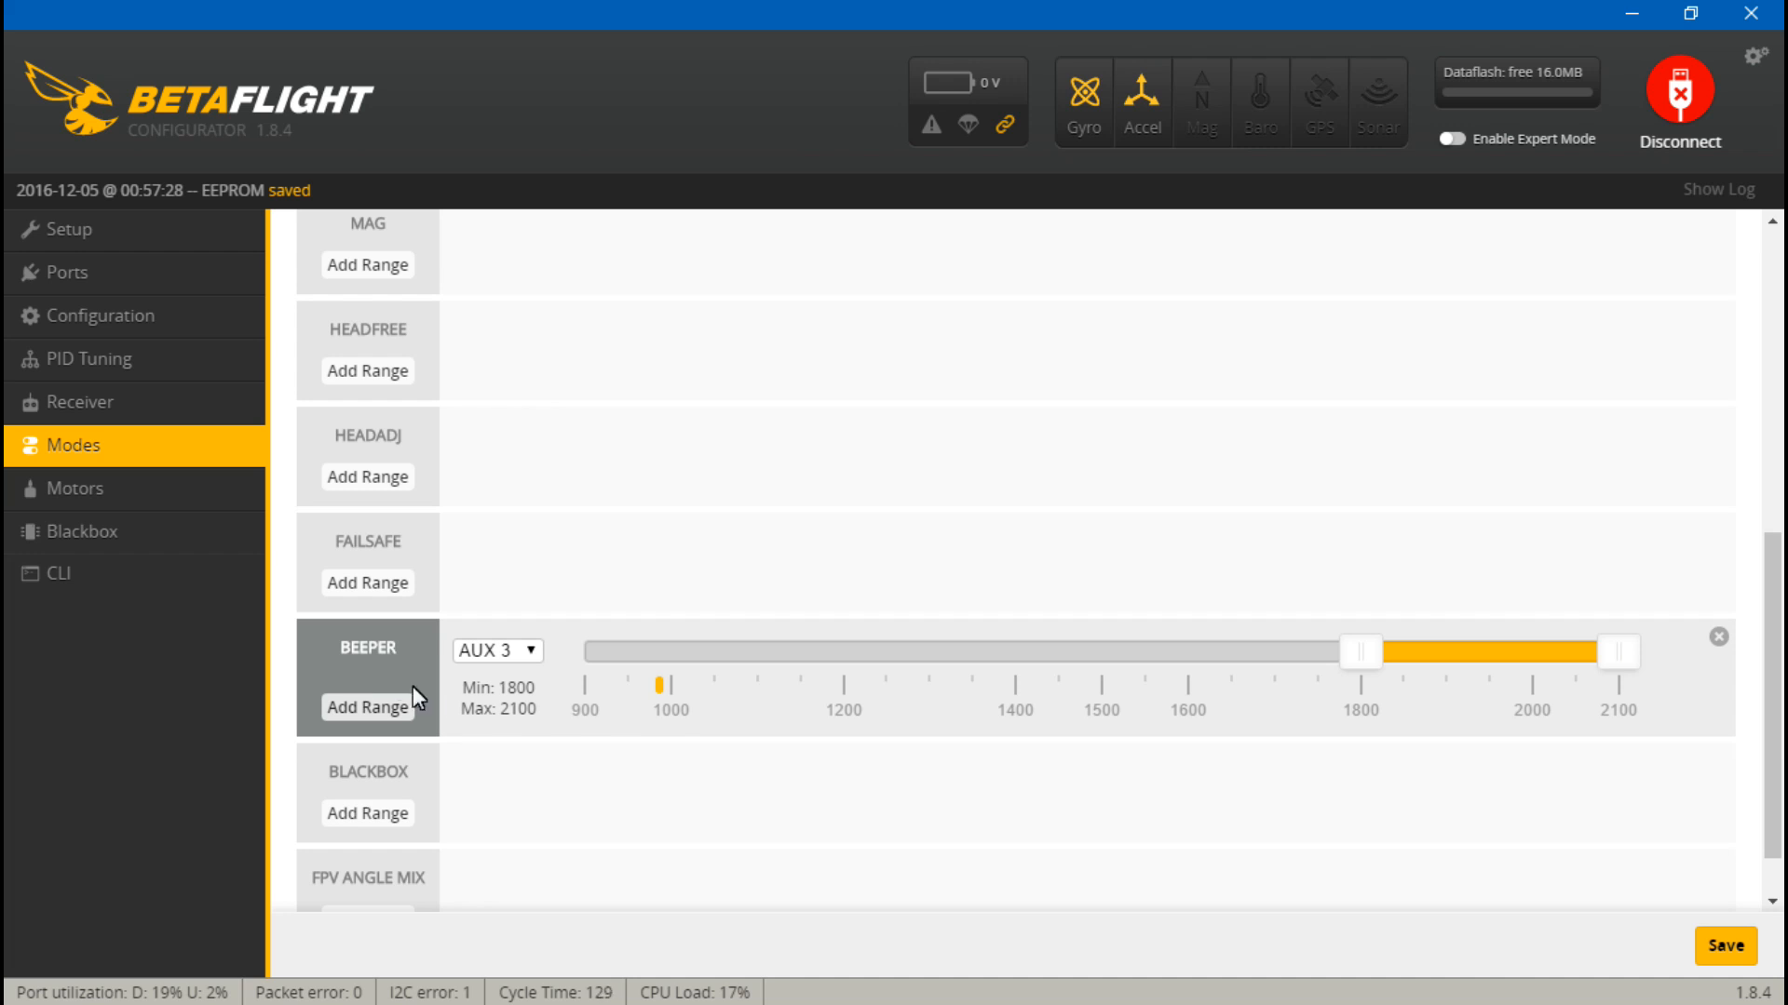
mouse_move(666, 758)
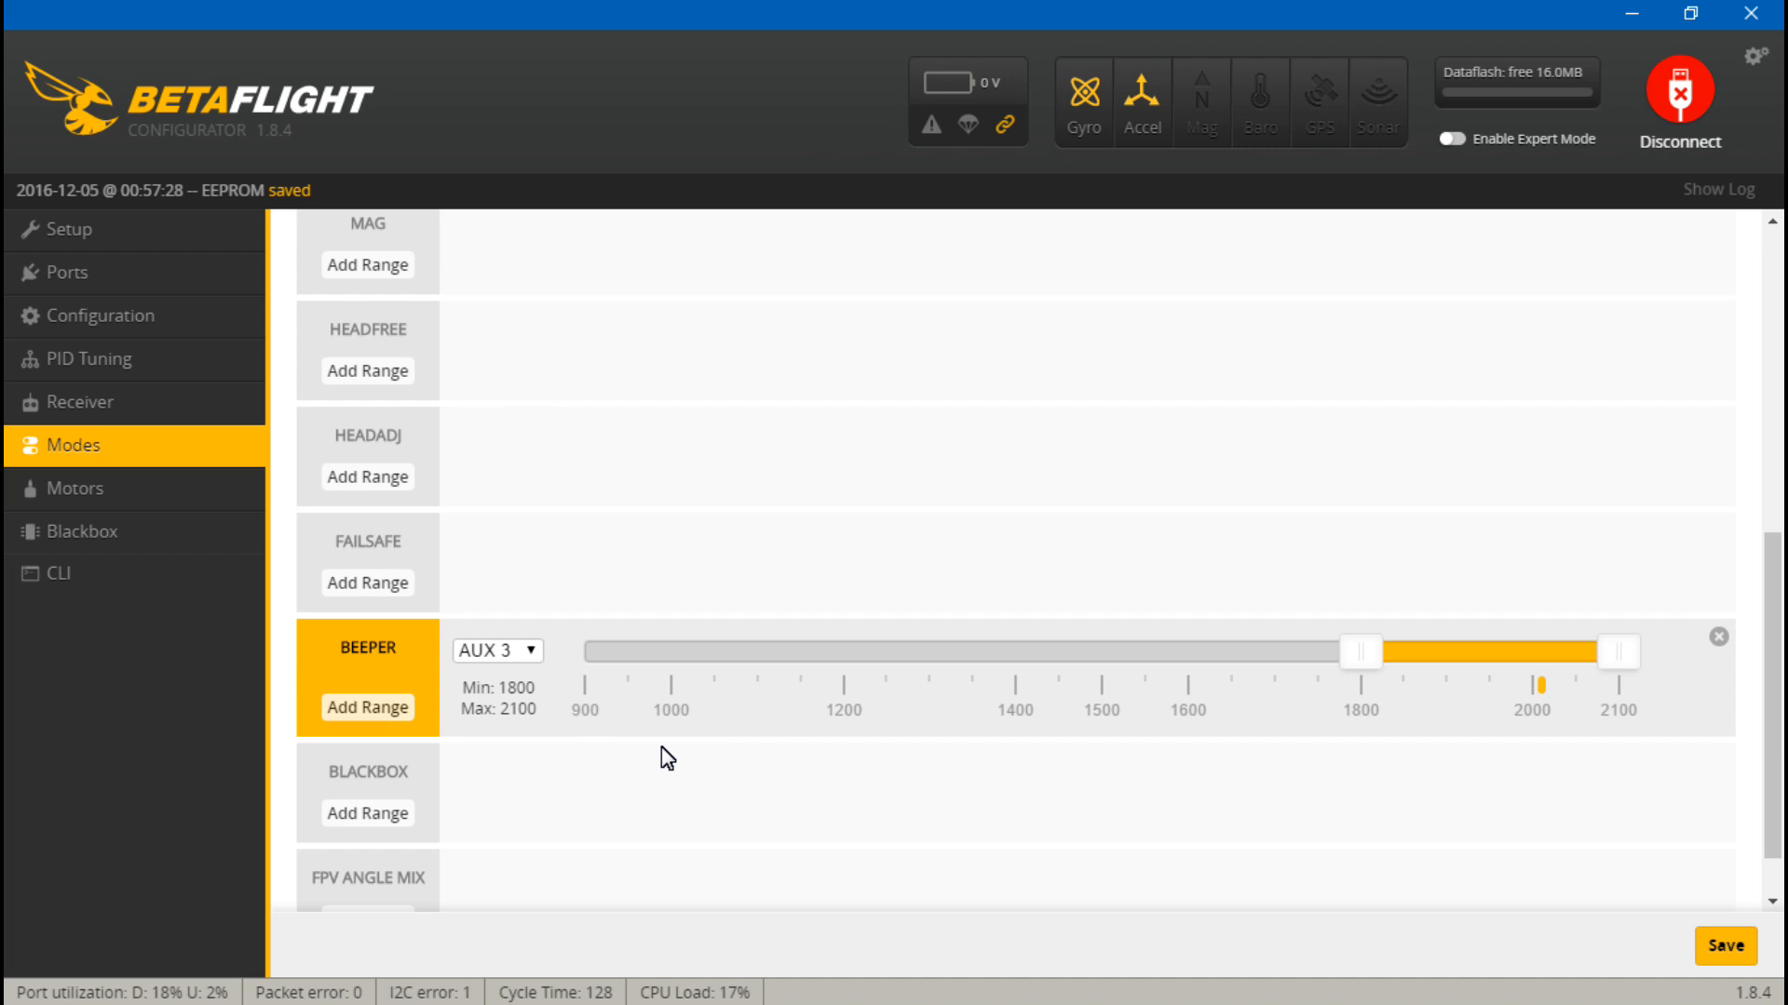
mouse_move(274, 666)
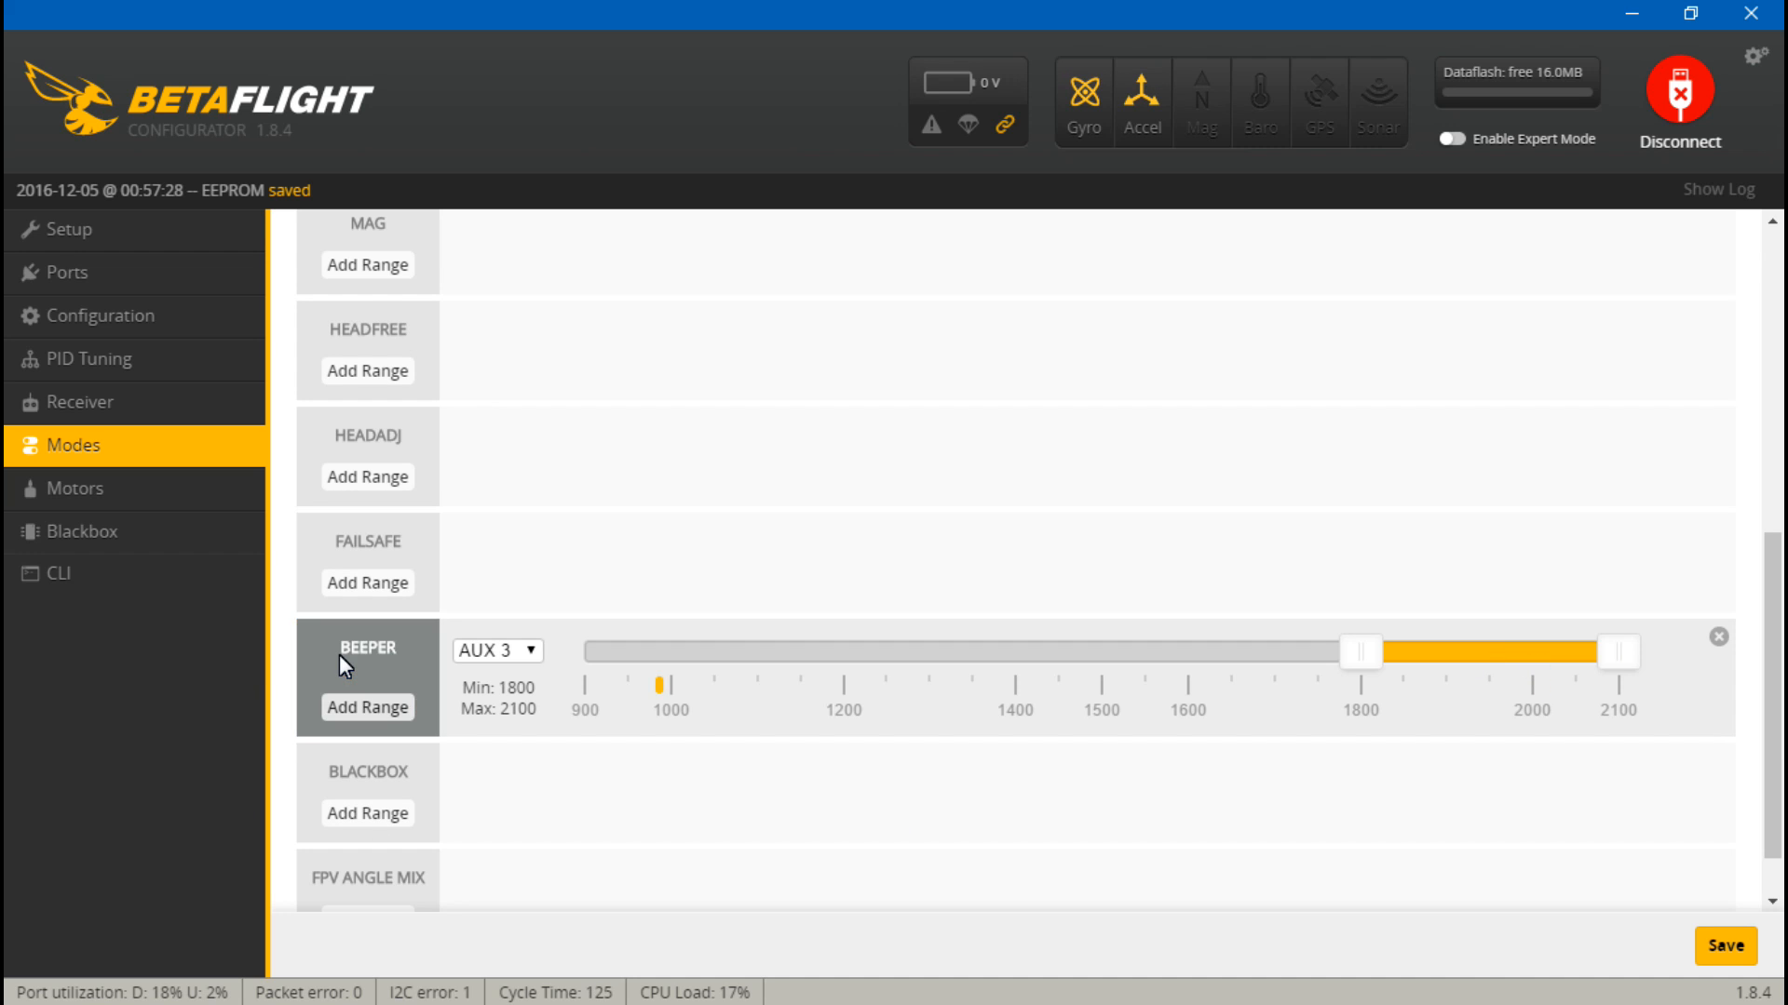
scroll(up, 3)
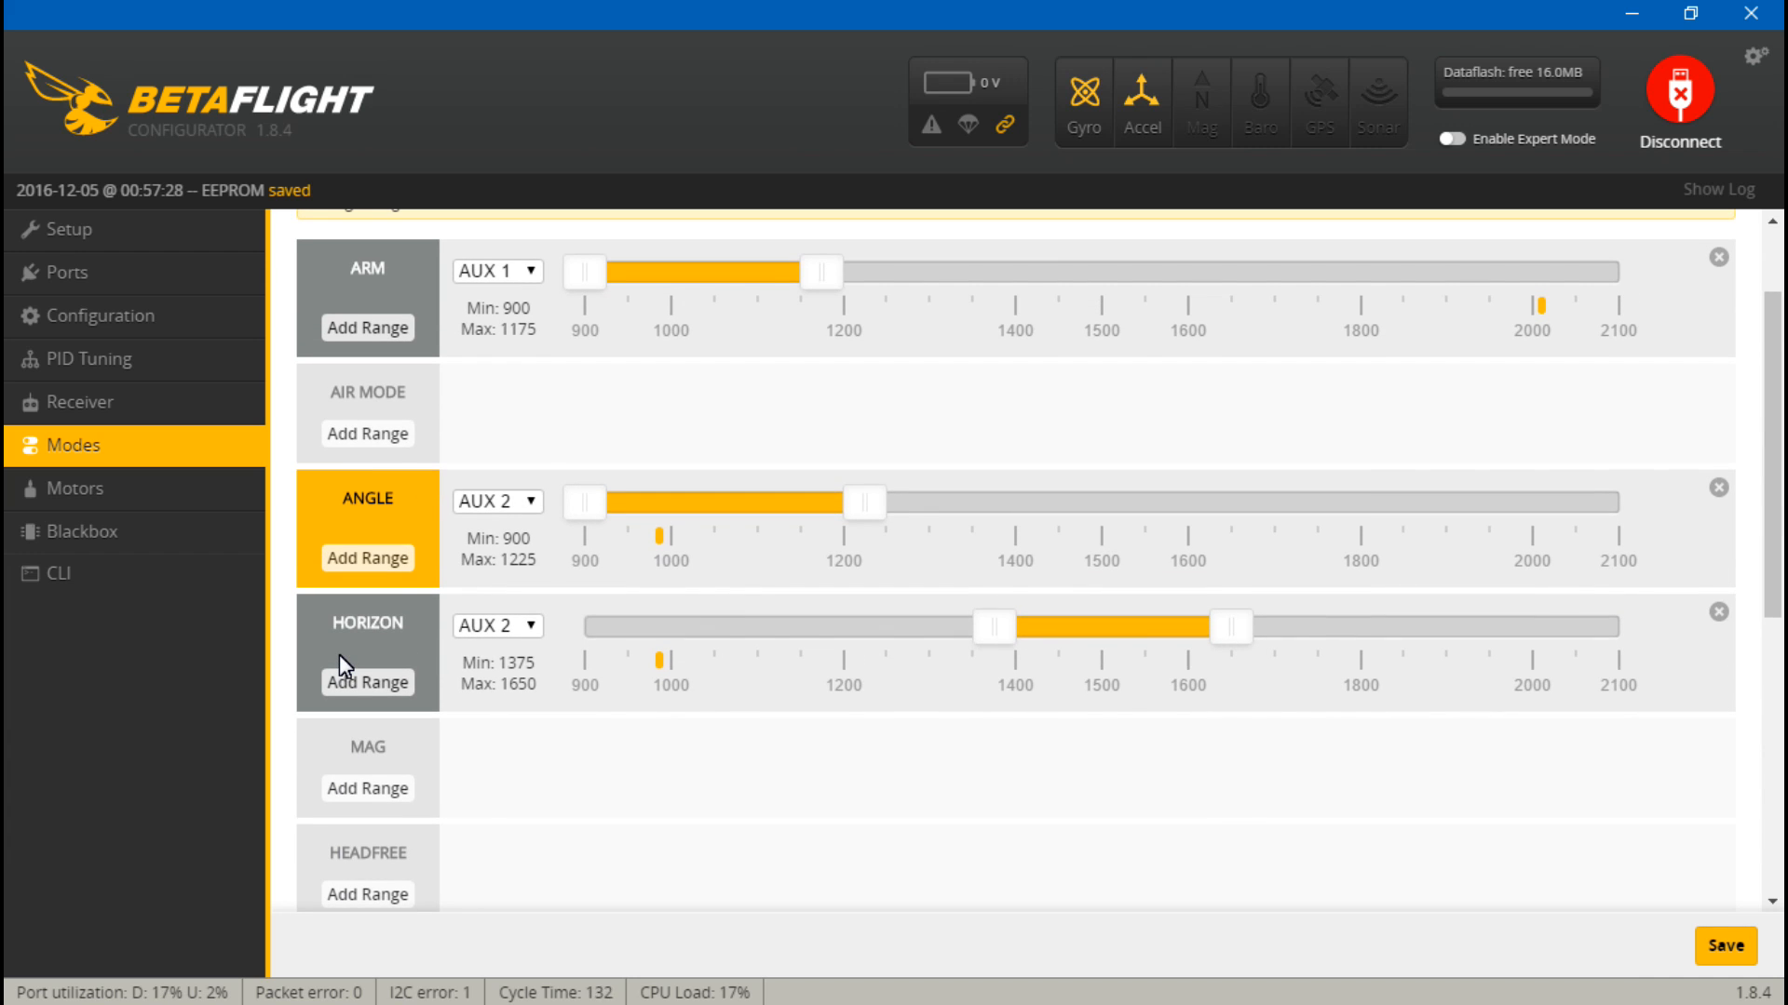
mouse_move(737, 723)
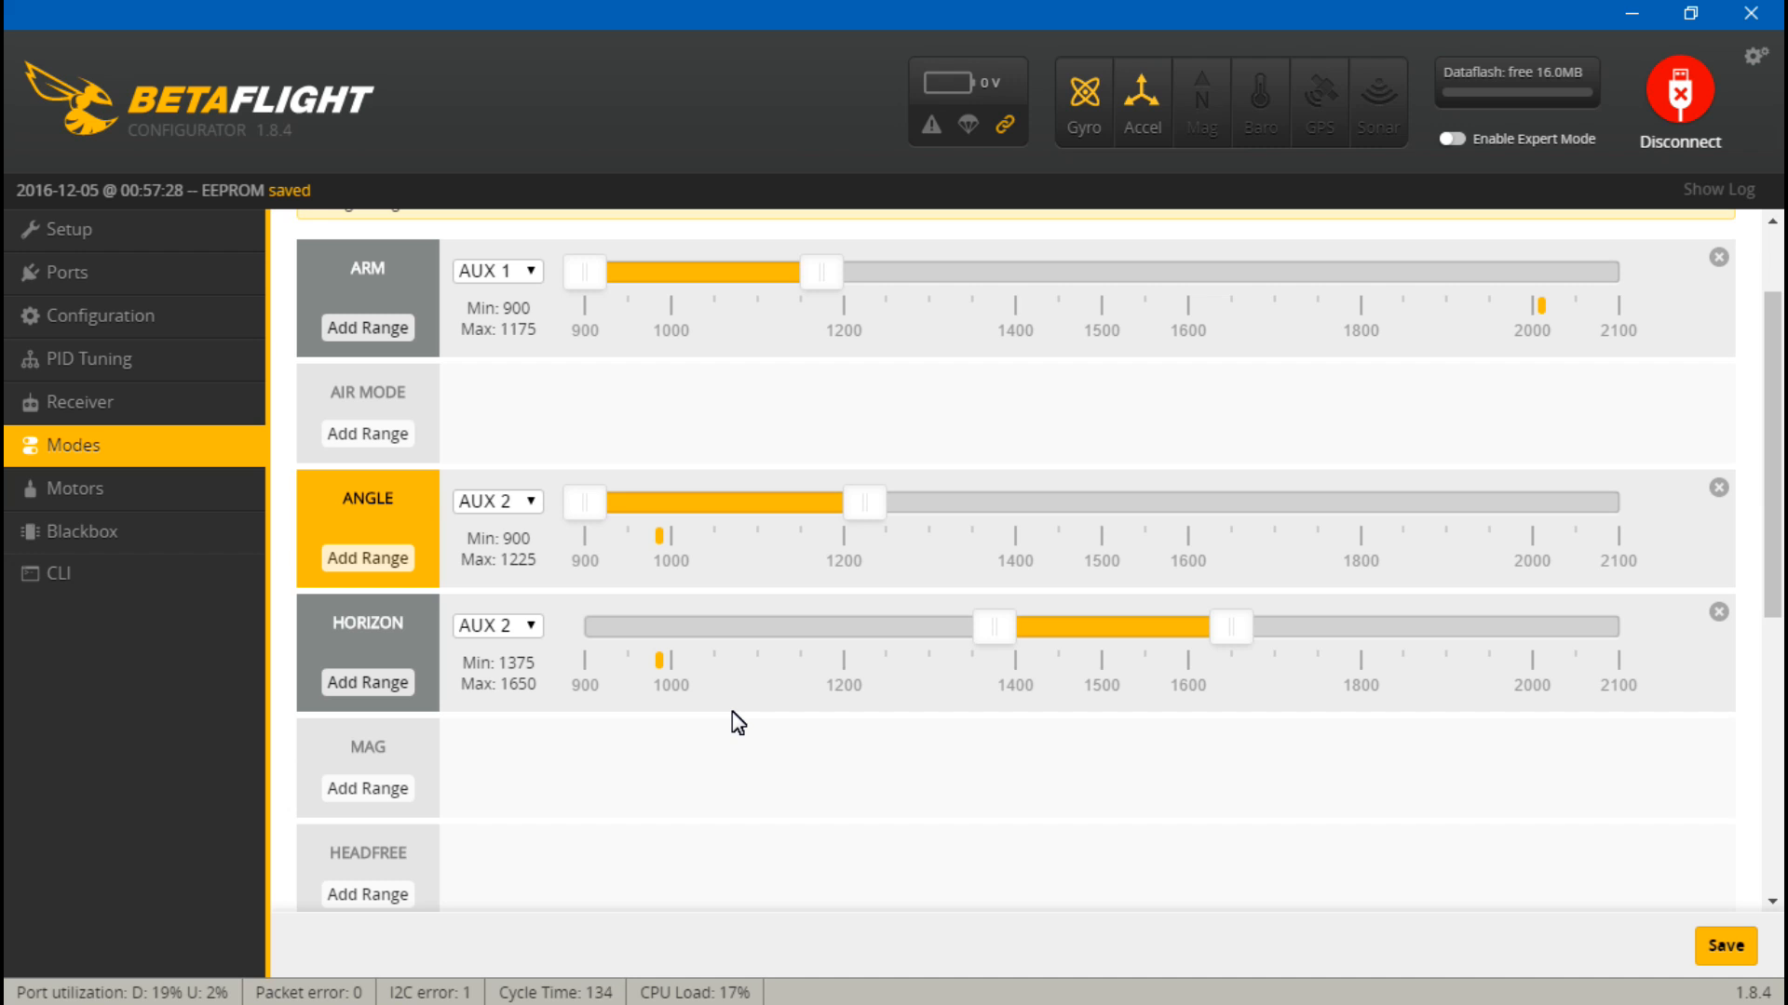
mouse_move(752, 801)
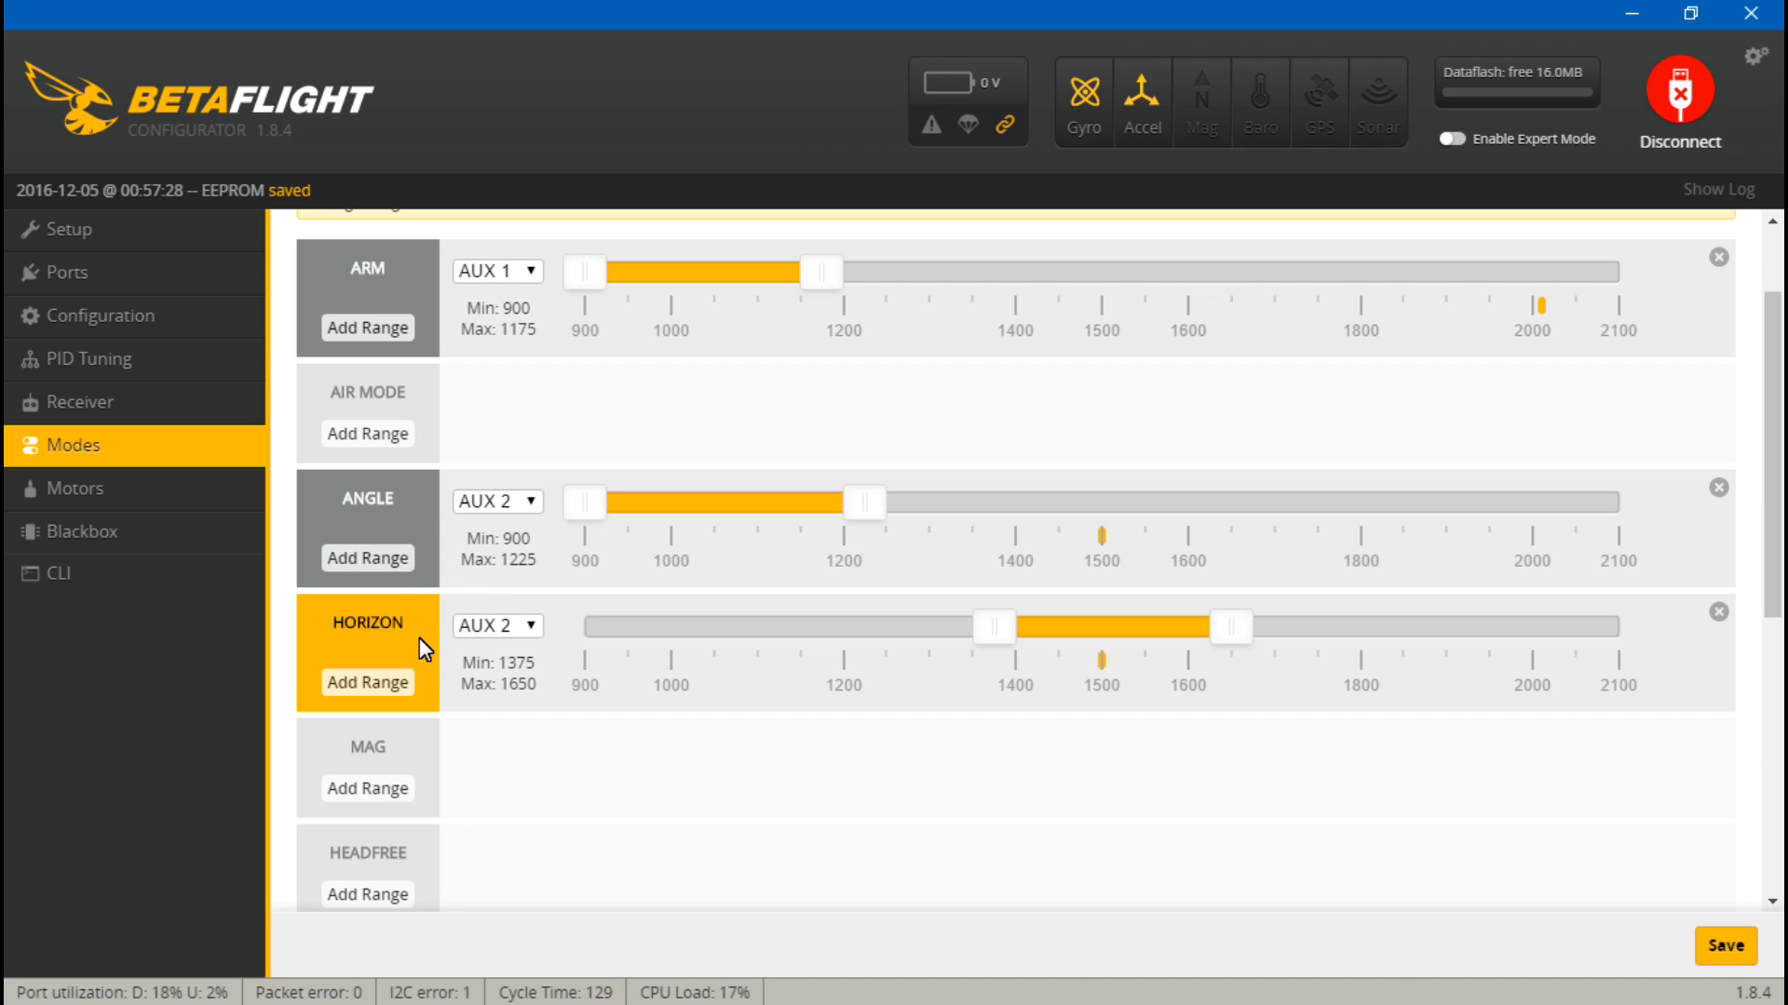
mouse_move(670, 766)
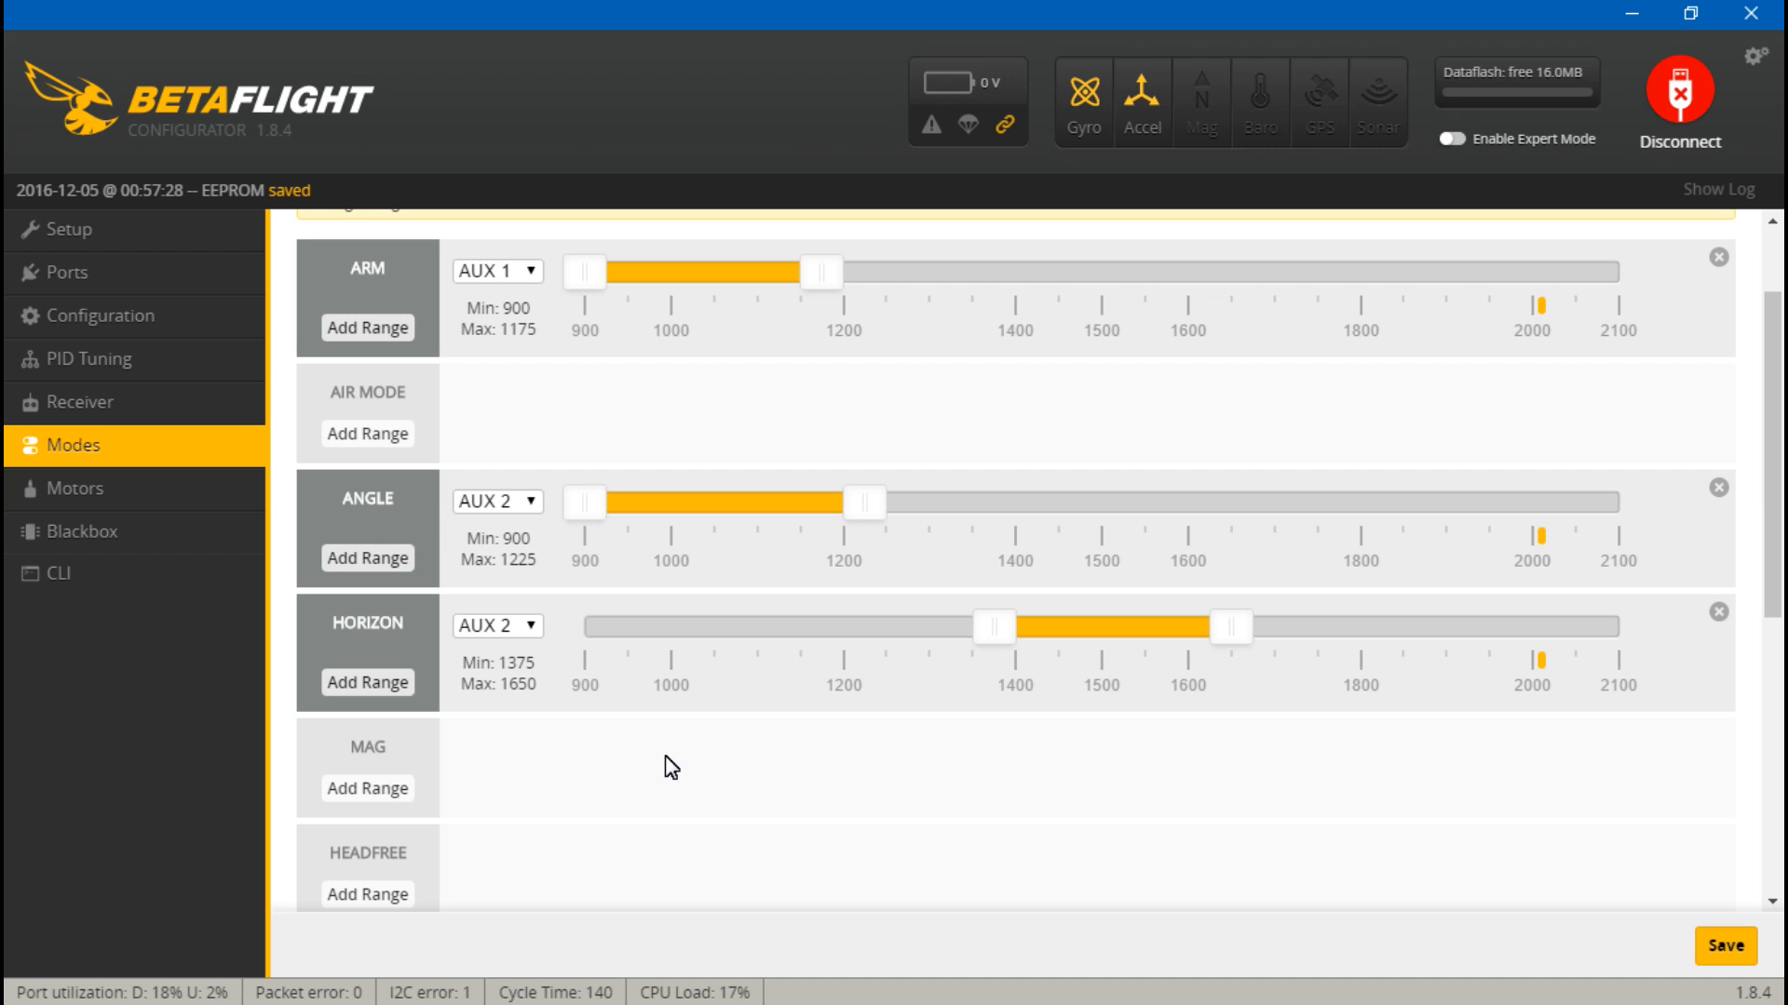
mouse_move(661, 589)
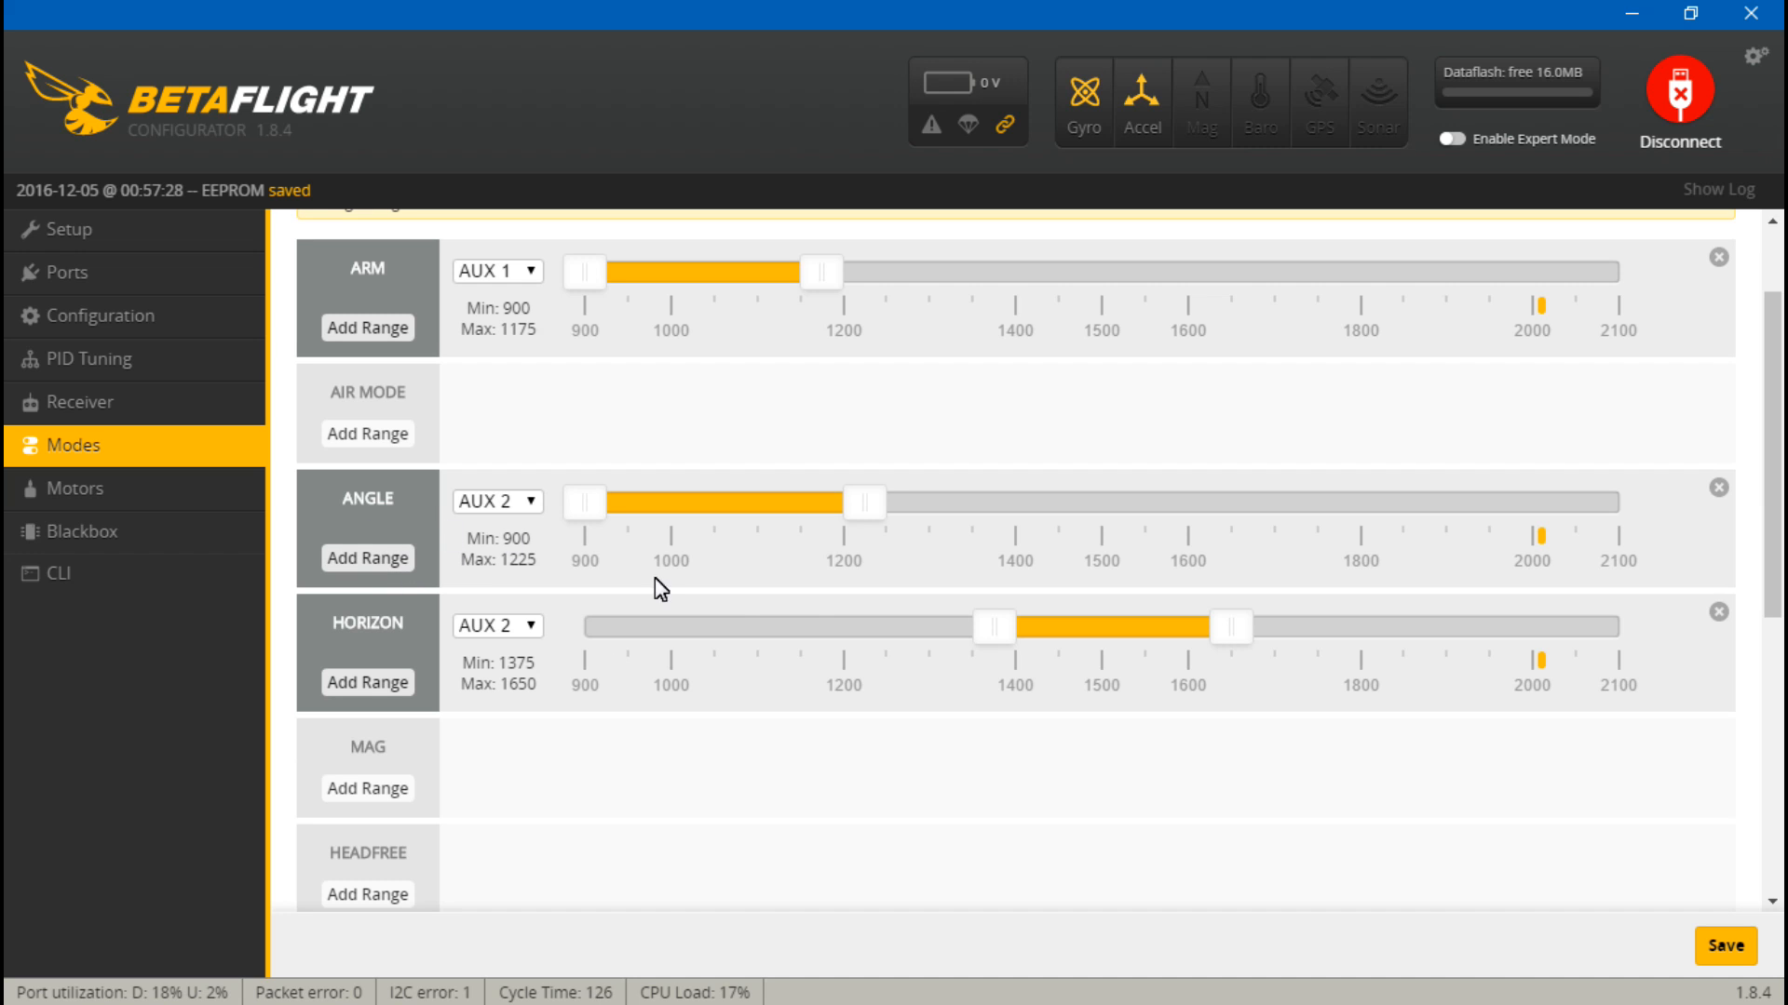
mouse_move(1091, 731)
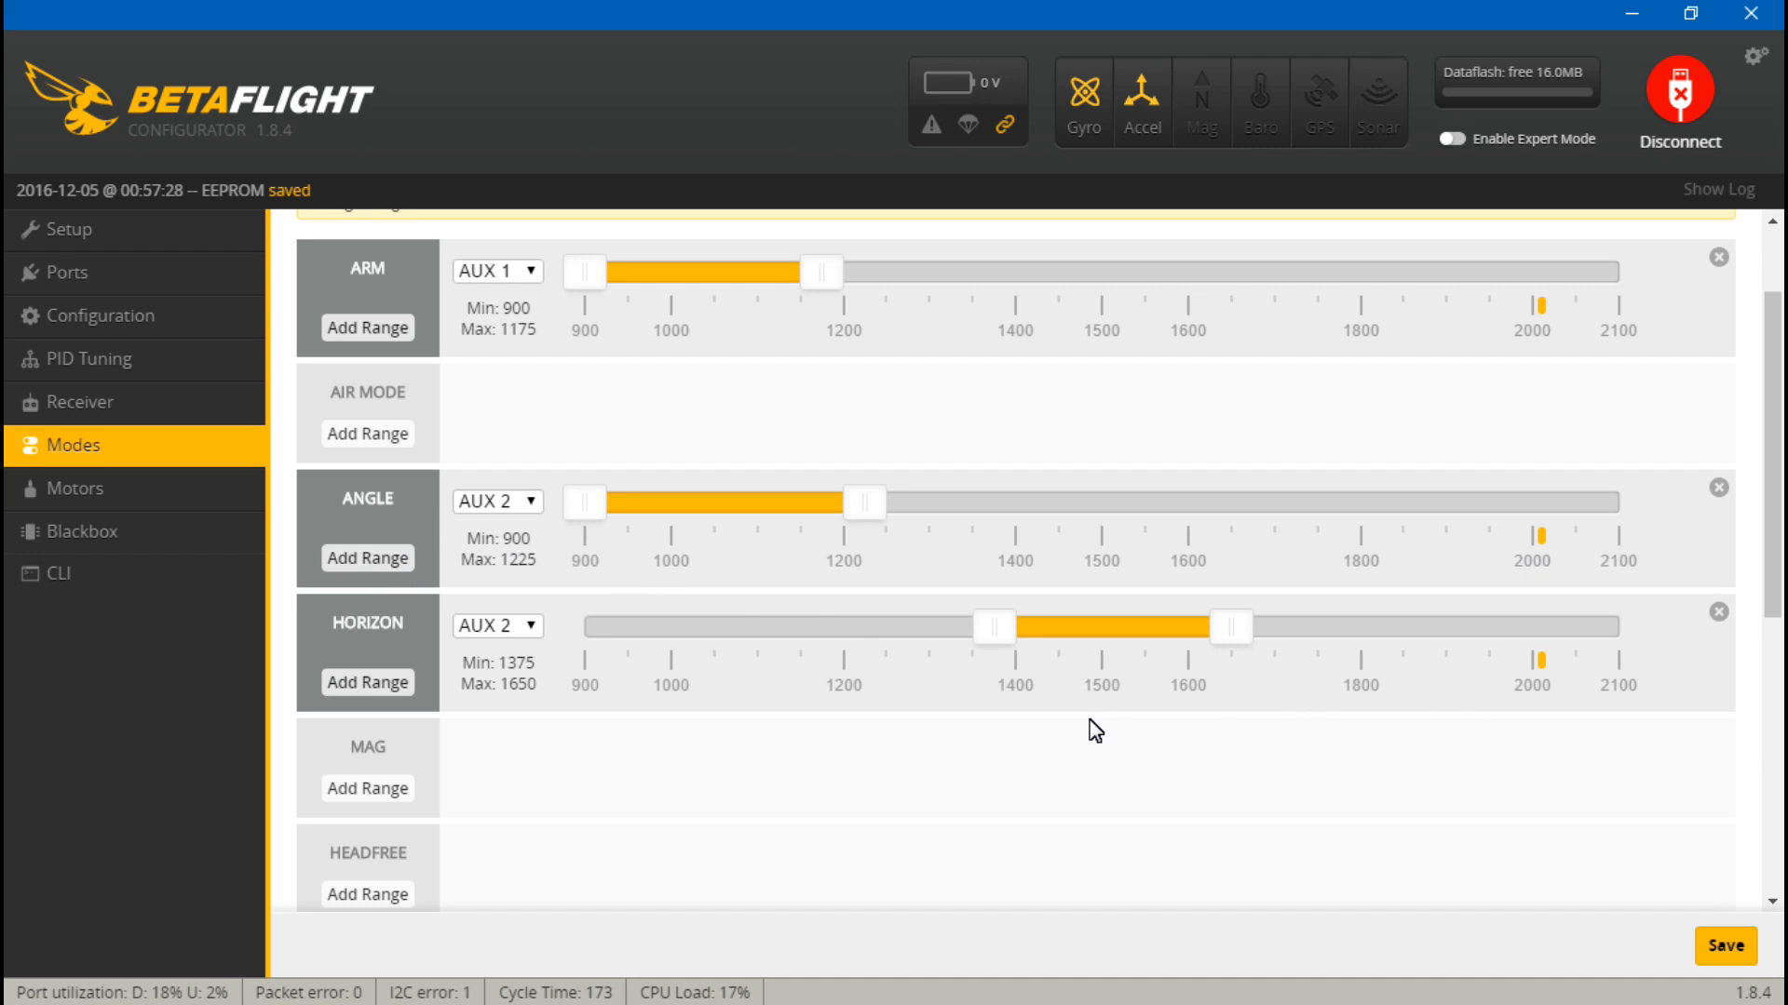
- Disconnect from the flight controller, closing the port and returning to the welcome page
scroll(up, 3)
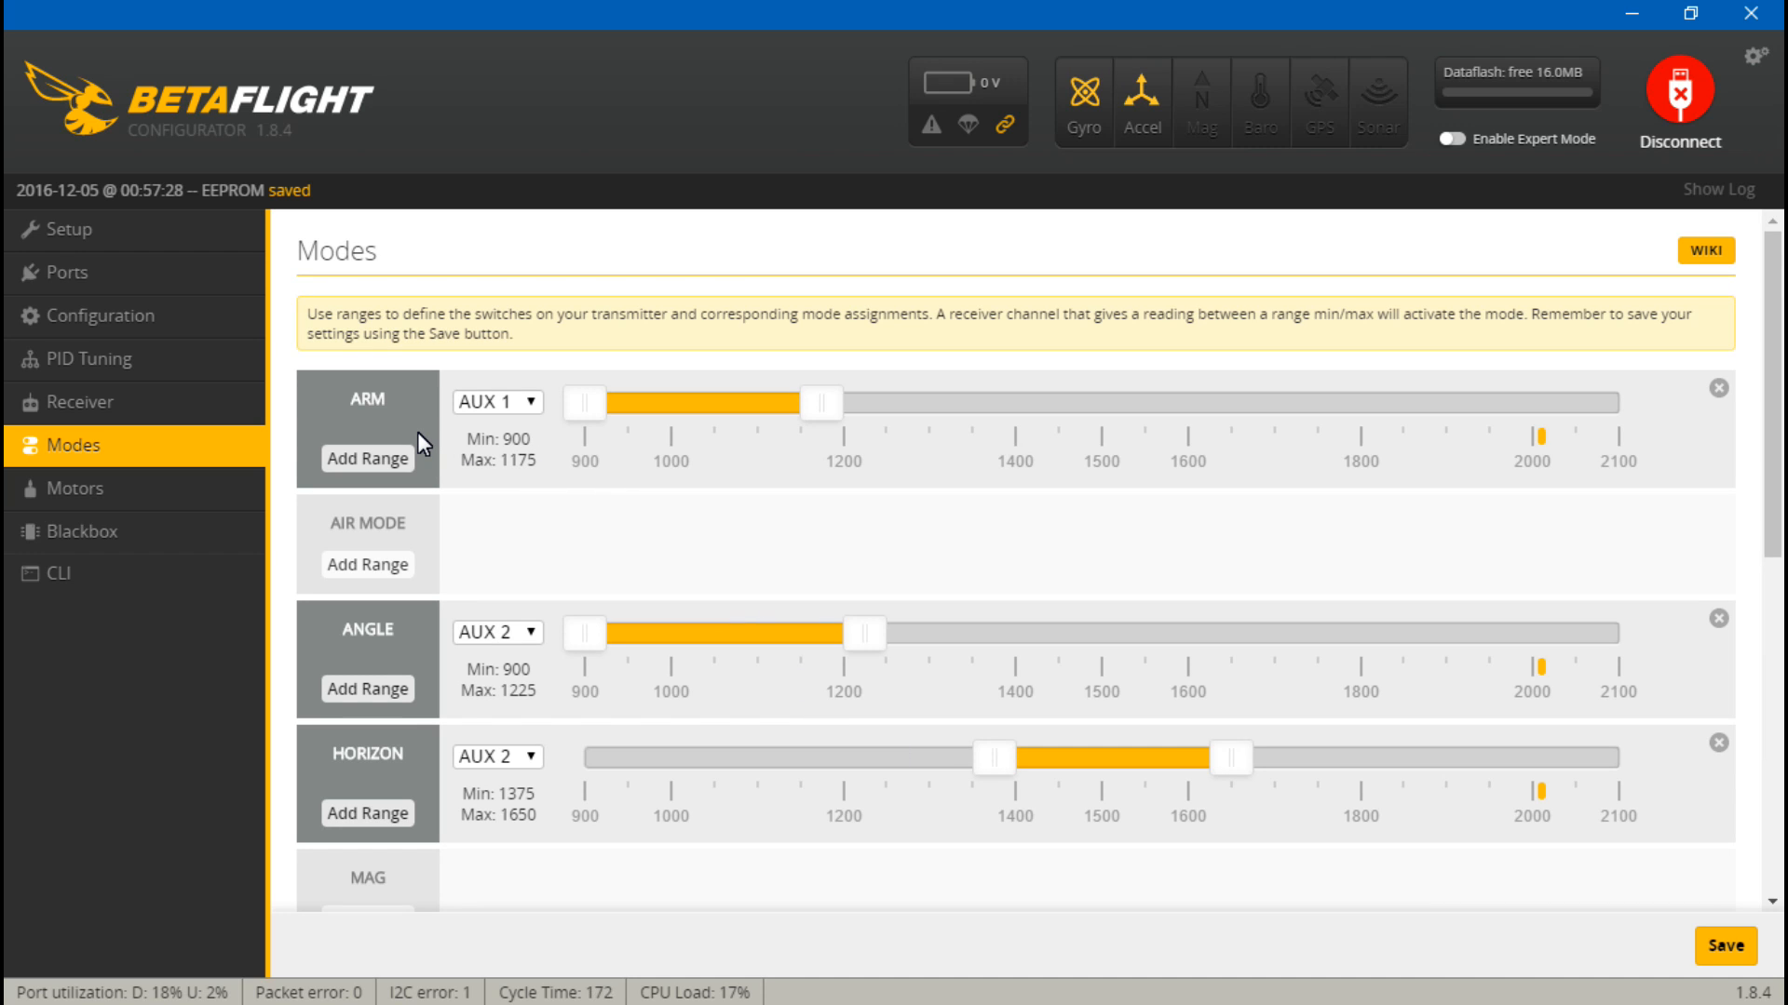
mouse_move(591, 433)
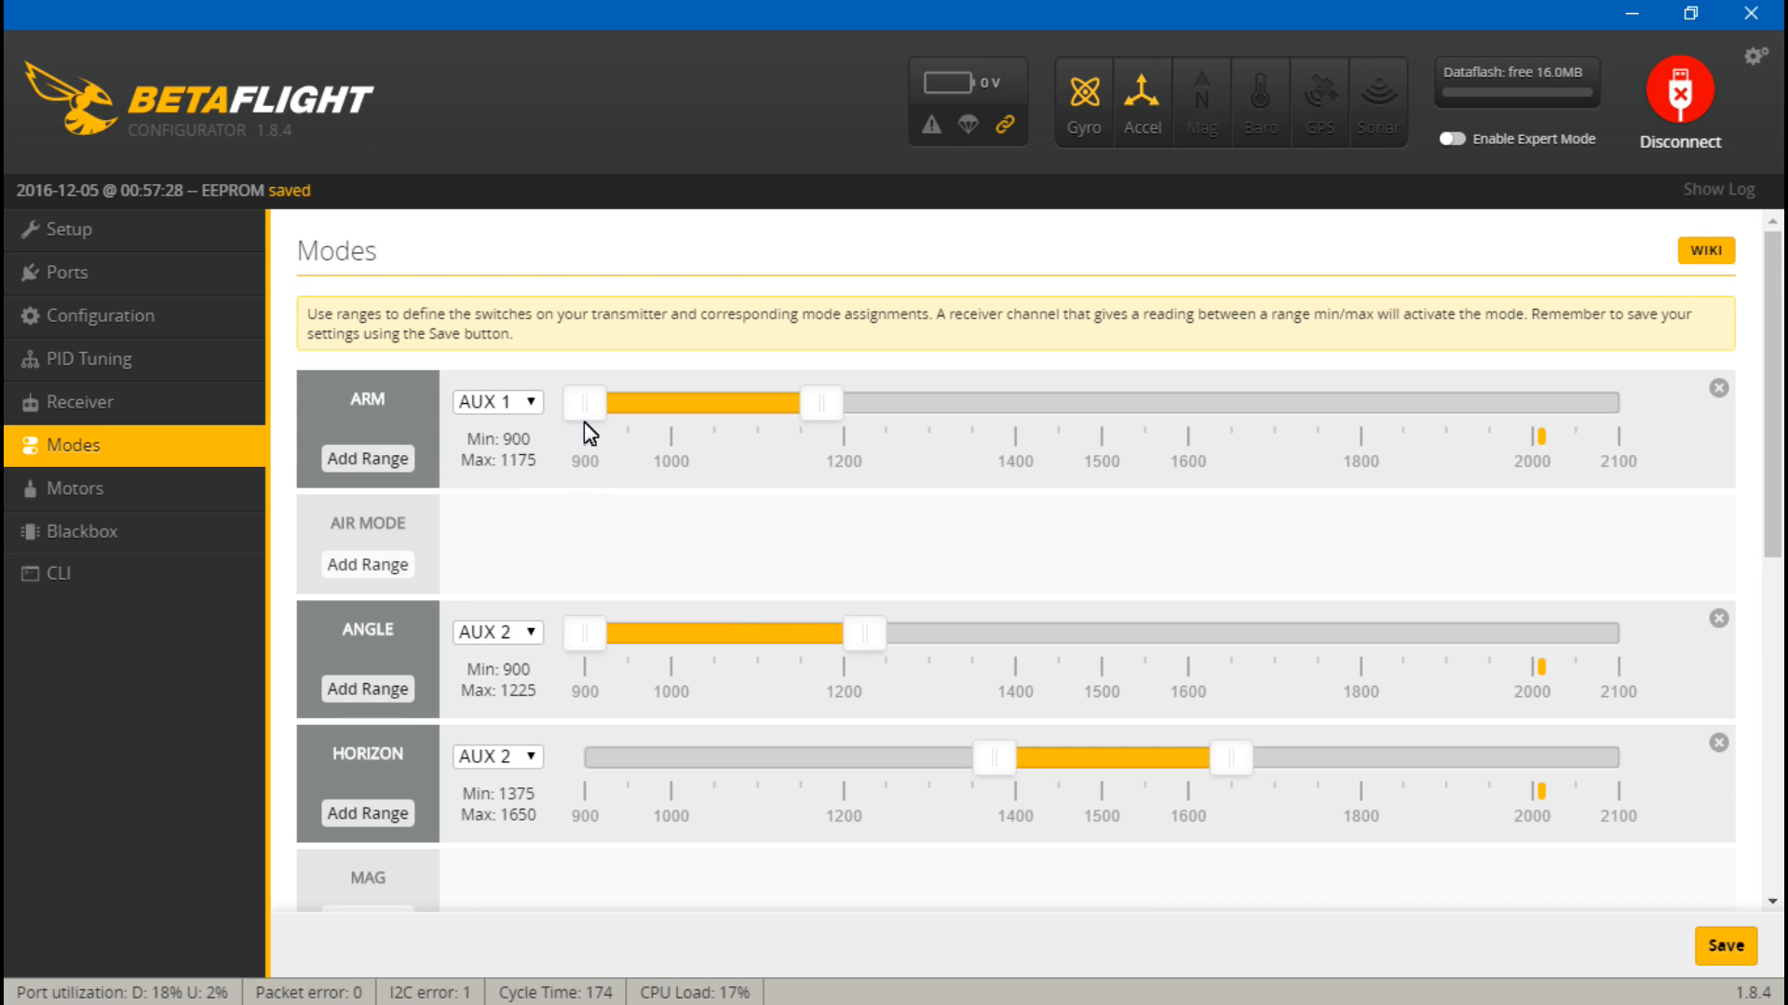
mouse_move(350, 411)
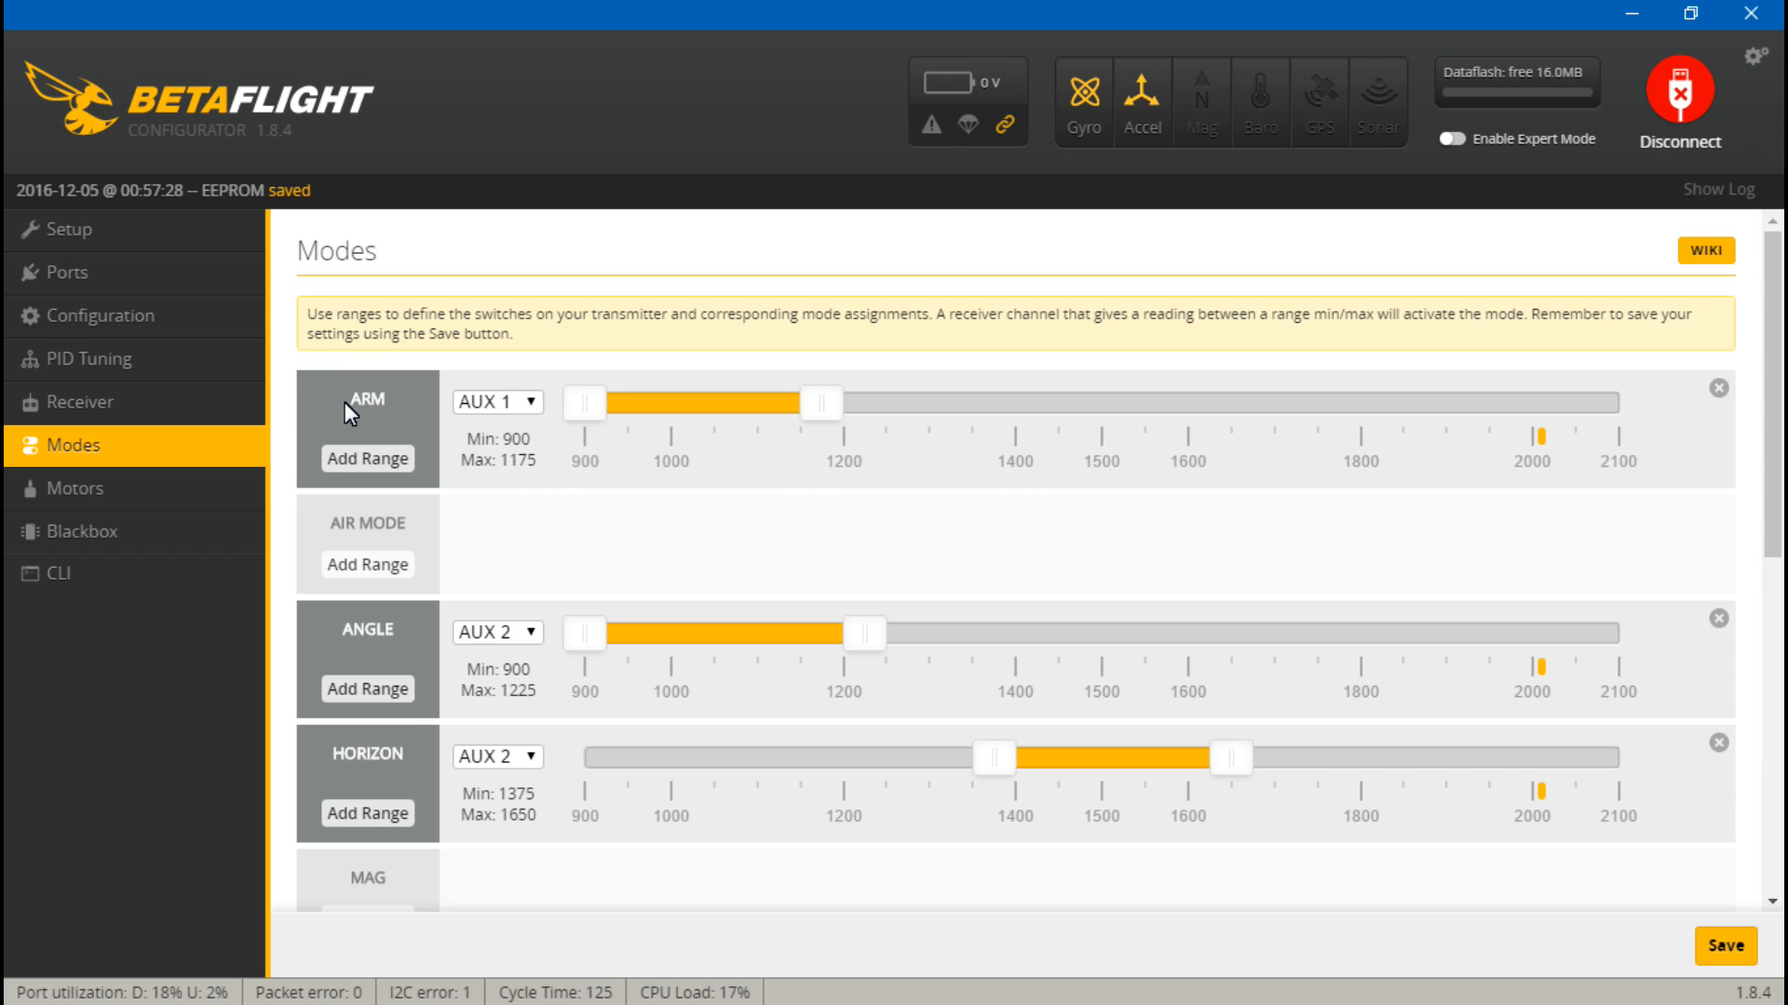
mouse_move(683, 501)
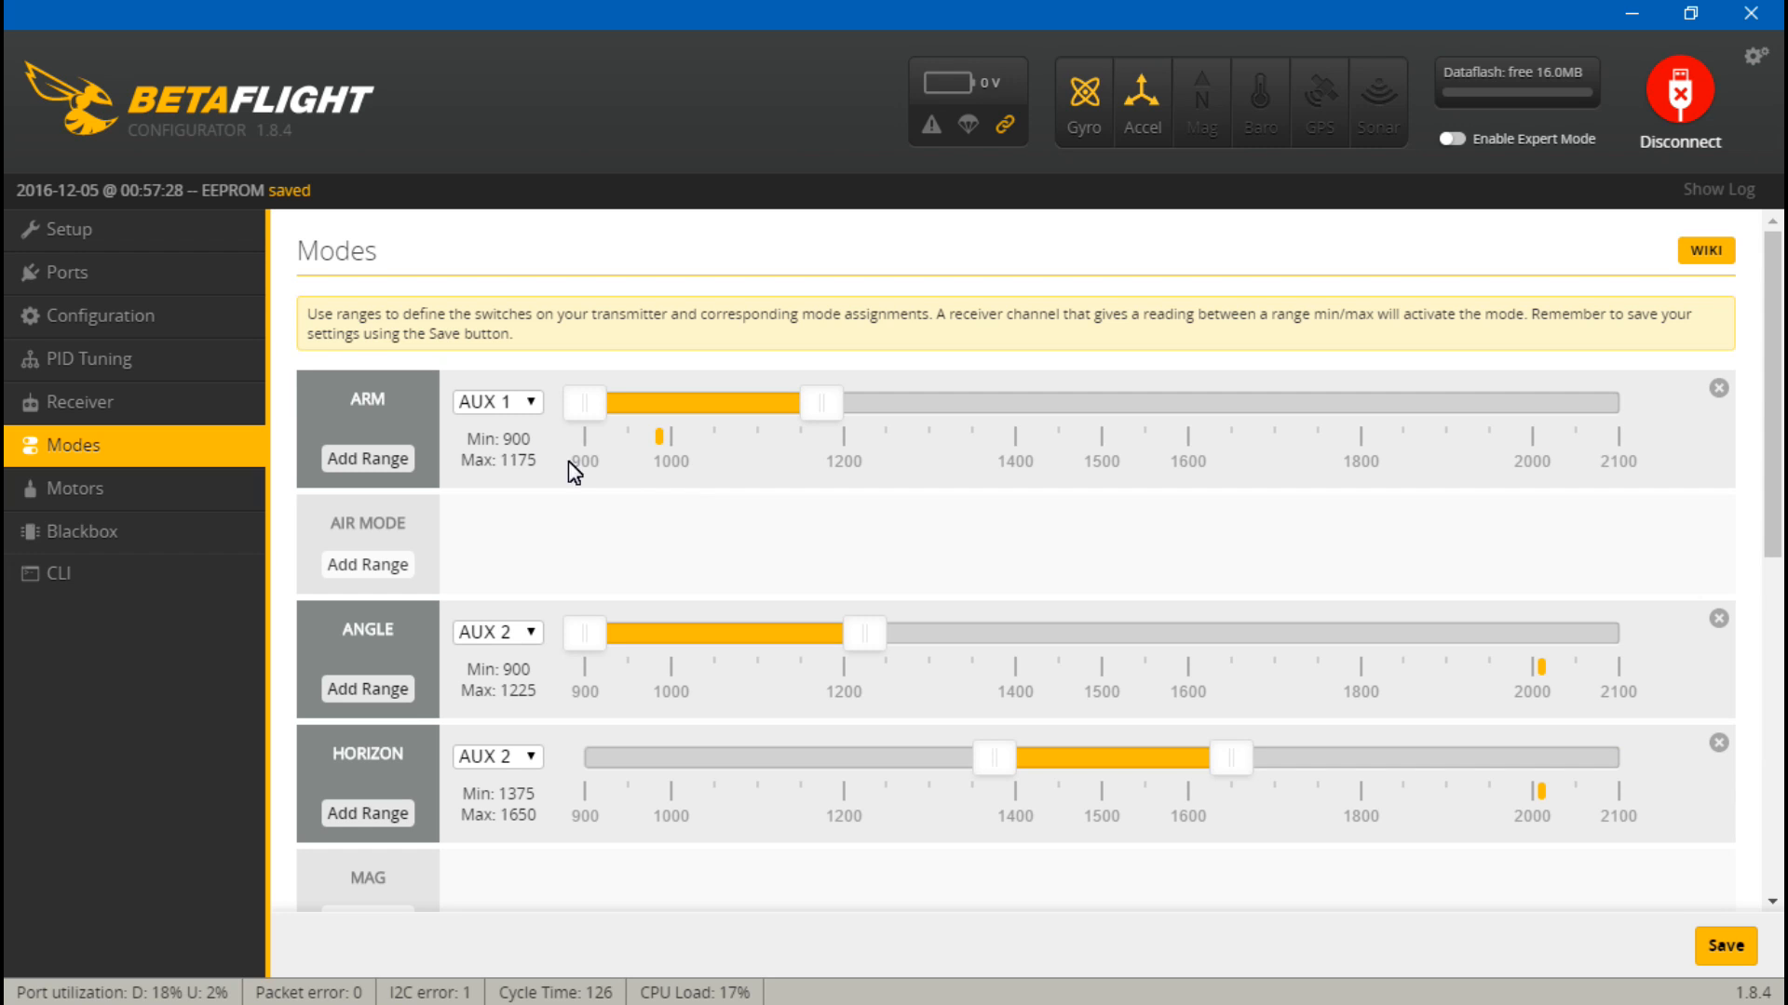
mouse_move(656, 467)
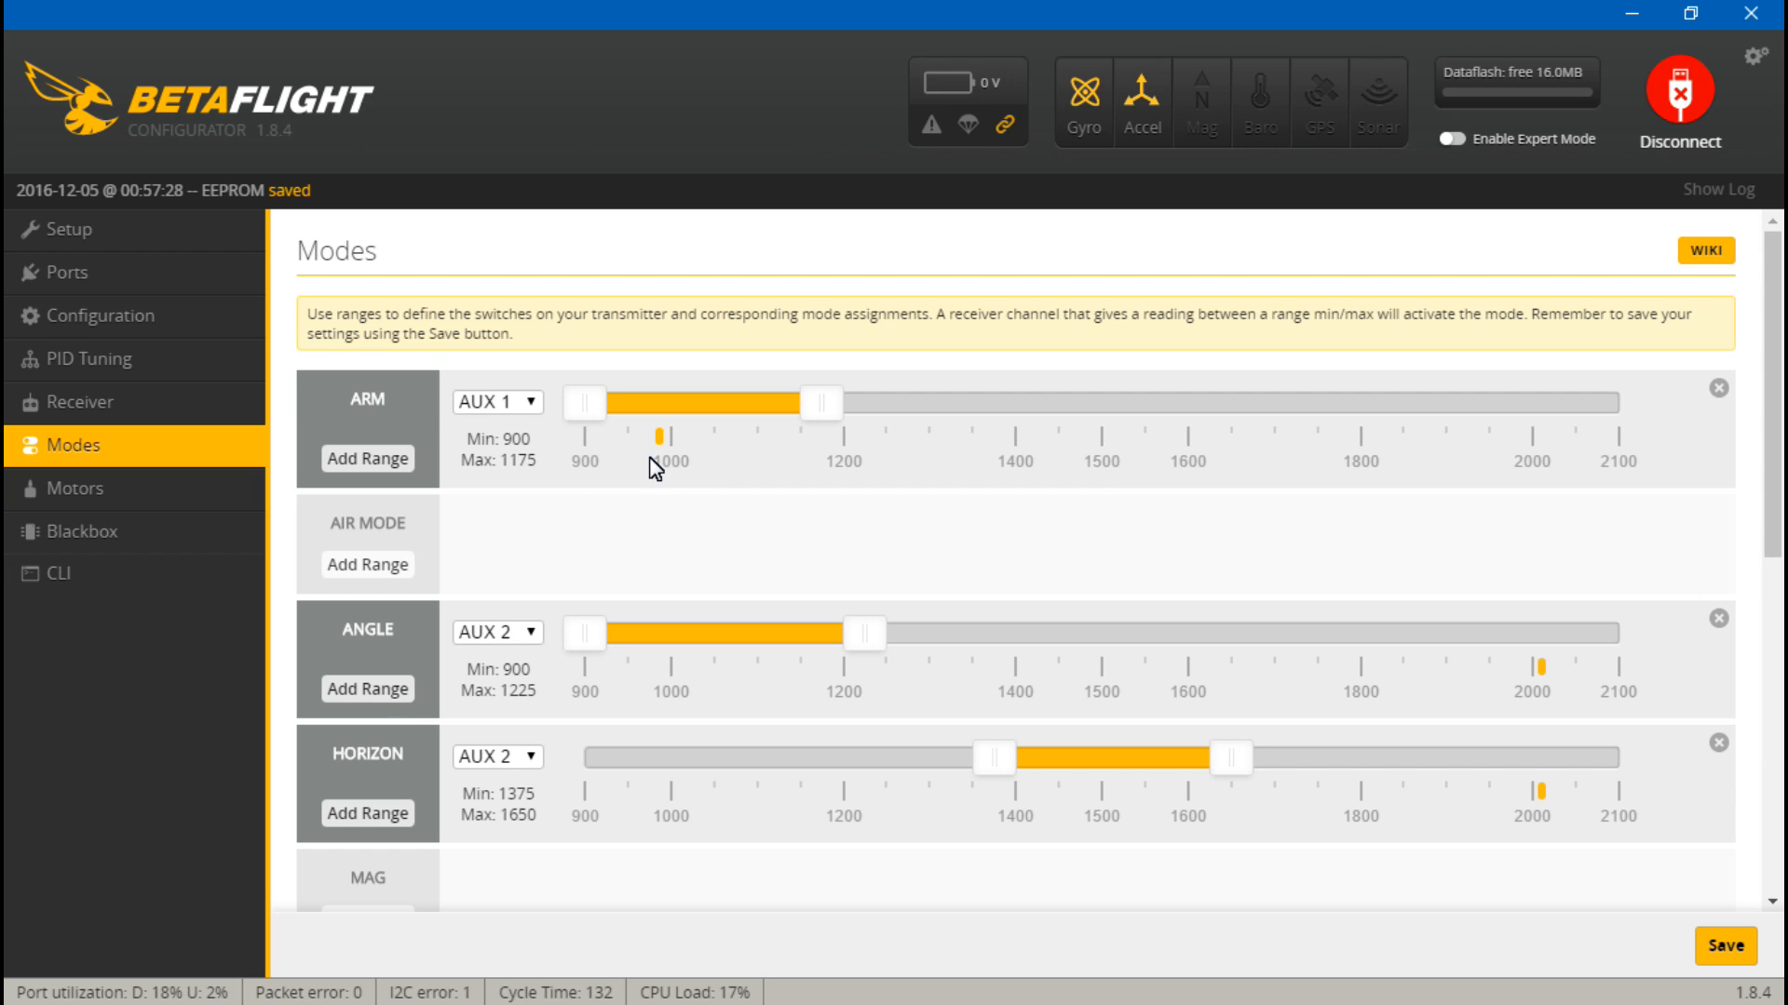
mouse_move(351, 397)
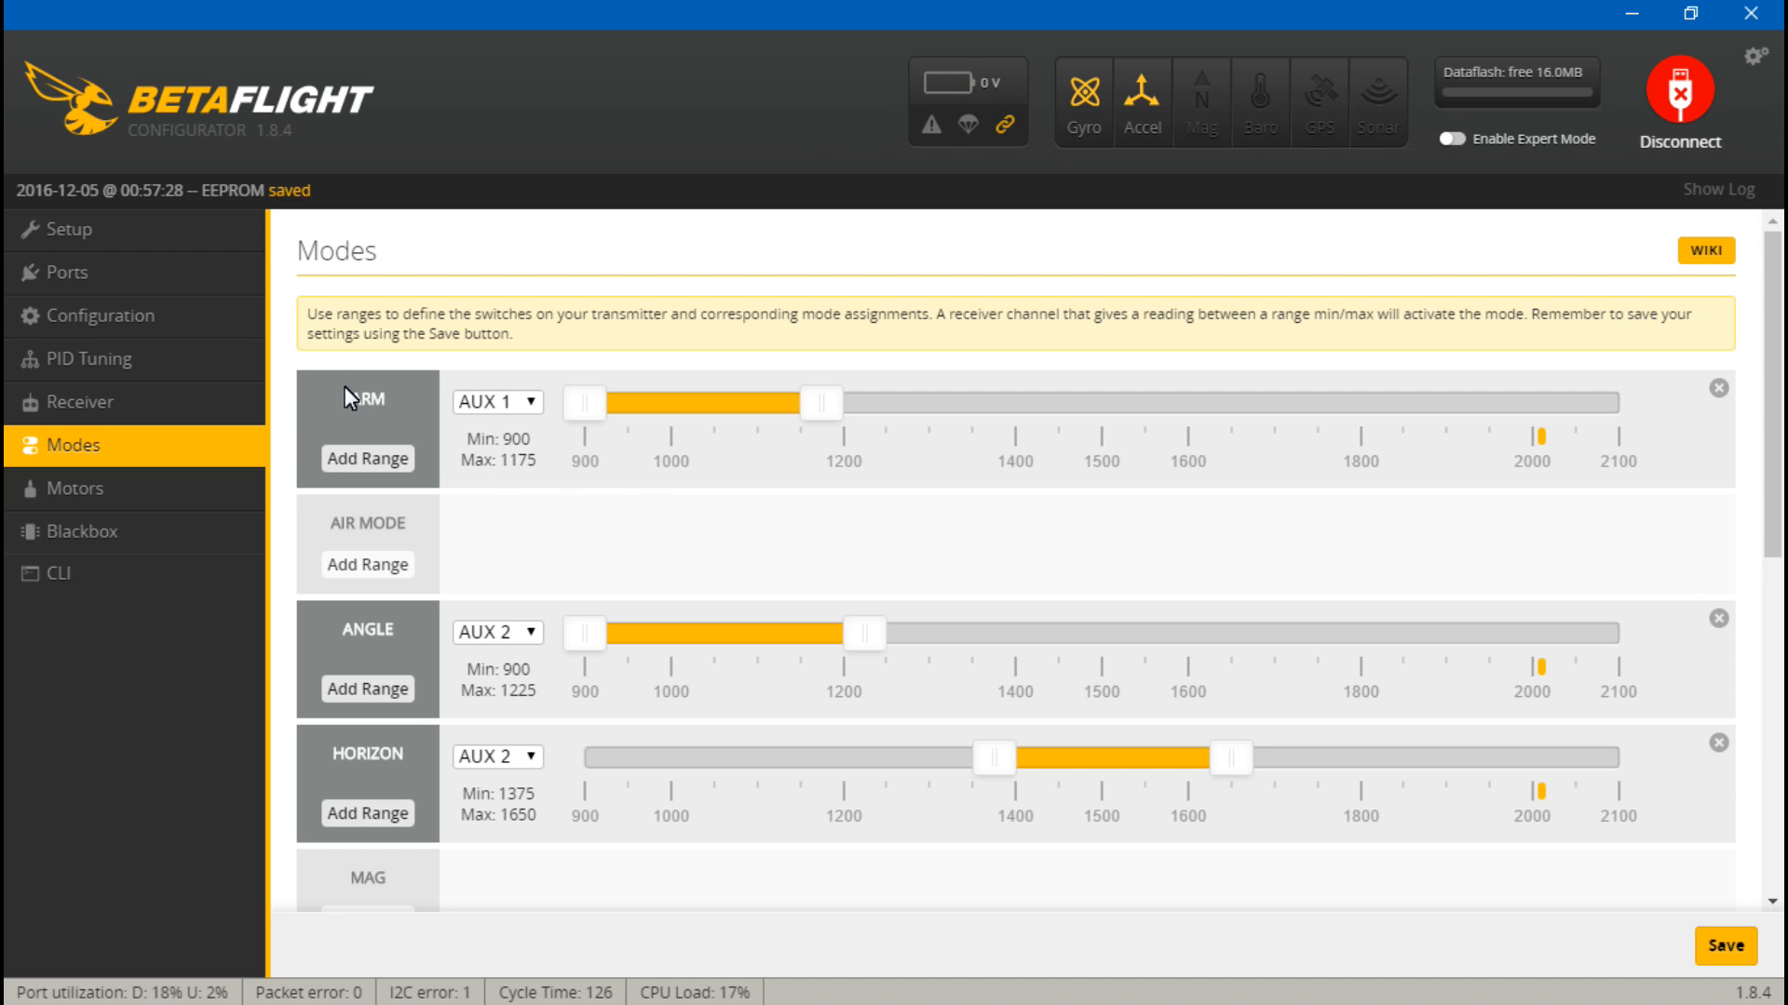
mouse_move(361, 400)
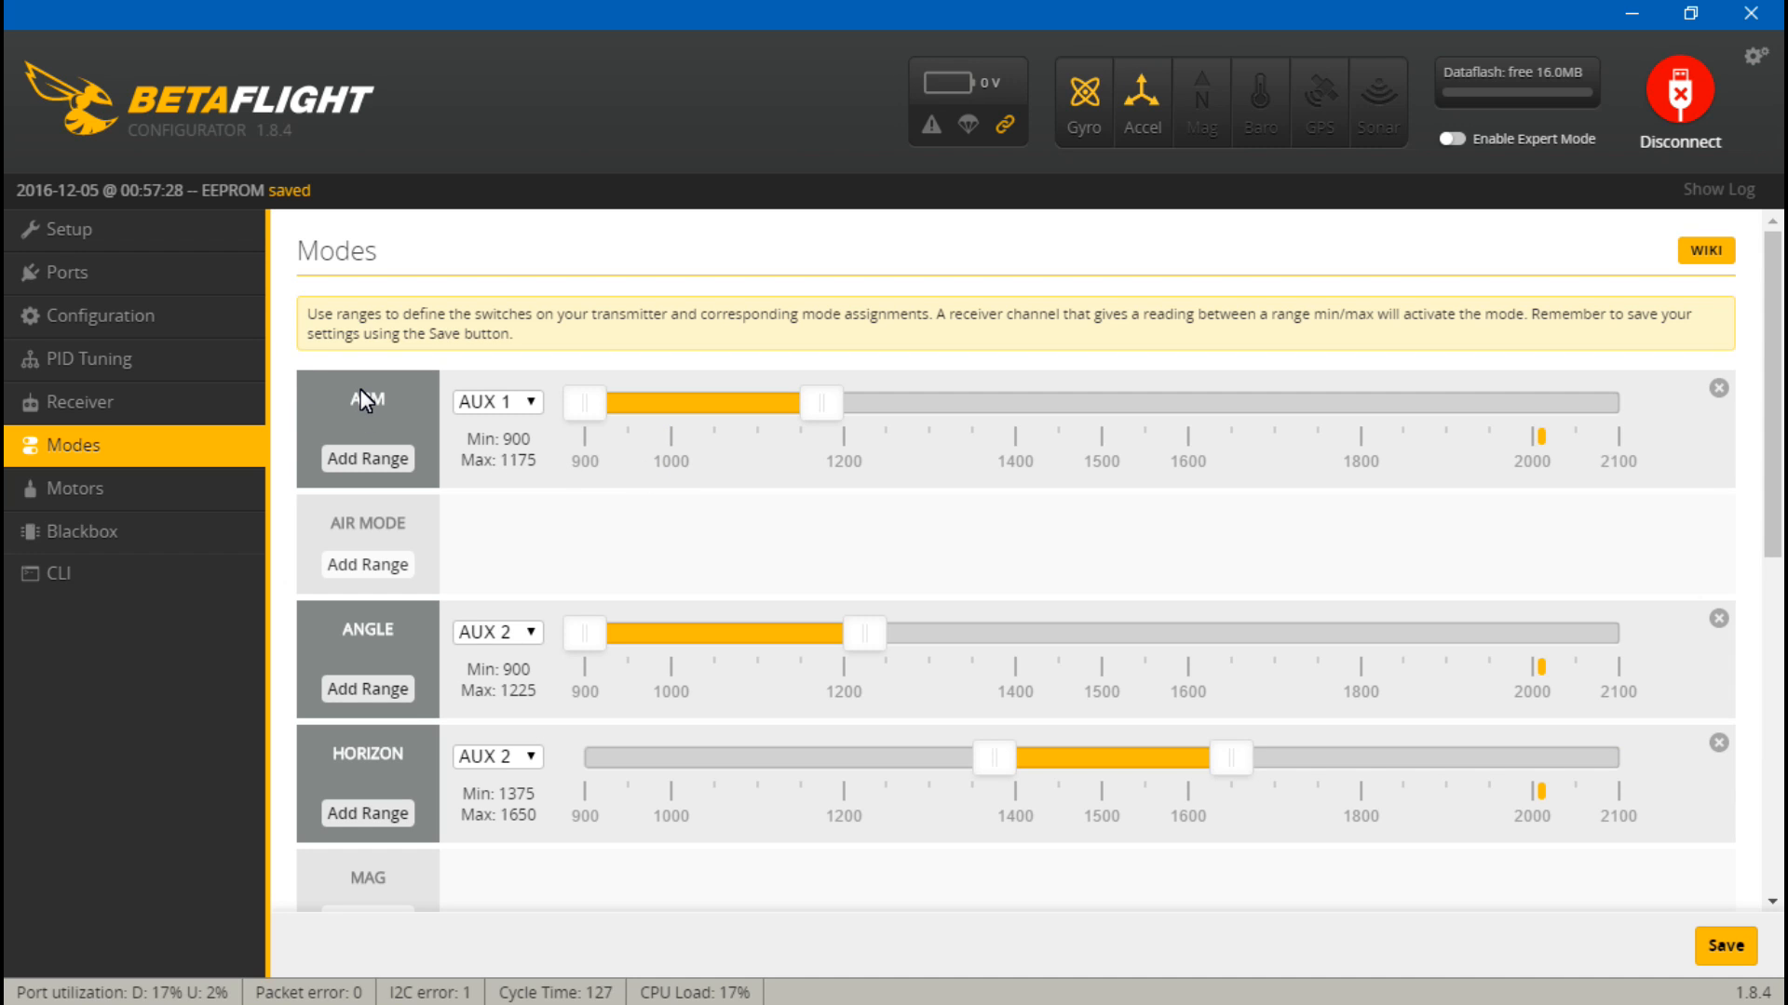
mouse_move(607, 492)
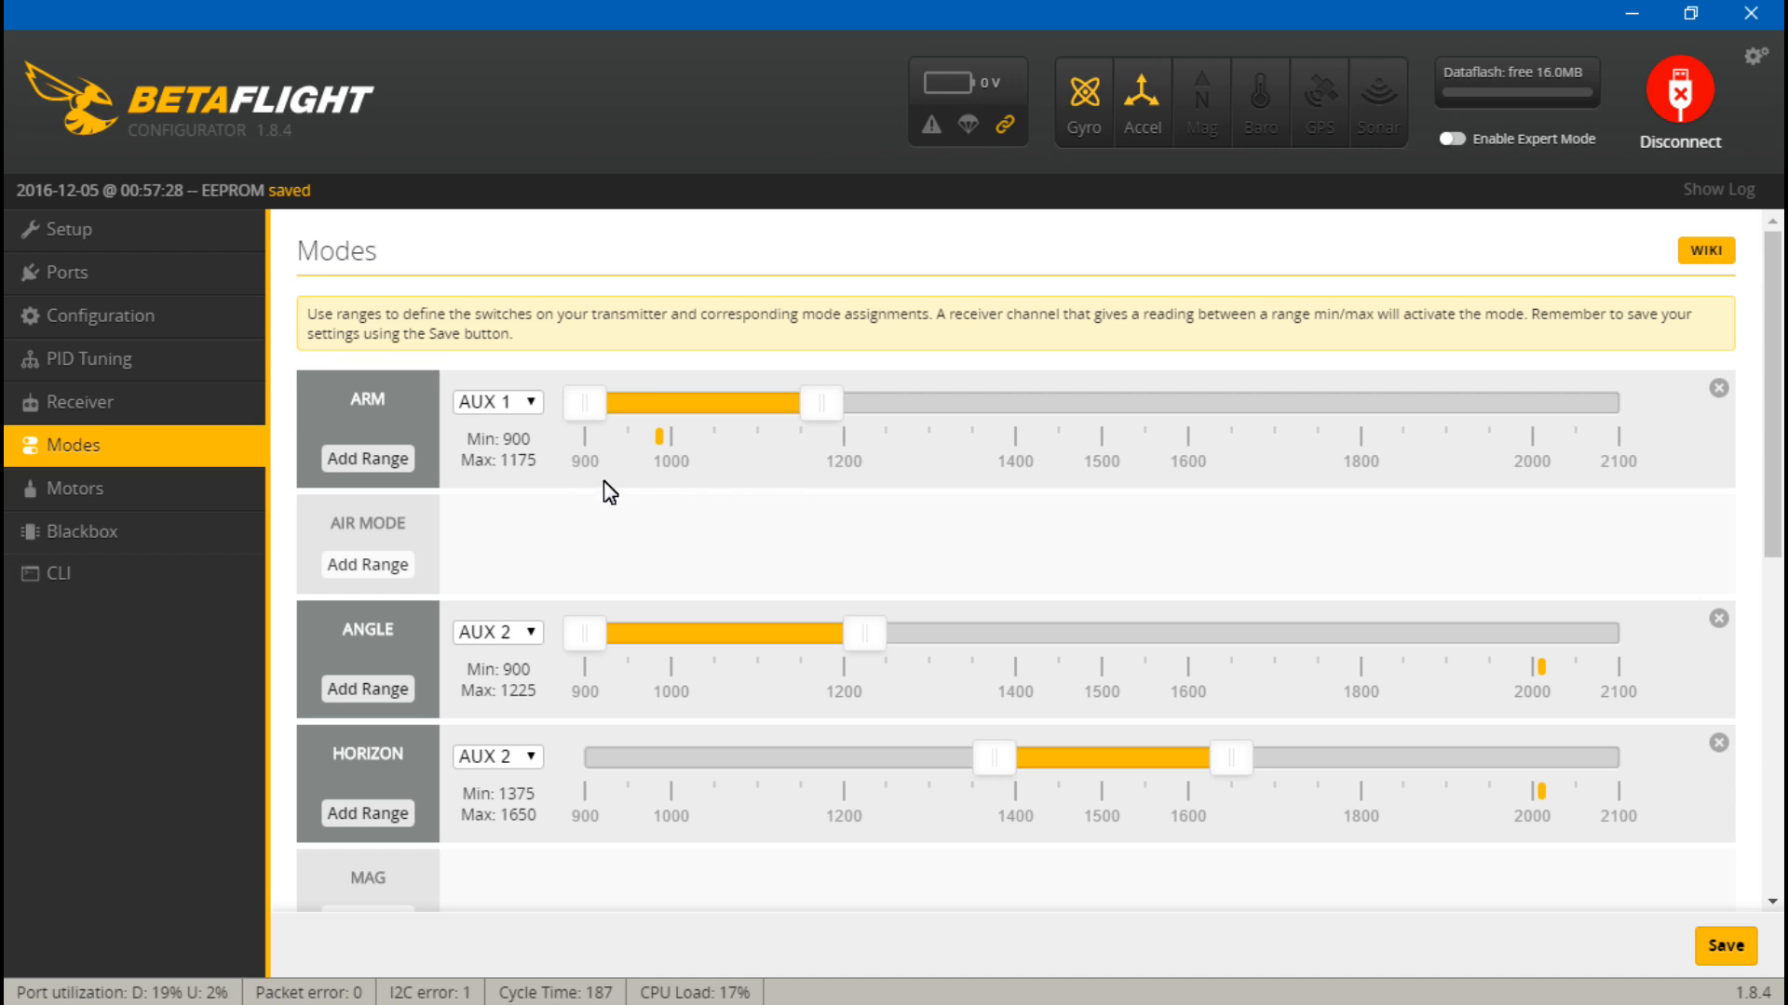
mouse_move(640, 504)
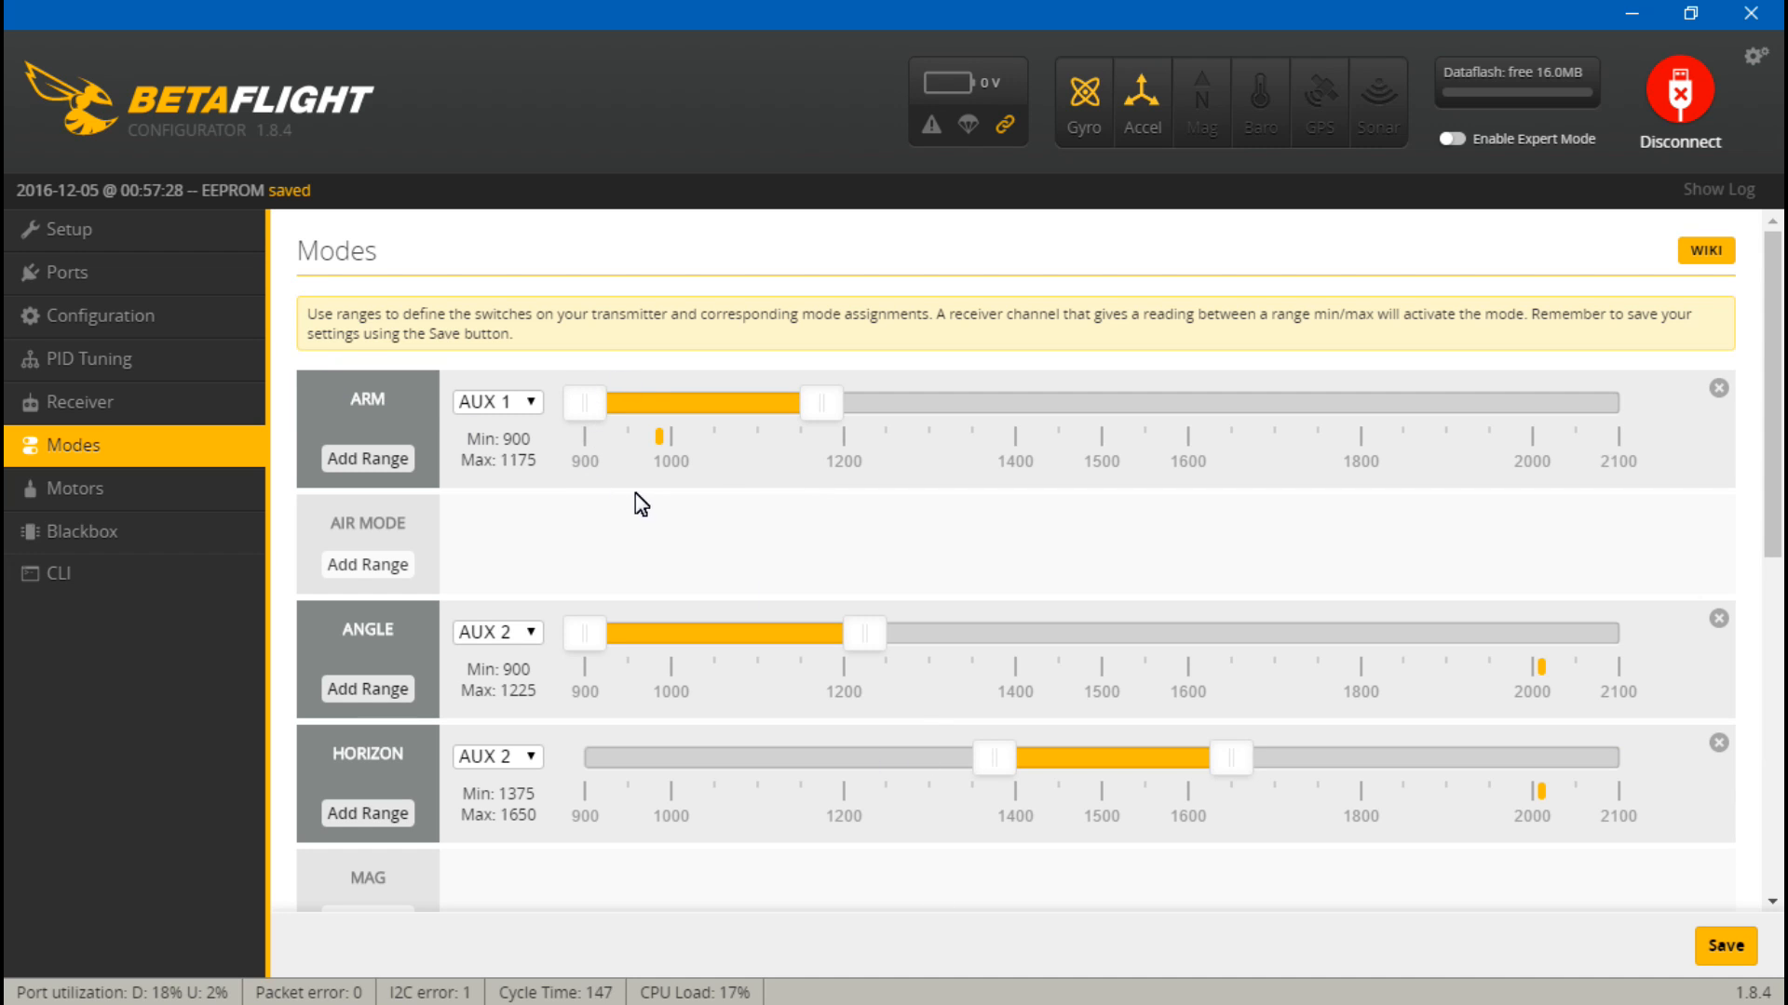
mouse_move(1017, 493)
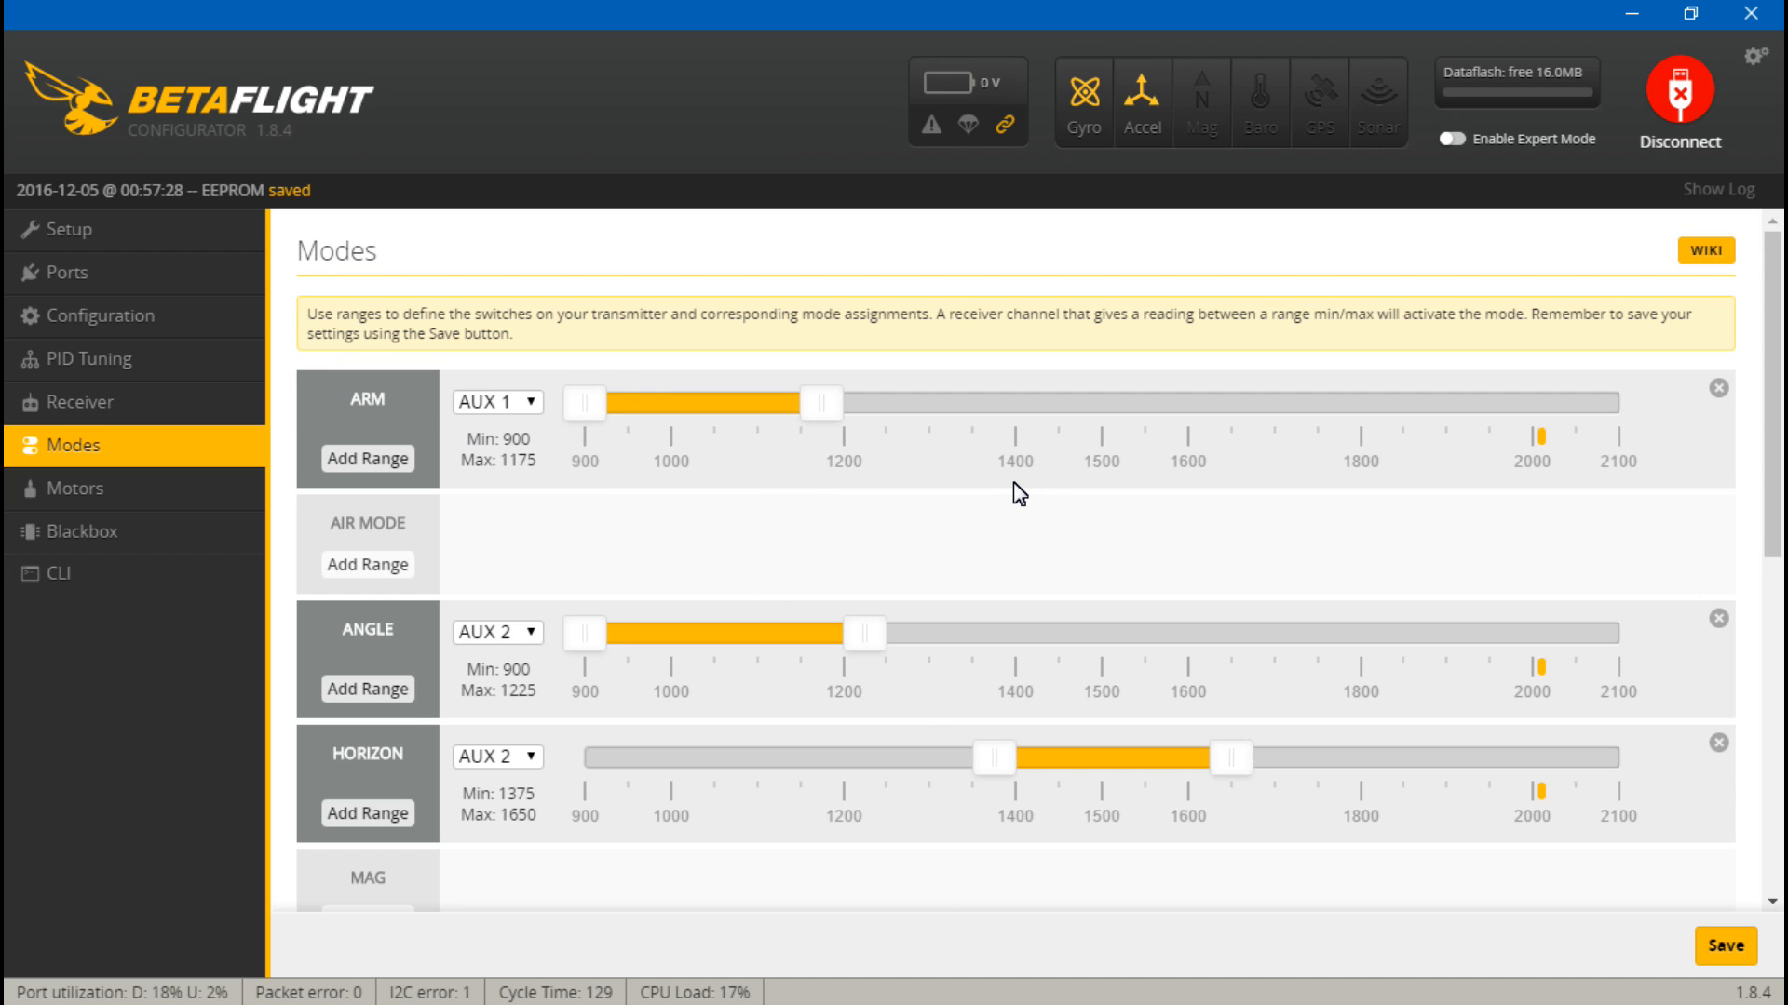
mouse_move(1064, 448)
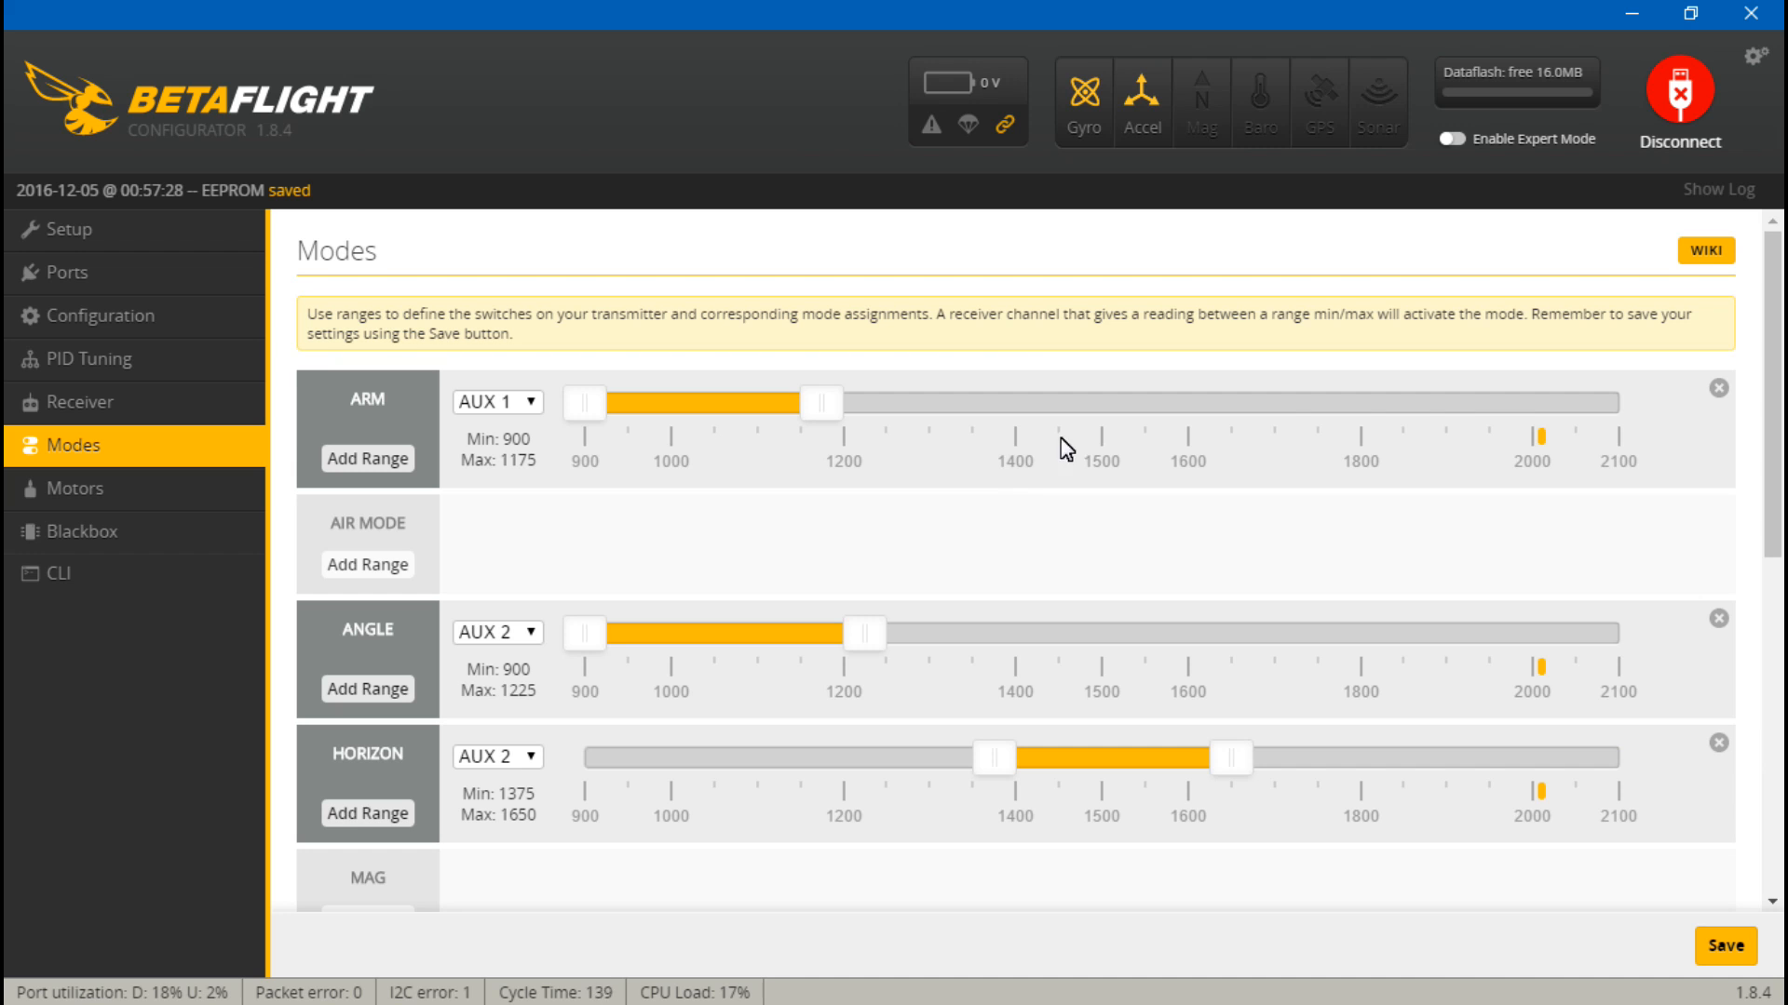
click(1677, 93)
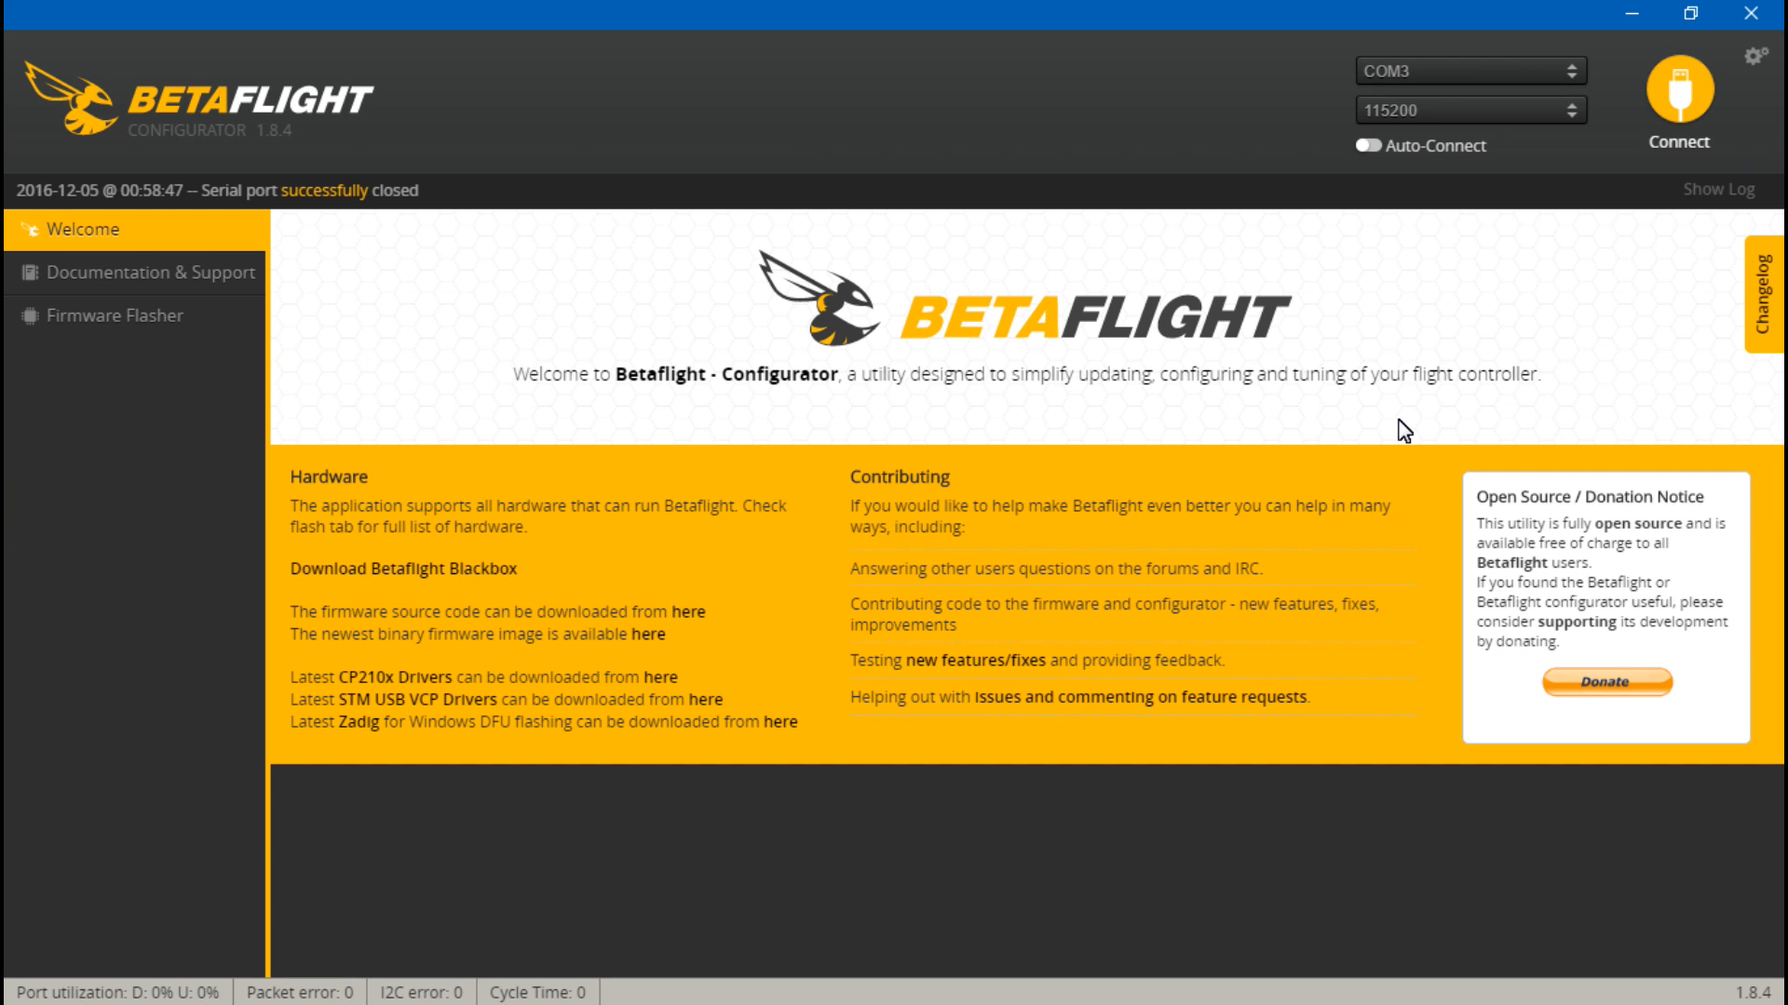
click(1468, 70)
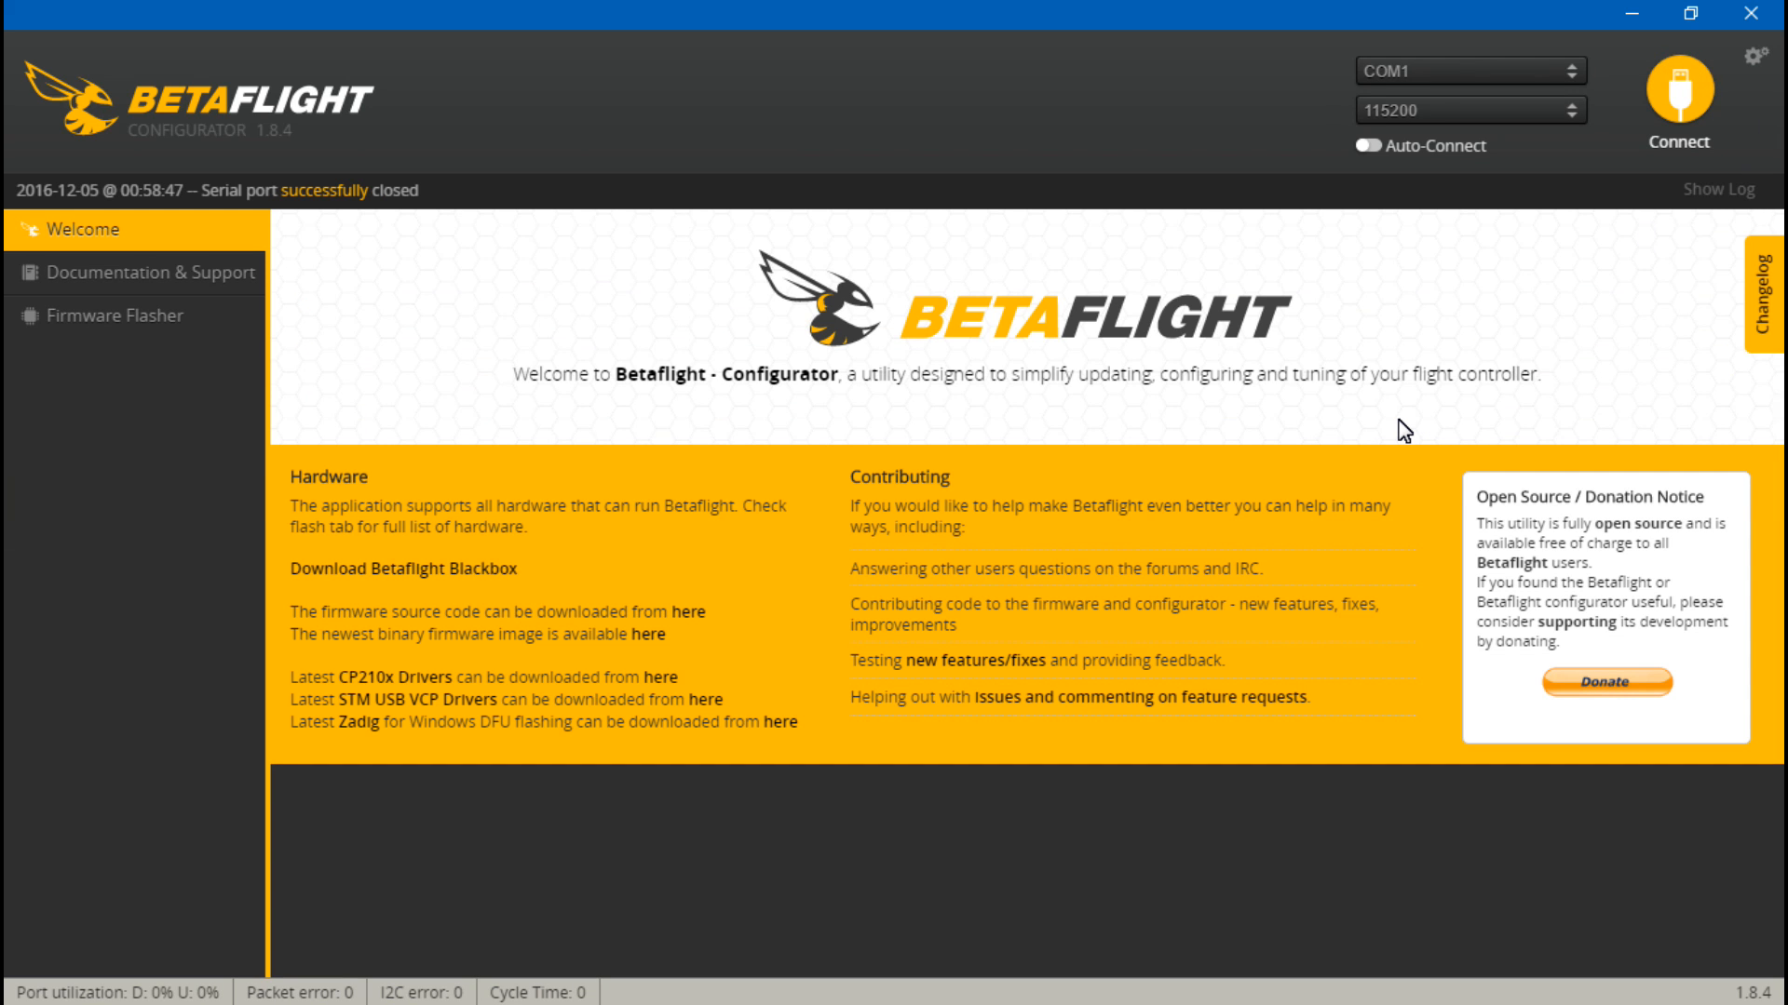